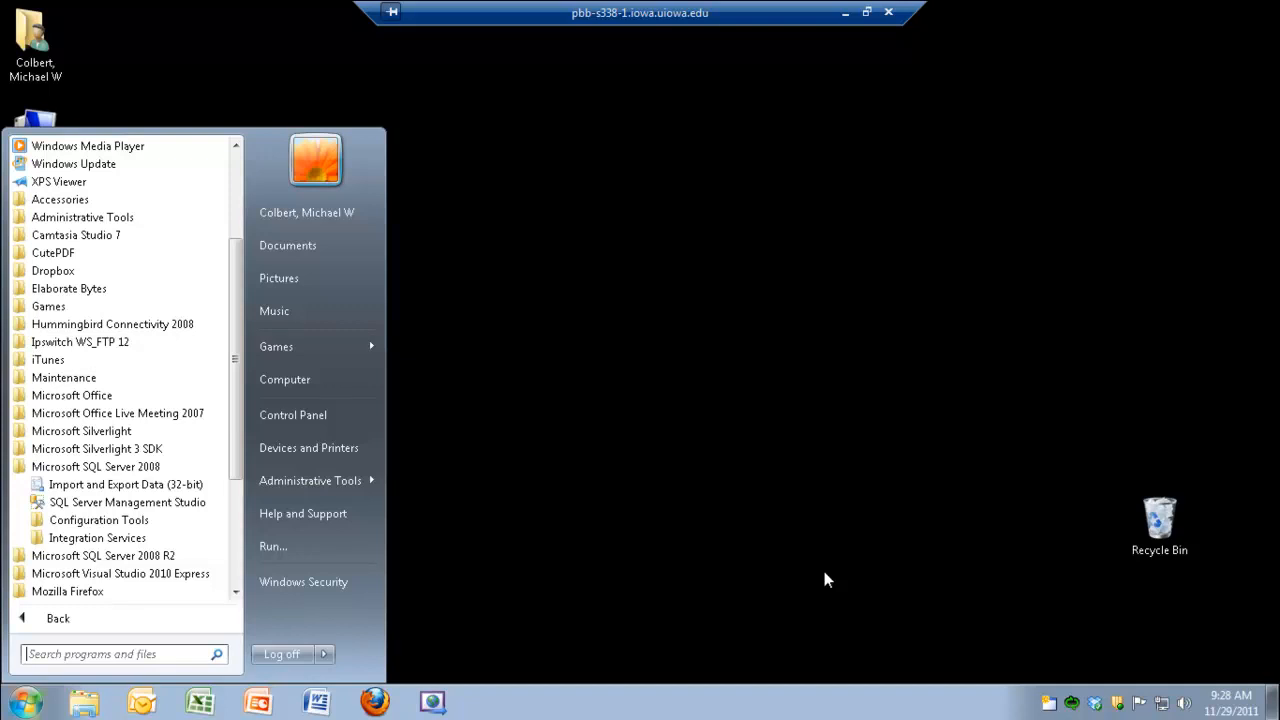
pyautogui.moveTo(462, 488)
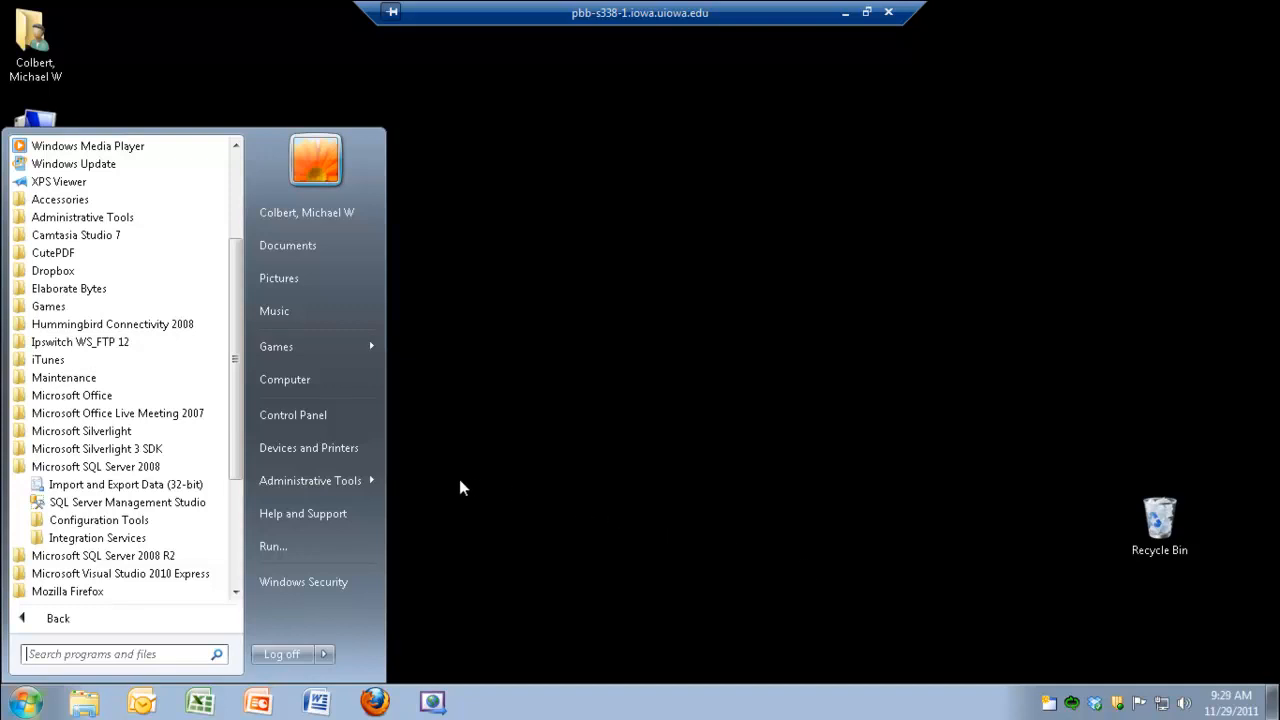
pyautogui.moveTo(335, 453)
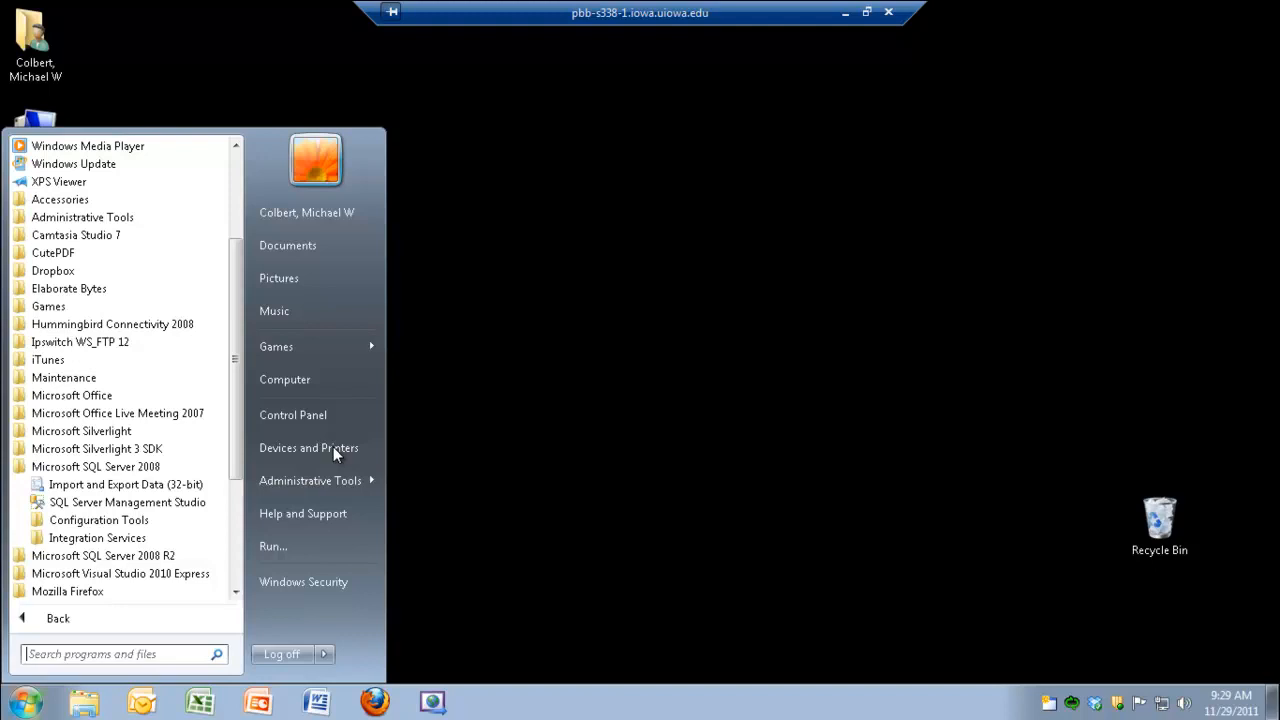
pyautogui.moveTo(207, 504)
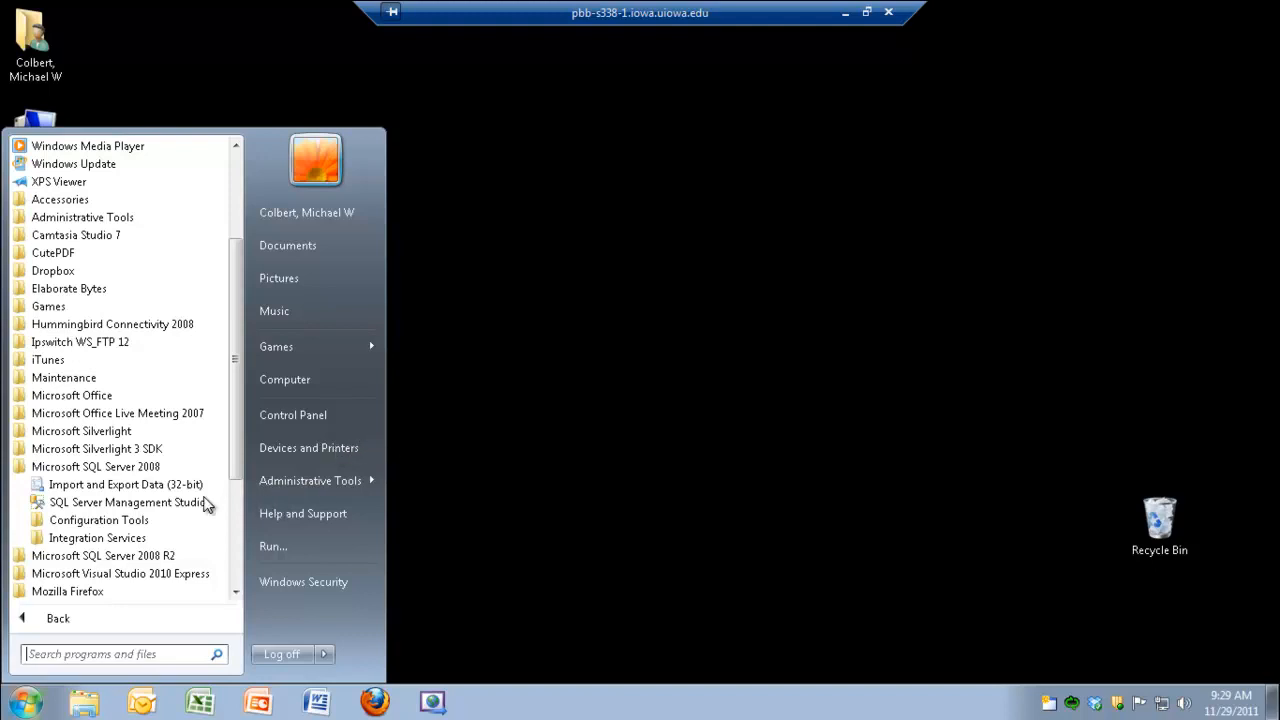
pyautogui.moveTo(112, 502)
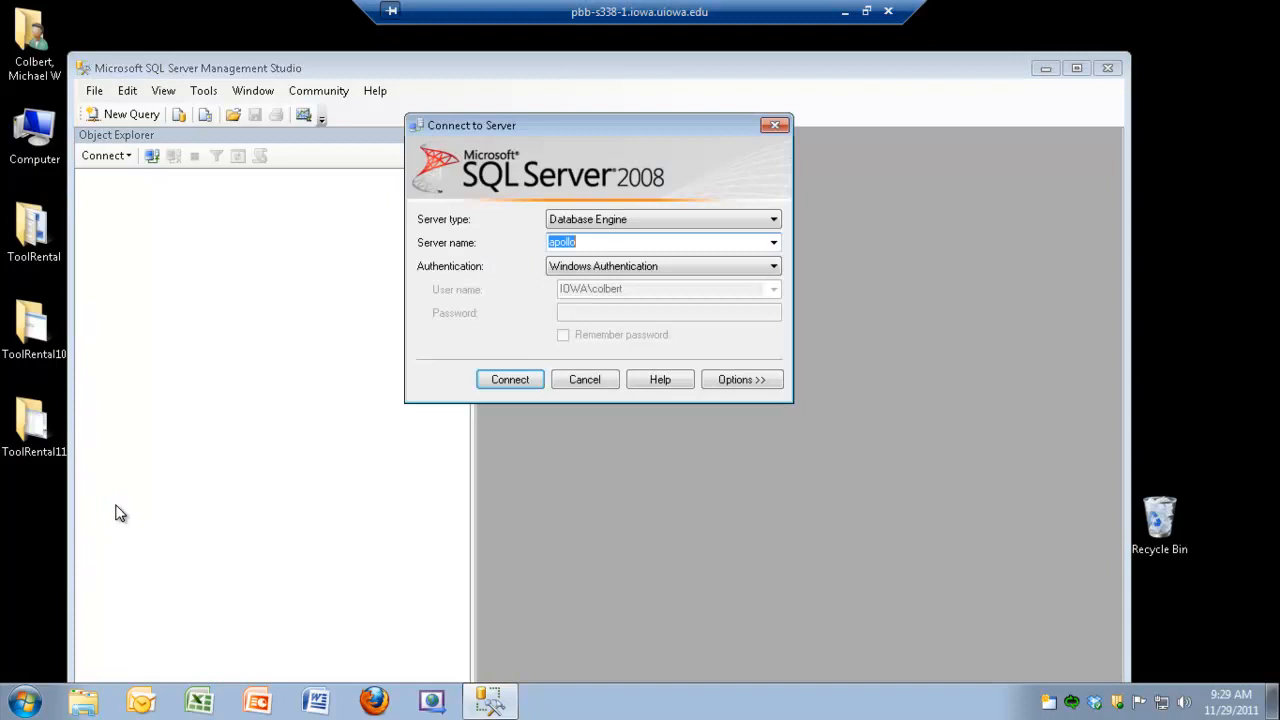
# Connect to the apollo server using SQL Server Authentication with login and password
pyautogui.click(772, 266)
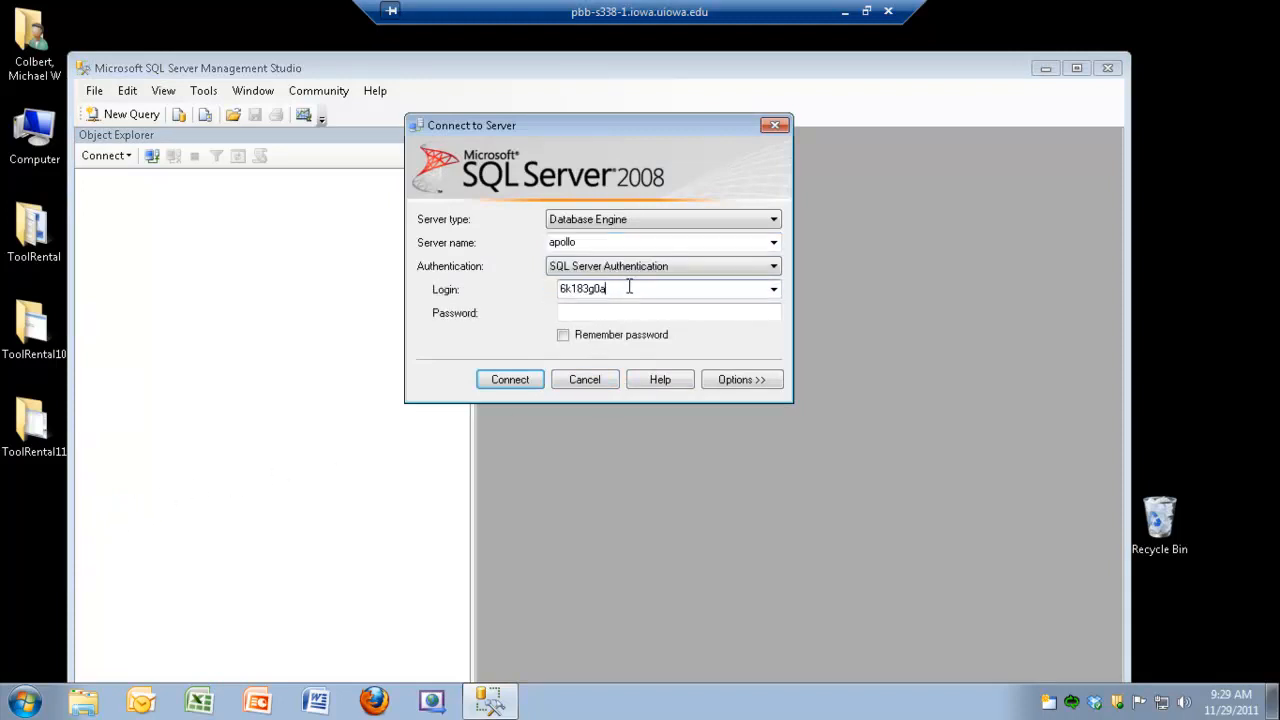
pyautogui.click(668, 312)
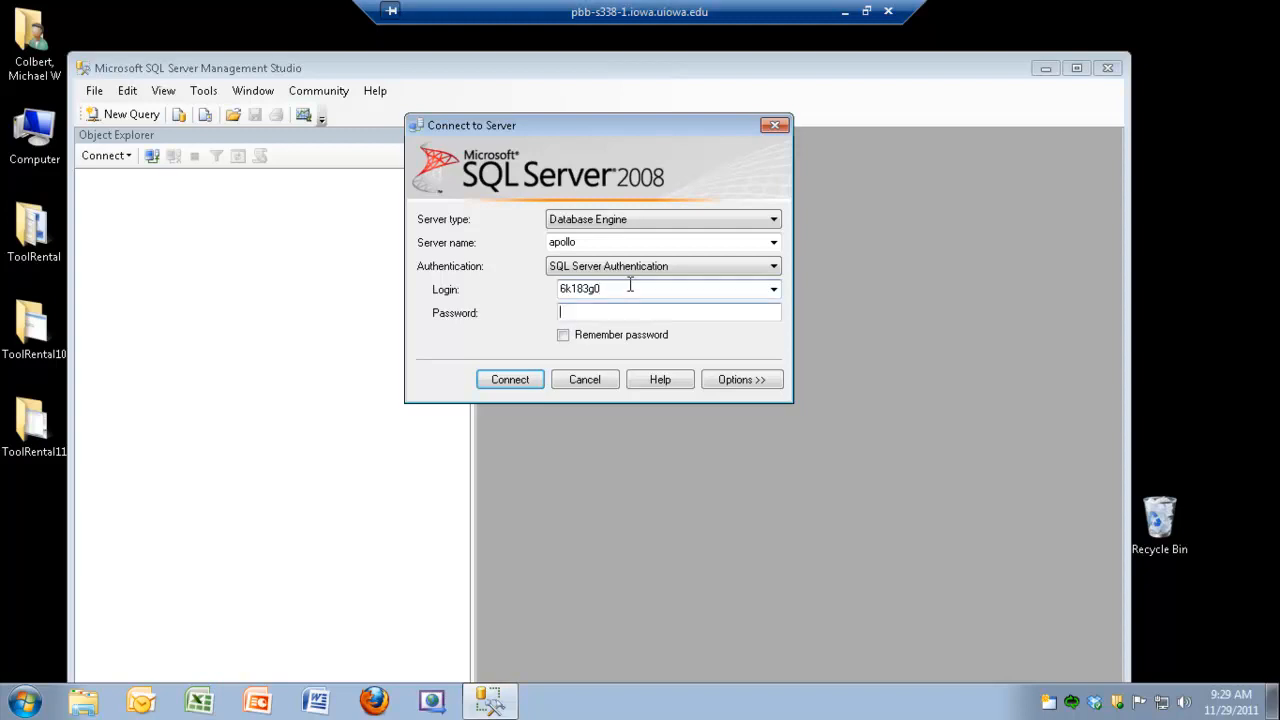
pyautogui.write('*')
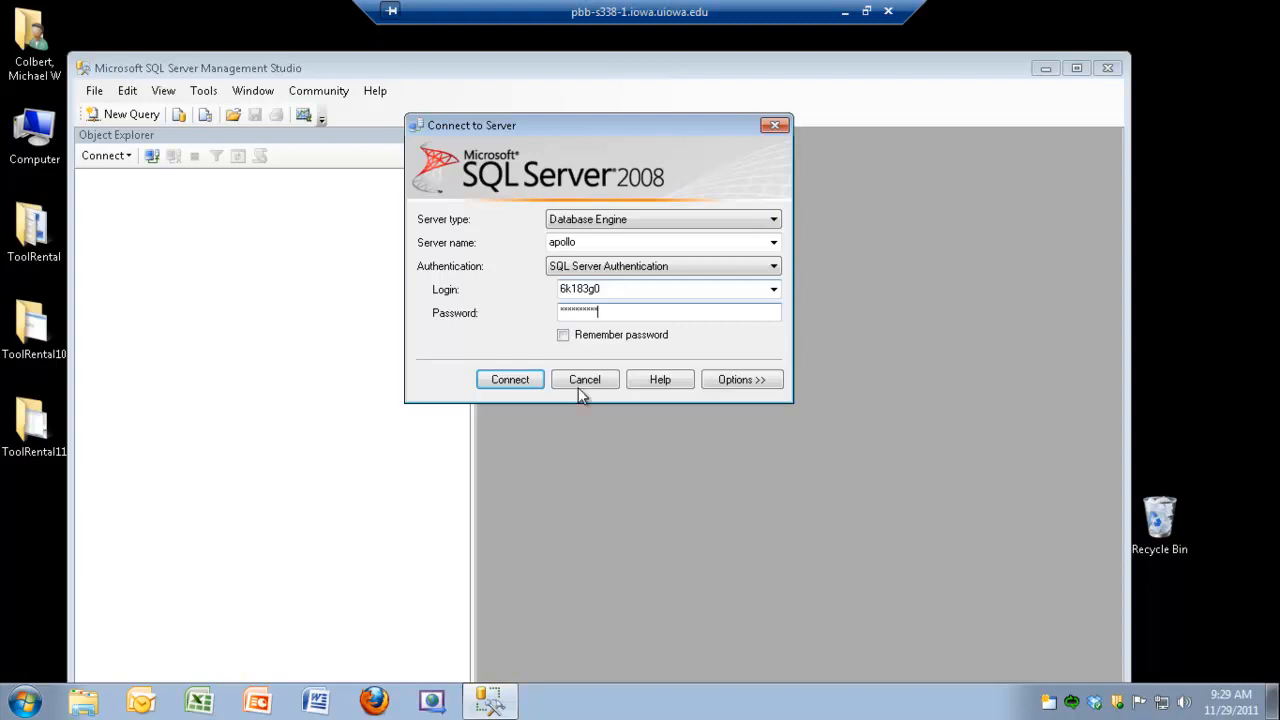
pyautogui.click(510, 379)
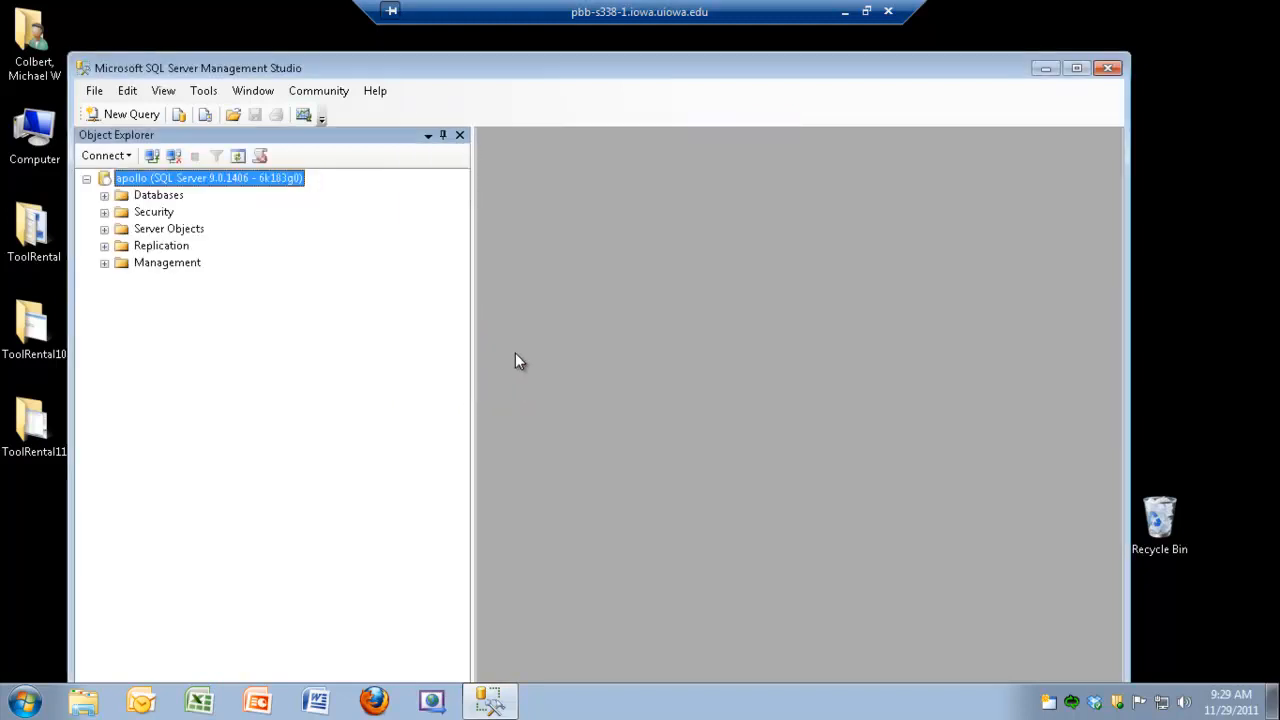
pyautogui.moveTo(351, 370)
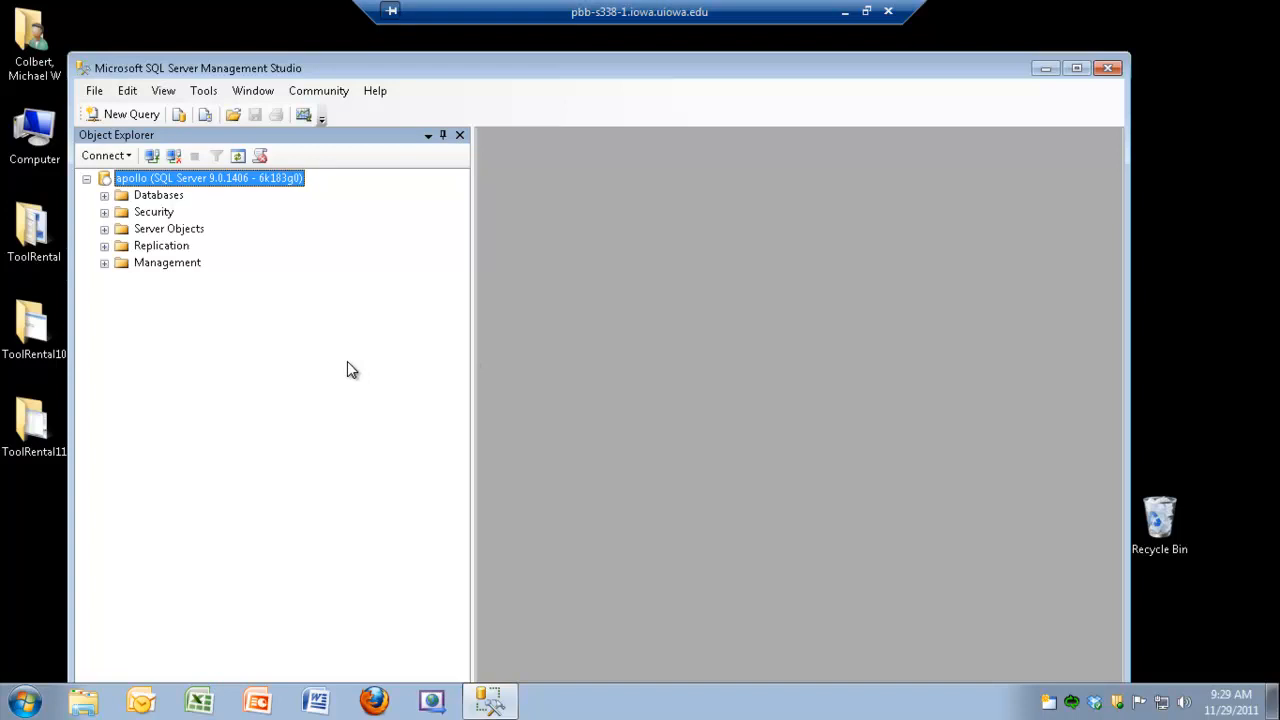
# Expand Databases, 6k183g0 and Tables, then select dbo.TR_UserProfile
pyautogui.click(104, 194)
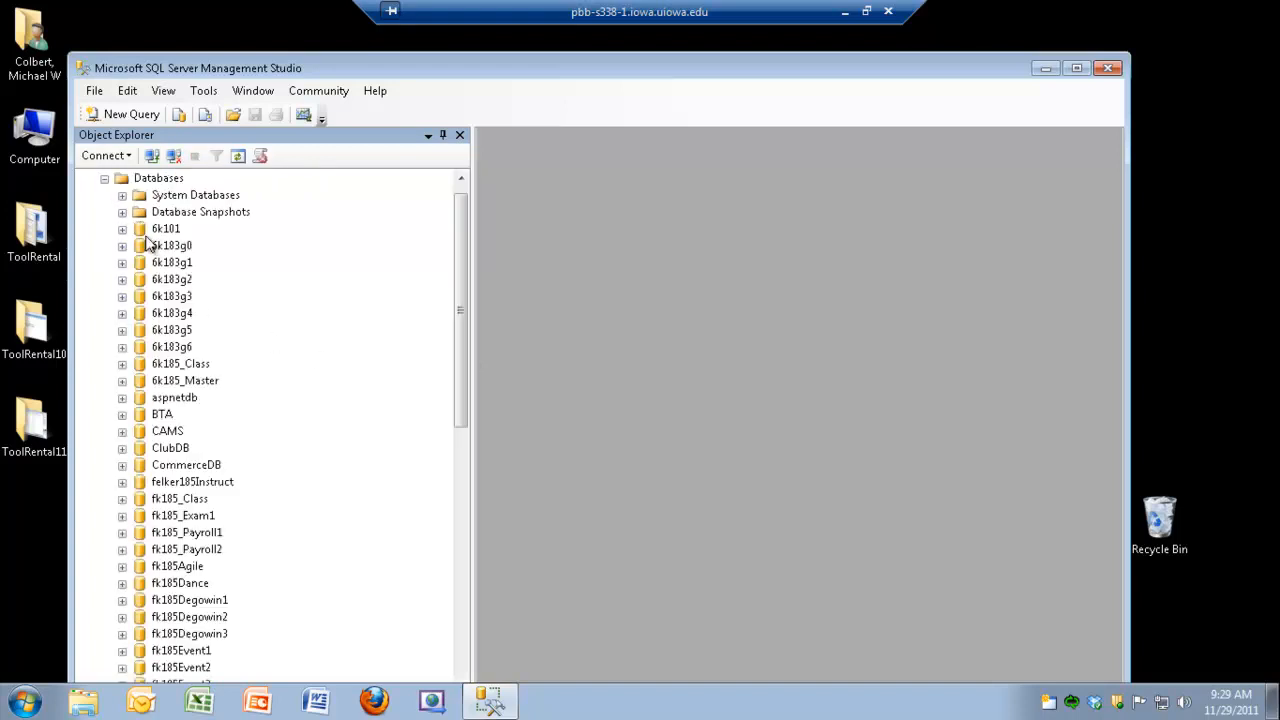
pyautogui.click(122, 245)
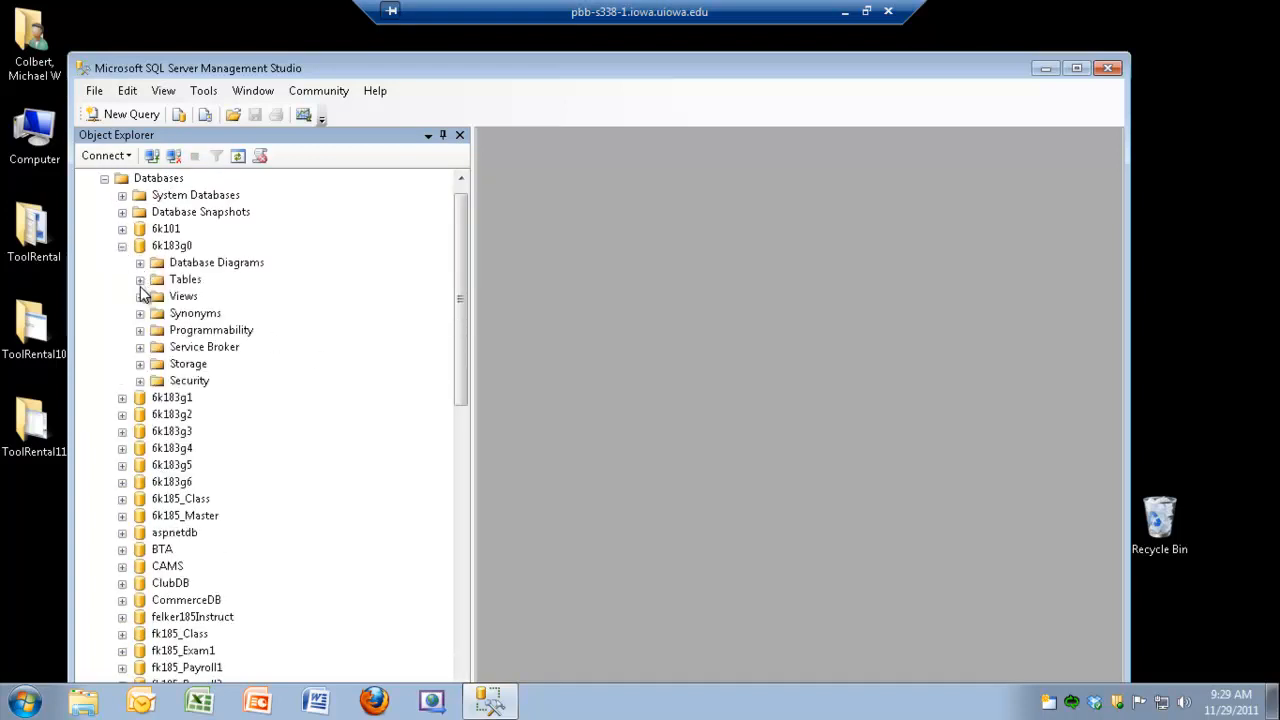
pyautogui.click(140, 279)
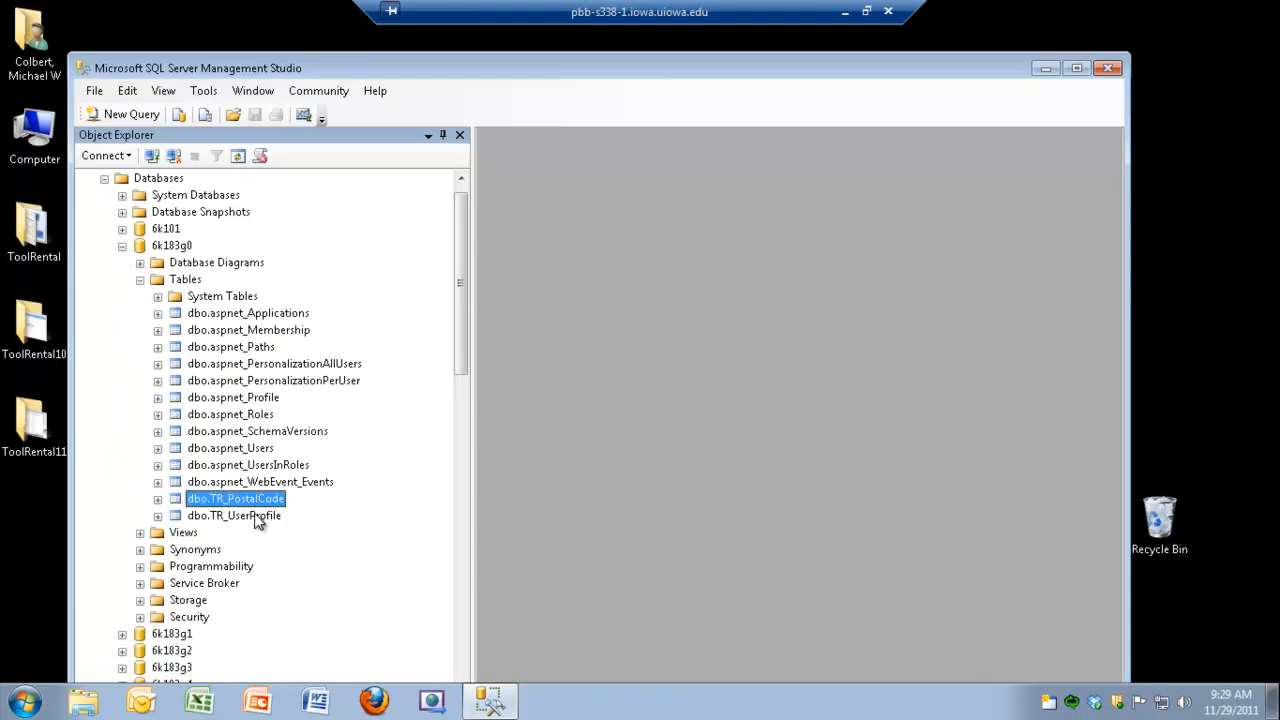
pyautogui.click(234, 515)
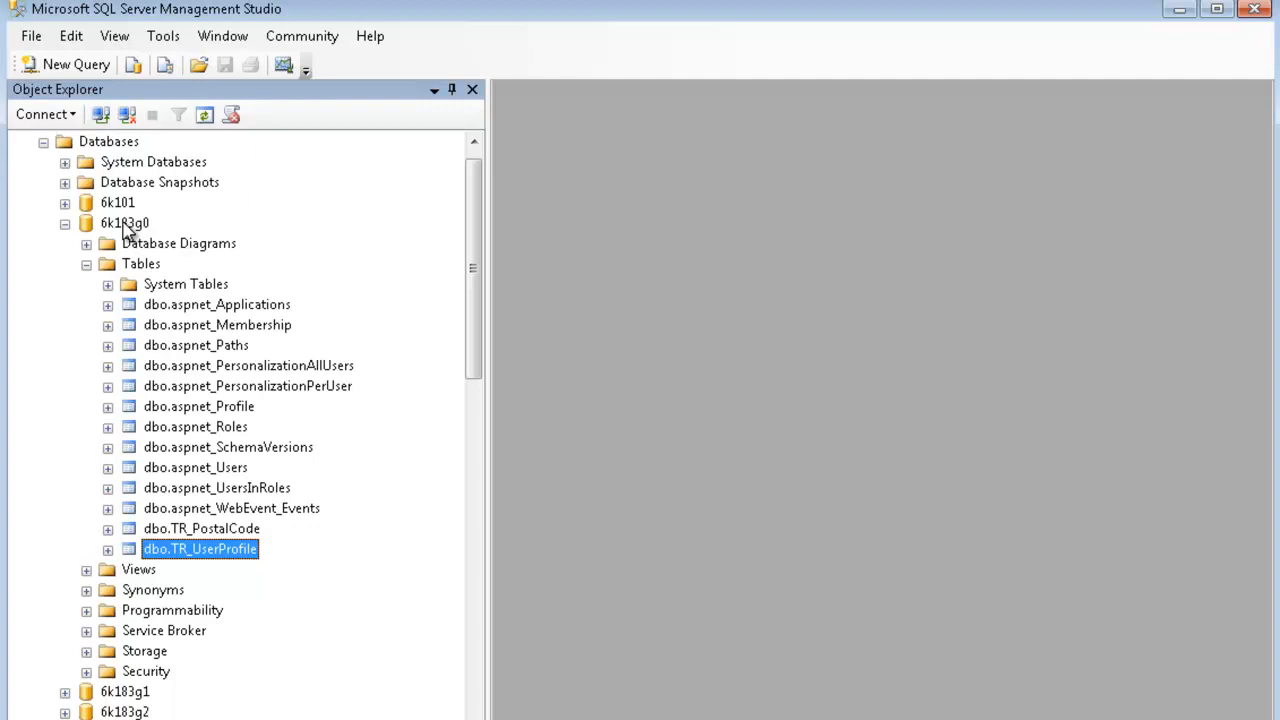
# Start Tasks > Import Data and open Tools_Tools.xlsx from DATA (D:)\ToolRental
pyautogui.rightClick(124, 222)
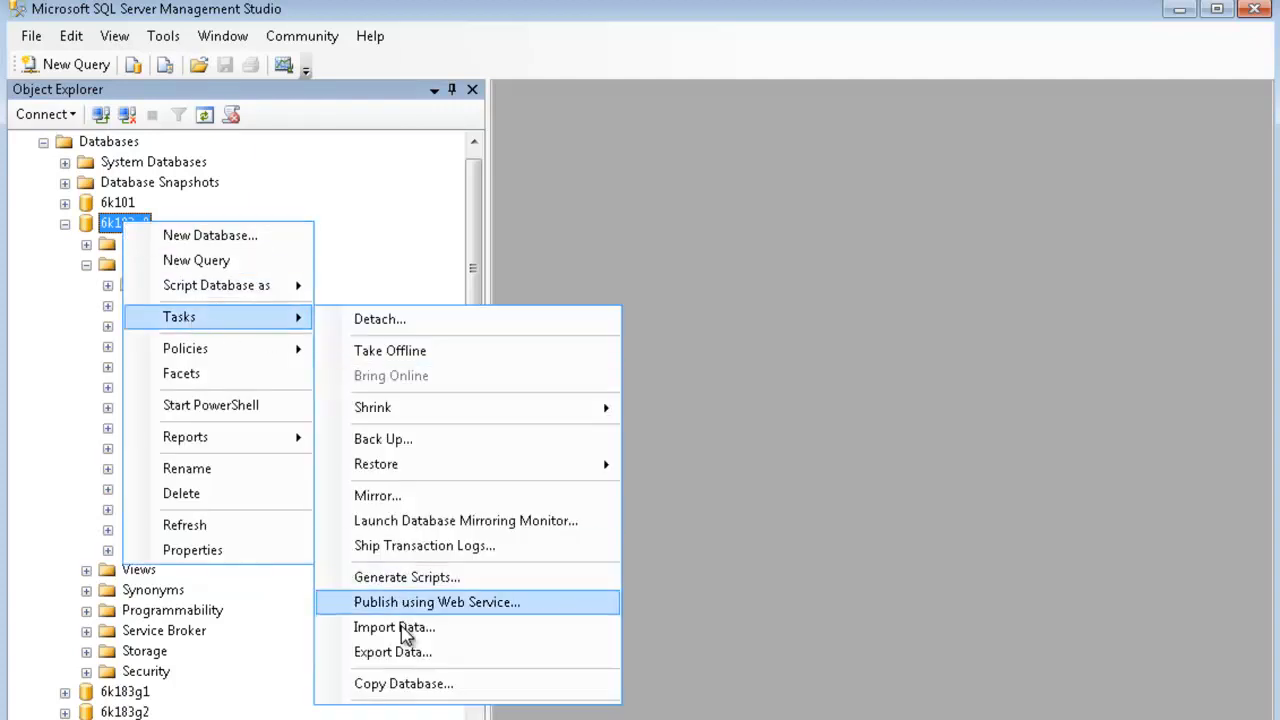
pyautogui.click(393, 627)
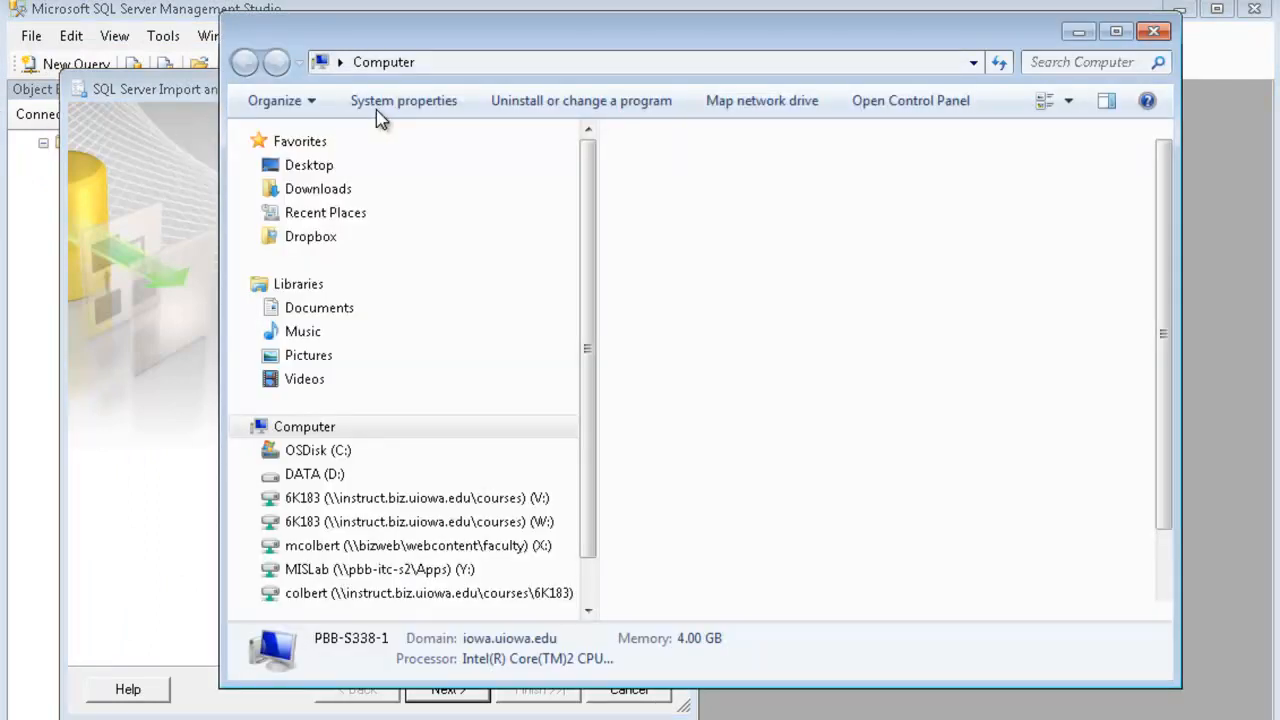
pyautogui.click(304, 426)
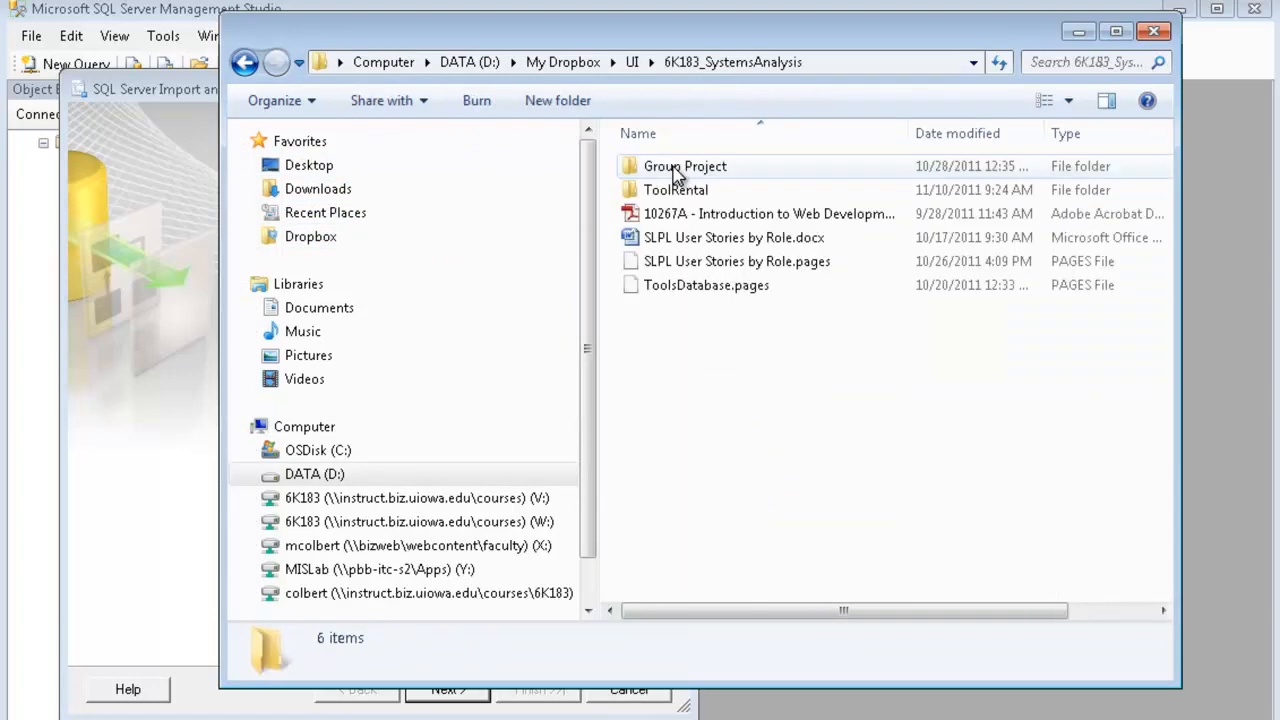
pyautogui.doubleClick(675, 189)
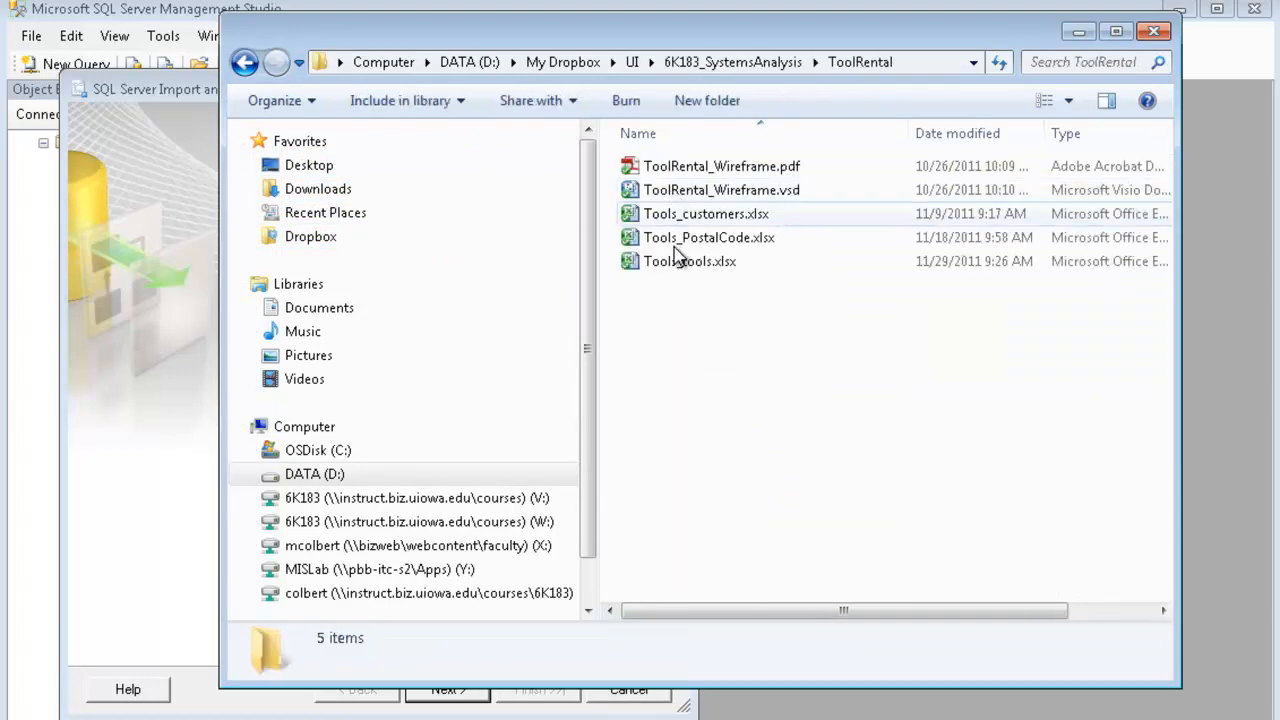
pyautogui.click(689, 261)
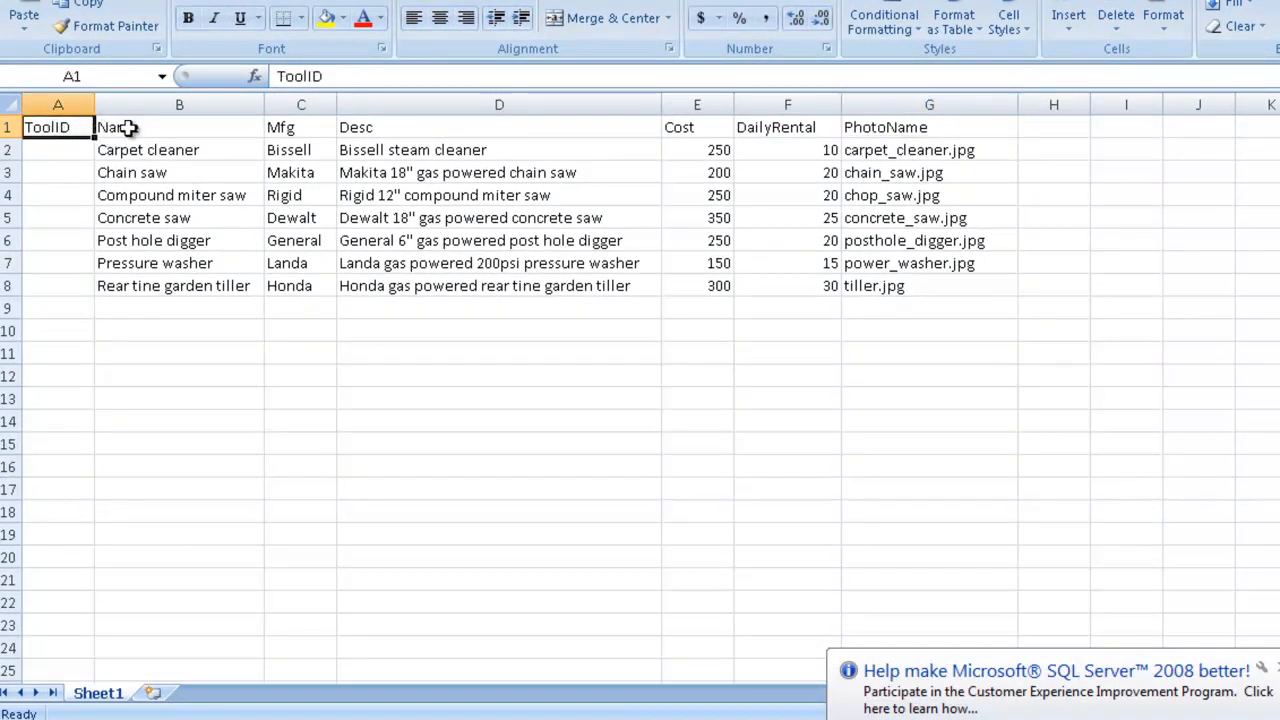
# Add an Avail header in H1 after PhotoName and enter Y for the tools
pyautogui.click(499, 127)
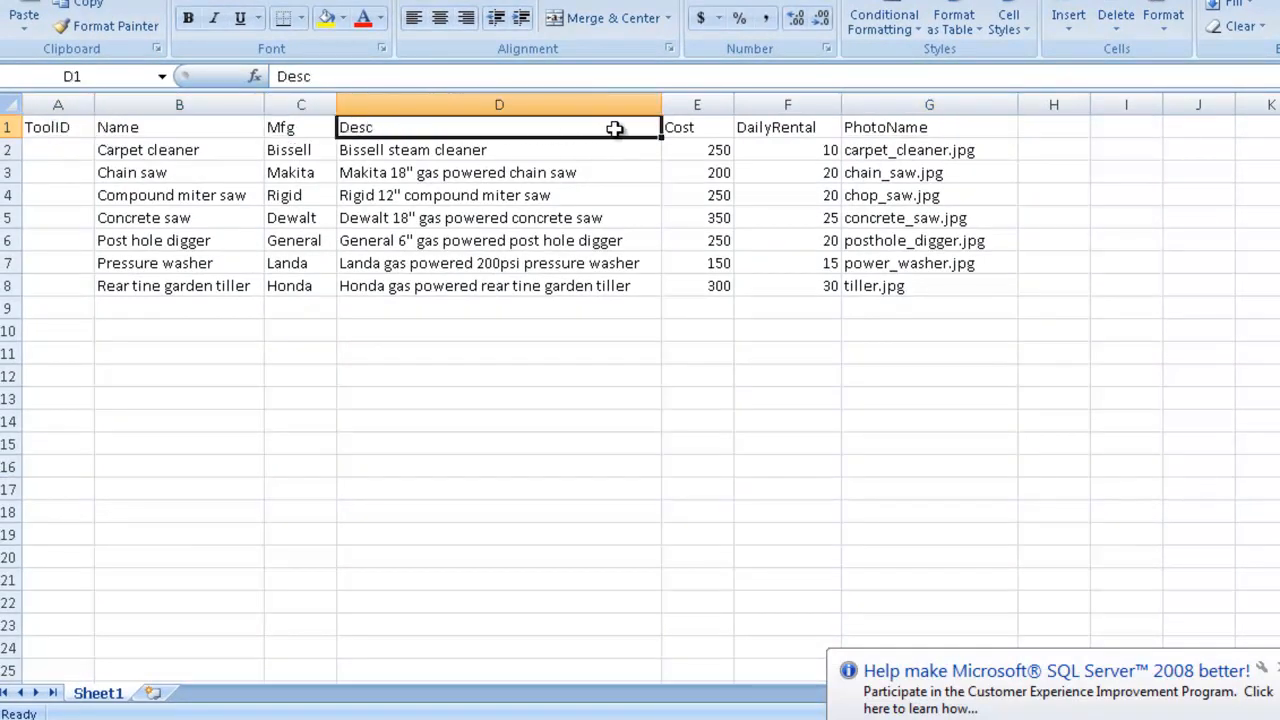
pyautogui.click(787, 127)
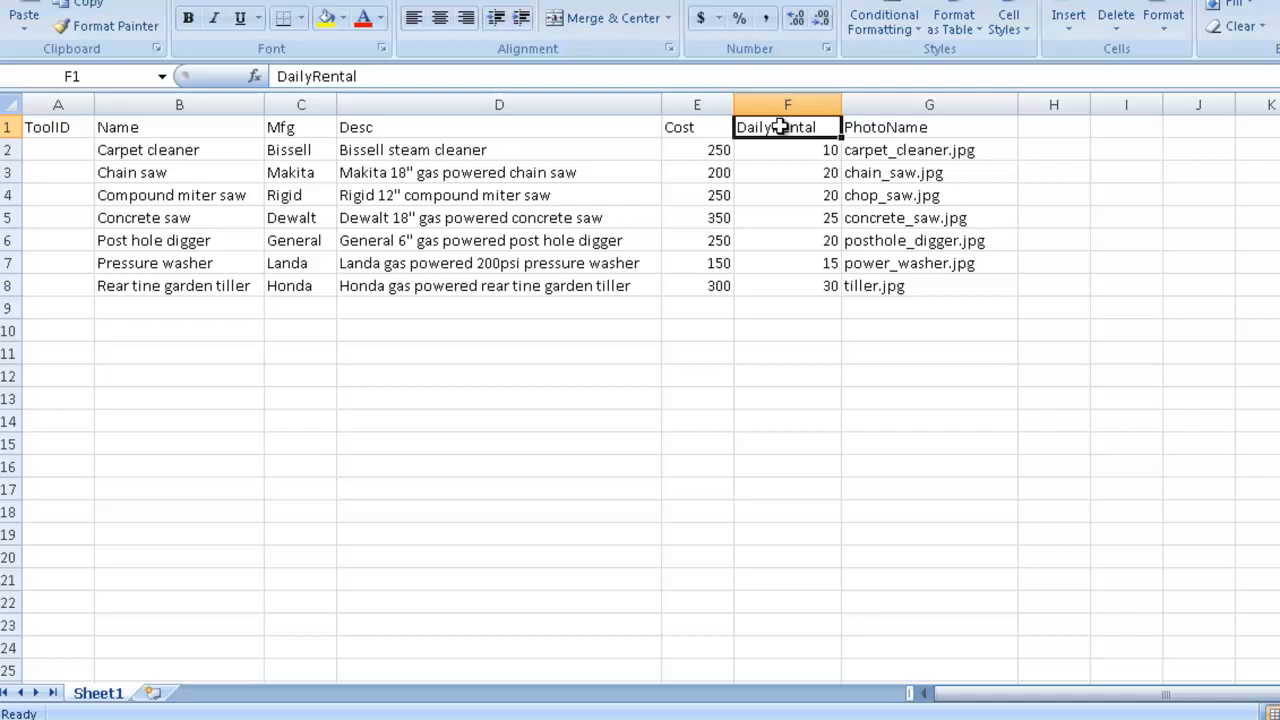
pyautogui.click(929, 127)
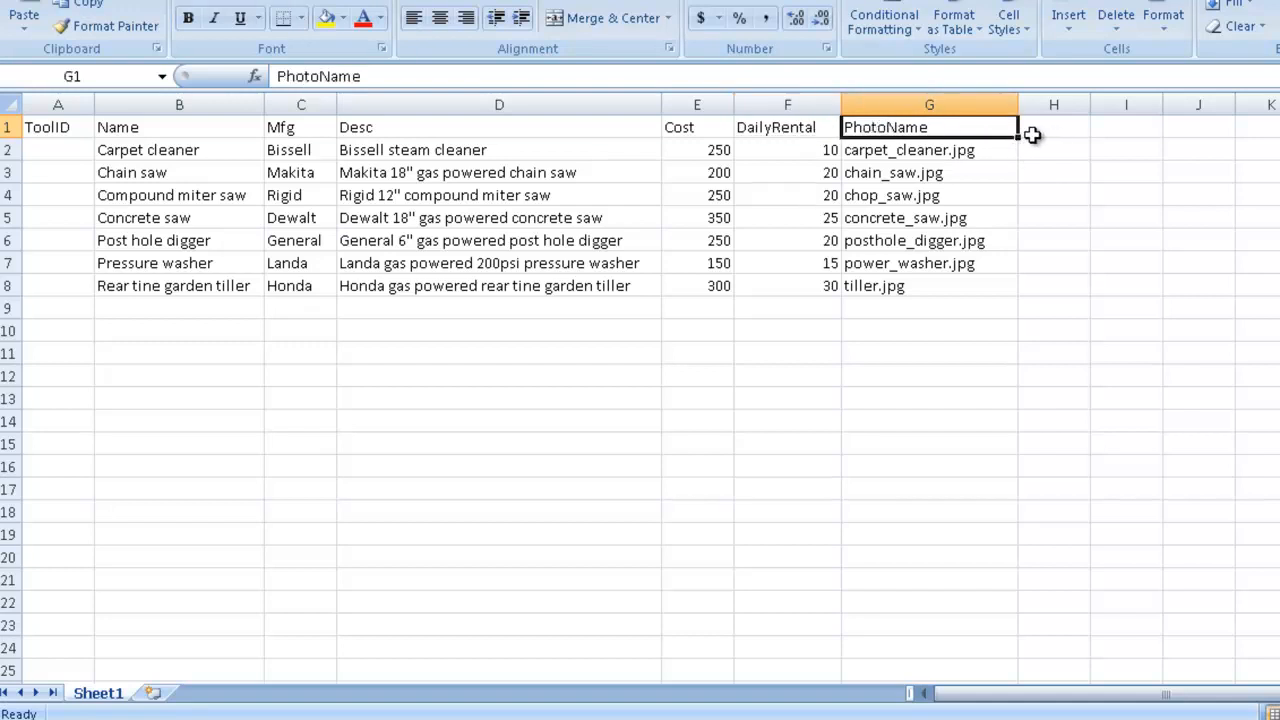
pyautogui.moveTo(167, 240)
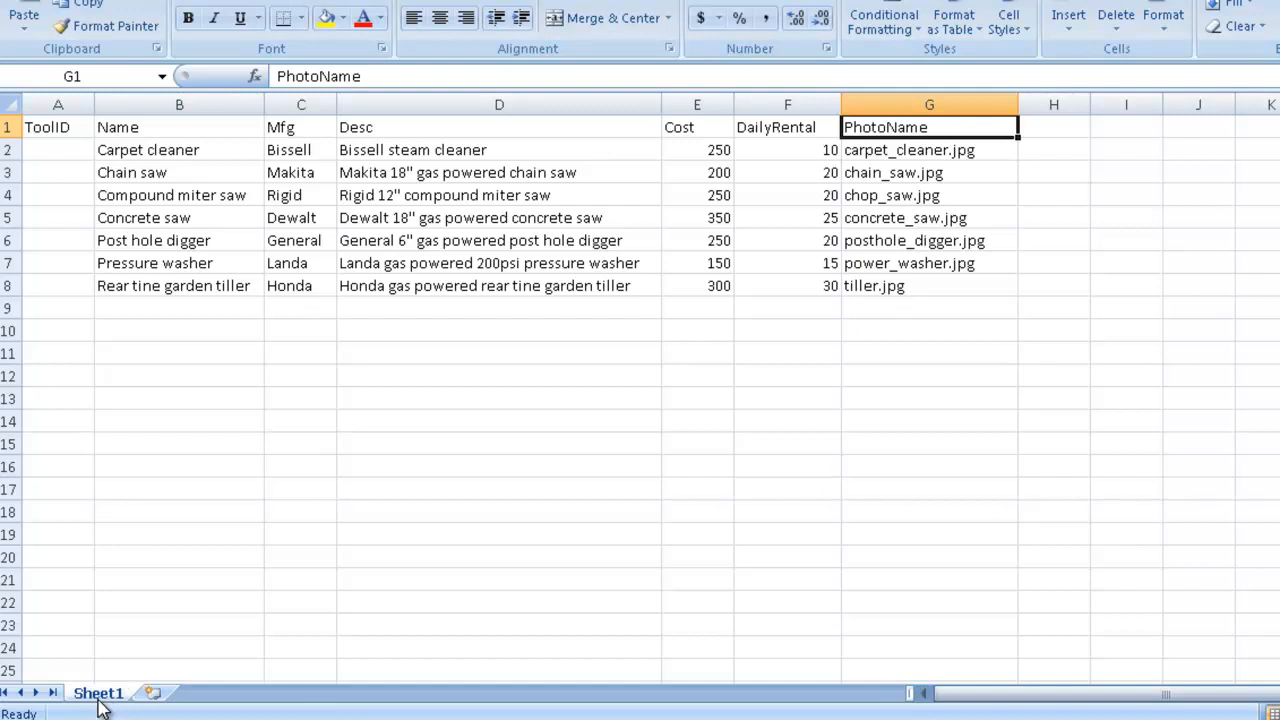
pyautogui.moveTo(155, 695)
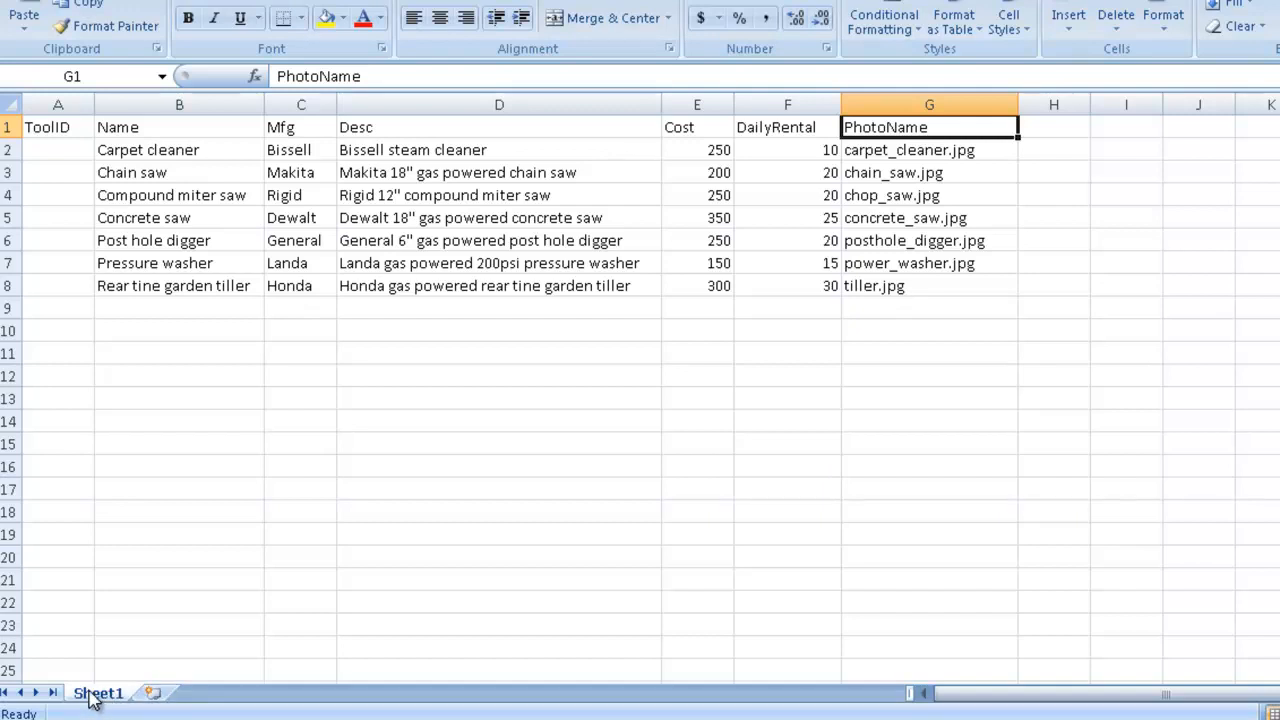
pyautogui.moveTo(88, 688)
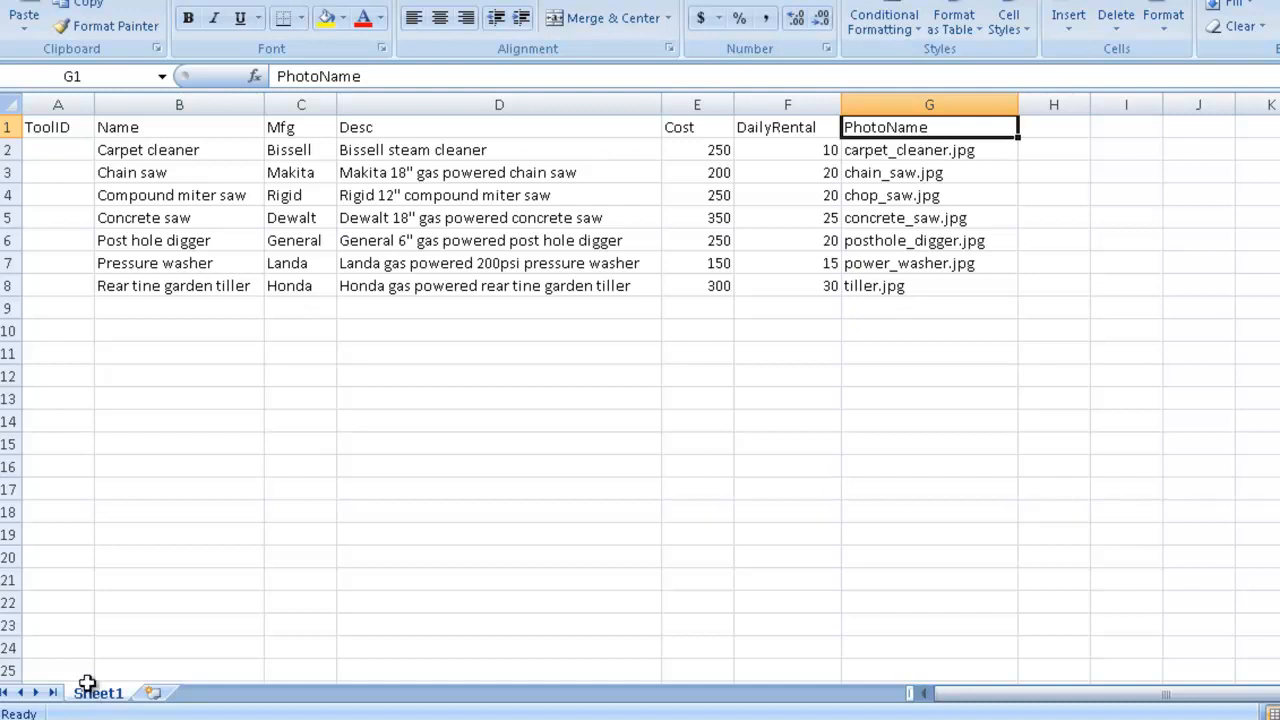
pyautogui.moveTo(189, 127)
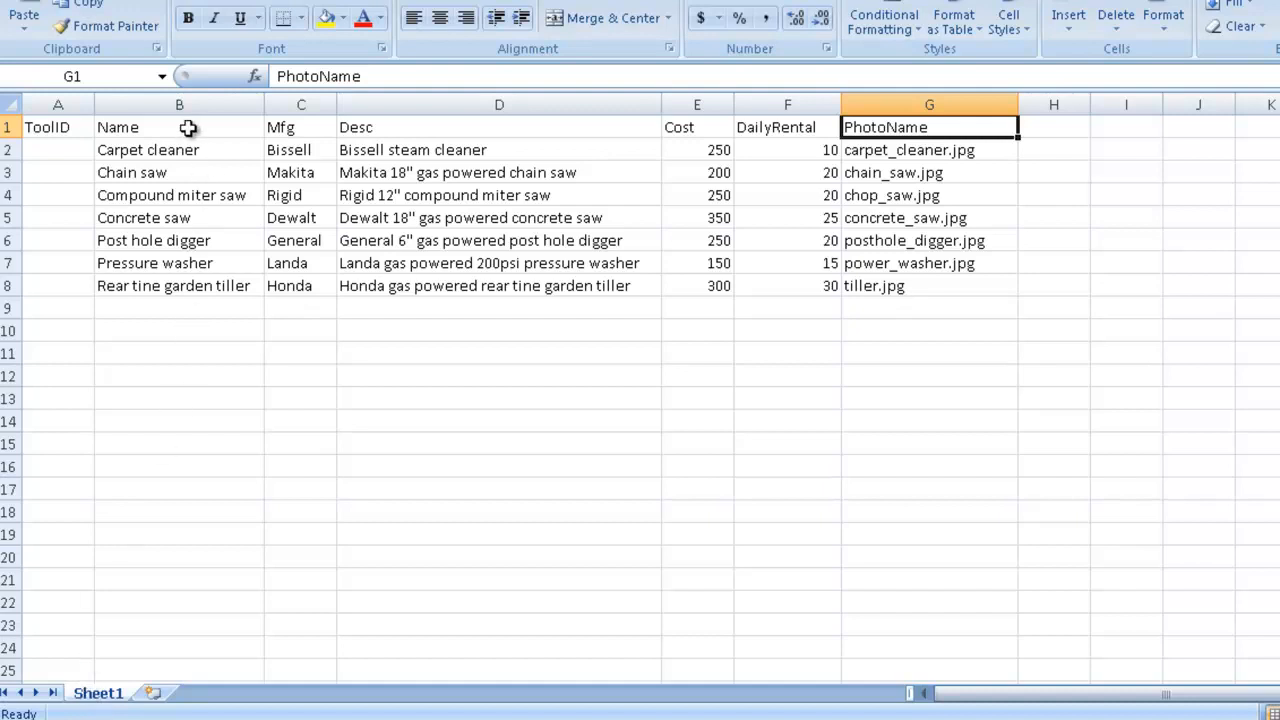
pyautogui.moveTo(862, 194)
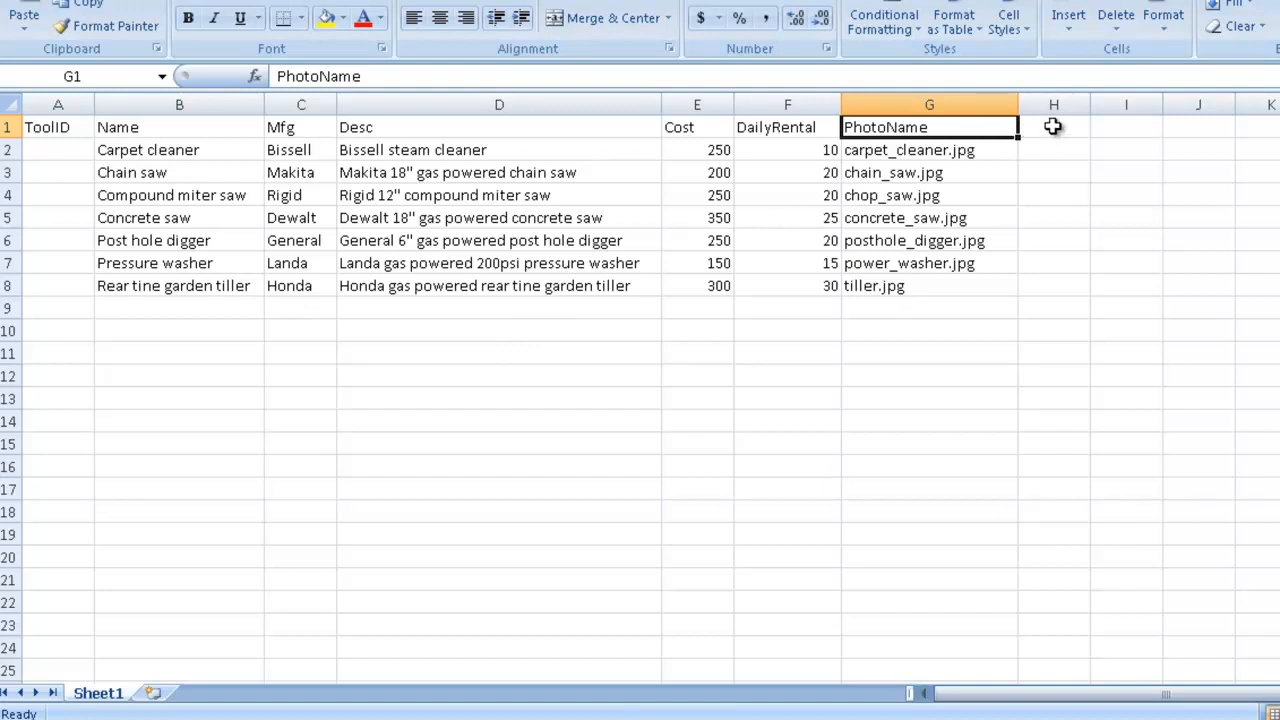
pyautogui.moveTo(1147, 53)
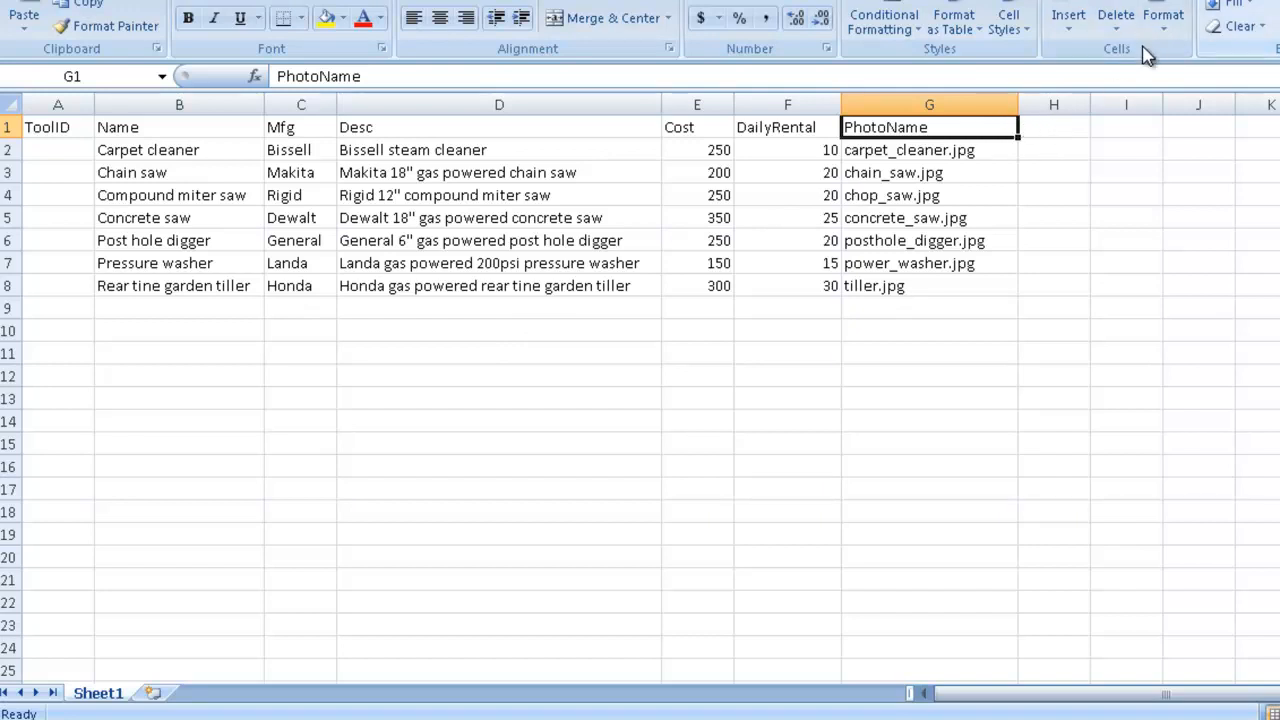
pyautogui.click(1053, 127)
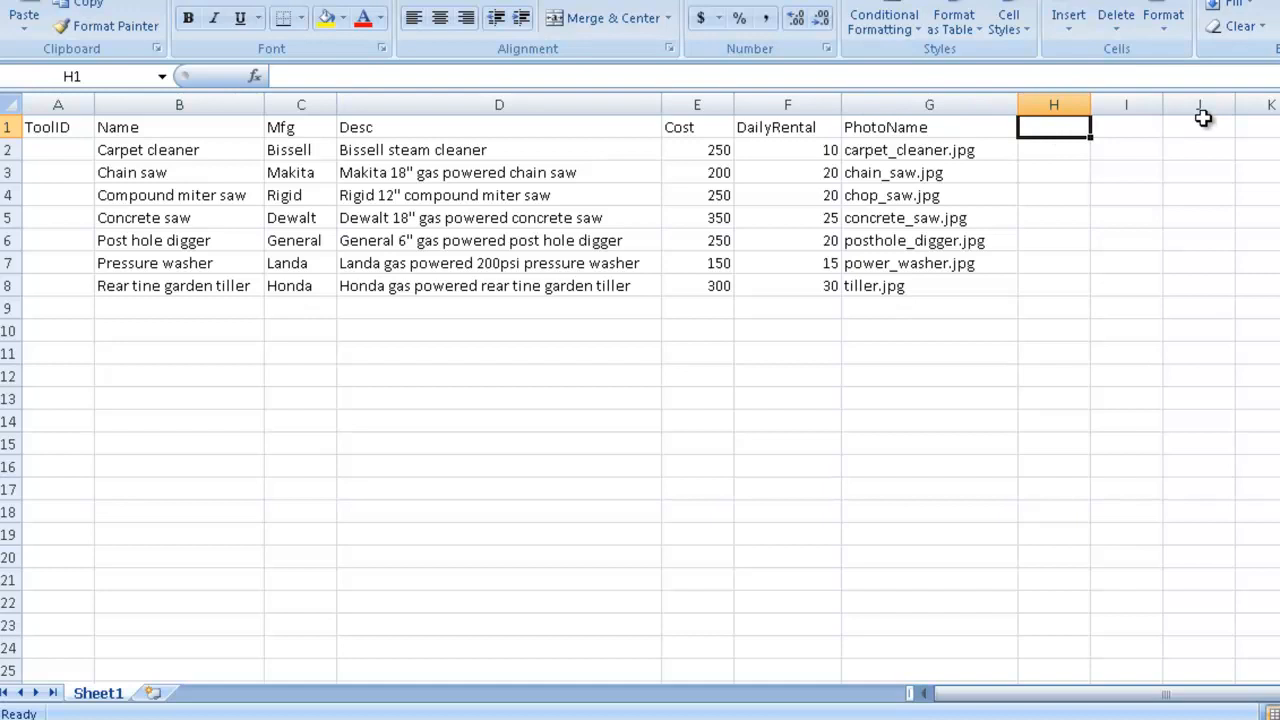
pyautogui.write('Avail')
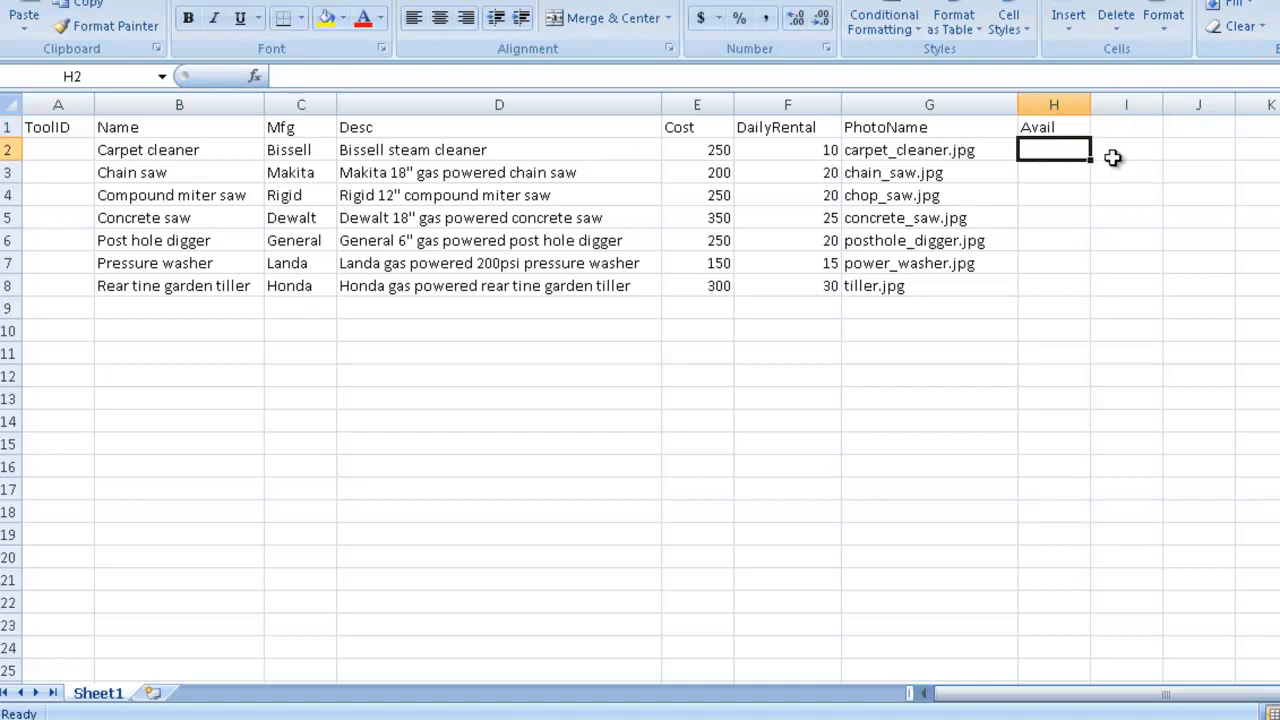
pyautogui.write('Y')
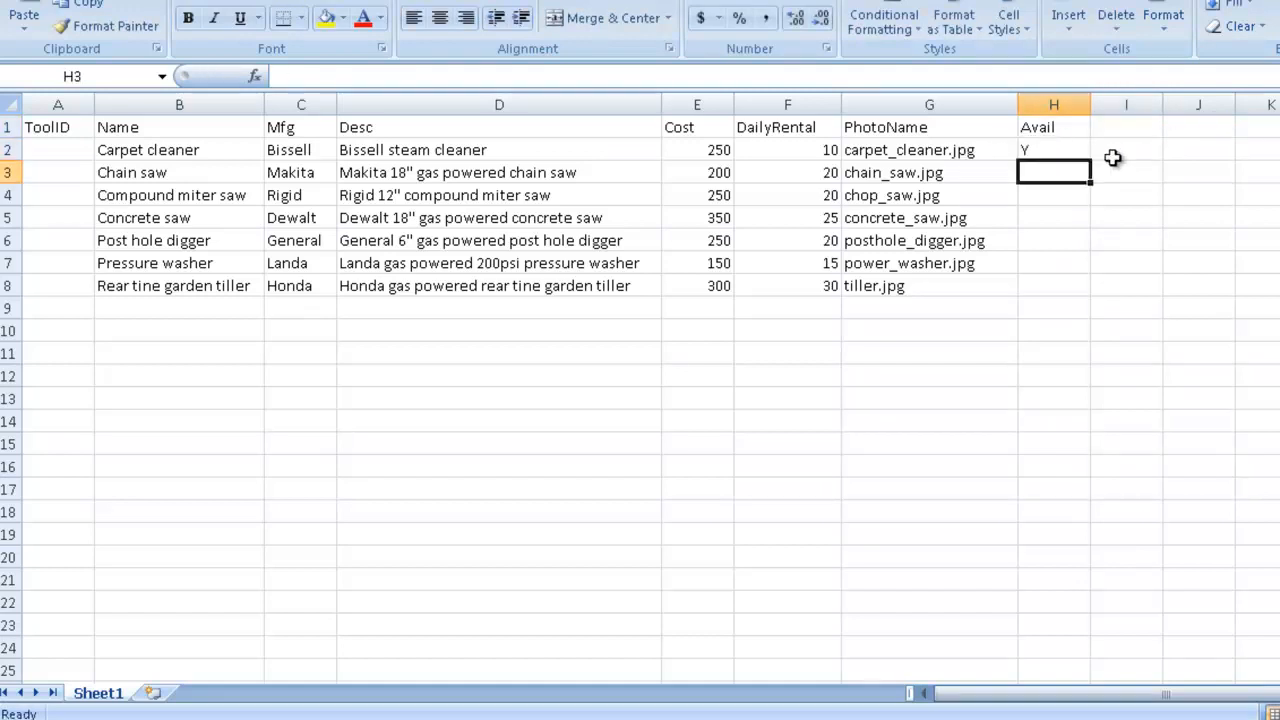
pyautogui.write('Y')
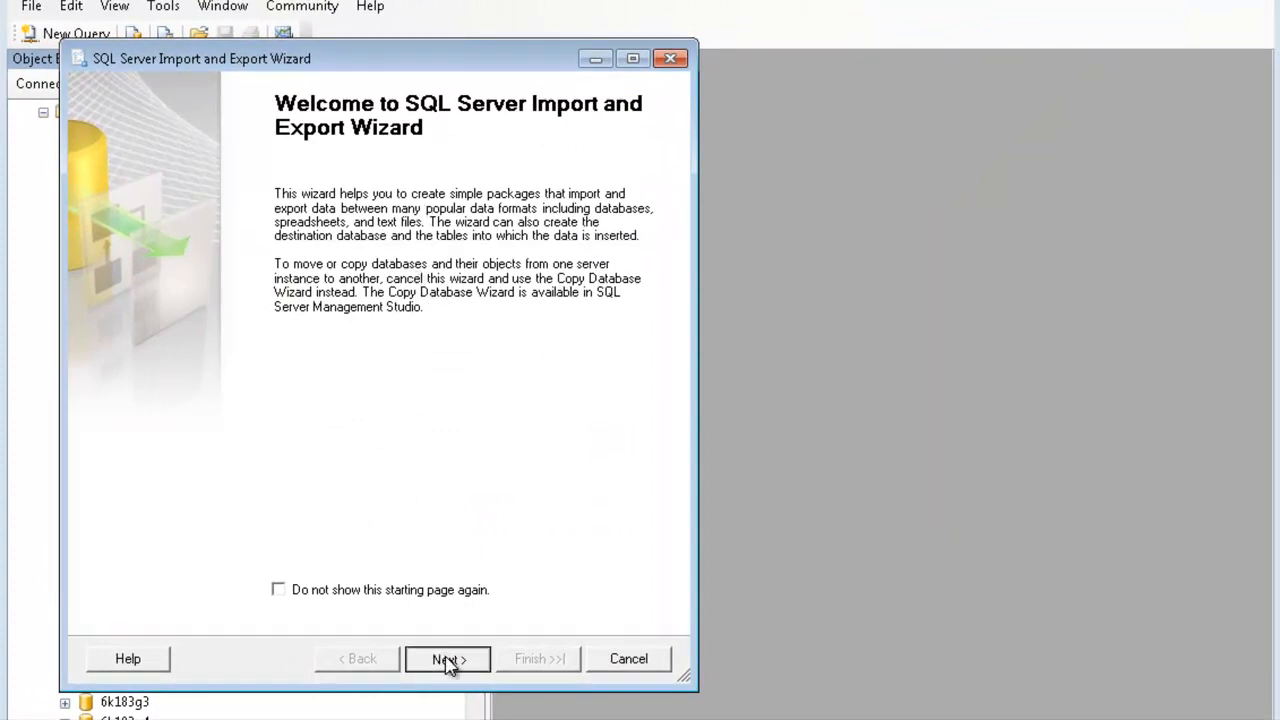
# Set the wizard's data source to Microsoft Excel with Tools_tools.xlsx, then continue
pyautogui.click(447, 658)
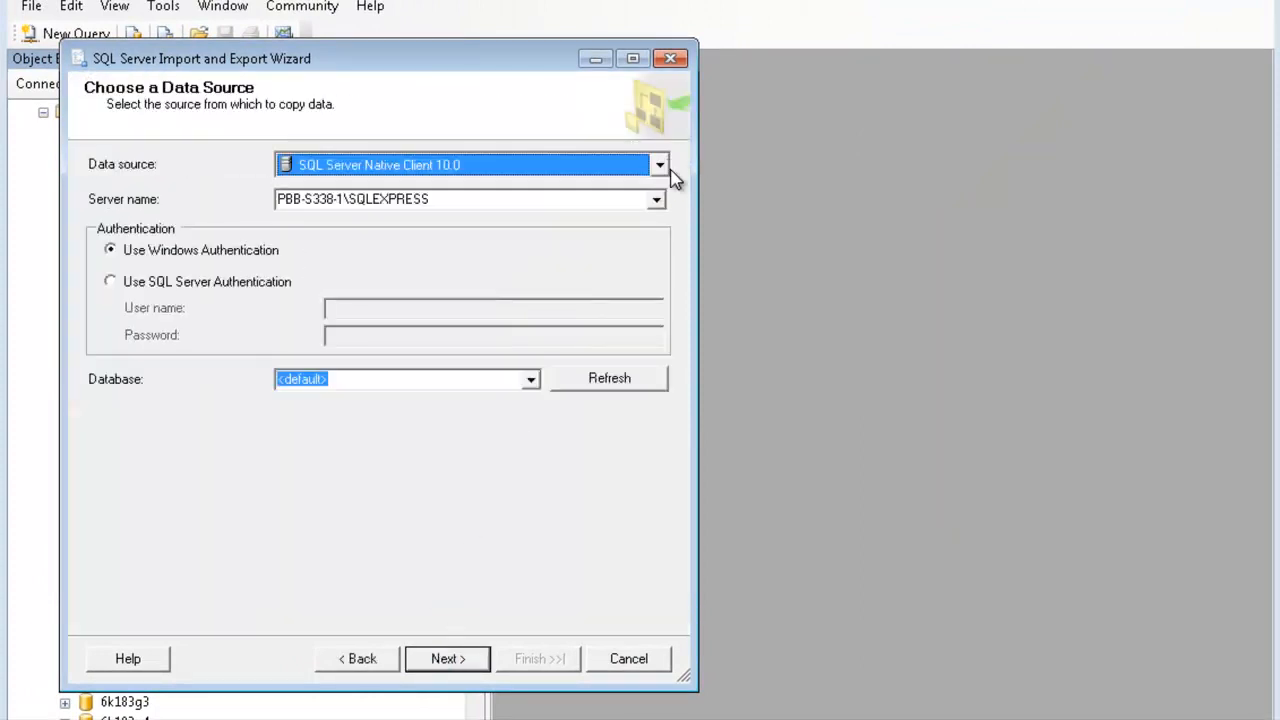
pyautogui.click(659, 164)
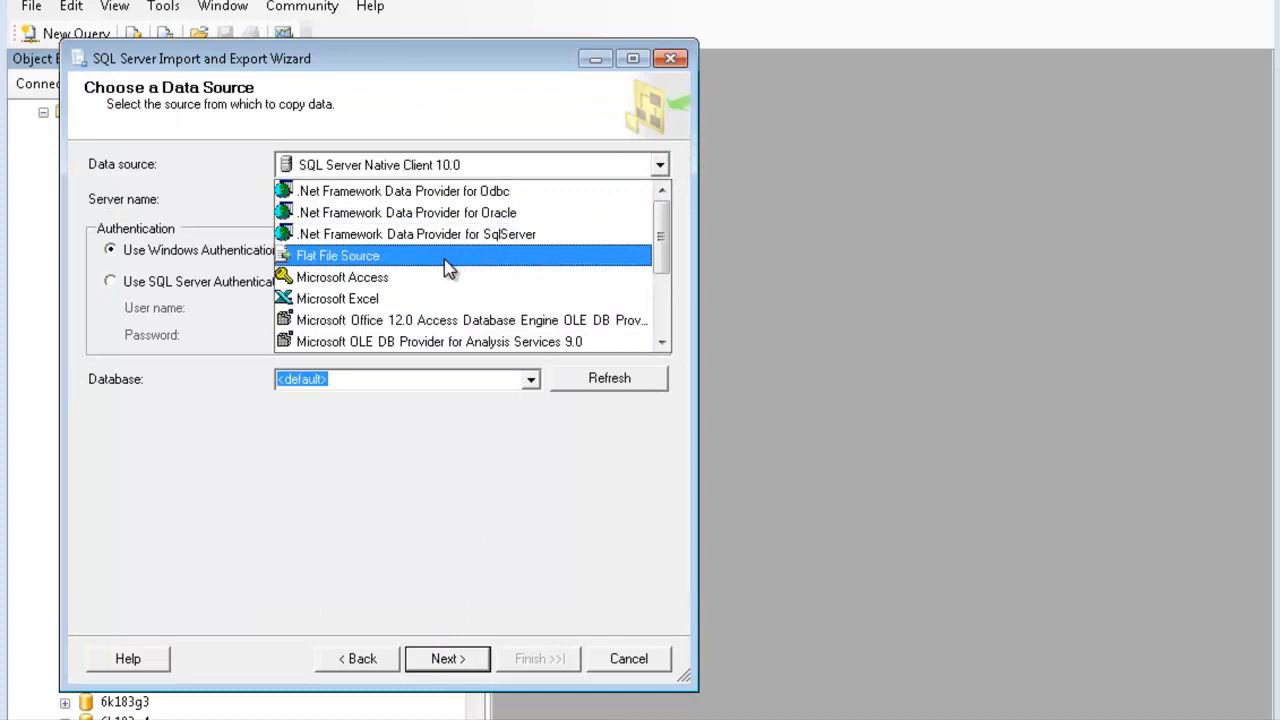
pyautogui.click(337, 298)
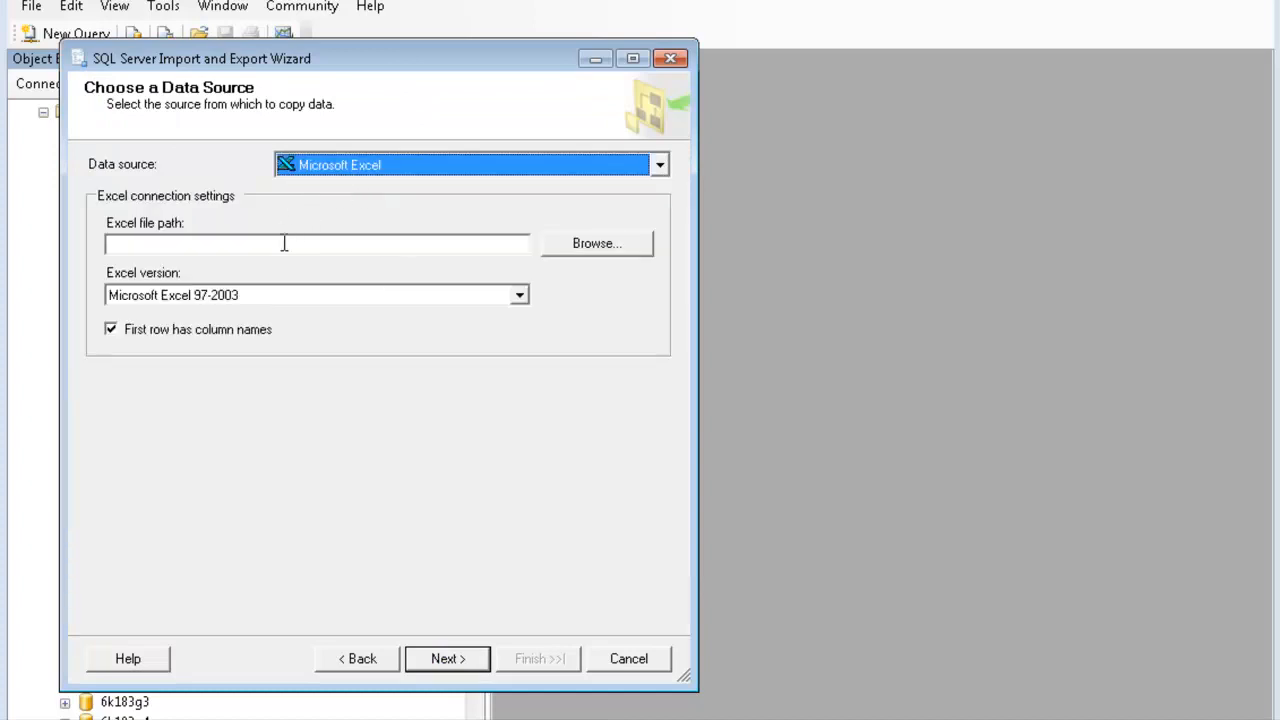
pyautogui.click(597, 243)
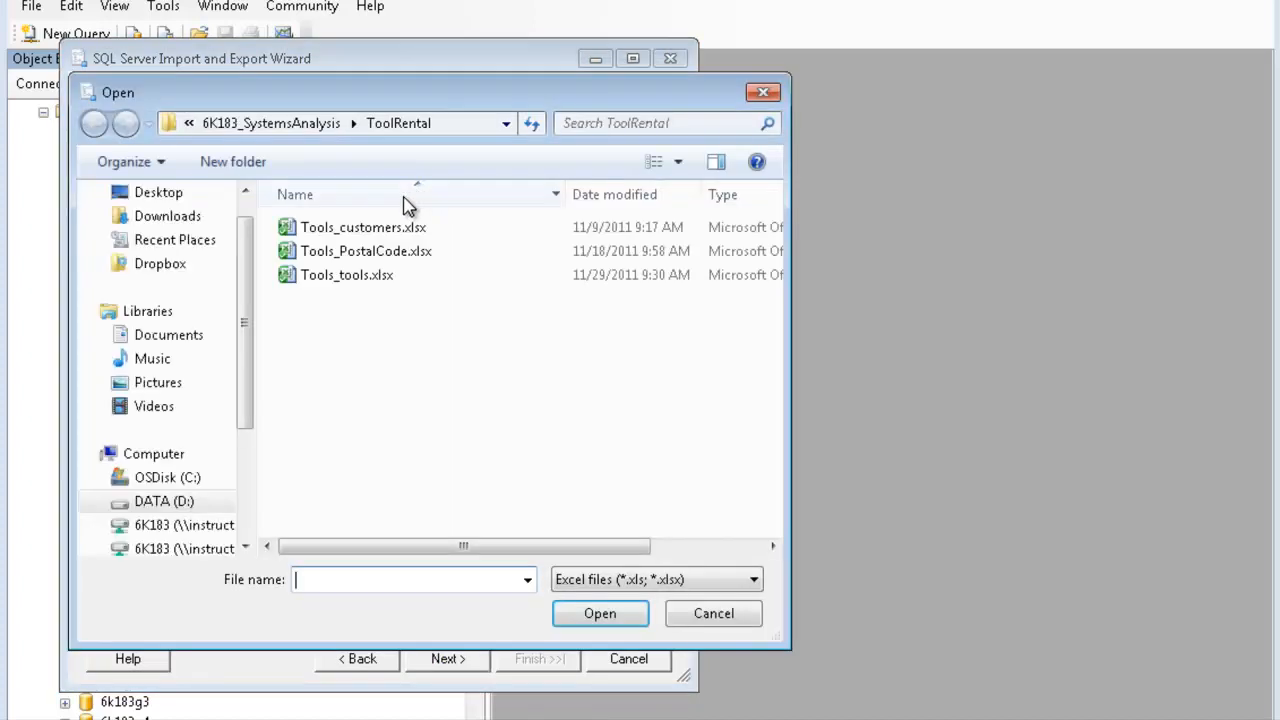
pyautogui.click(346, 274)
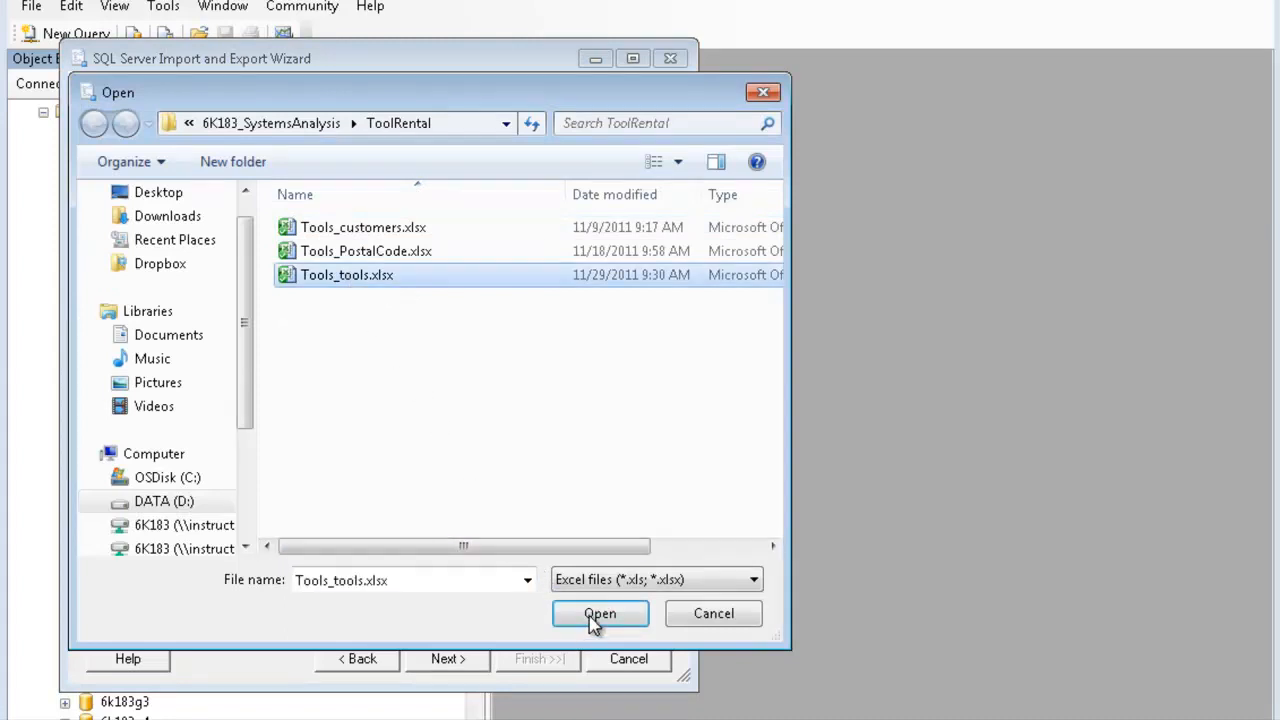
pyautogui.click(600, 613)
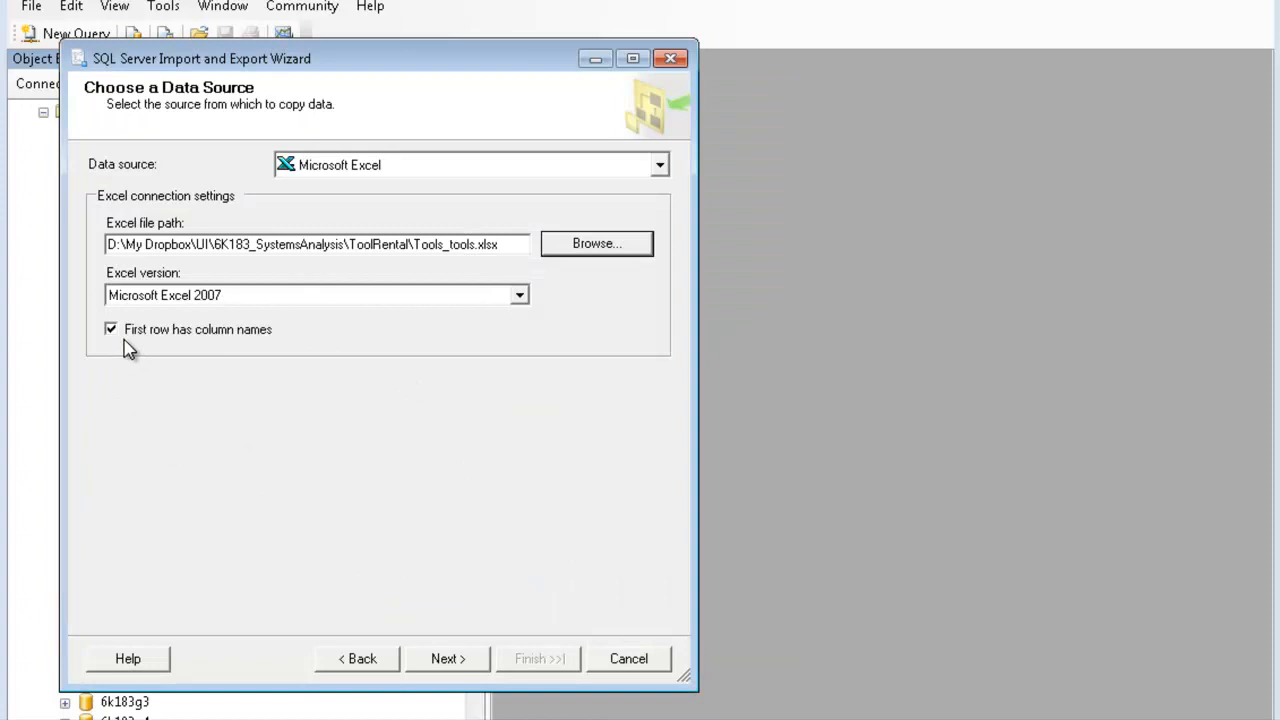
pyautogui.moveTo(225, 338)
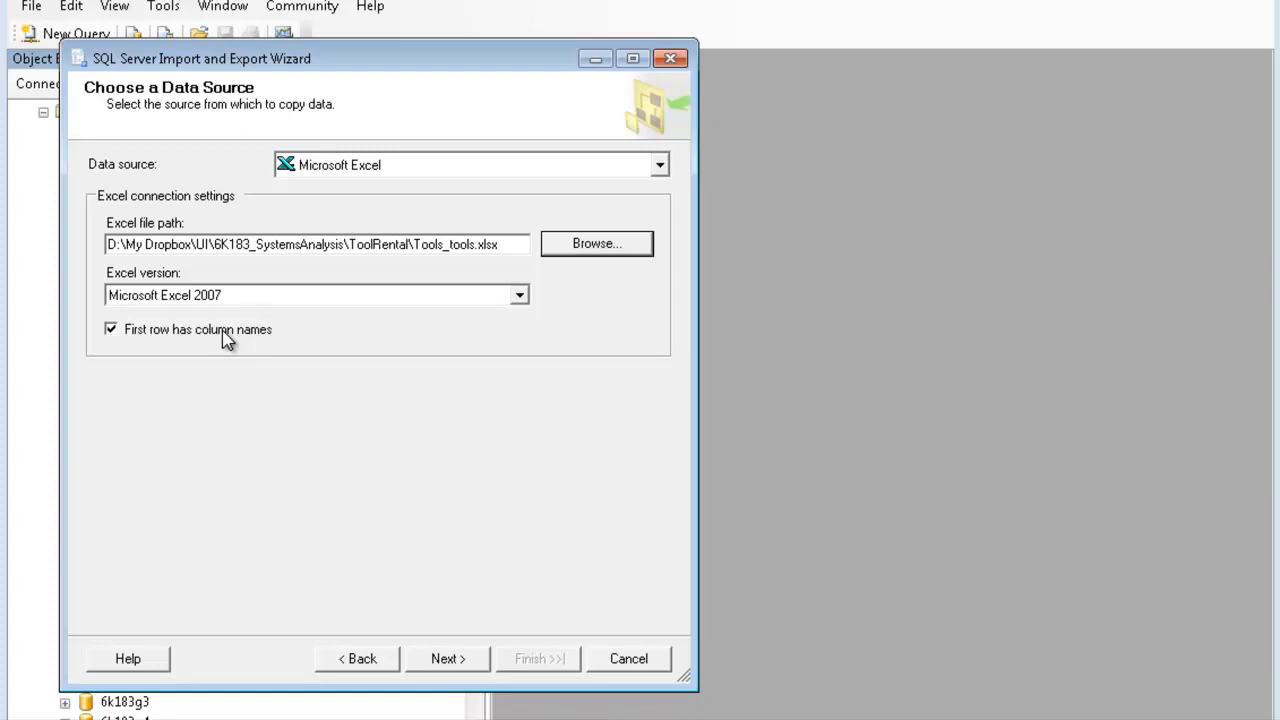
pyautogui.moveTo(448, 658)
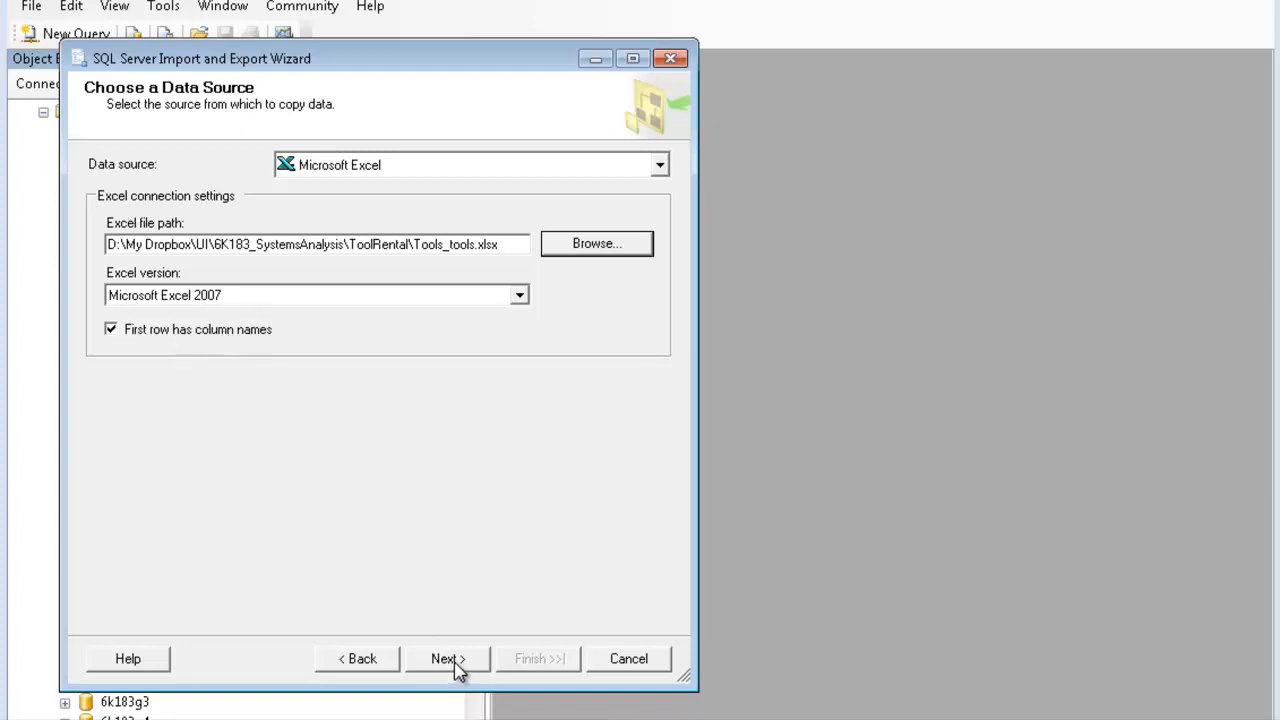
pyautogui.click(447, 658)
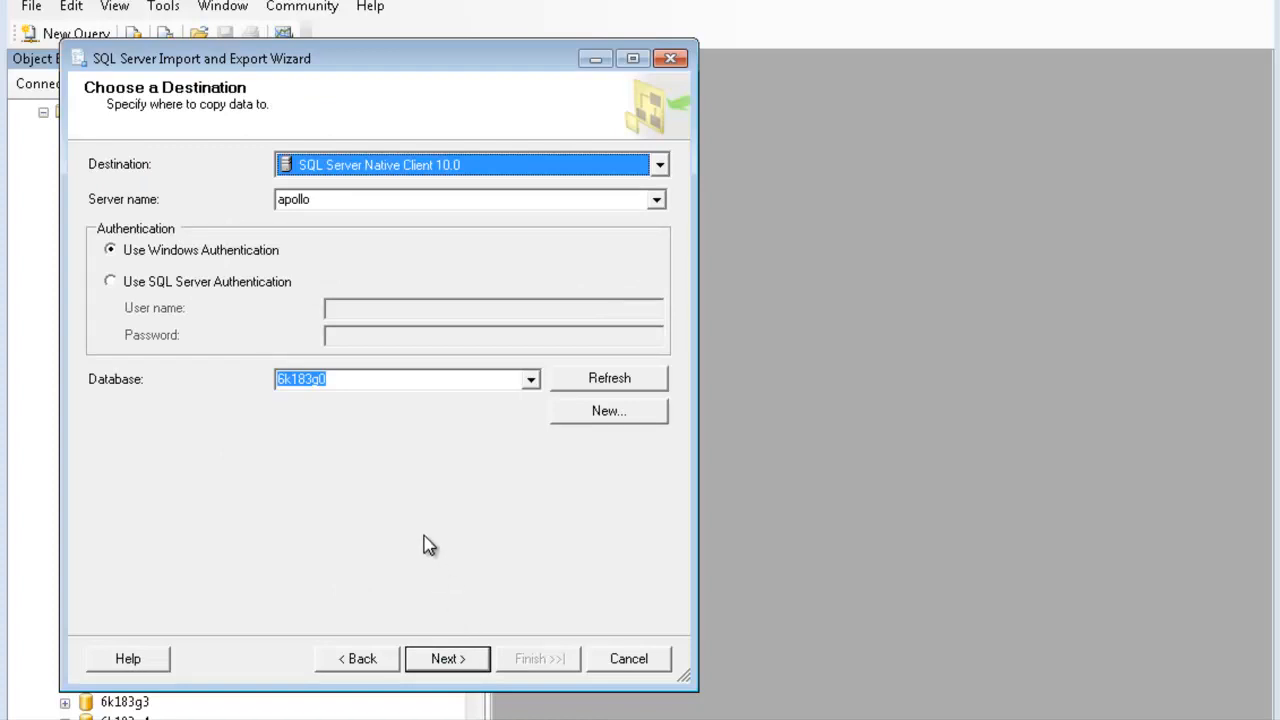
pyautogui.moveTo(191, 278)
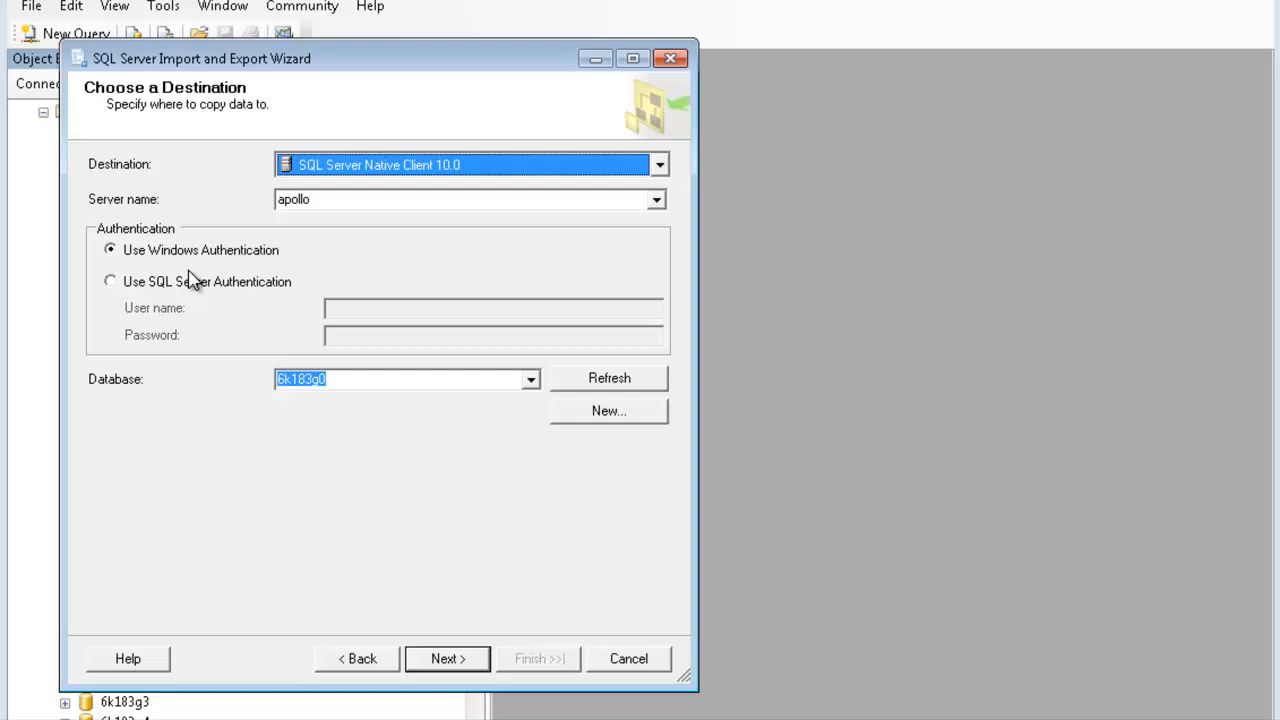
pyautogui.moveTo(293, 192)
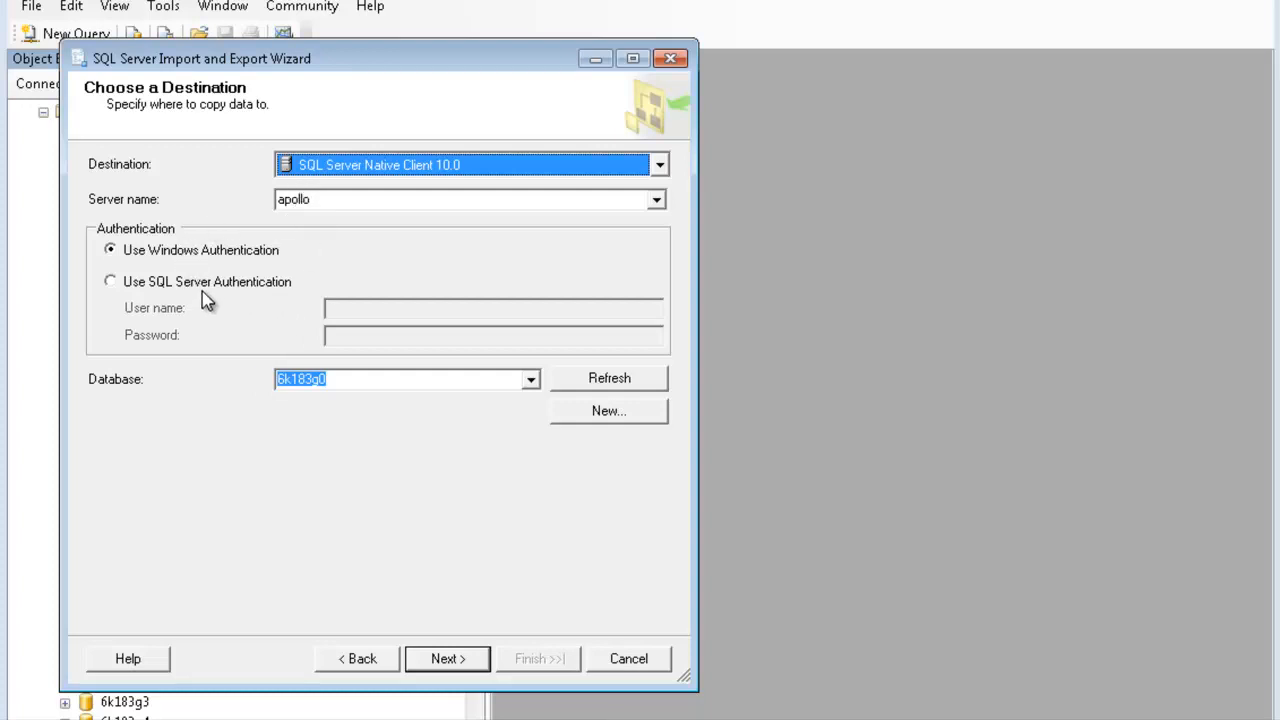
# Use SQL Server Authentication for the destination and copy Sheet1$ into 6k183g0 (7 rows)
pyautogui.click(110, 281)
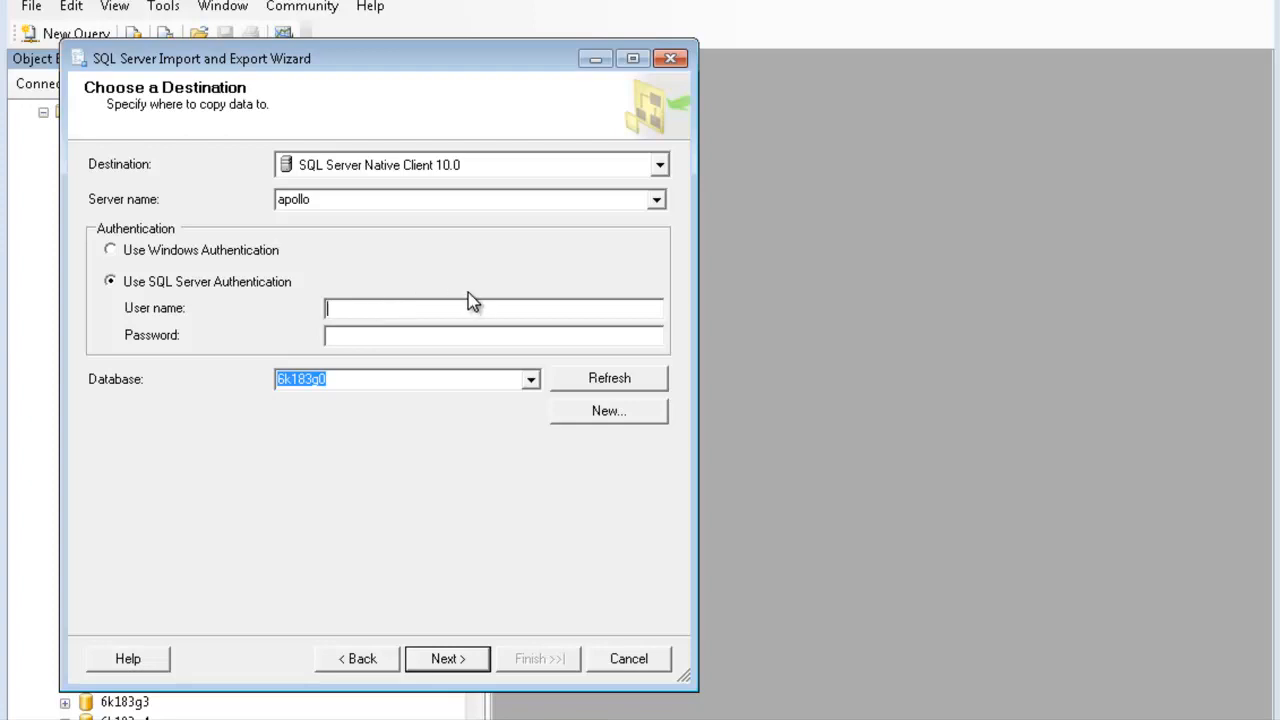
pyautogui.write('6')
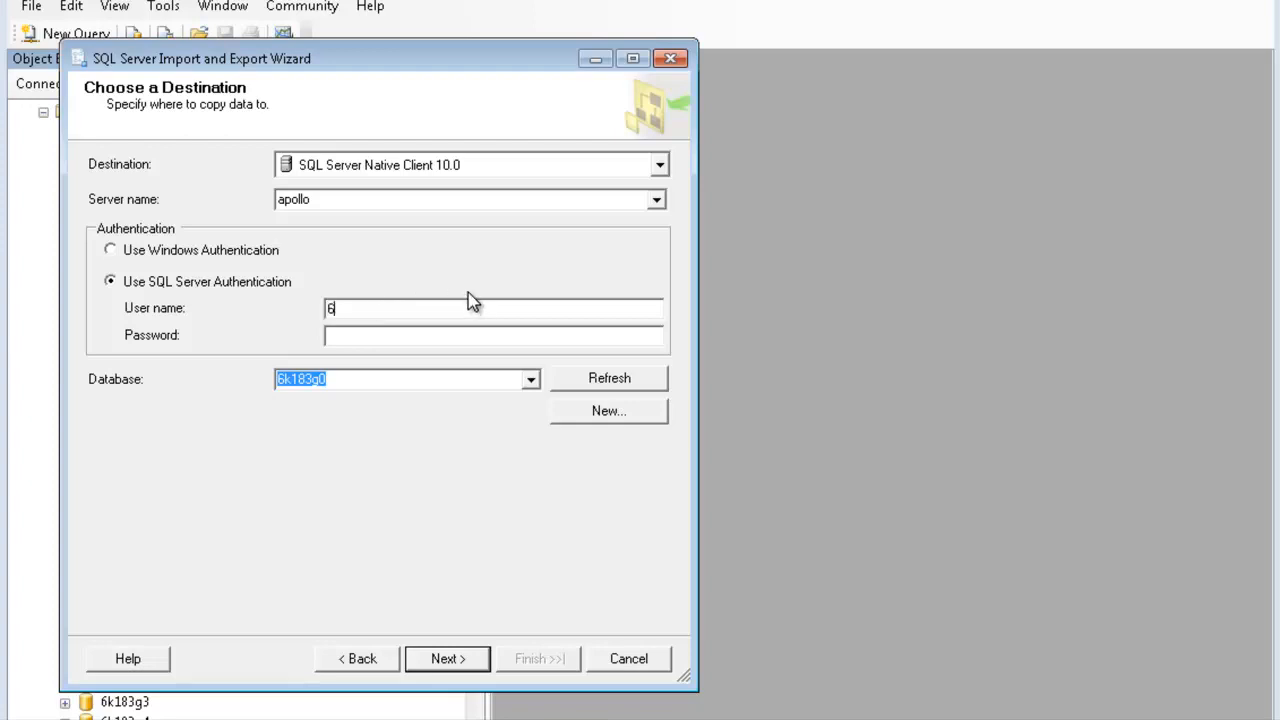
pyautogui.write('k183g0')
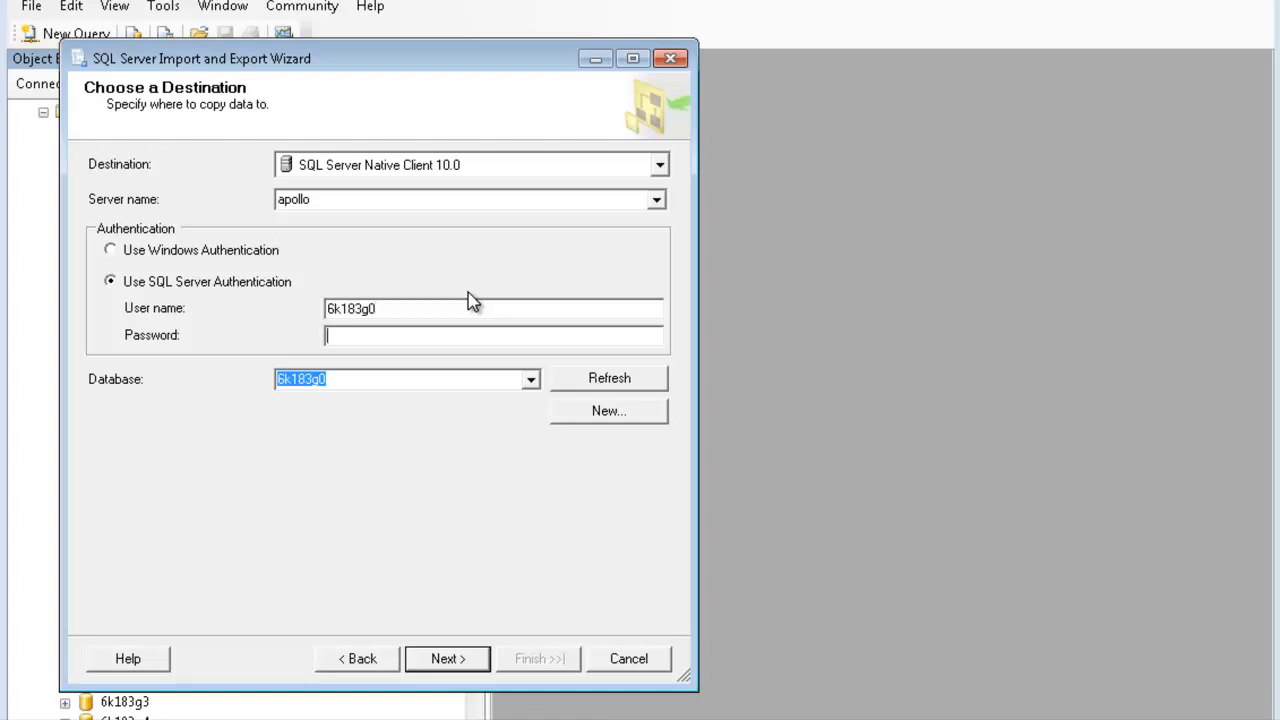
pyautogui.write('****')
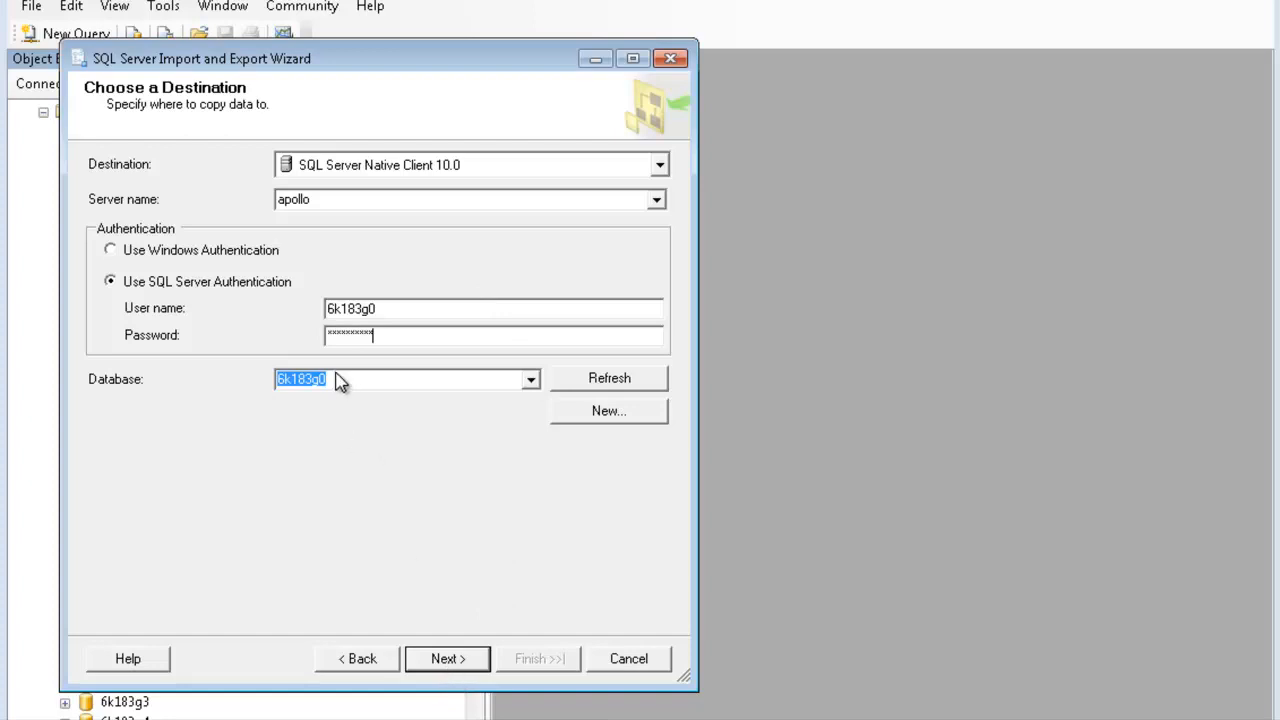
pyautogui.click(446, 658)
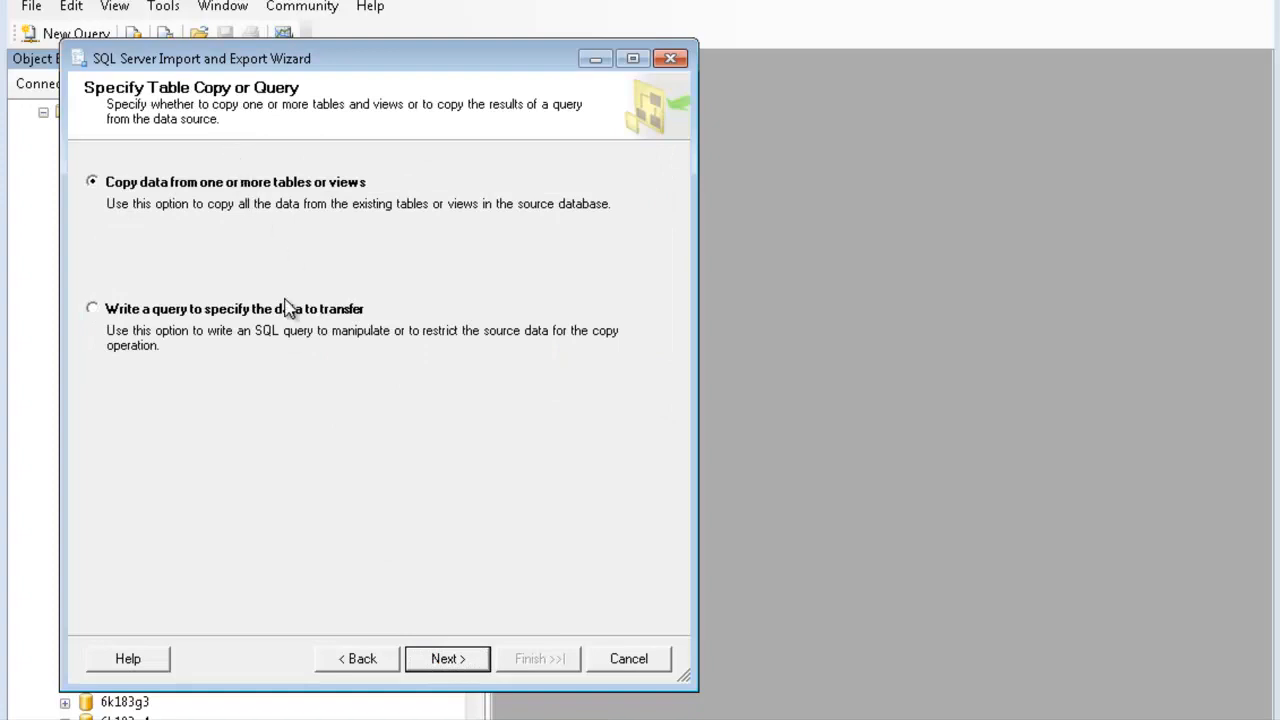
pyautogui.click(446, 658)
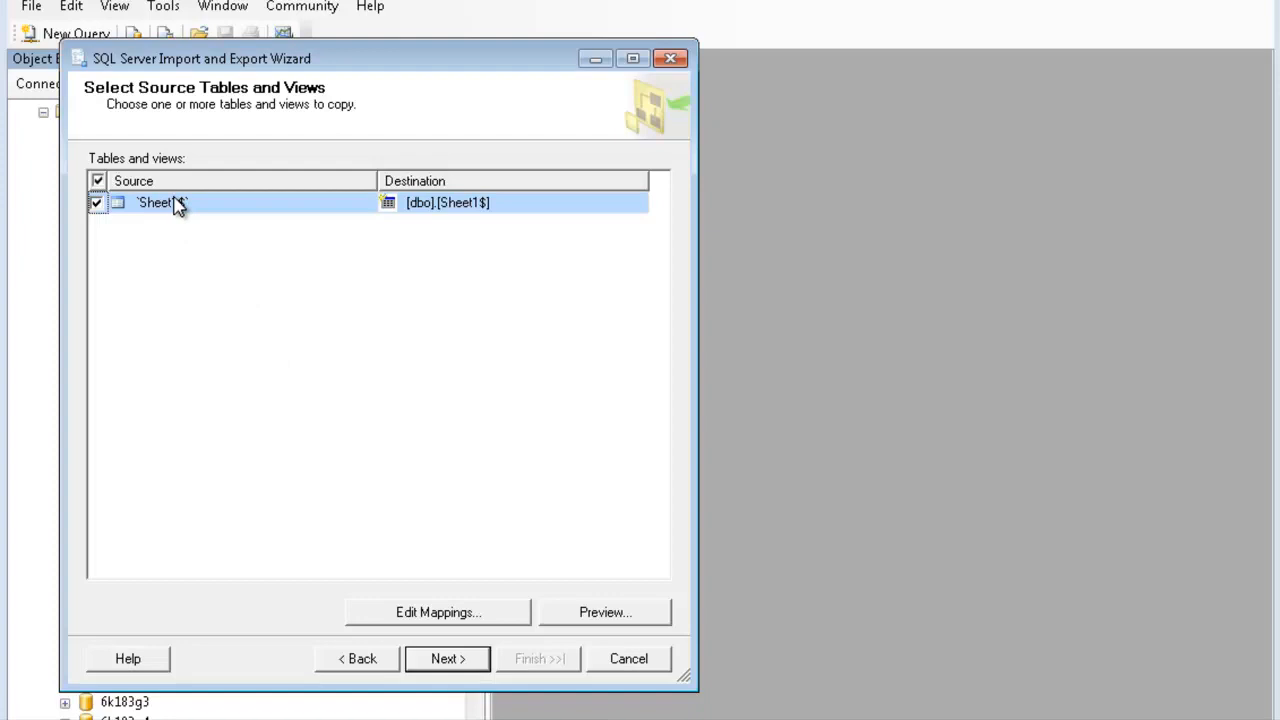
pyautogui.moveTo(223, 306)
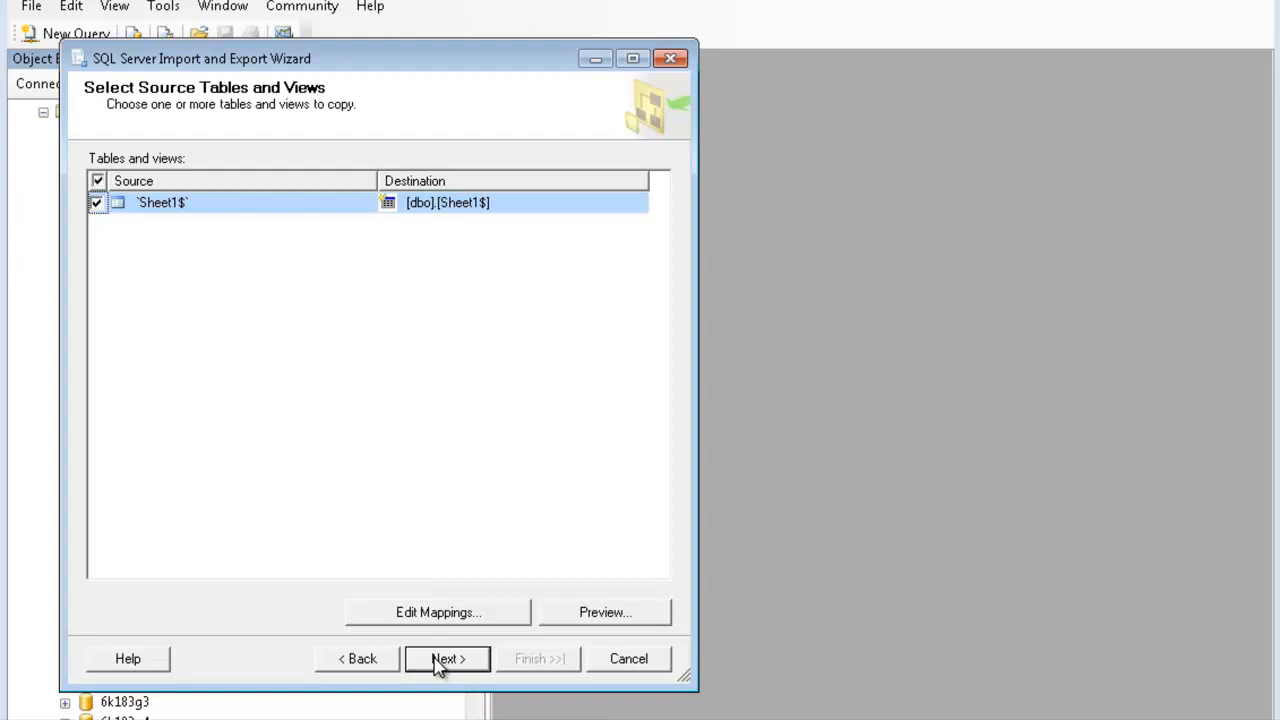
pyautogui.click(446, 658)
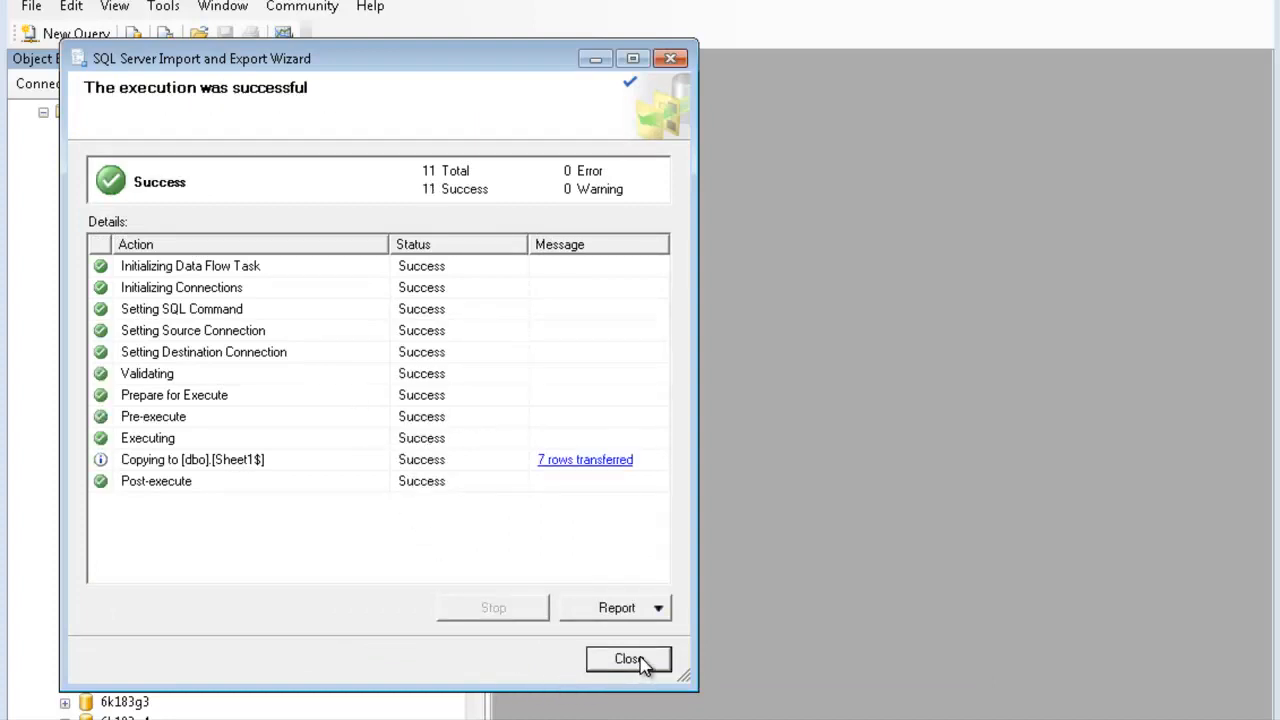
# Close the wizard and refresh 6k183g0 to show the imported table
pyautogui.click(628, 658)
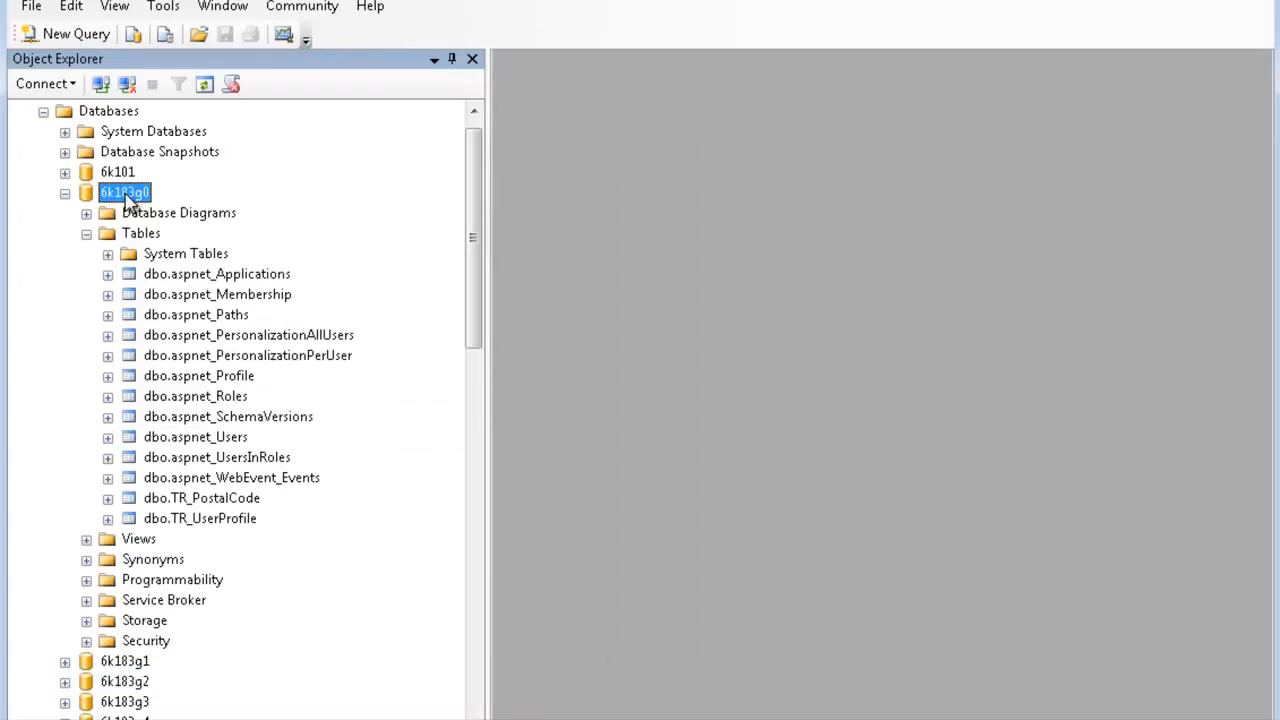
pyautogui.rightClick(124, 192)
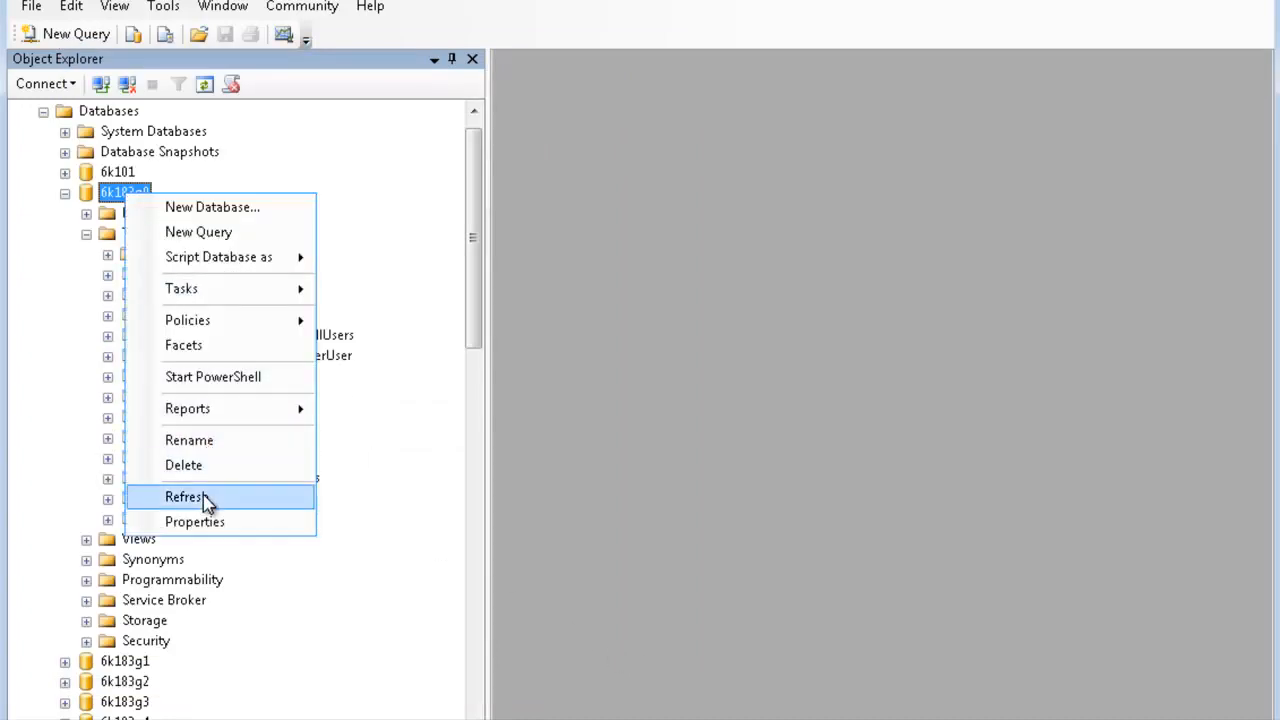
pyautogui.click(184, 497)
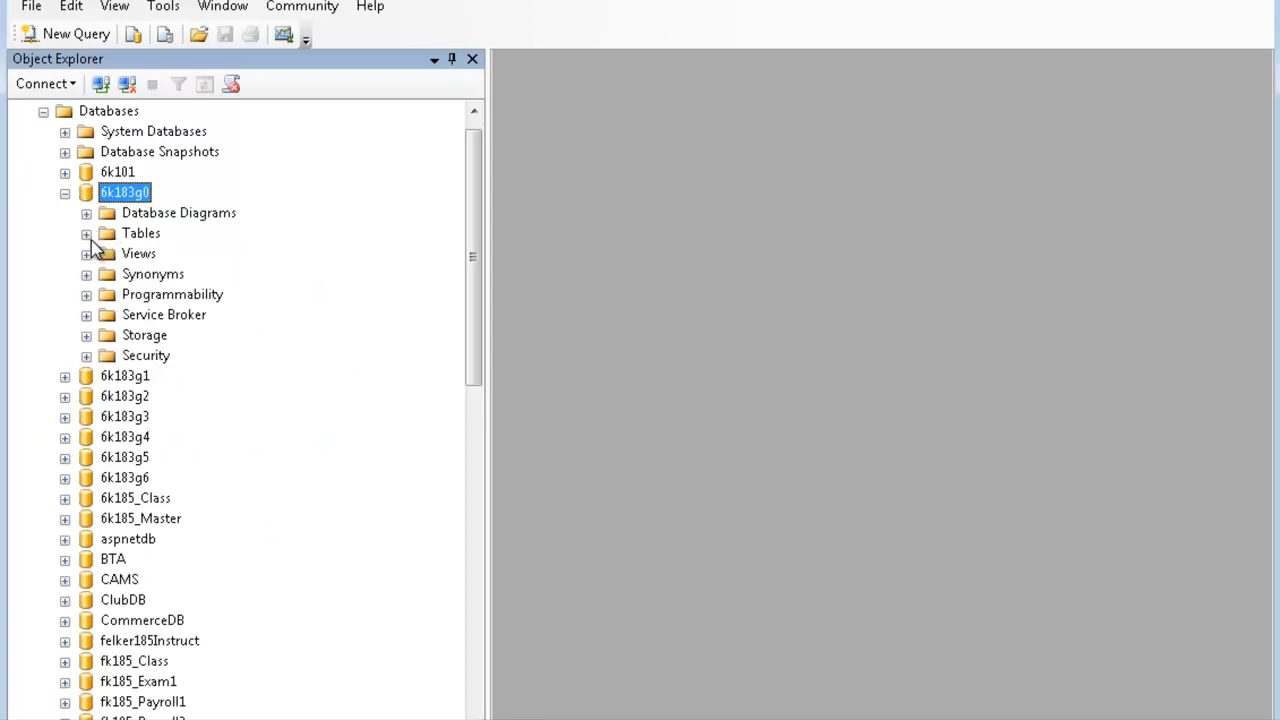
pyautogui.click(86, 233)
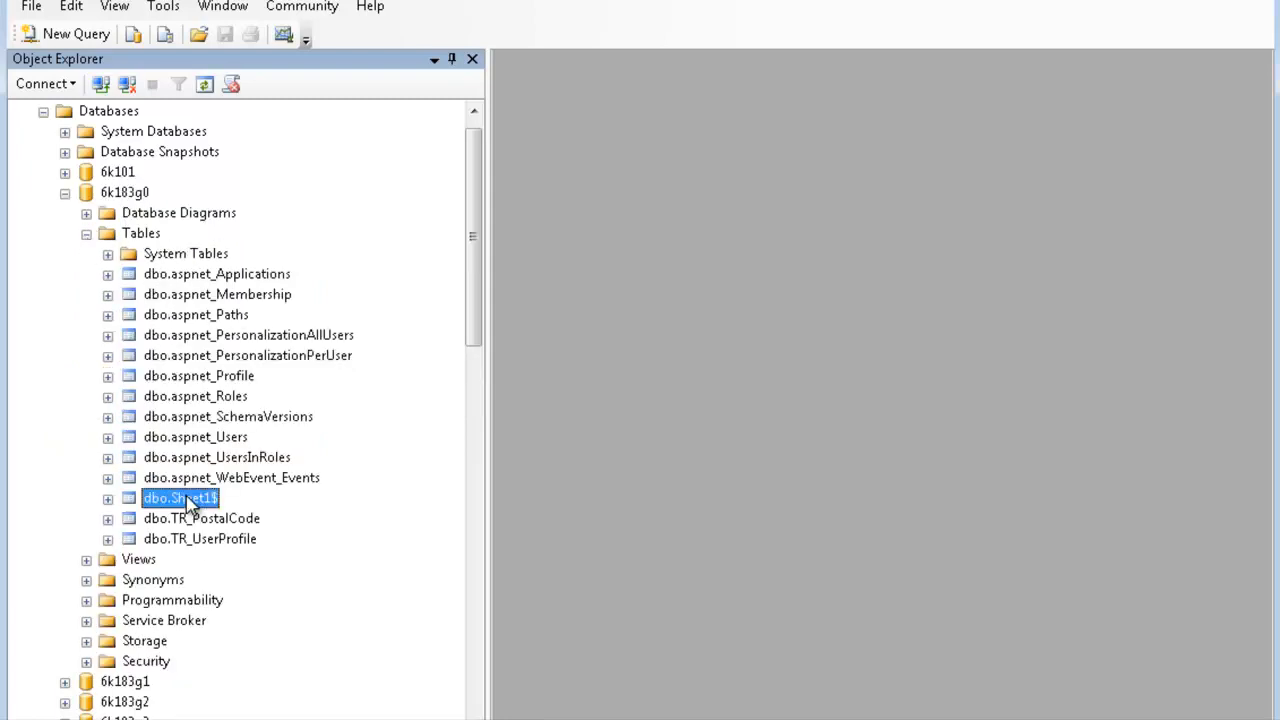
# Rename dbo.Sheet1$ to TR_Tools and expand its contents
pyautogui.rightClick(180, 497)
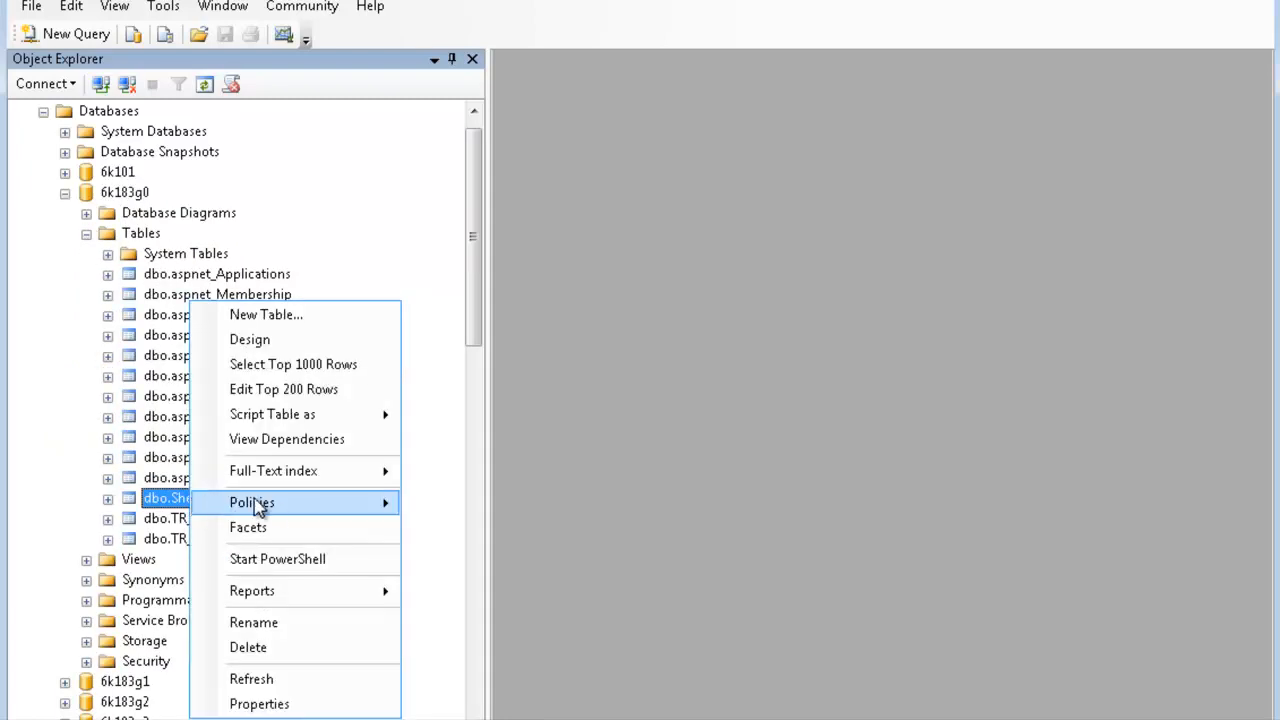
pyautogui.click(253, 622)
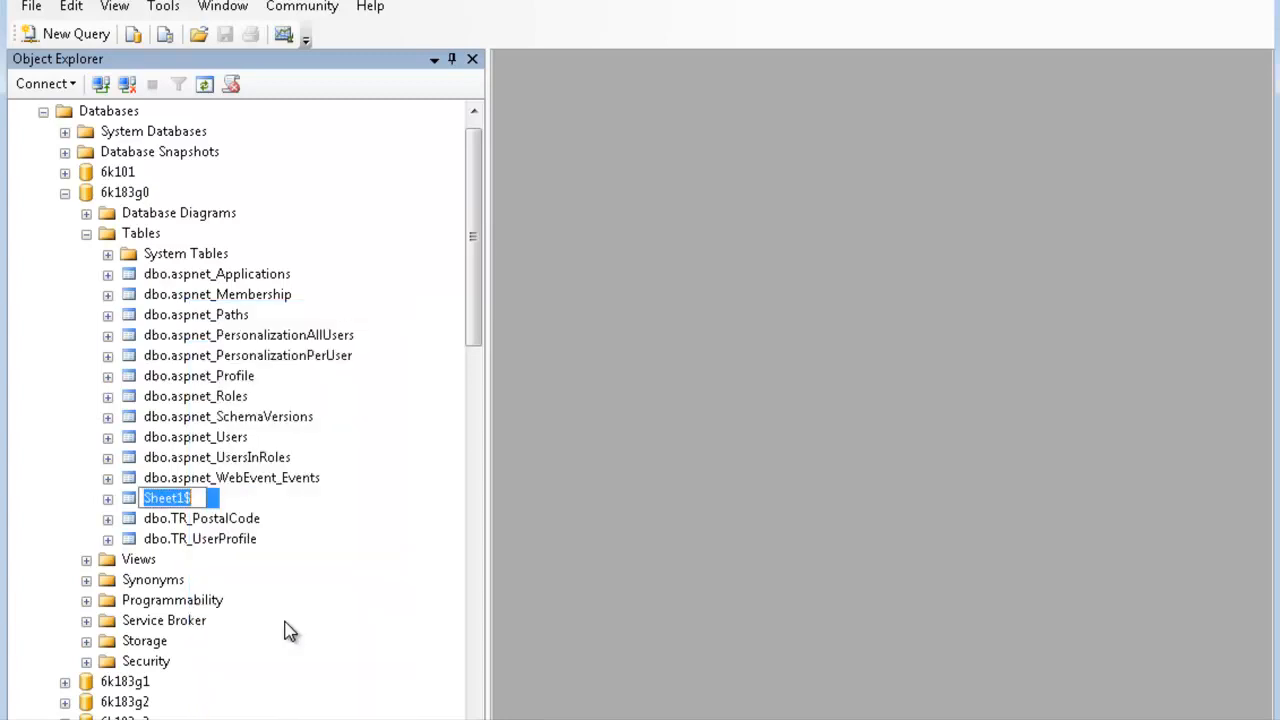
pyautogui.write('TR_Tools')
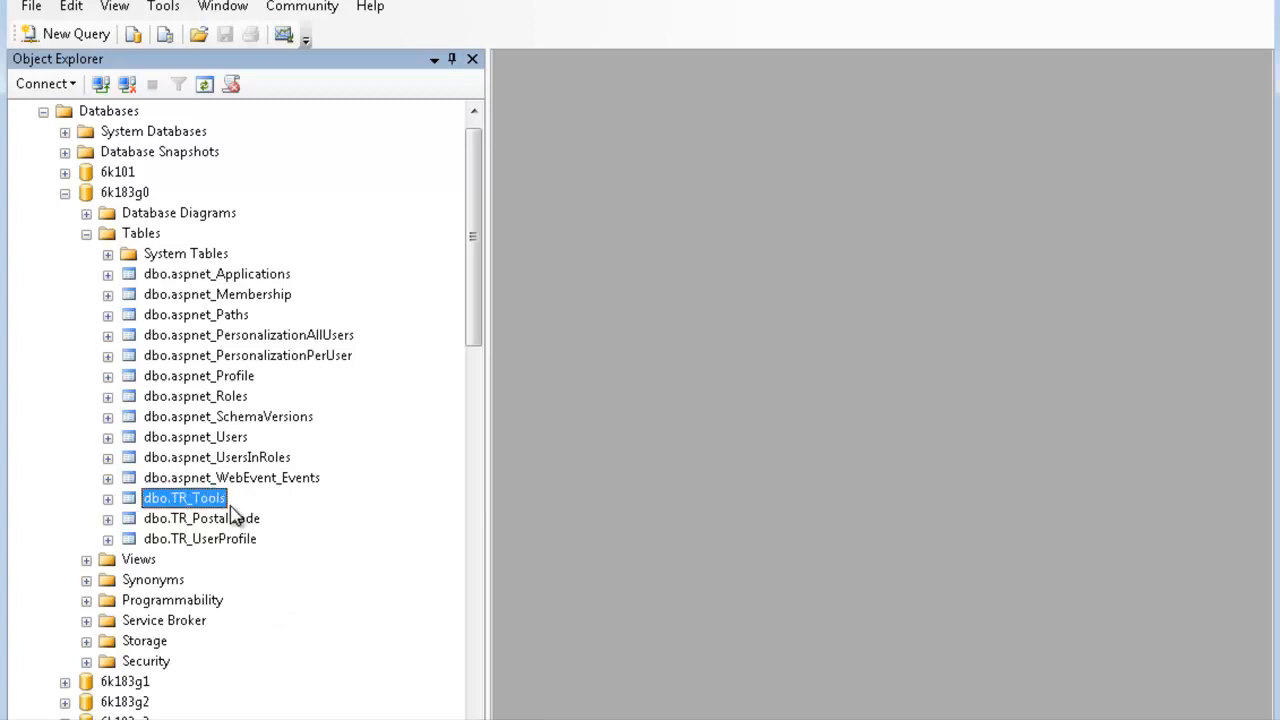
pyautogui.moveTo(195, 510)
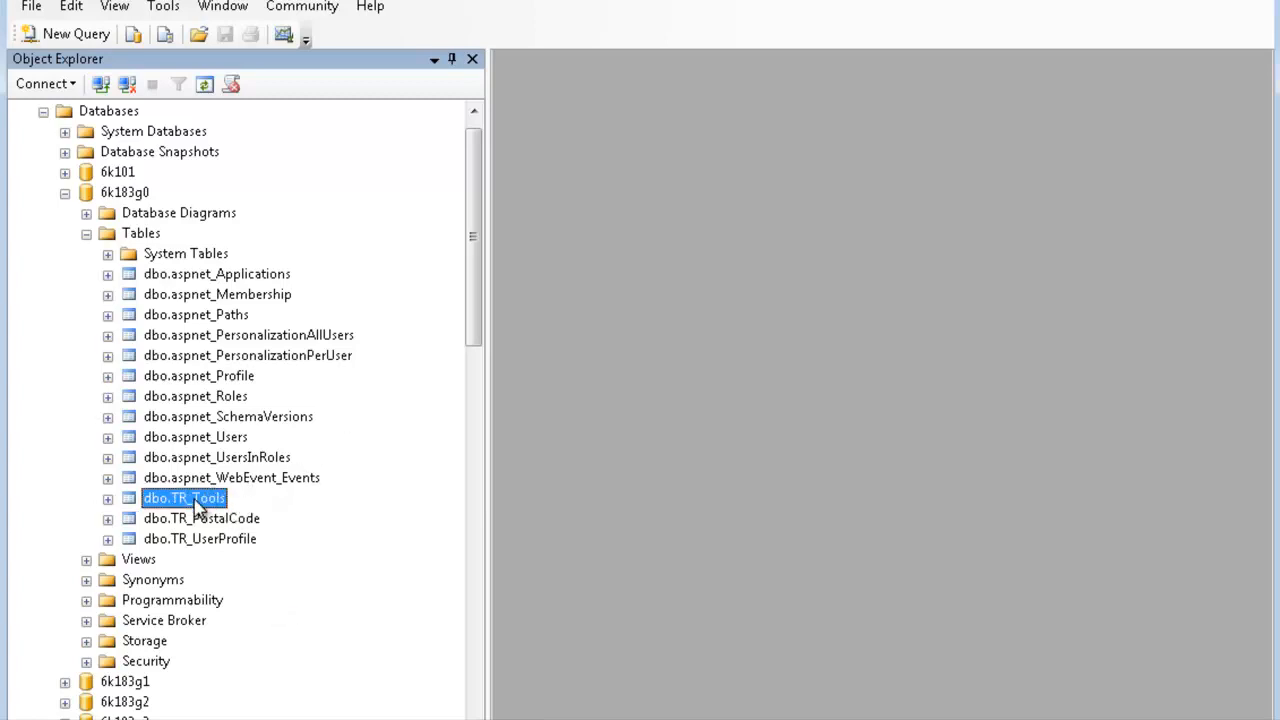
pyautogui.click(107, 498)
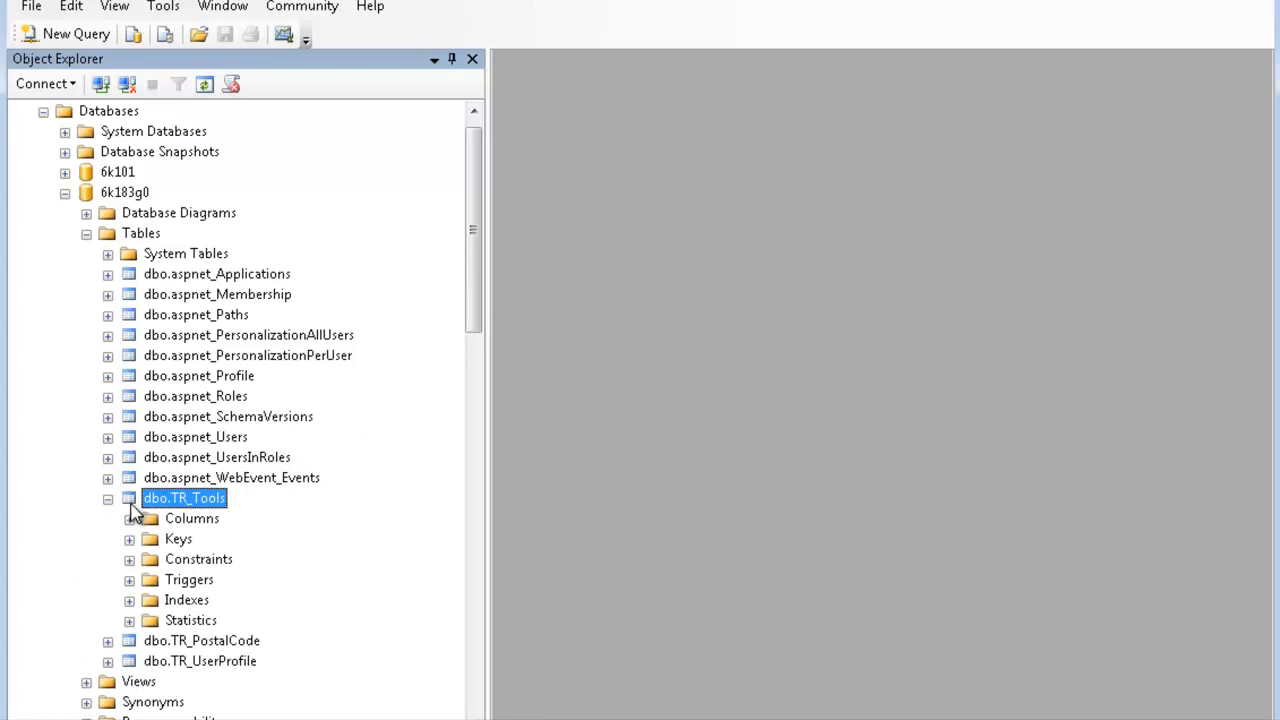
pyautogui.rightClick(184, 498)
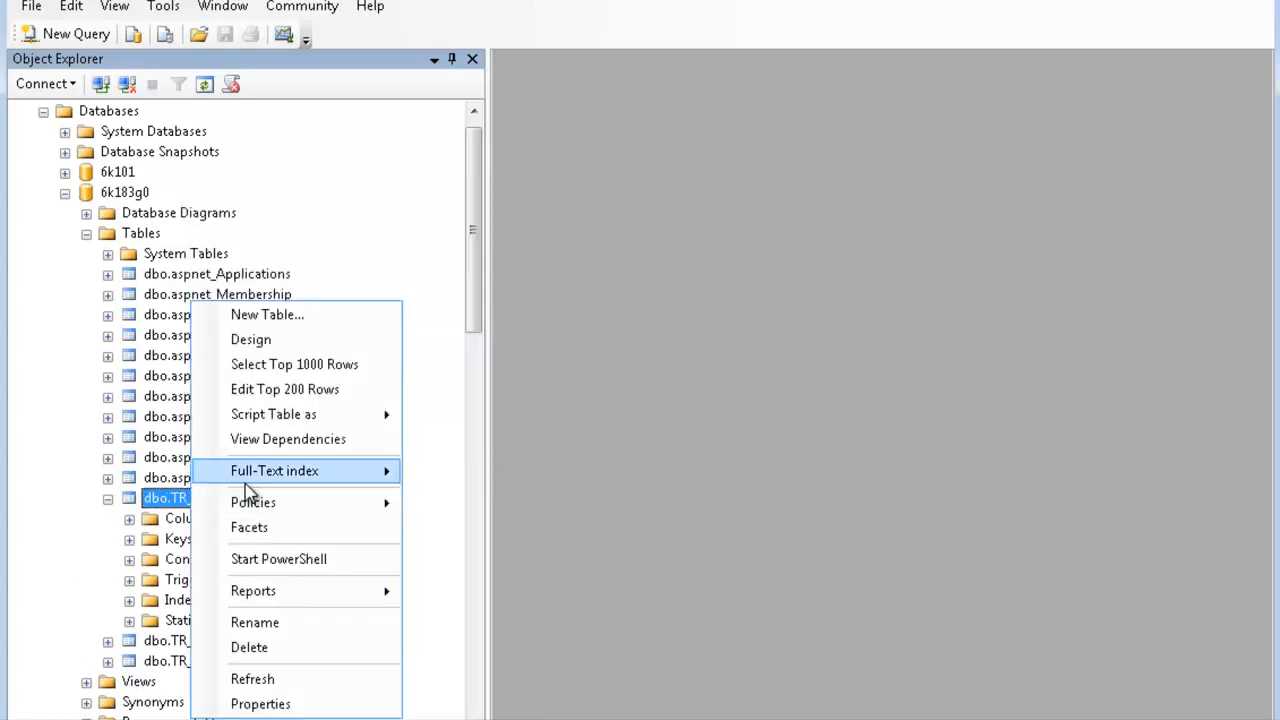
pyautogui.moveTo(295, 389)
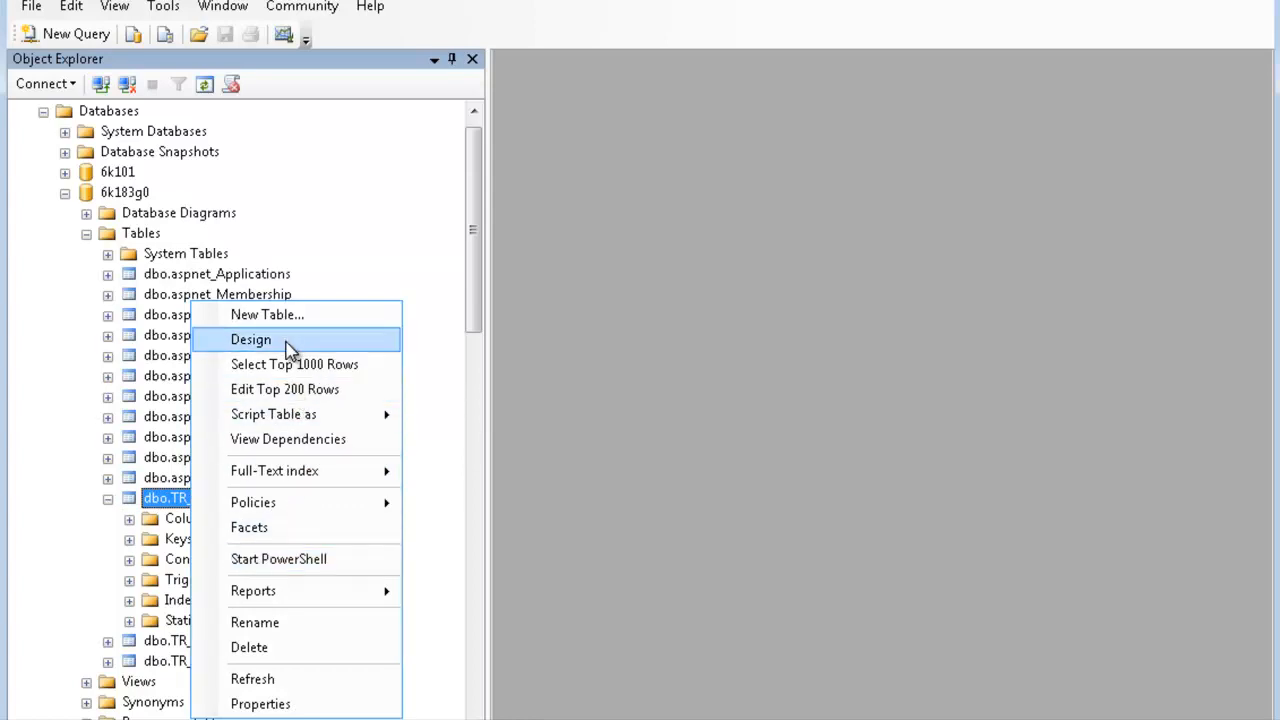
# In the TR_Tools designer, rename Name to ToolName and Desc to ToolDesc
pyautogui.click(250, 339)
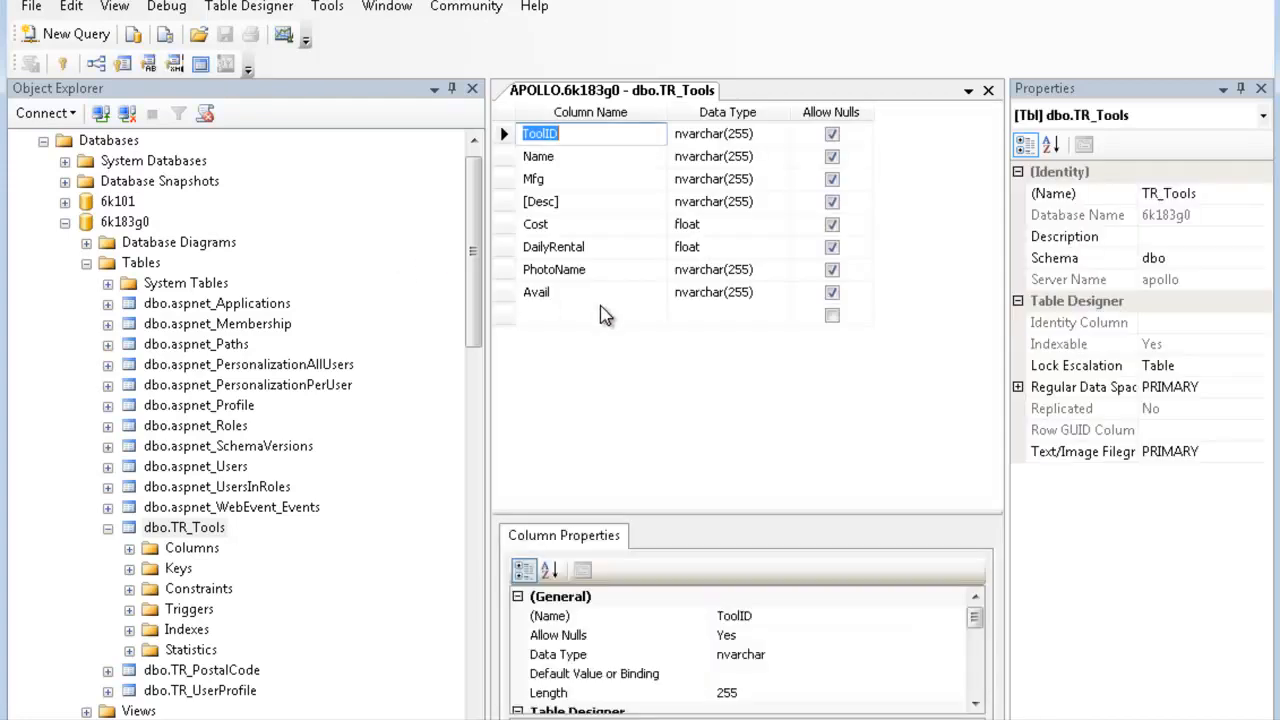
pyautogui.click(590, 133)
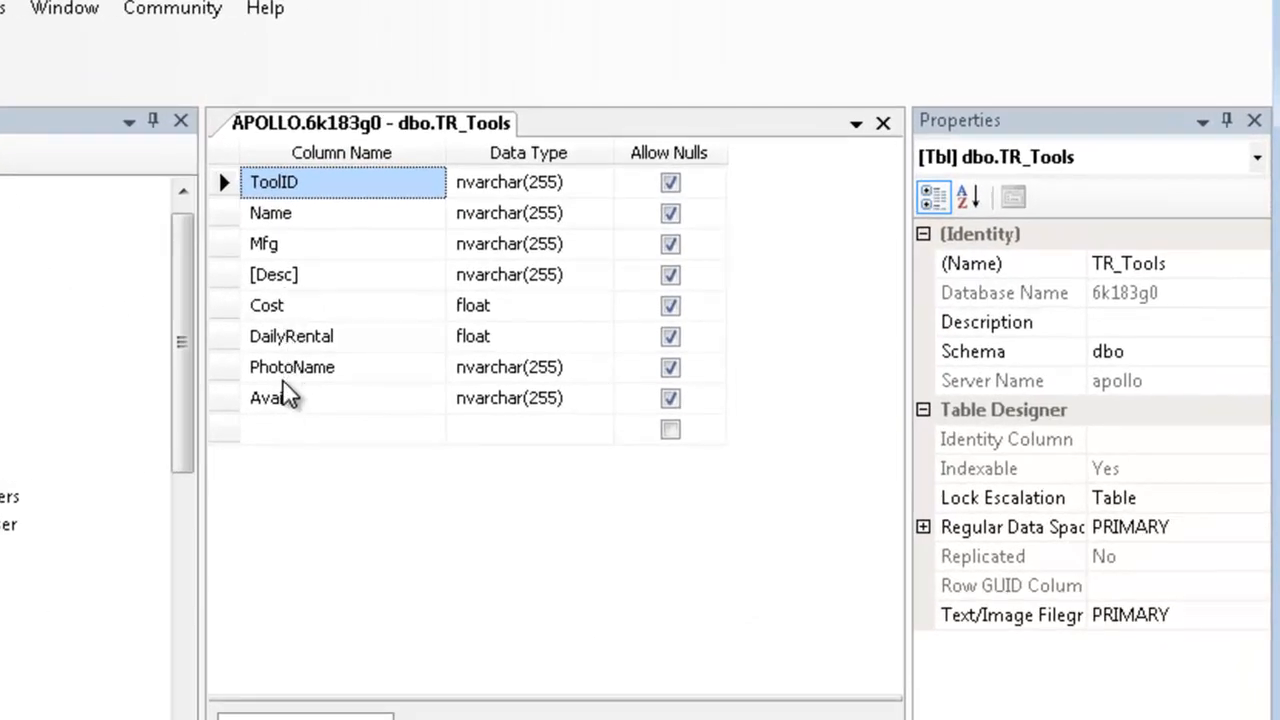
pyautogui.click(273, 274)
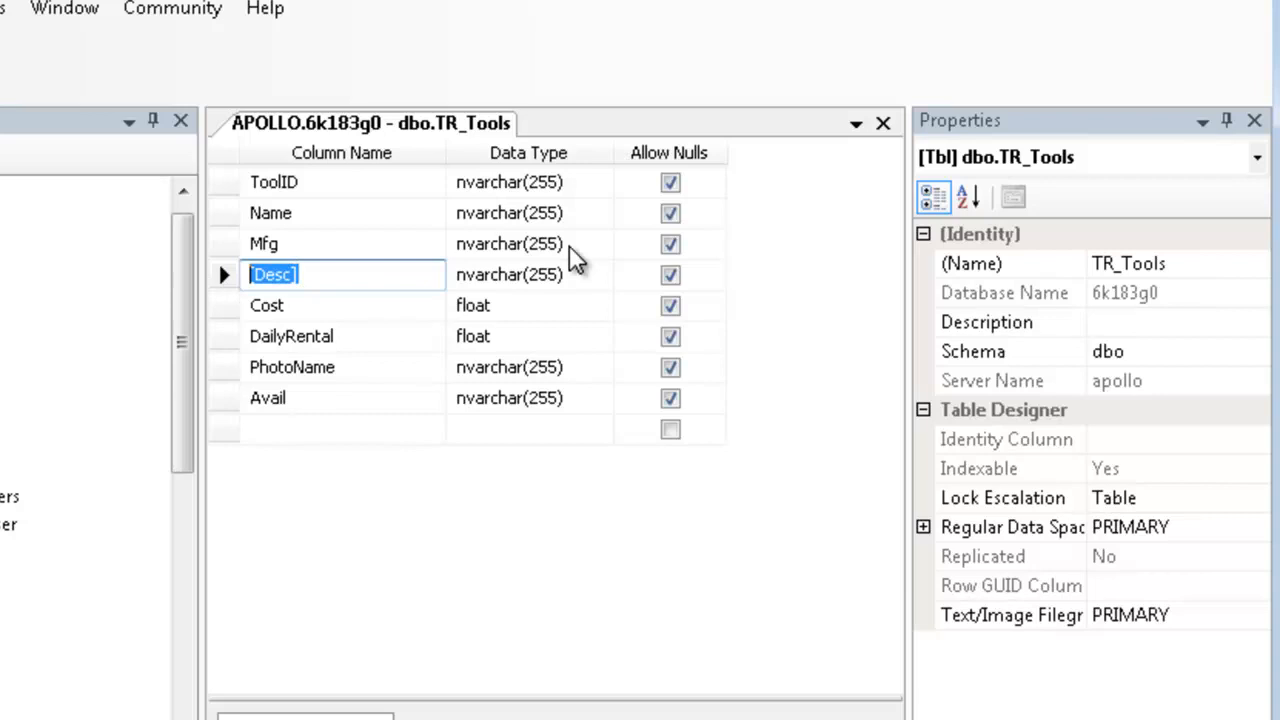
pyautogui.write('ToolDesc')
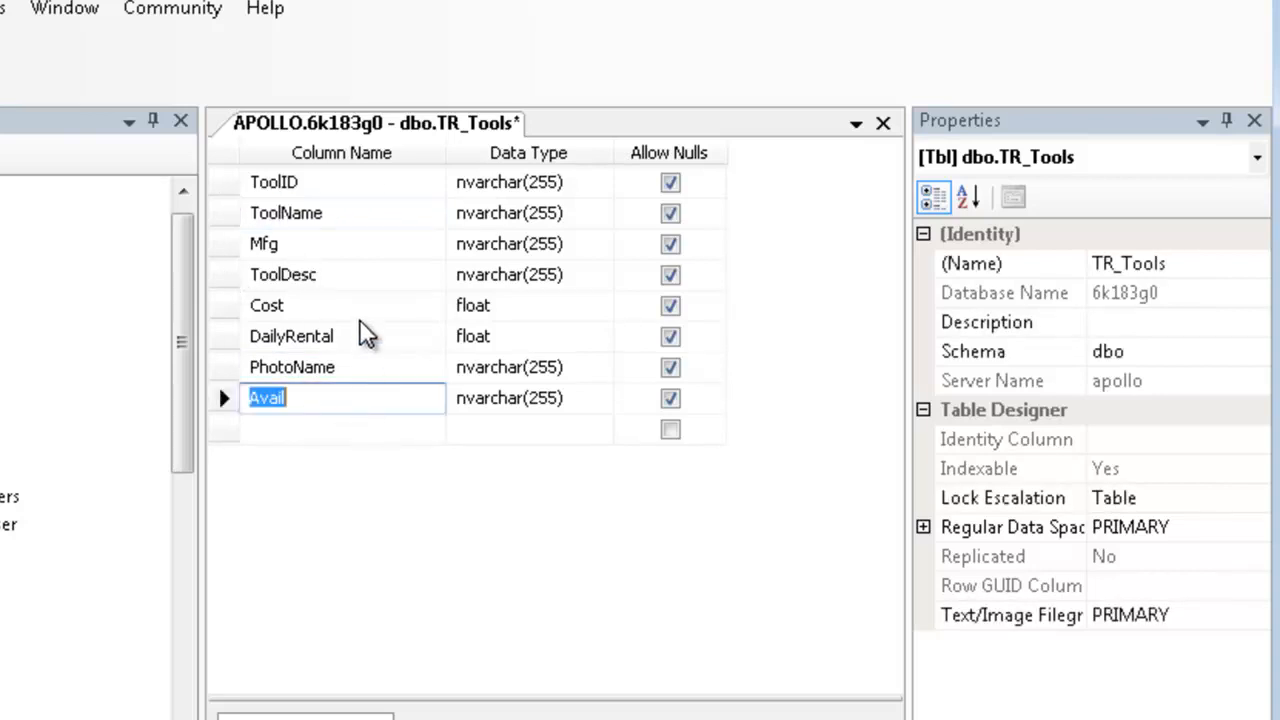
pyautogui.moveTo(335, 350)
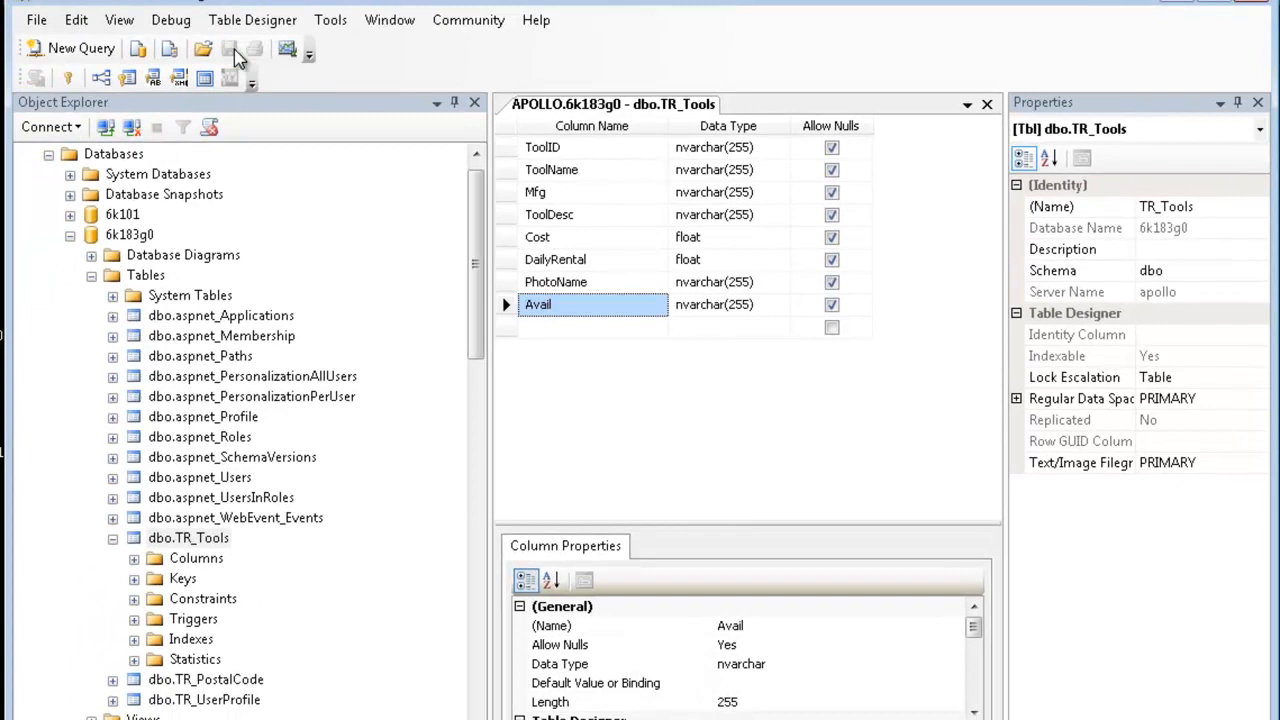
pyautogui.moveTo(658, 301)
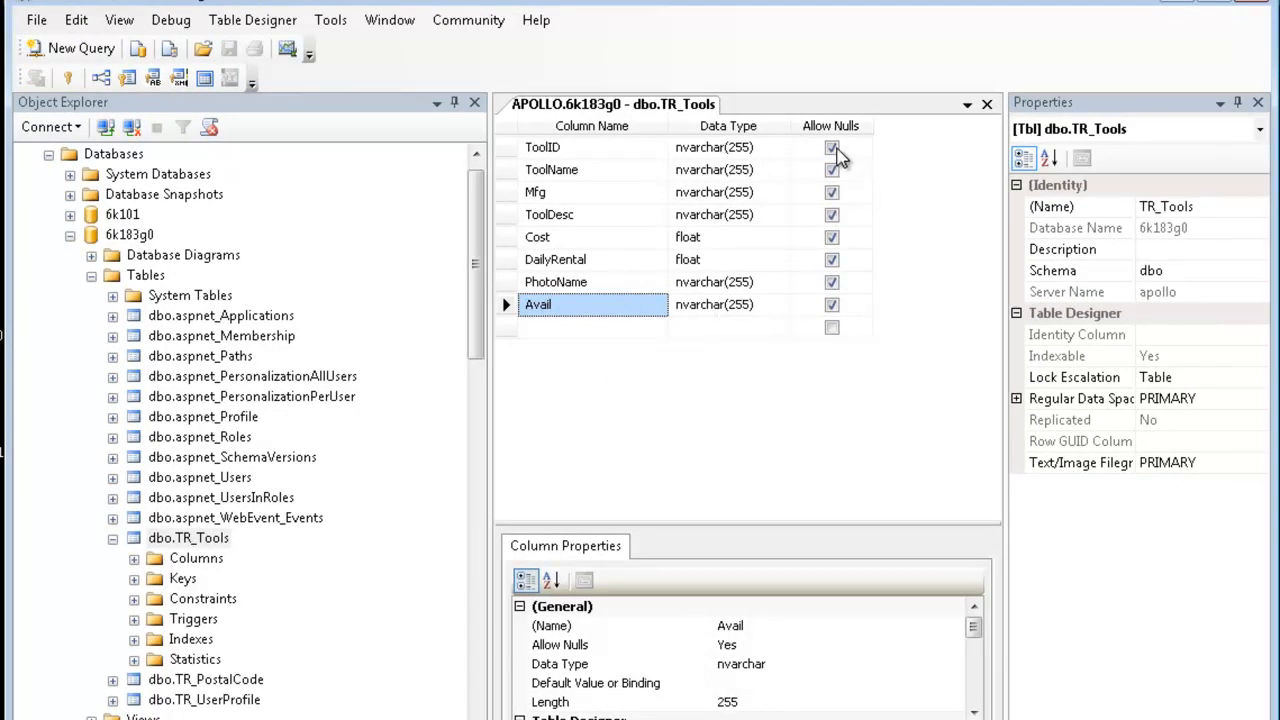
# Make ToolID disallow nulls and try saving, dismissing the re-creation warning
pyautogui.click(831, 147)
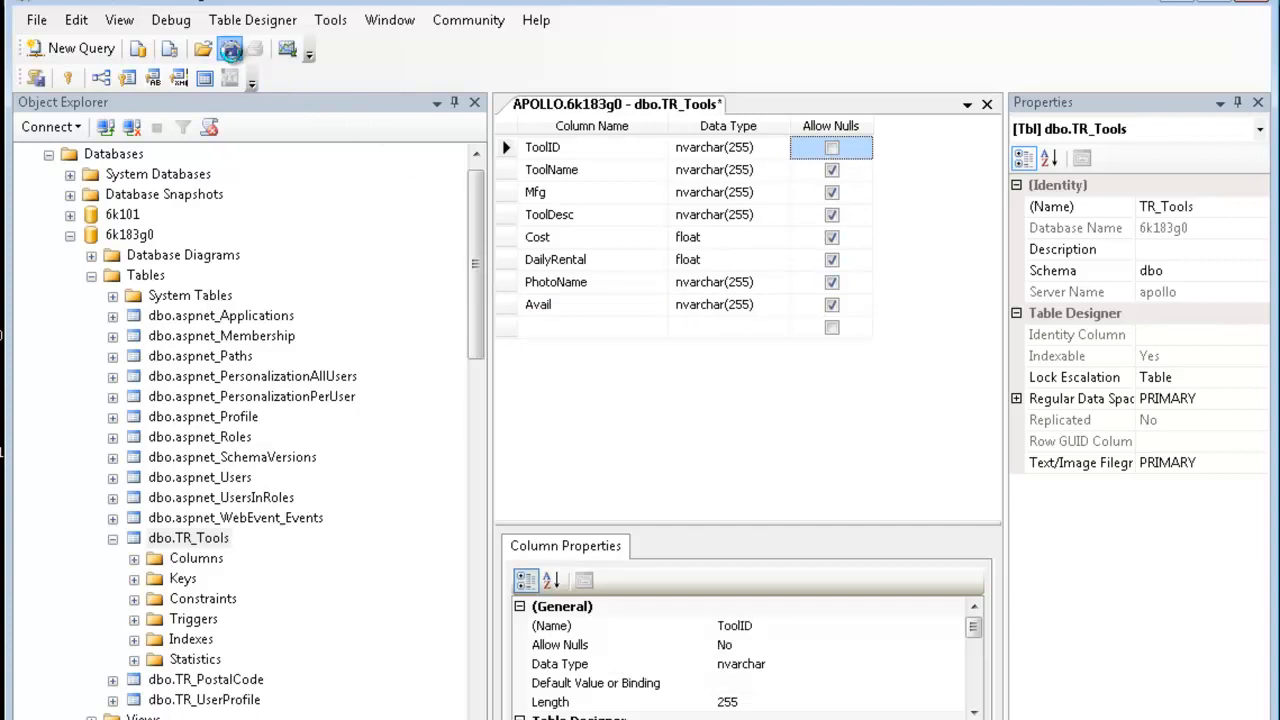
pyautogui.click(228, 48)
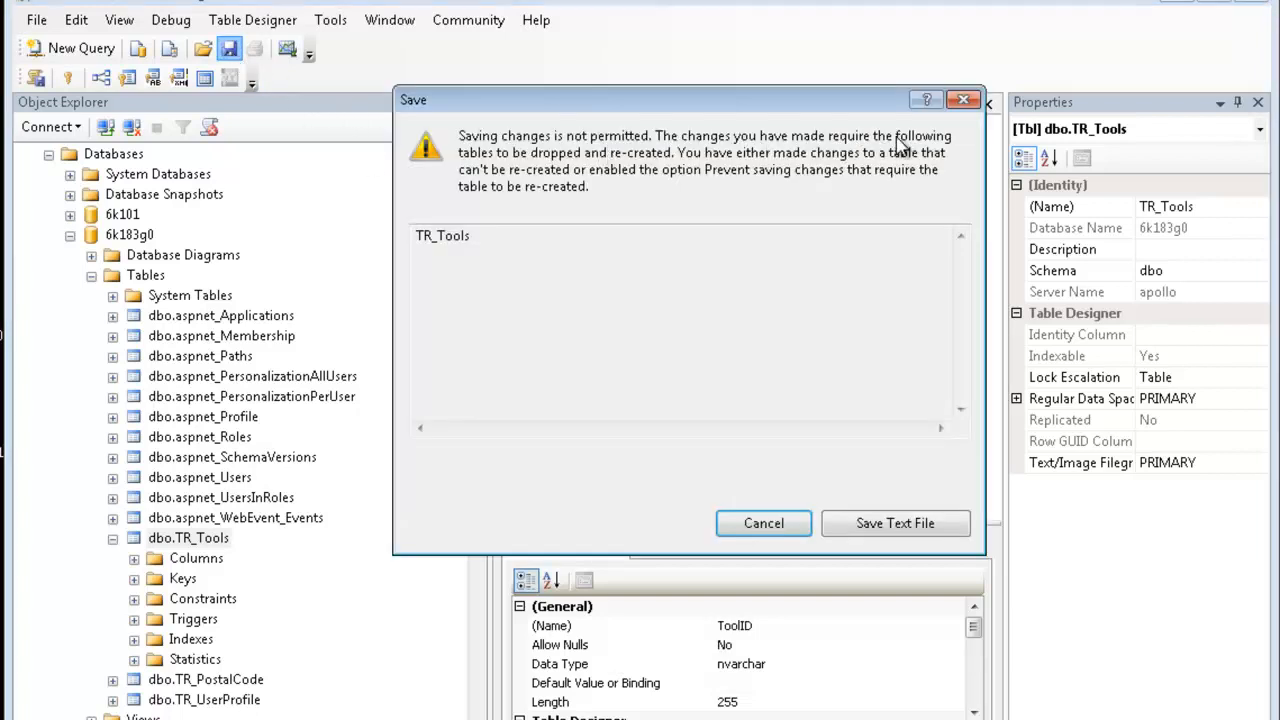
pyautogui.moveTo(617, 168)
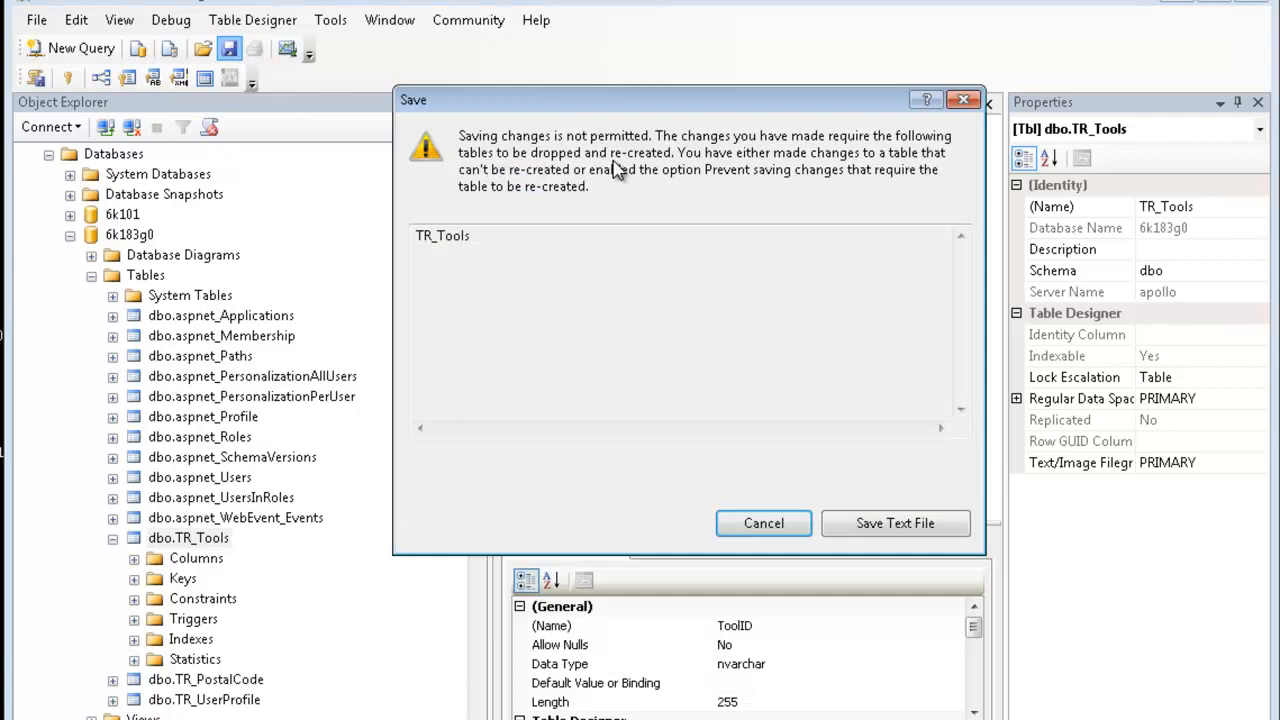
pyautogui.moveTo(763, 523)
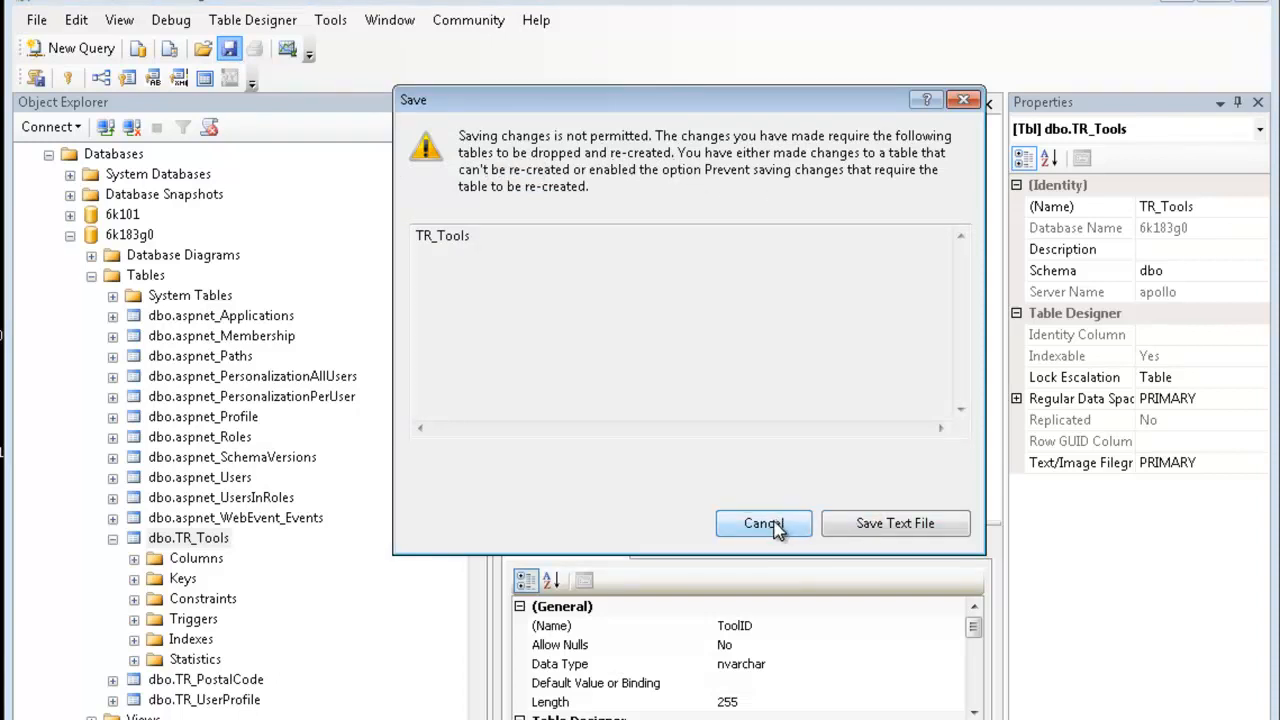
pyautogui.click(763, 523)
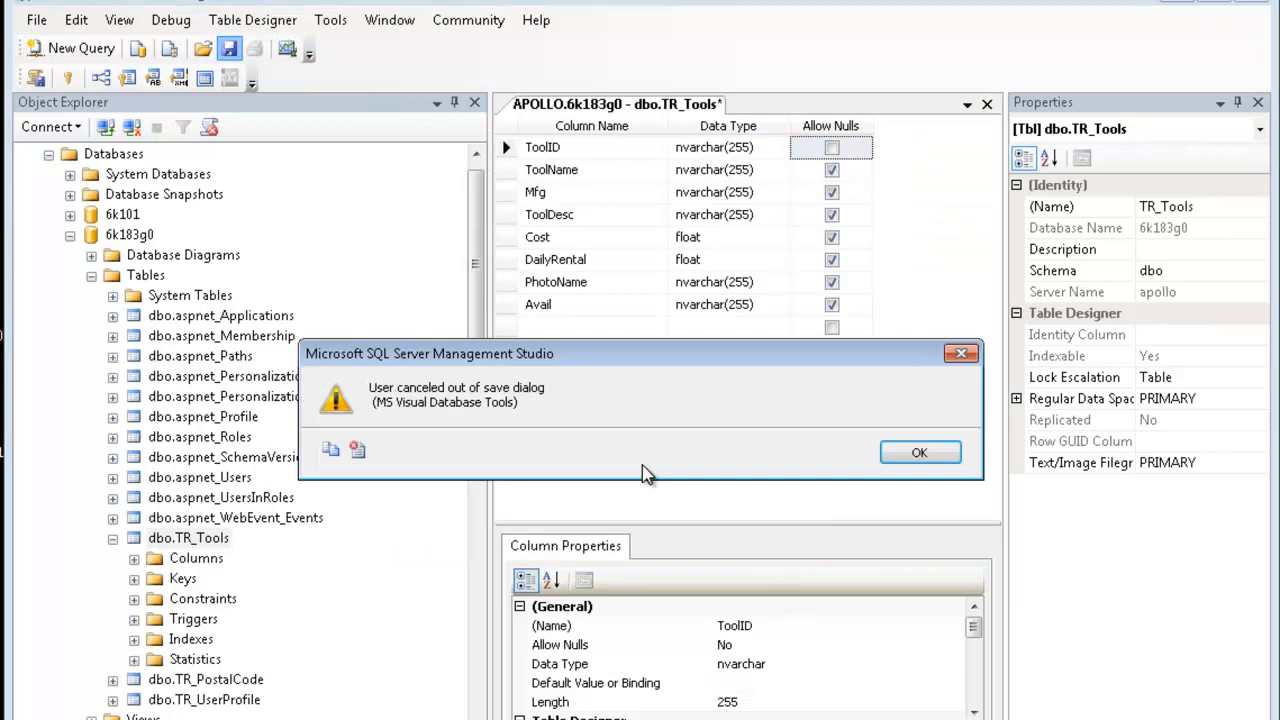
pyautogui.click(919, 452)
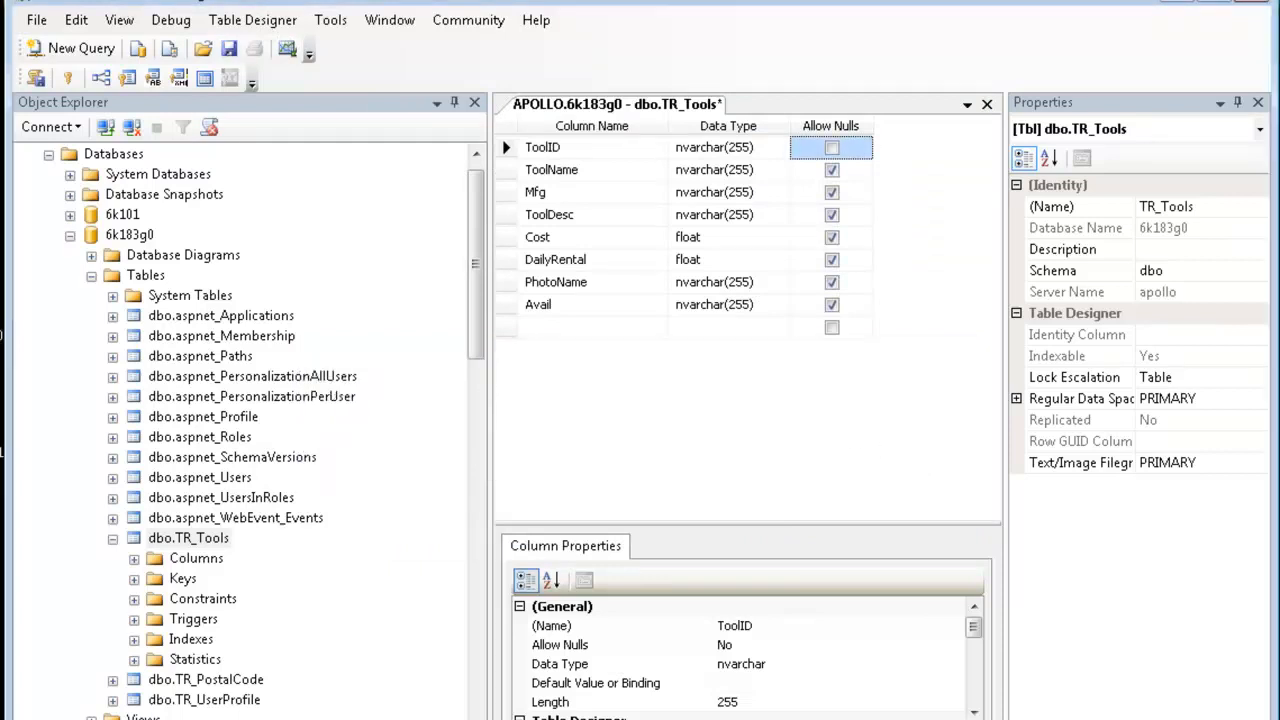
# Uncheck 'Prevent saving changes that require table re-creation' under Table and Database Designers options
pyautogui.click(330, 19)
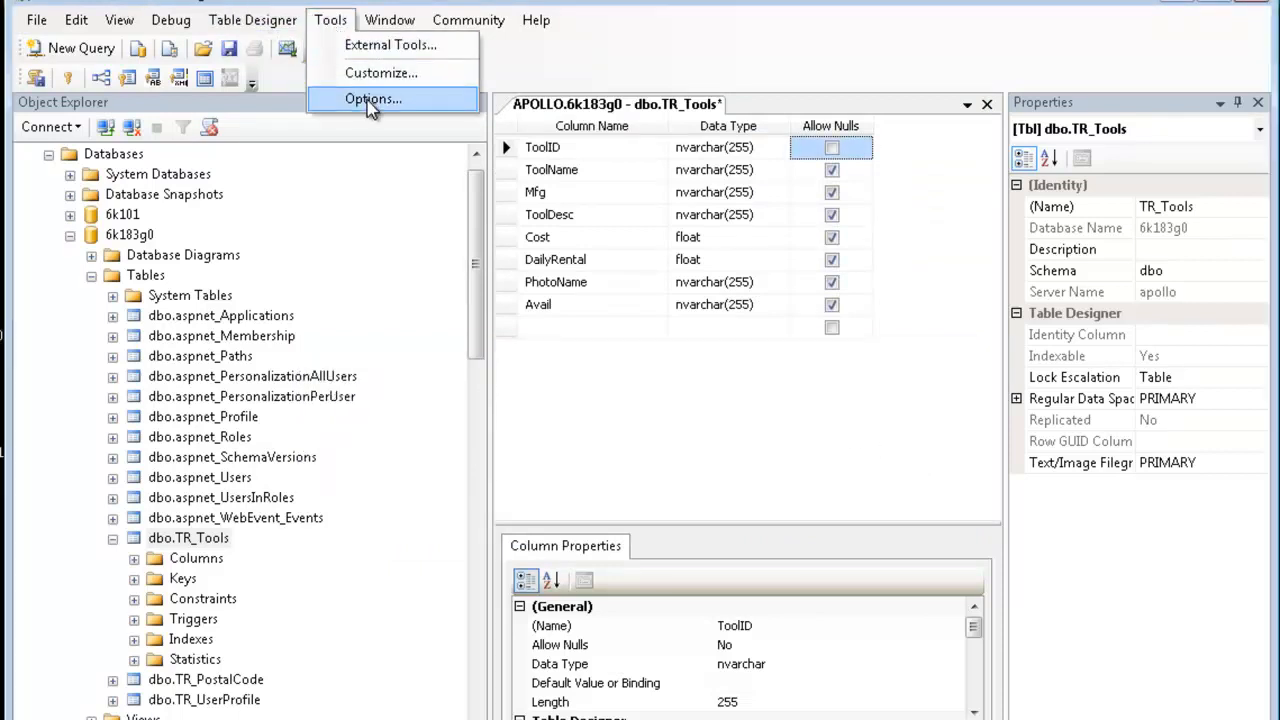
pyautogui.click(372, 98)
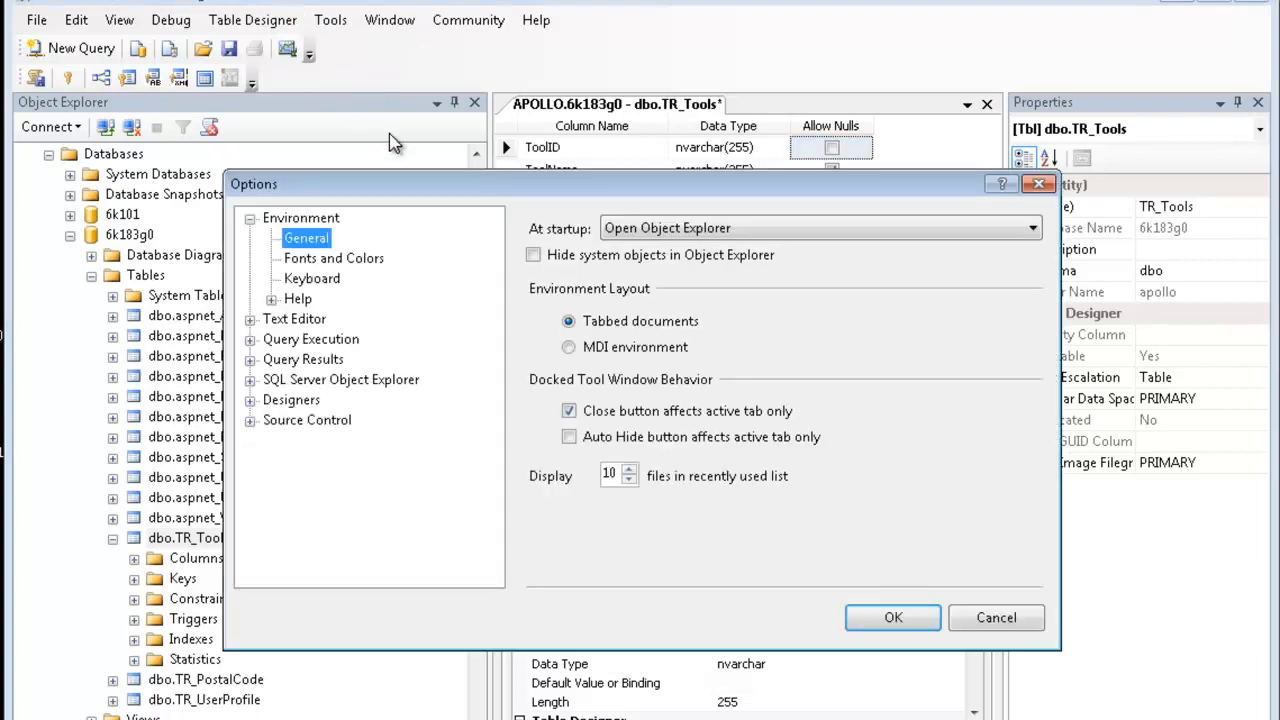
pyautogui.moveTo(252, 415)
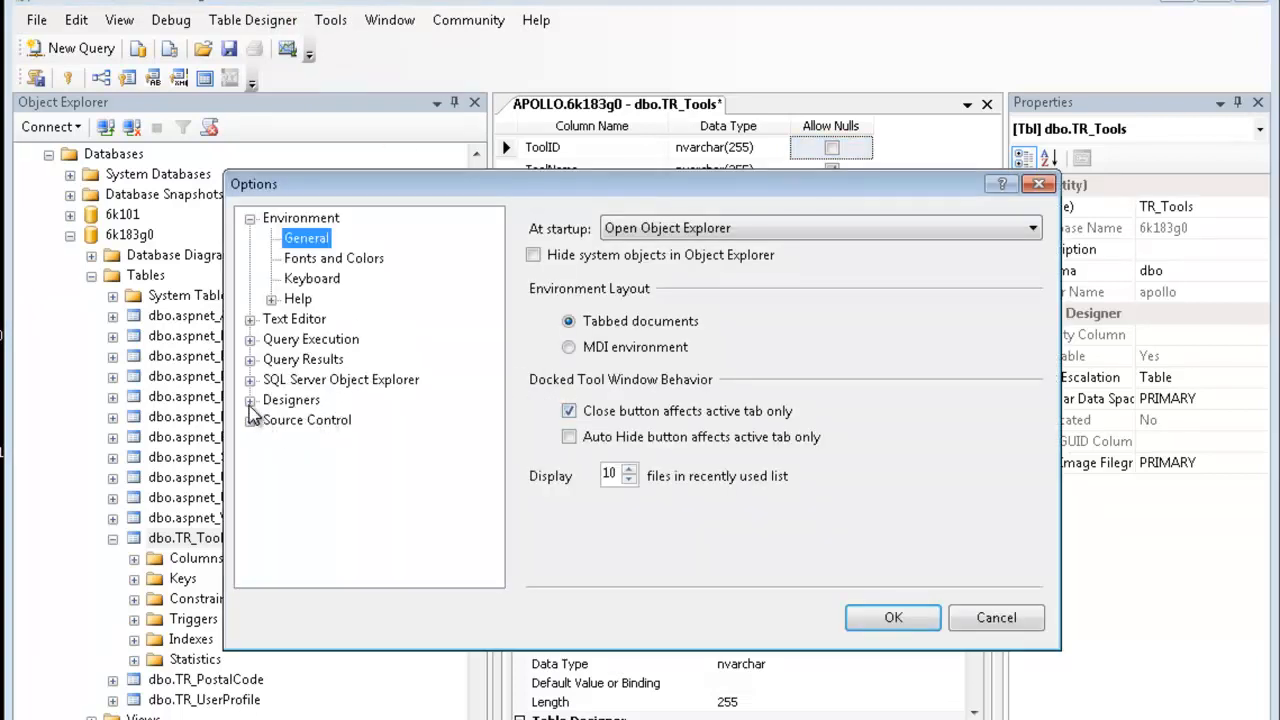
pyautogui.click(250, 399)
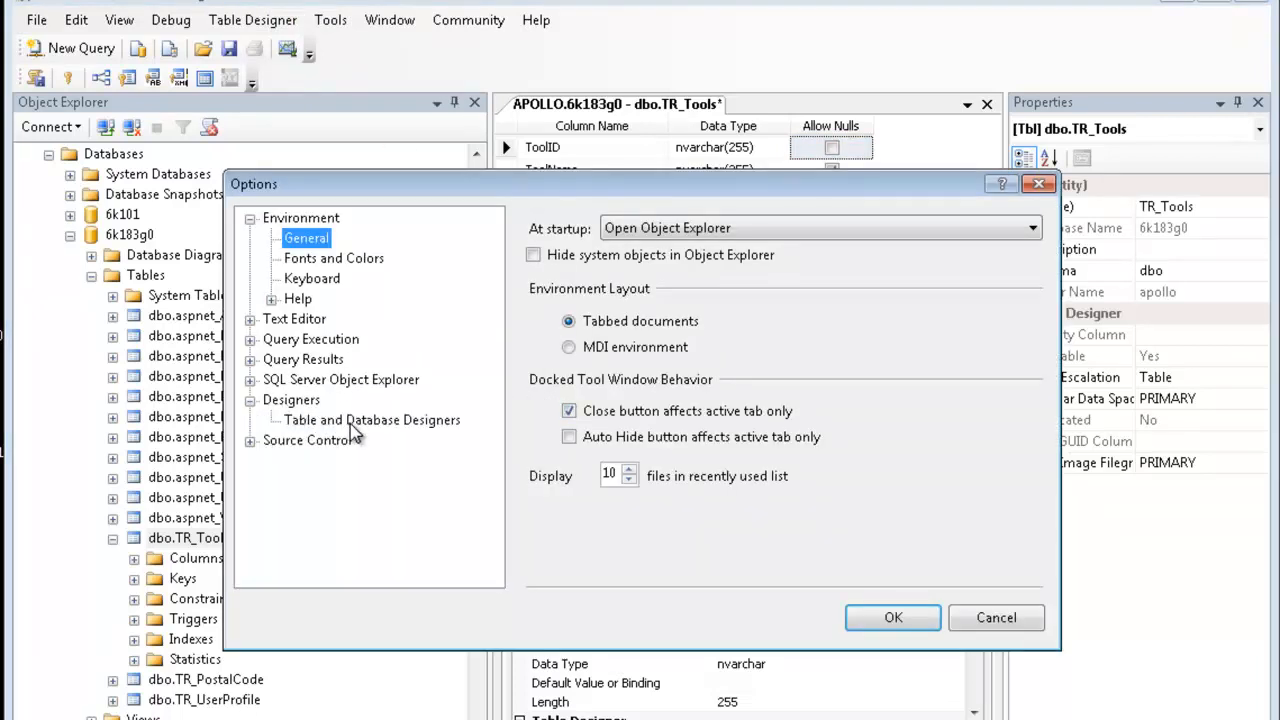
pyautogui.click(371, 419)
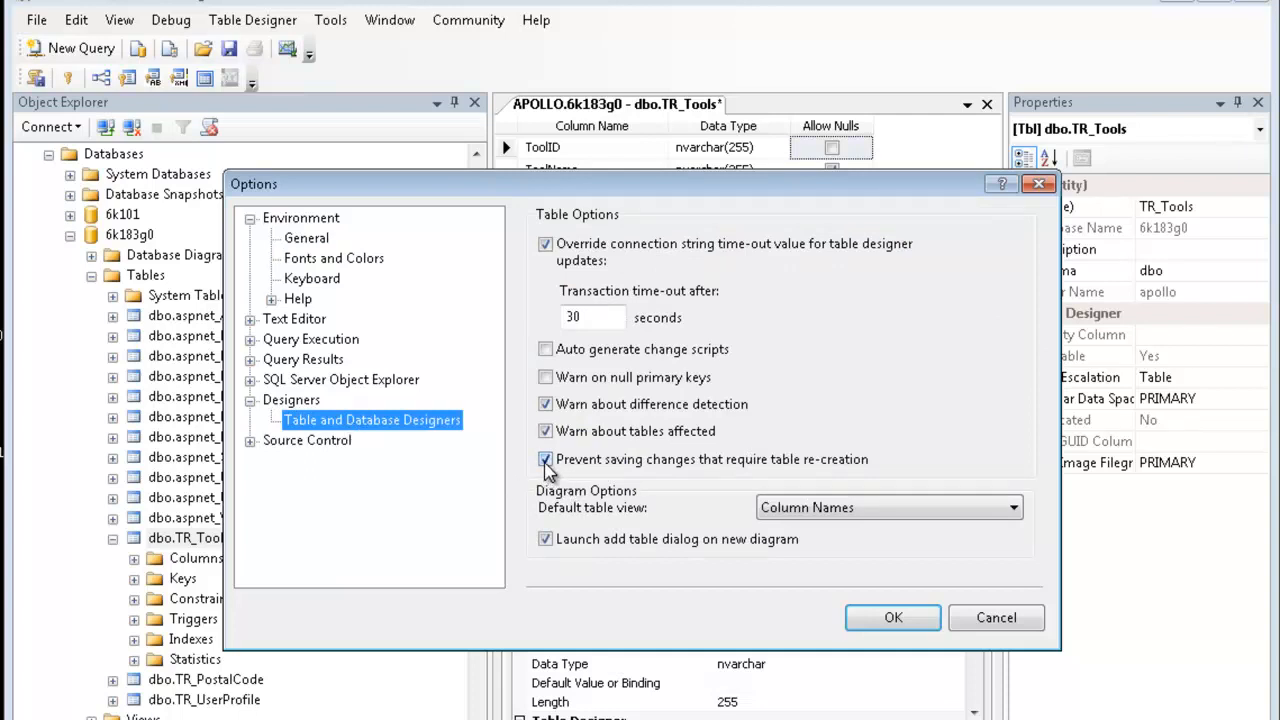
pyautogui.click(545, 459)
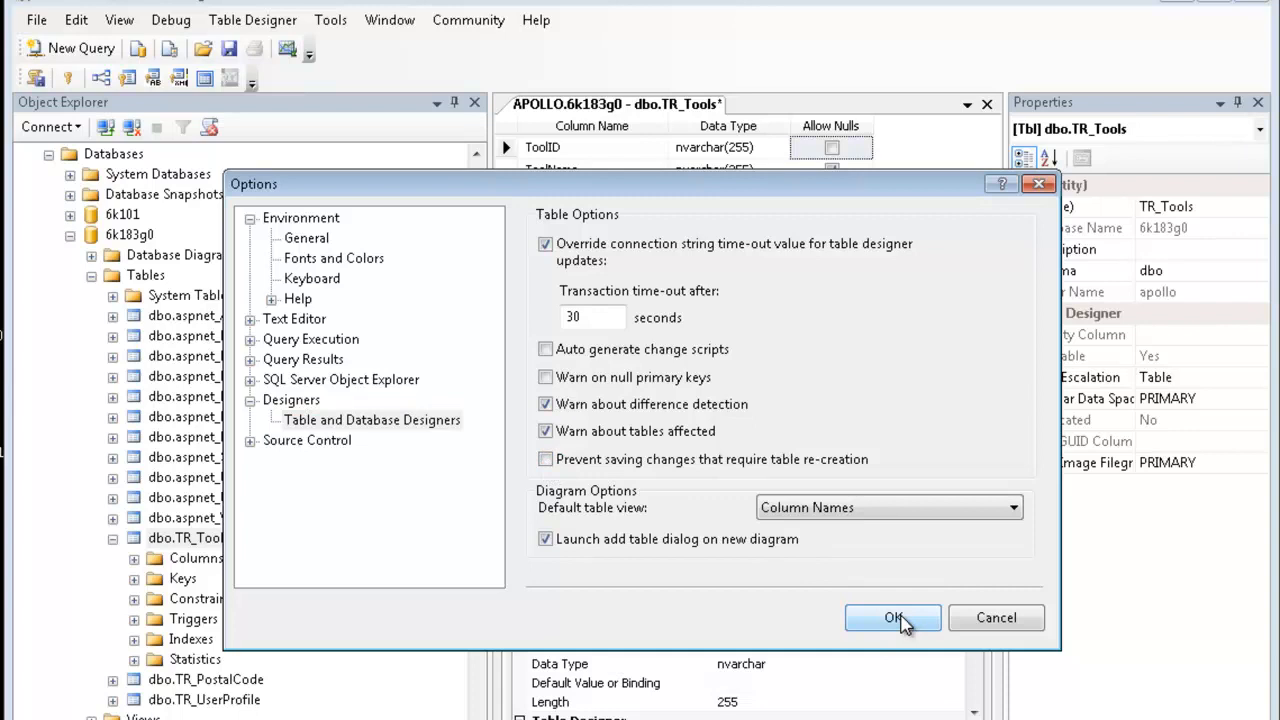
pyautogui.click(892, 617)
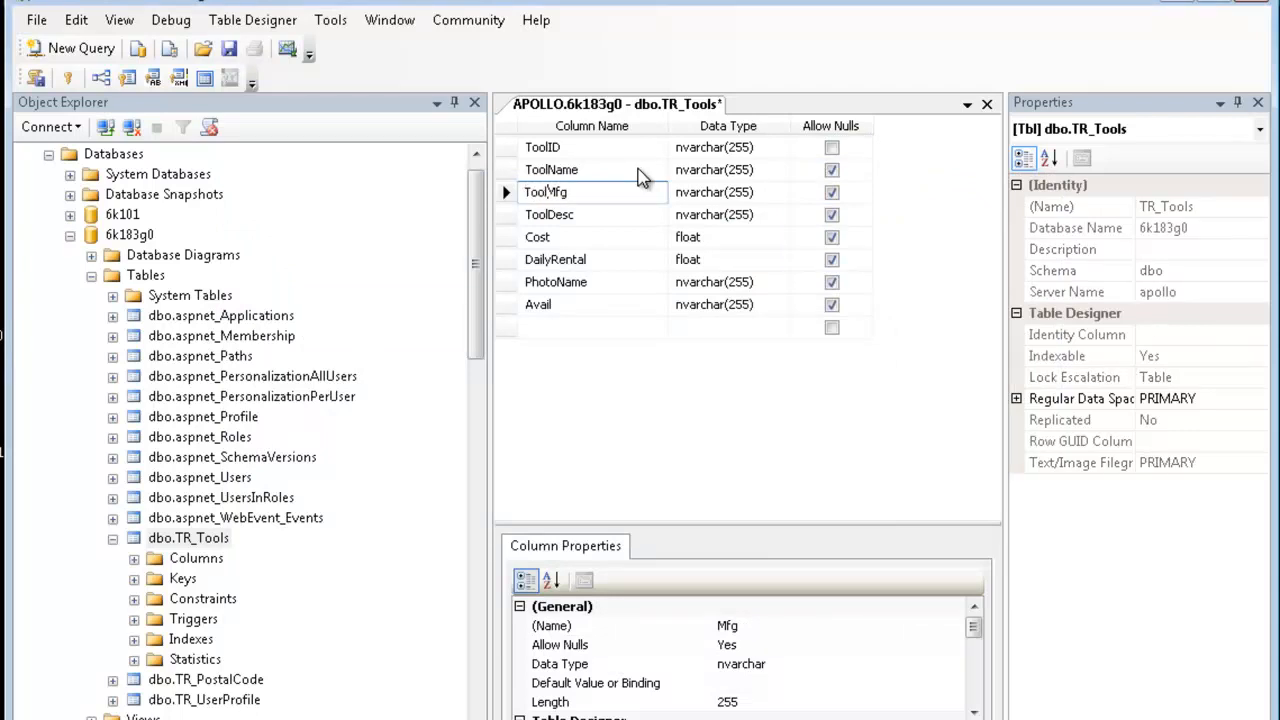
# Add the Tool prefix to the remaining columns, including ToolAvail, and set ToolID to int
pyautogui.click(545, 237)
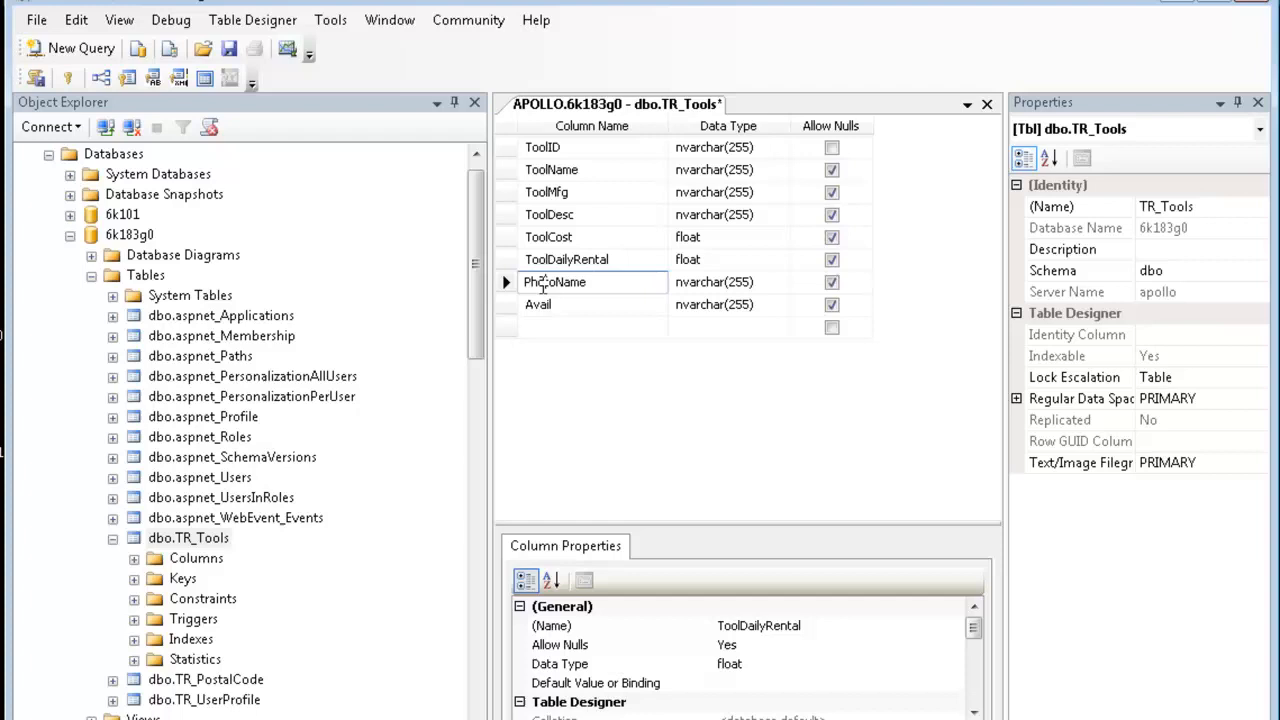
pyautogui.click(554, 281)
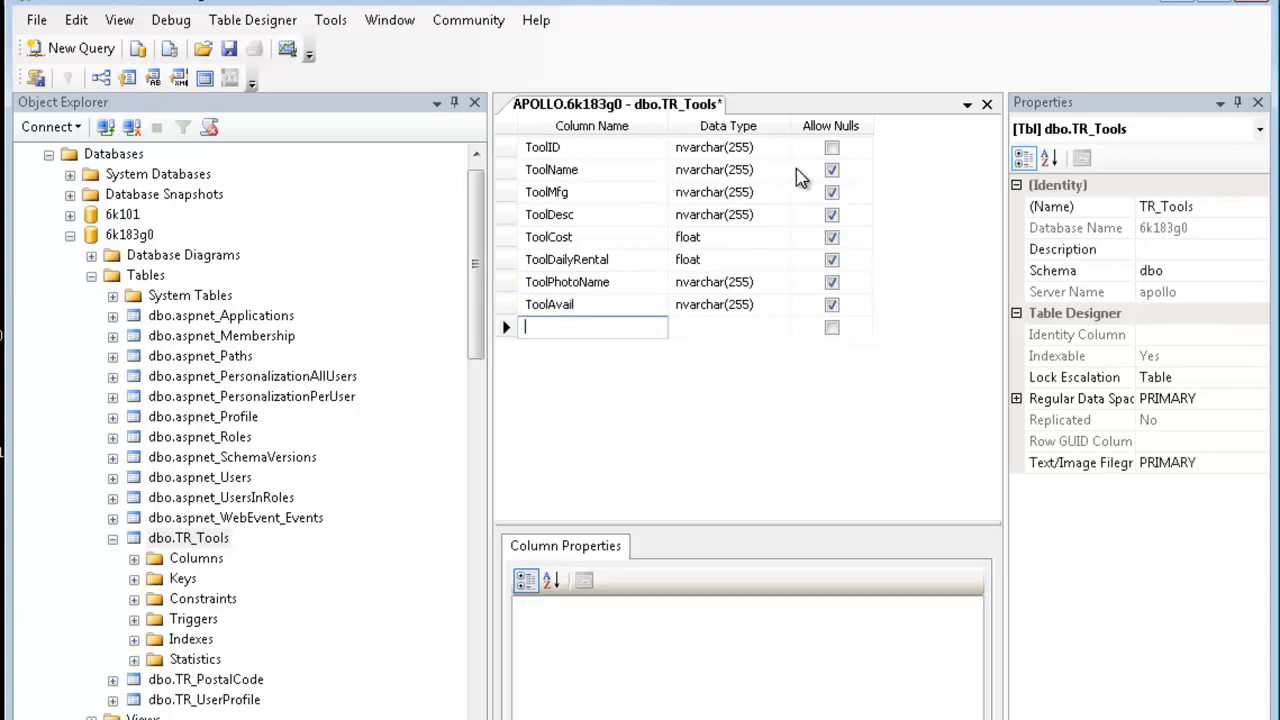
pyautogui.click(713, 147)
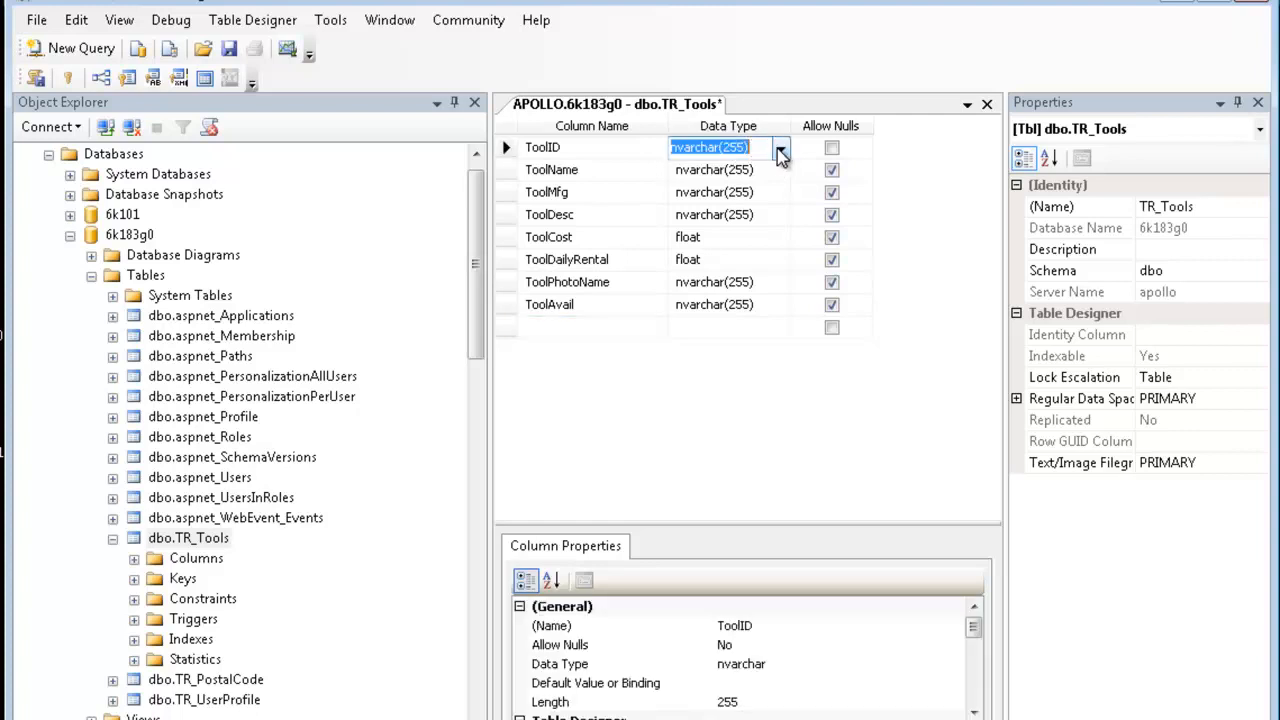
pyautogui.click(780, 147)
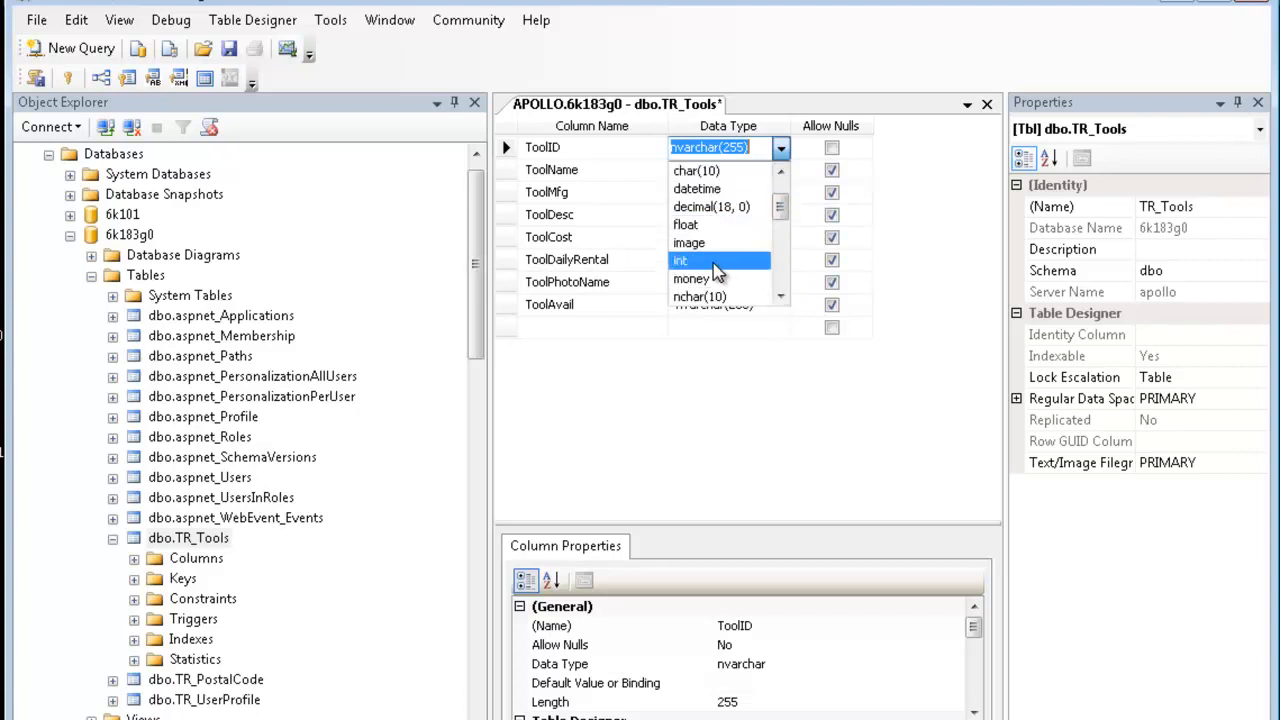
pyautogui.click(680, 260)
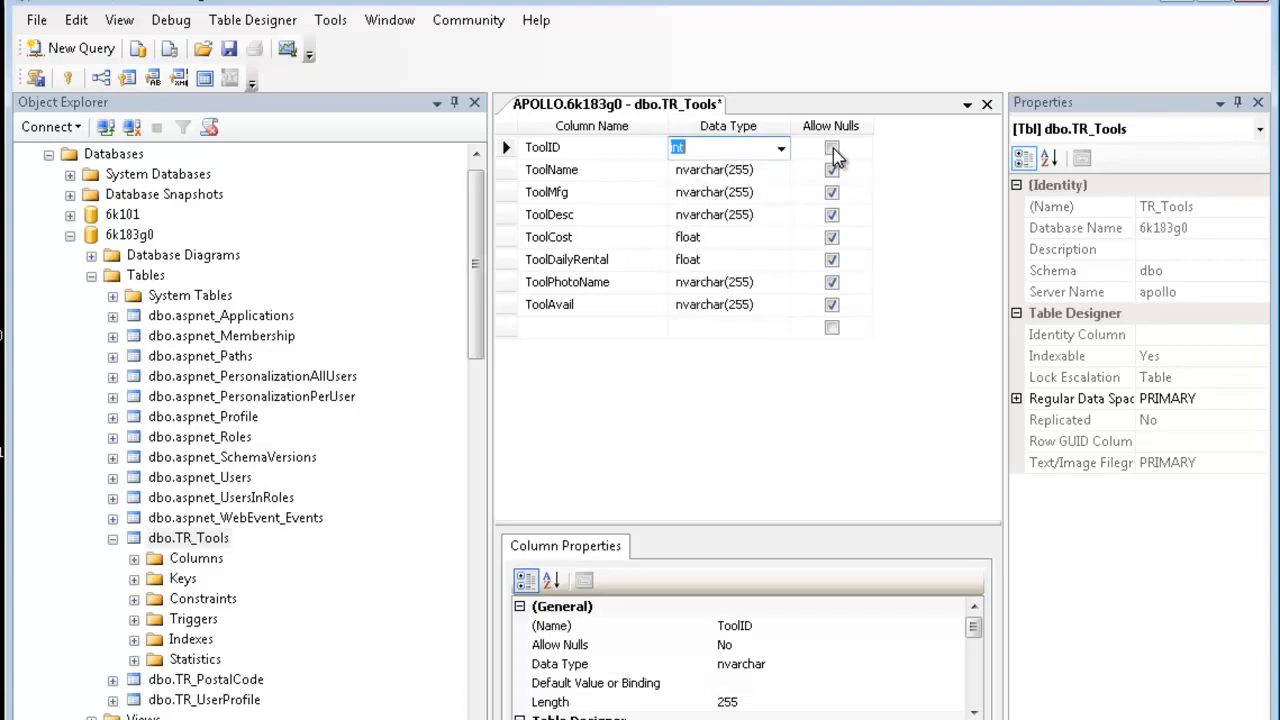
# Make ToolID, ToolName, ToolDailyRental and ToolAvail disallow nulls; set ToolAvail to nvarchar(1)
pyautogui.click(831, 147)
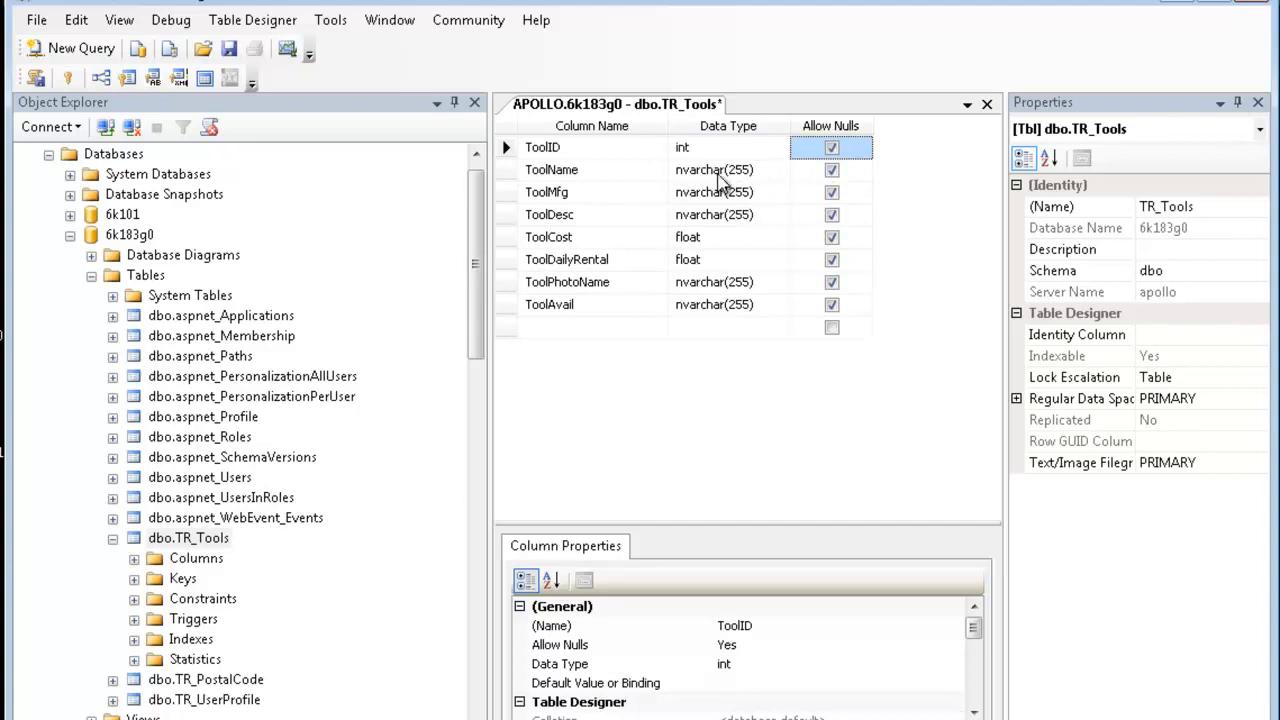
pyautogui.click(831, 147)
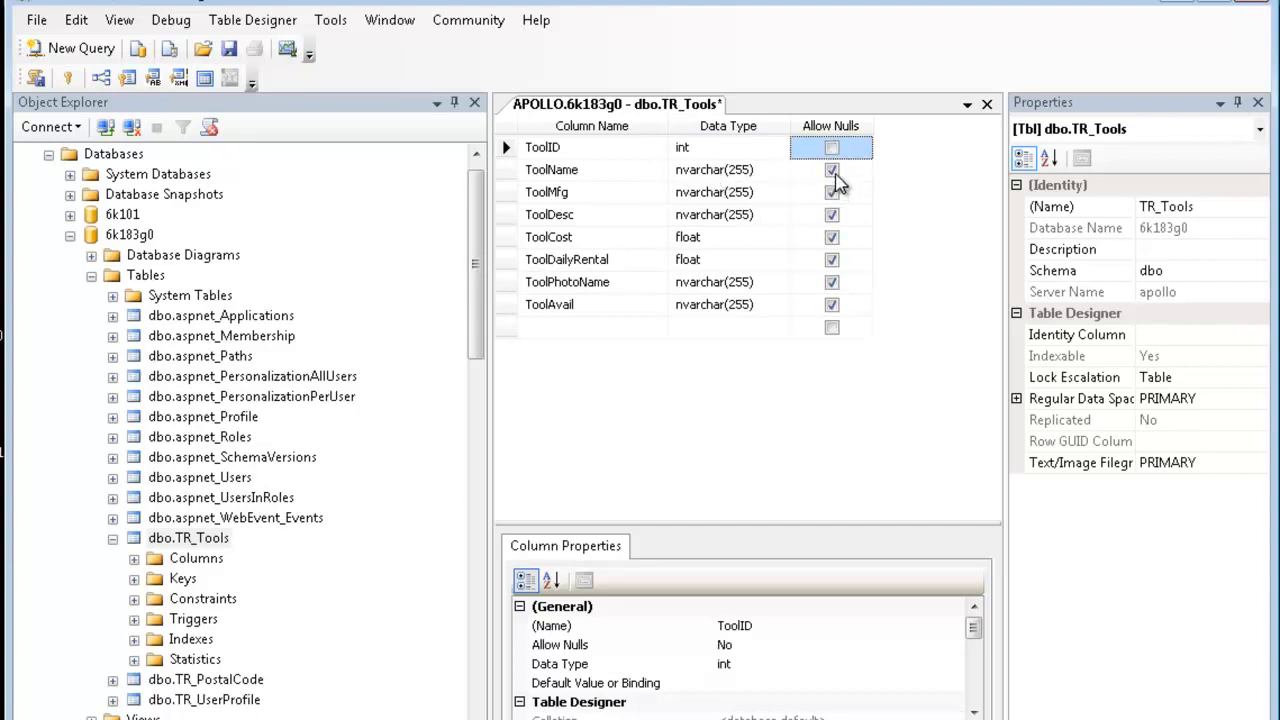
pyautogui.click(831, 169)
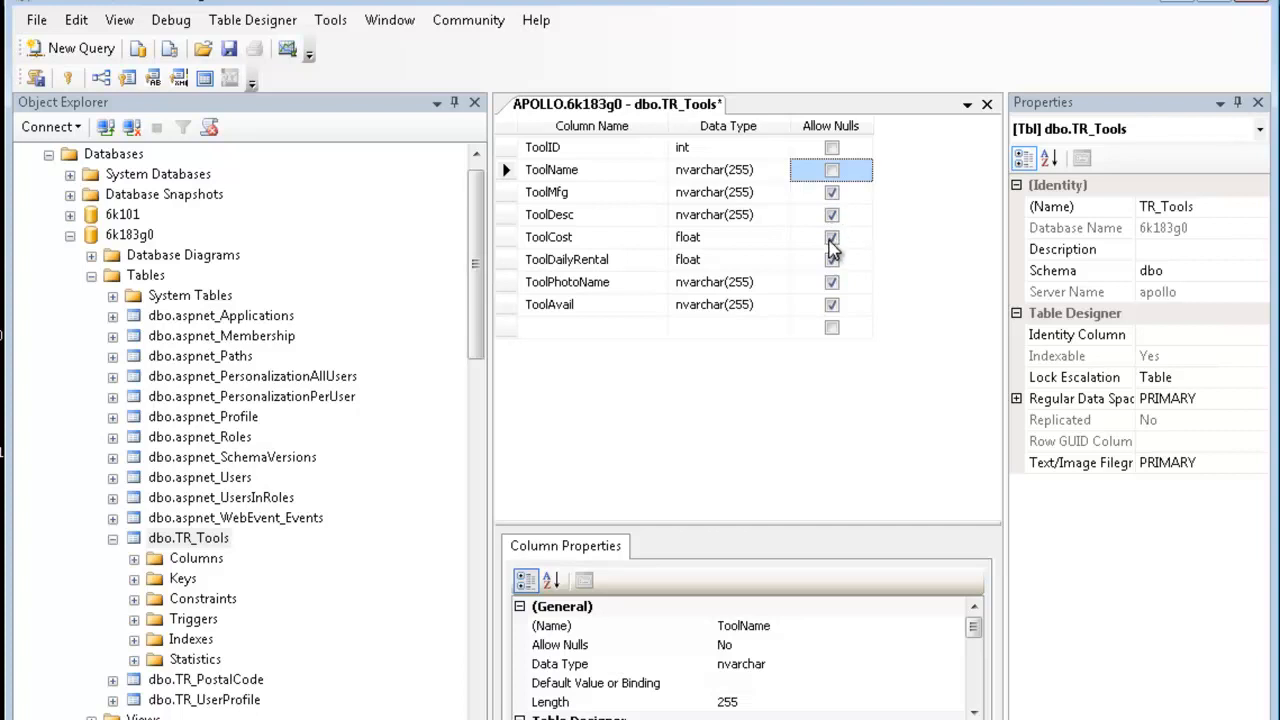
pyautogui.click(831, 237)
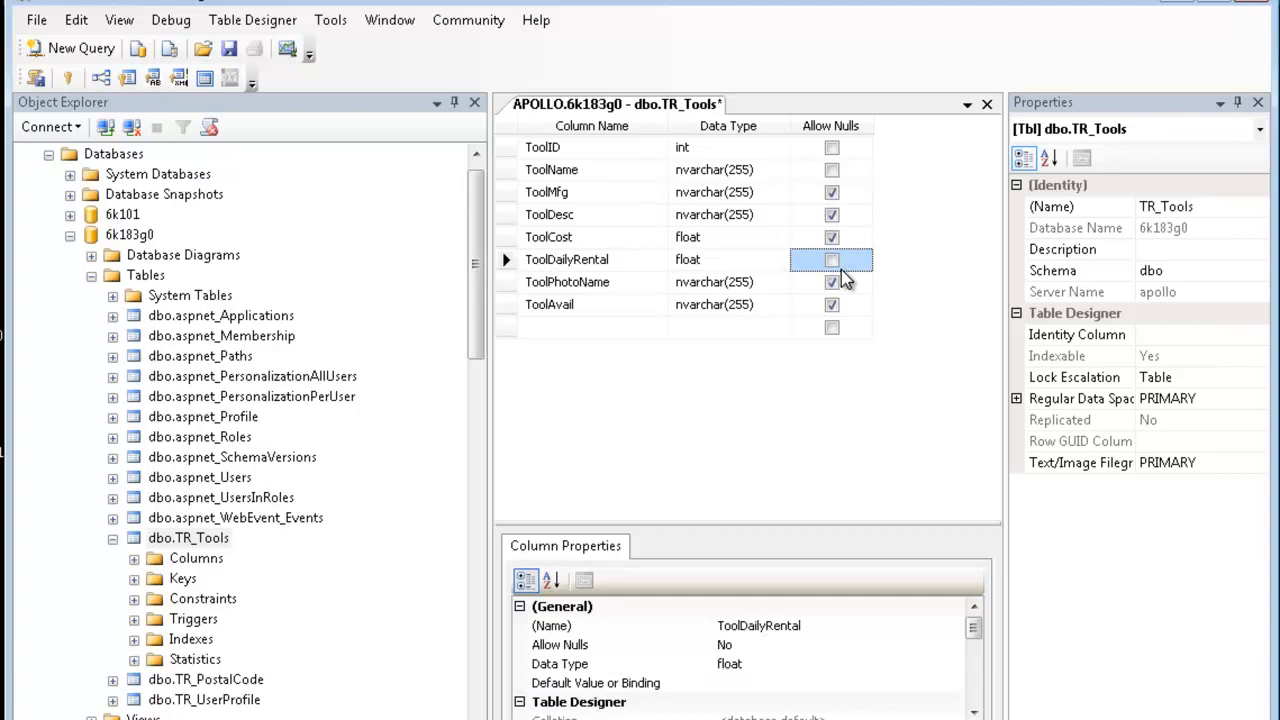
pyautogui.moveTo(838, 313)
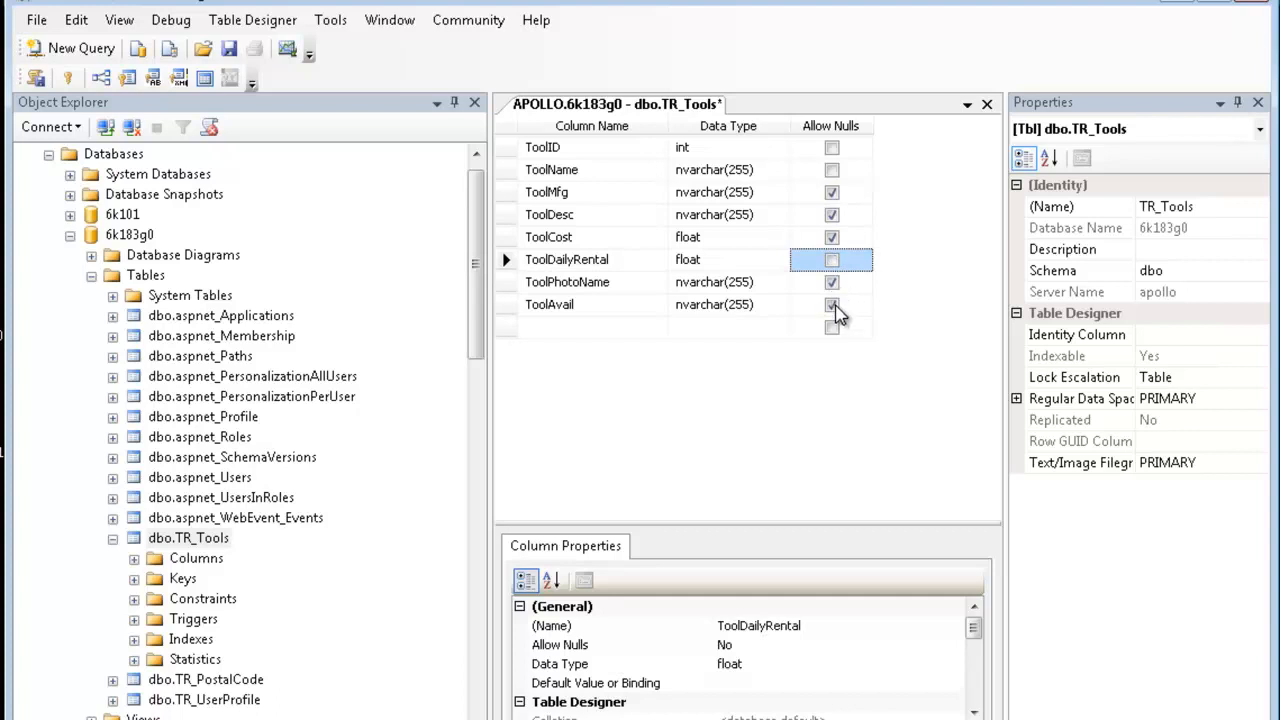
pyautogui.click(832, 305)
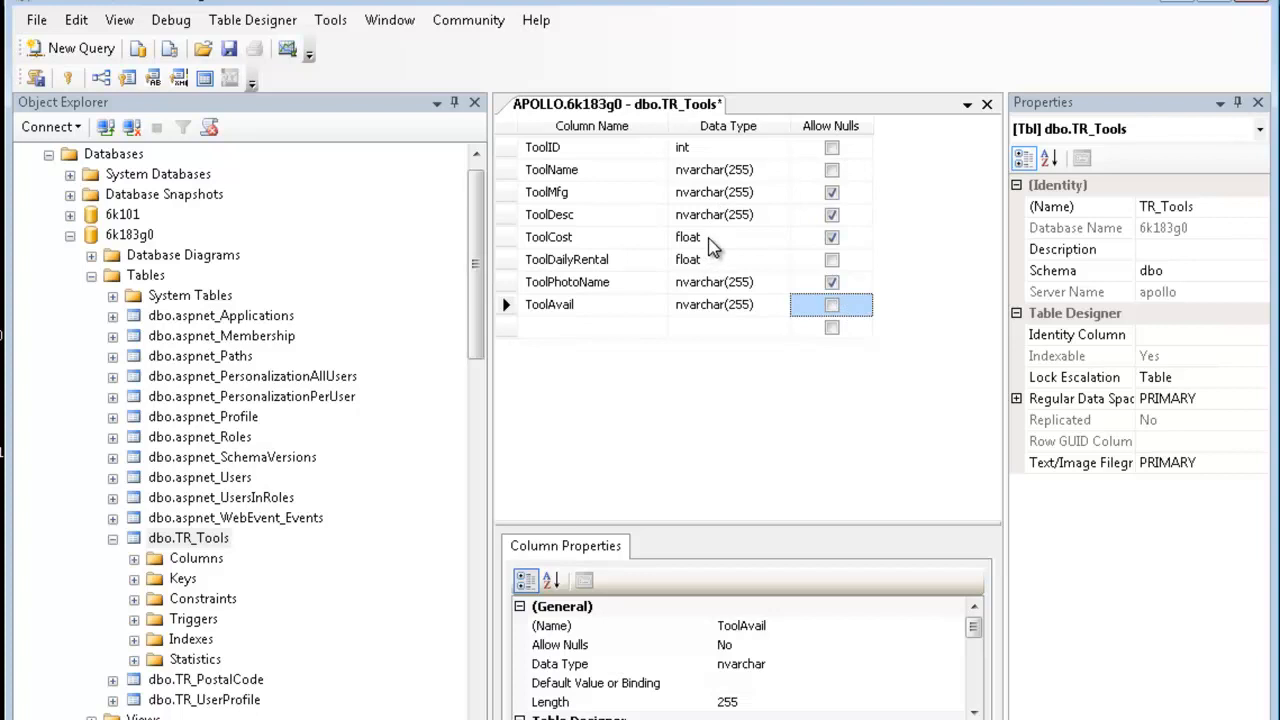
pyautogui.click(728, 237)
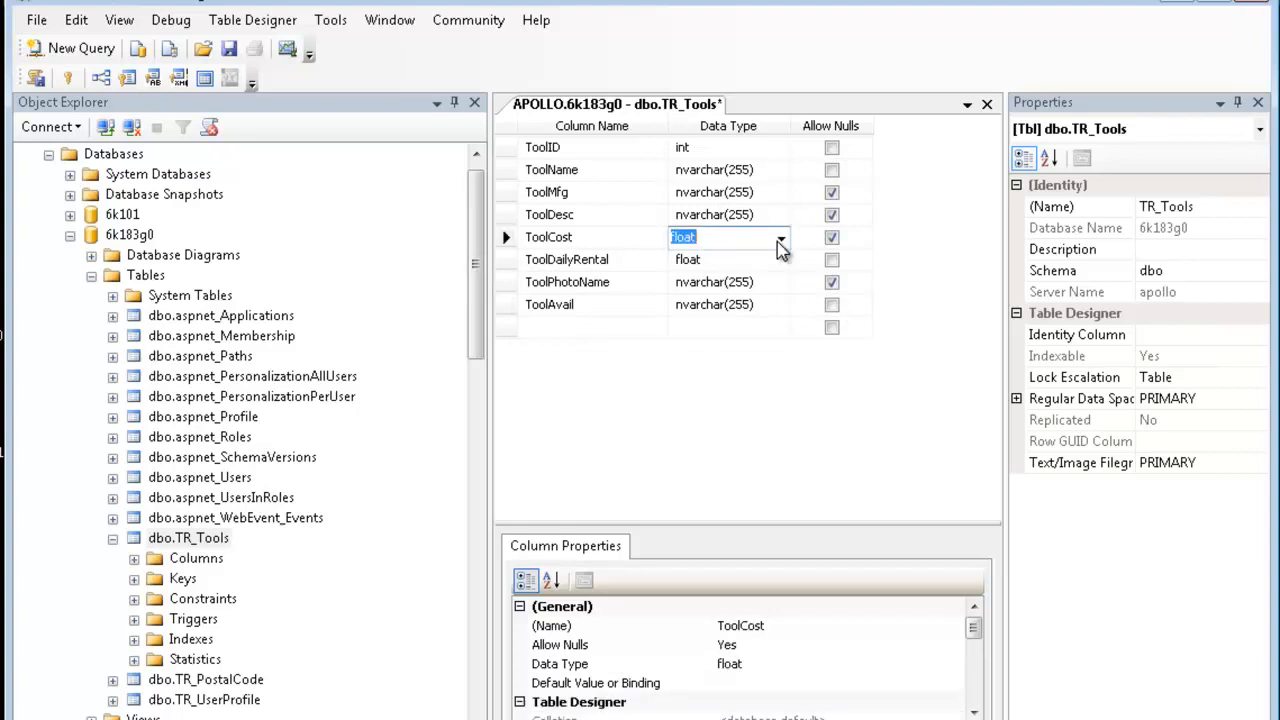
pyautogui.click(727, 304)
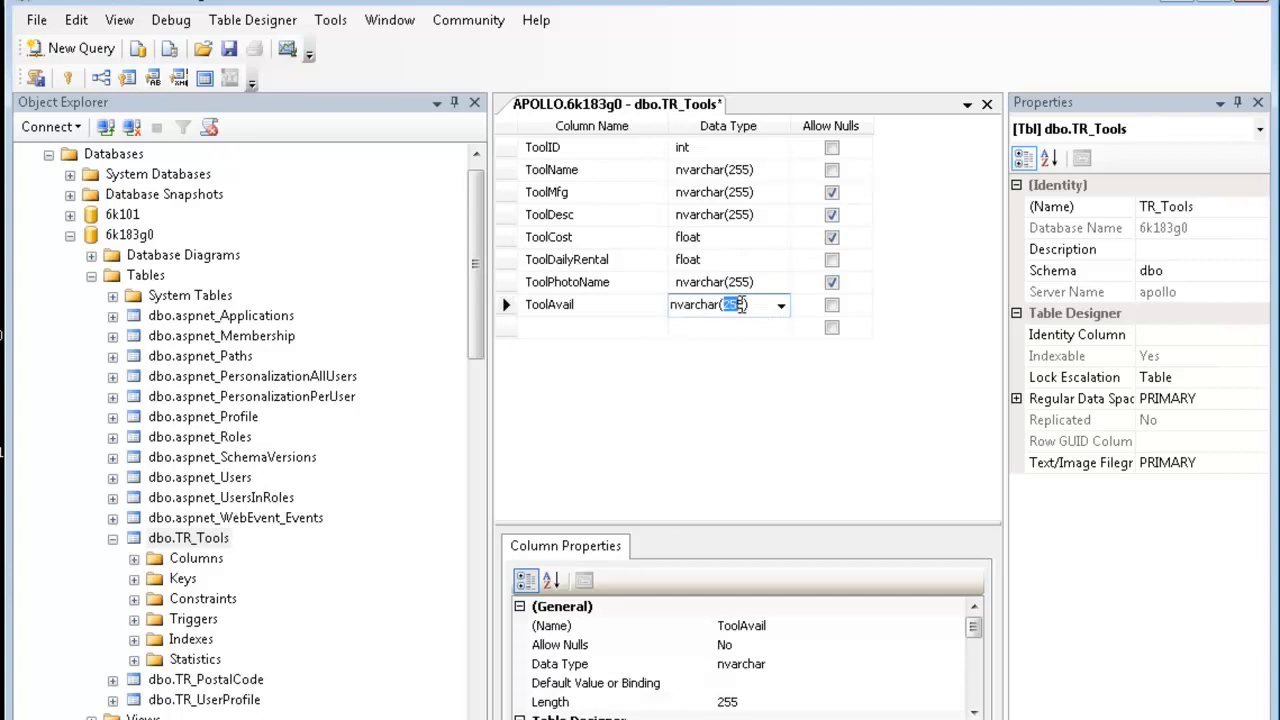
pyautogui.write('1')
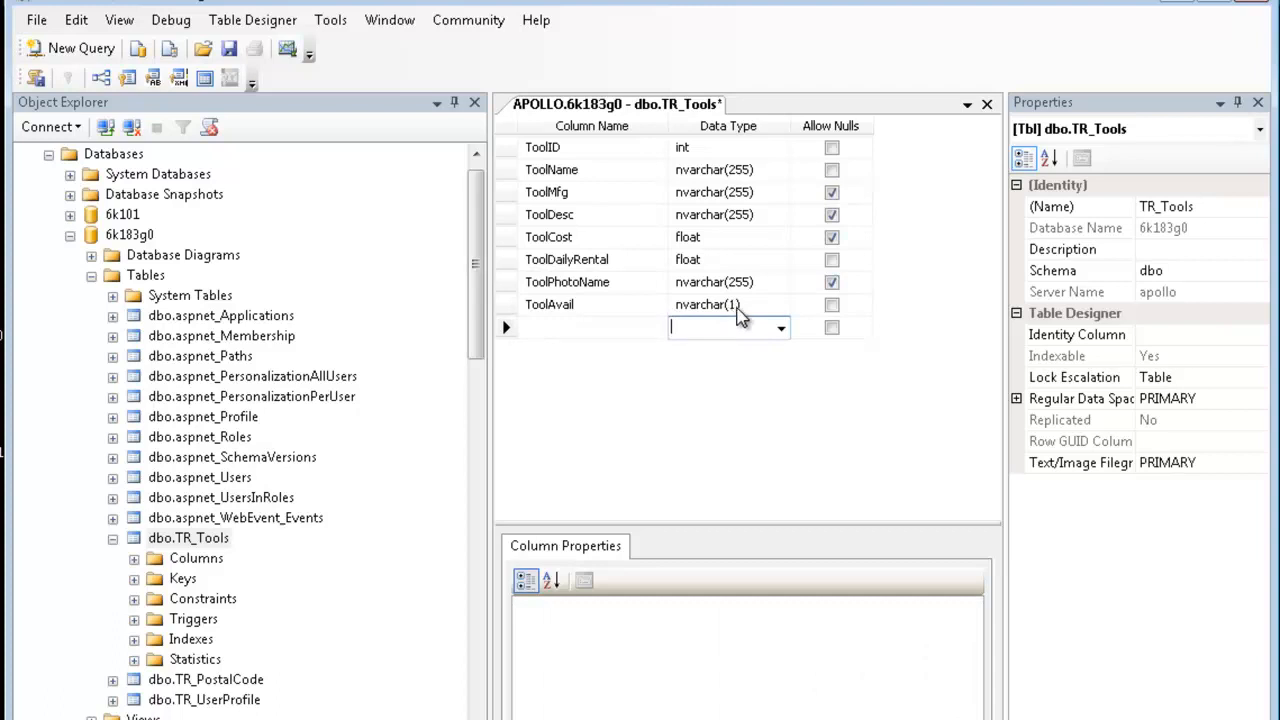
pyautogui.moveTo(670, 167)
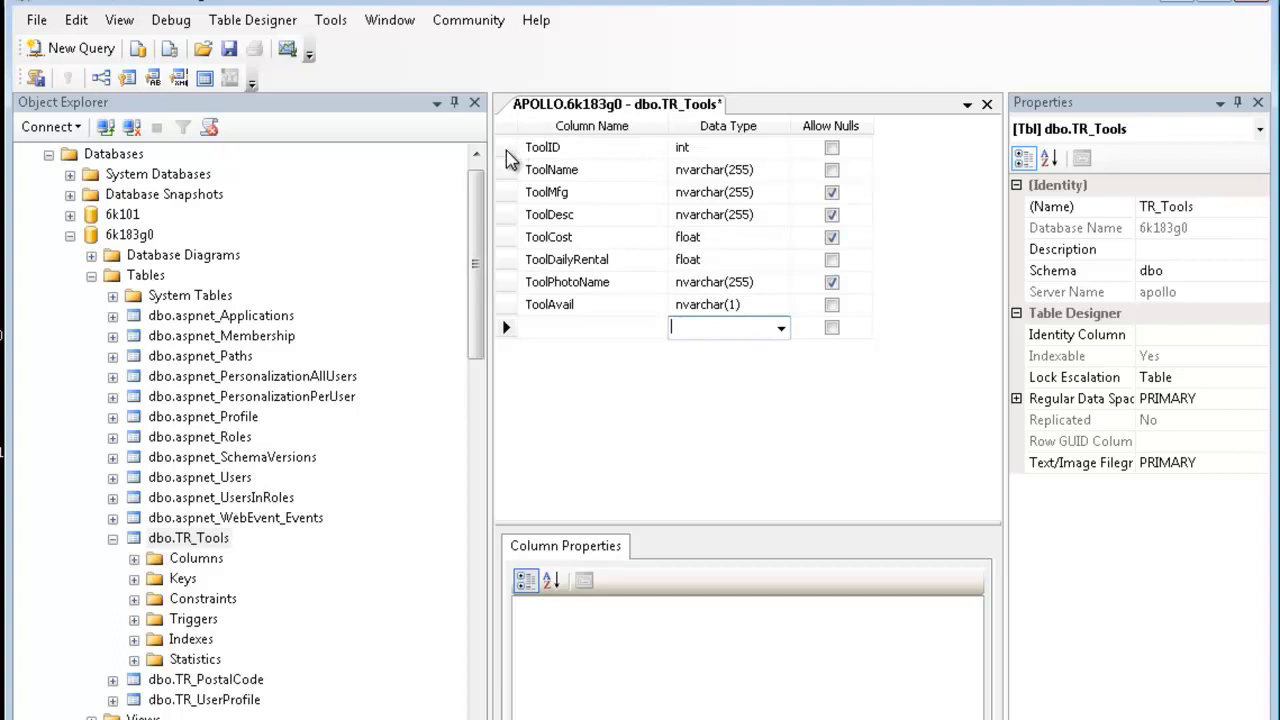
# Make ToolID the primary key and dismiss the Allow Nulls warning
pyautogui.rightClick(540, 147)
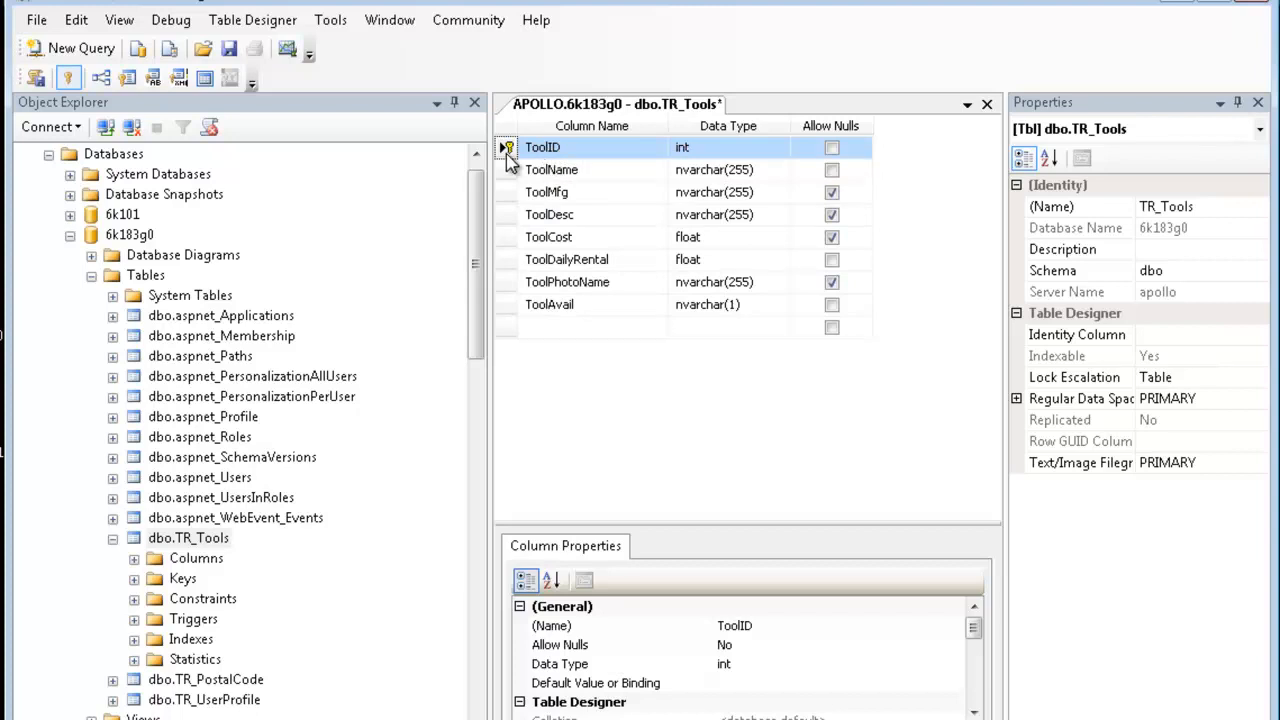
pyautogui.click(831, 147)
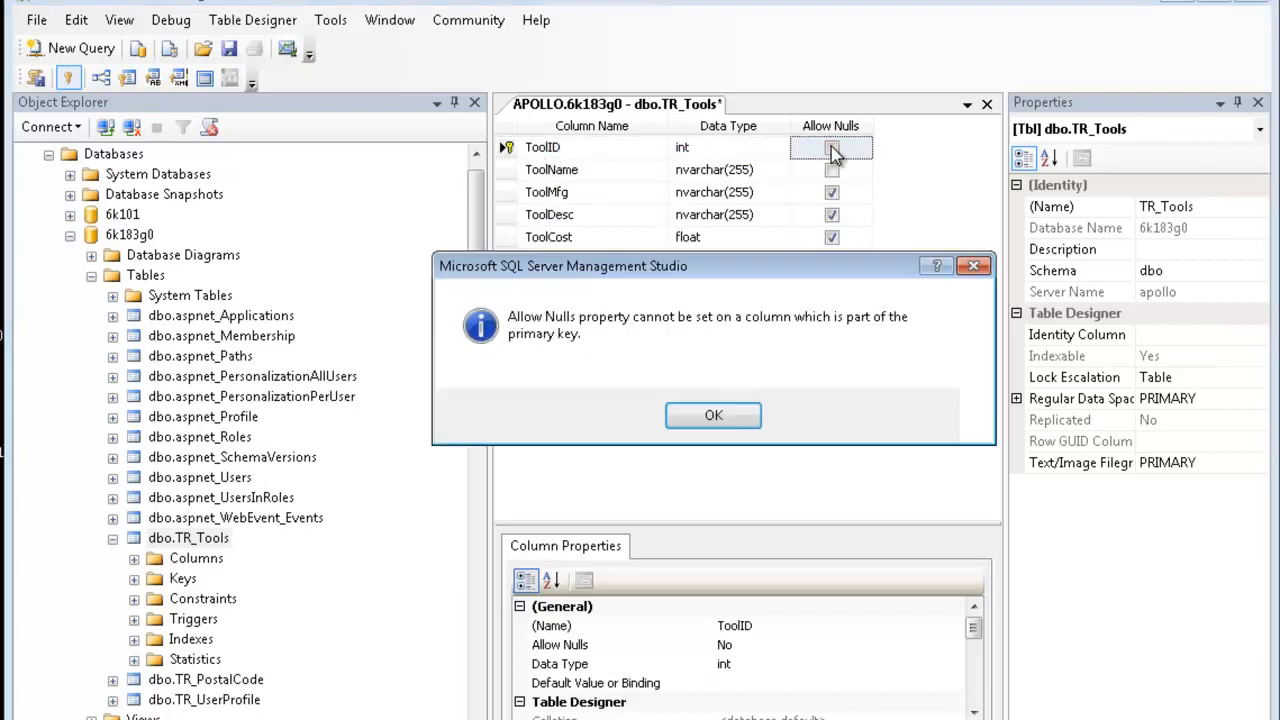
pyautogui.moveTo(713, 415)
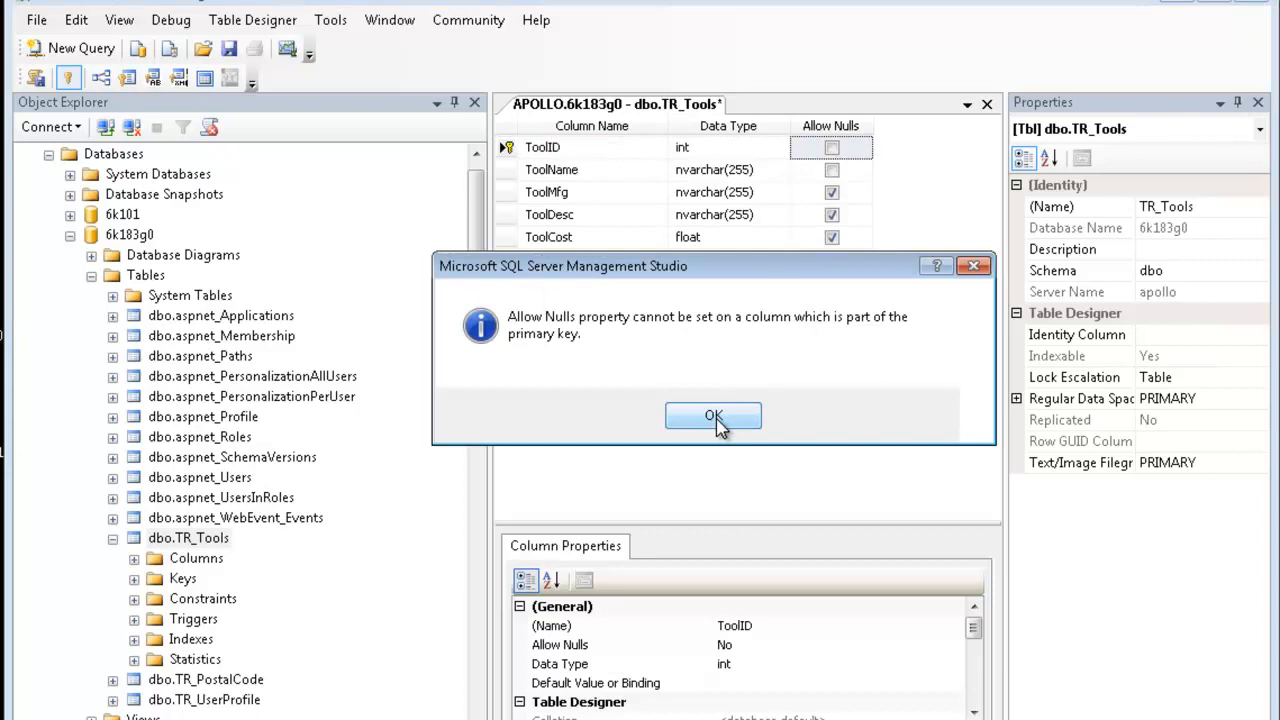
pyautogui.click(713, 416)
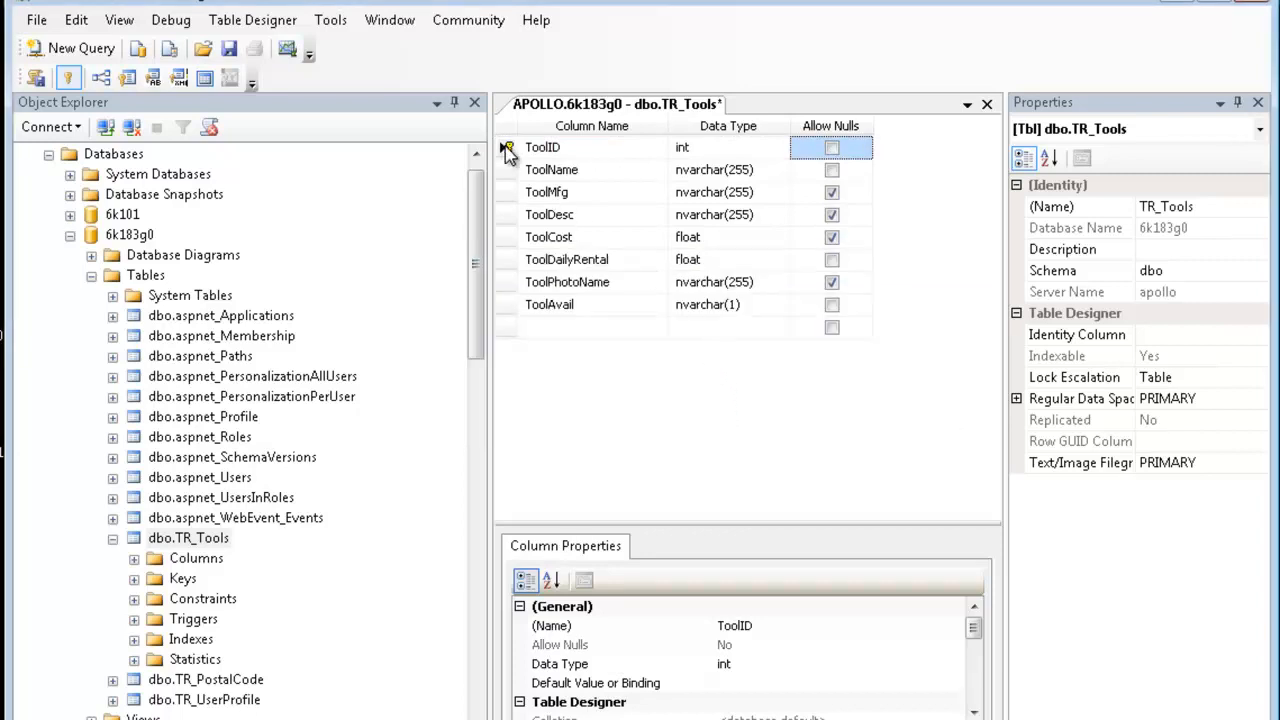
# Remove ToolID's primary key, let it allow nulls, and save TR_Tools
pyautogui.rightClick(543, 147)
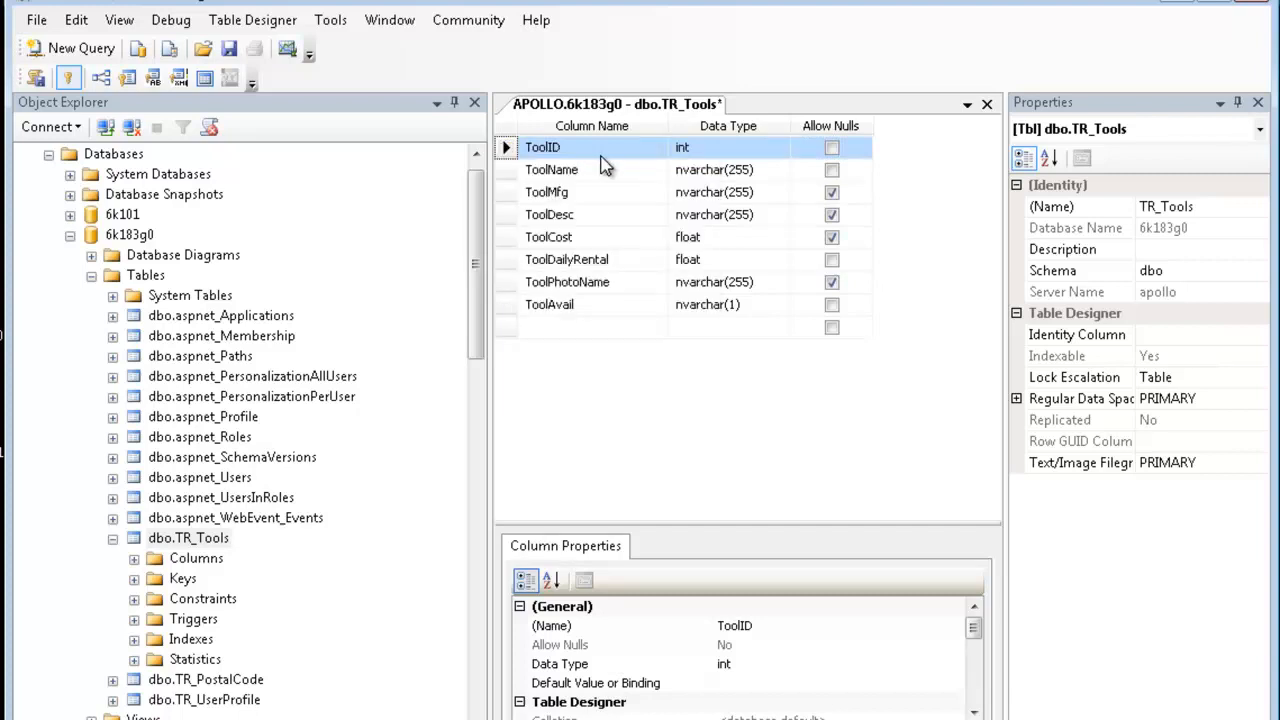
pyautogui.click(831, 147)
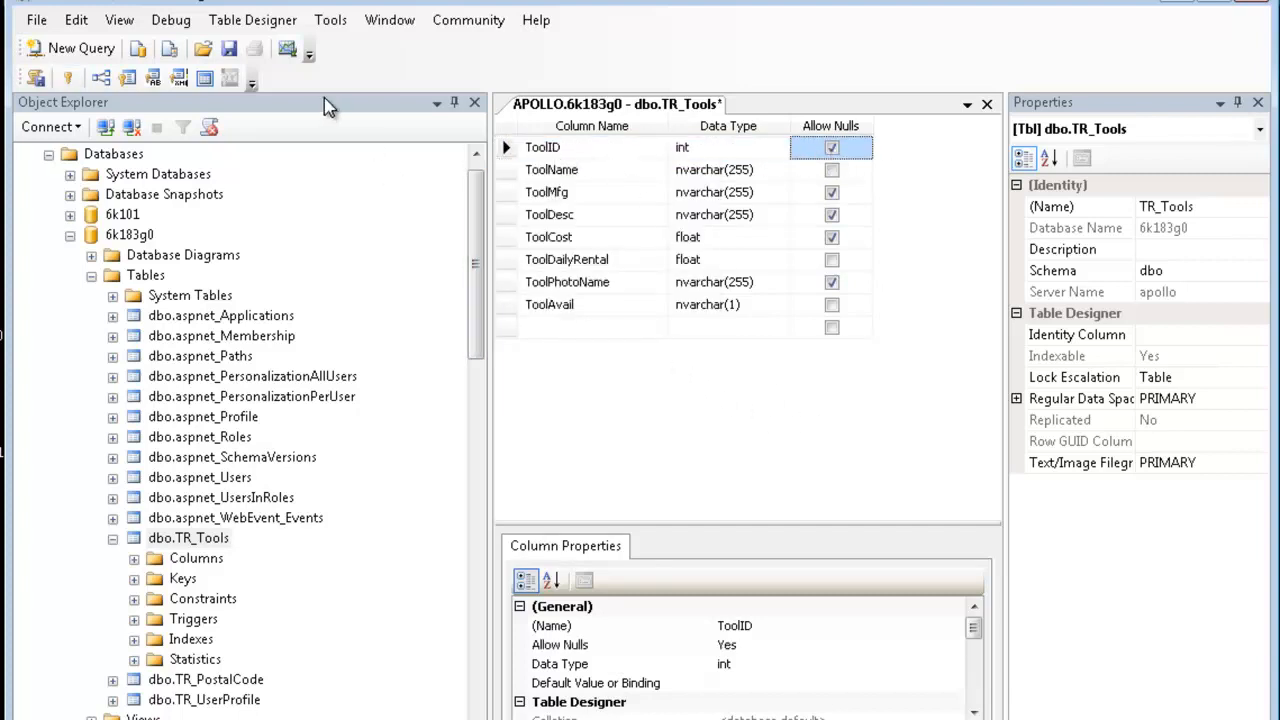
pyautogui.click(229, 48)
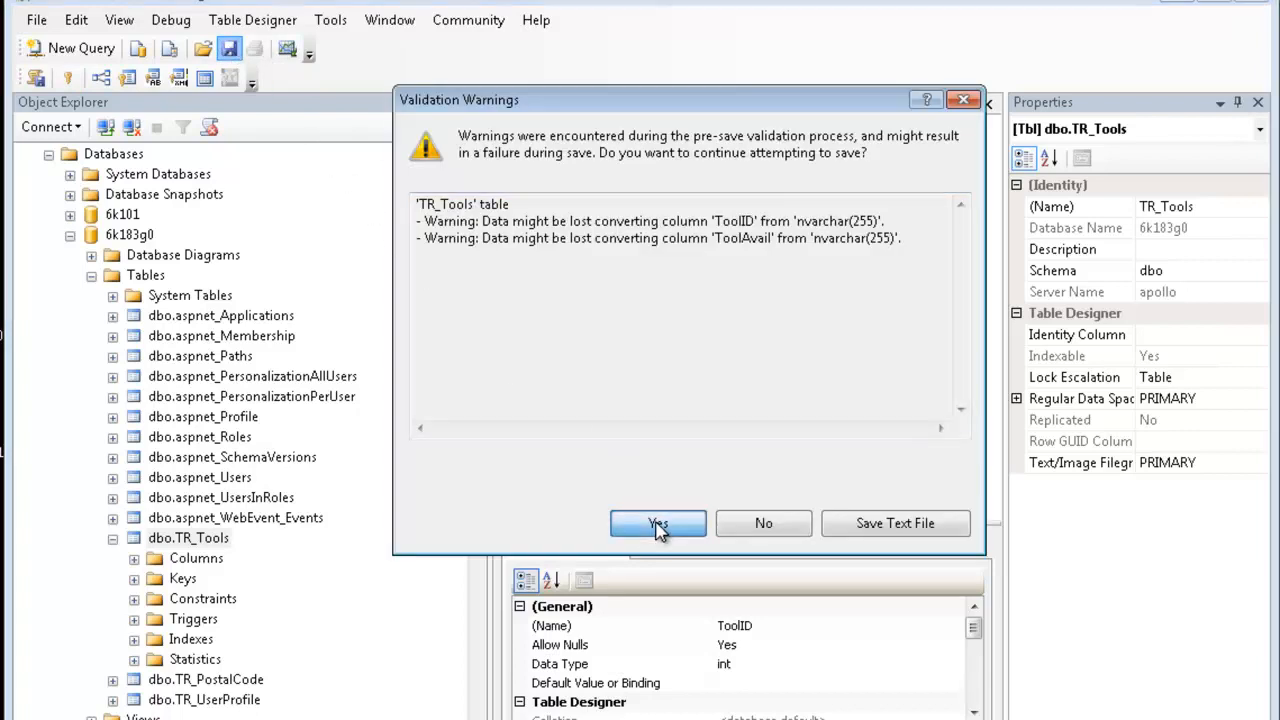
# Accept the data-loss Validation Warnings and bring up the dbo.TR_Tools context menu
pyautogui.click(658, 523)
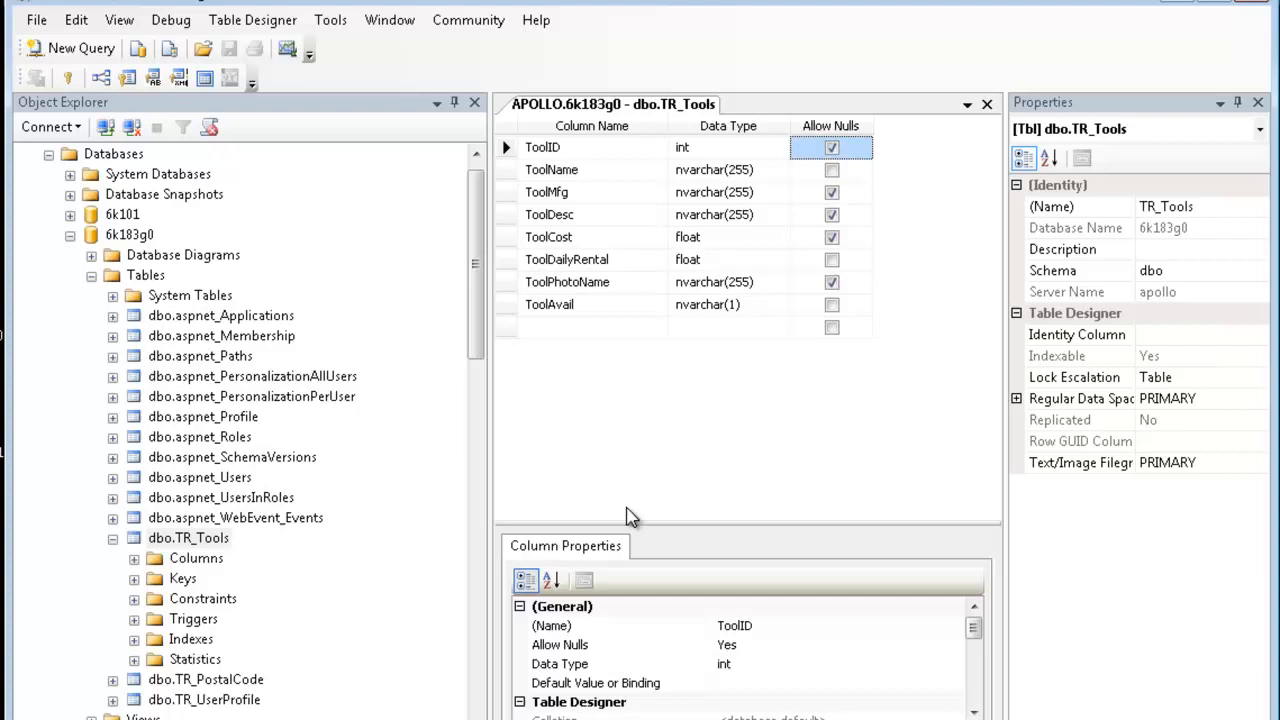
pyautogui.moveTo(230, 527)
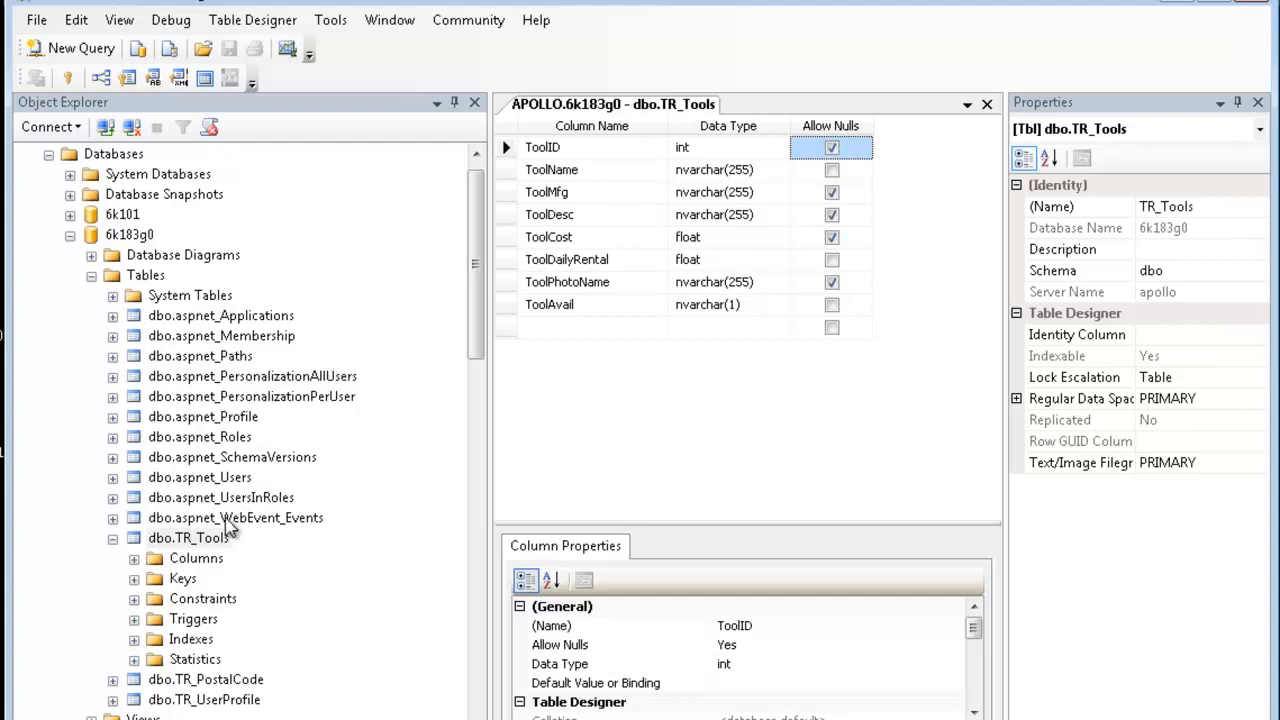
pyautogui.rightClick(190, 537)
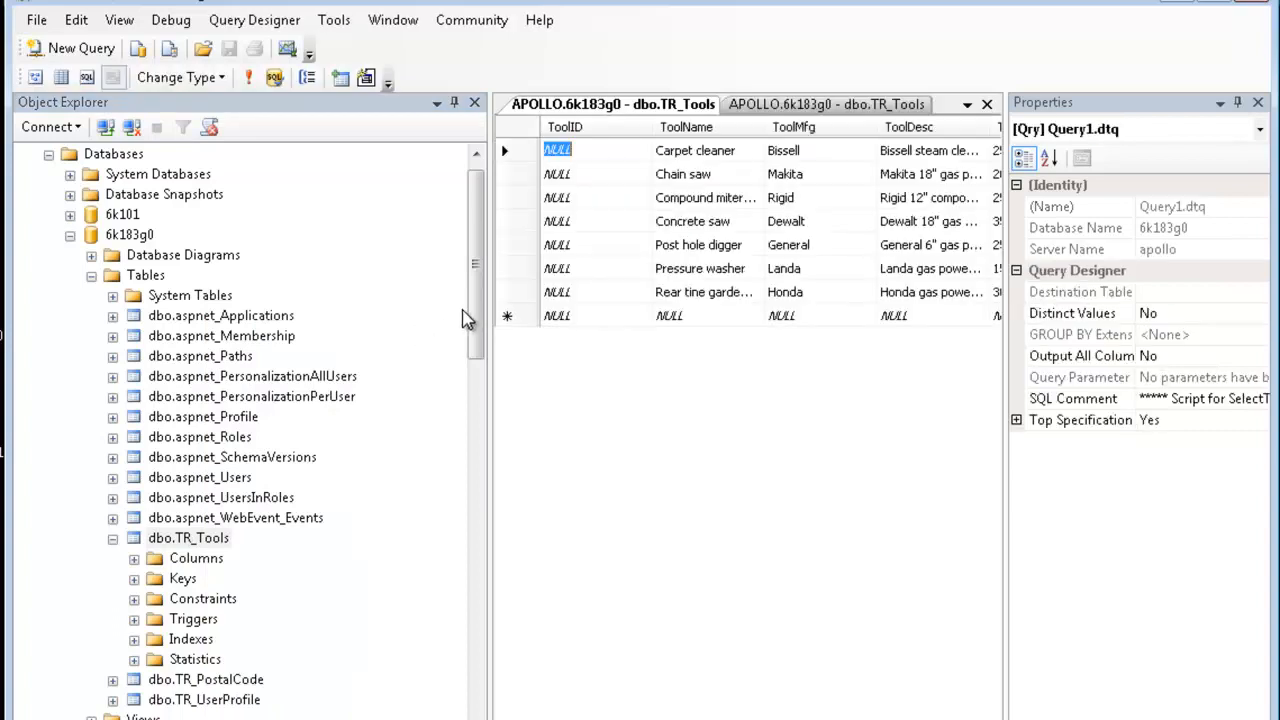
pyautogui.moveTo(637, 140)
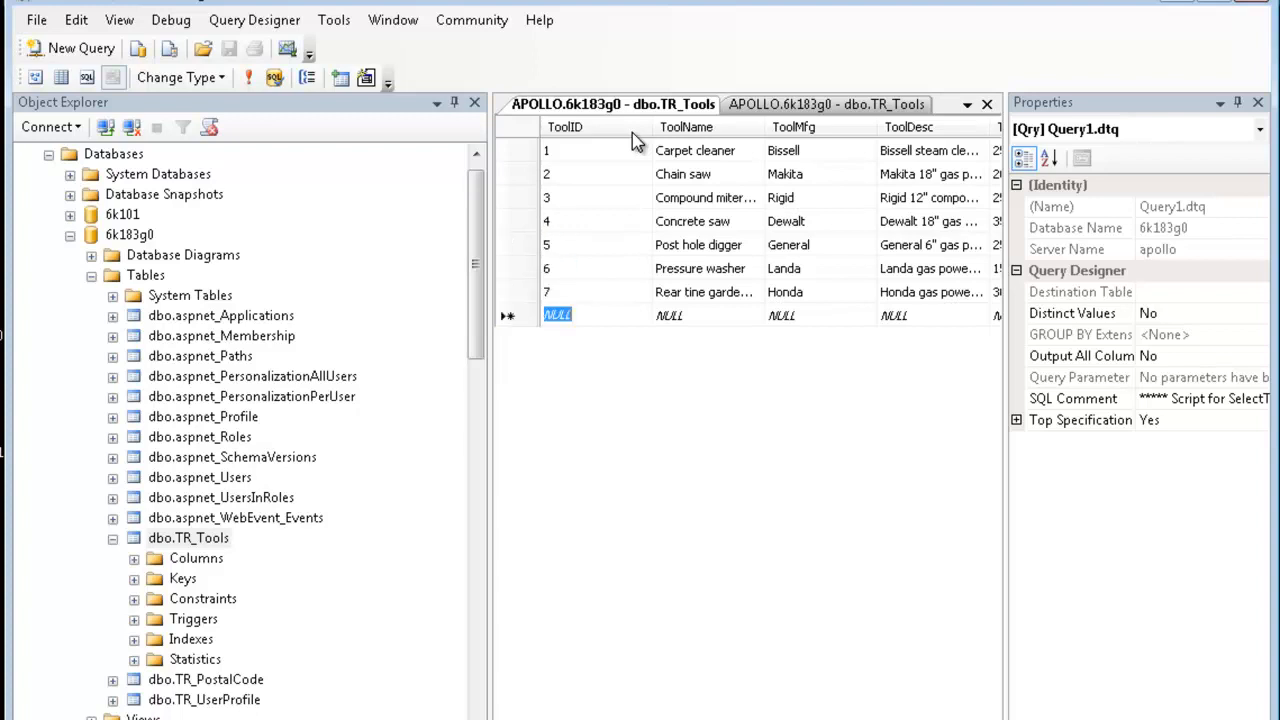
pyautogui.moveTo(743, 456)
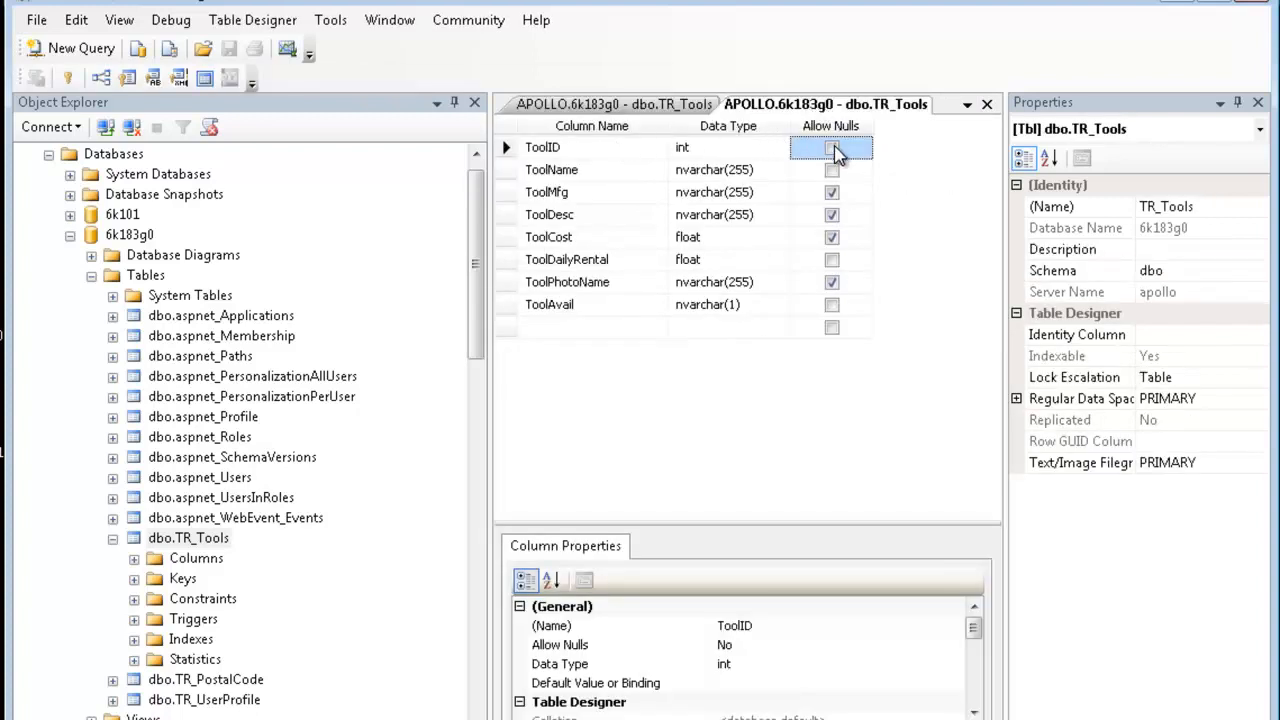
# Make ToolID the primary key and an identity column seeded at 8
pyautogui.rightClick(543, 147)
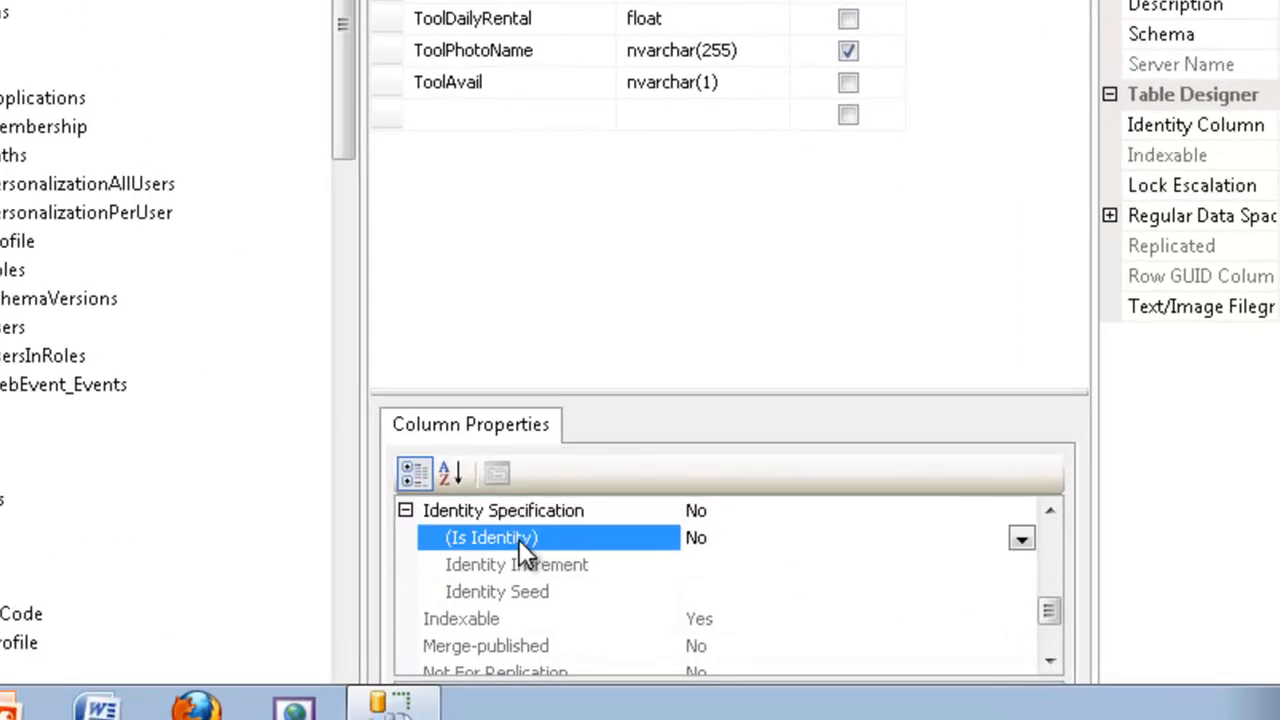
pyautogui.click(1021, 538)
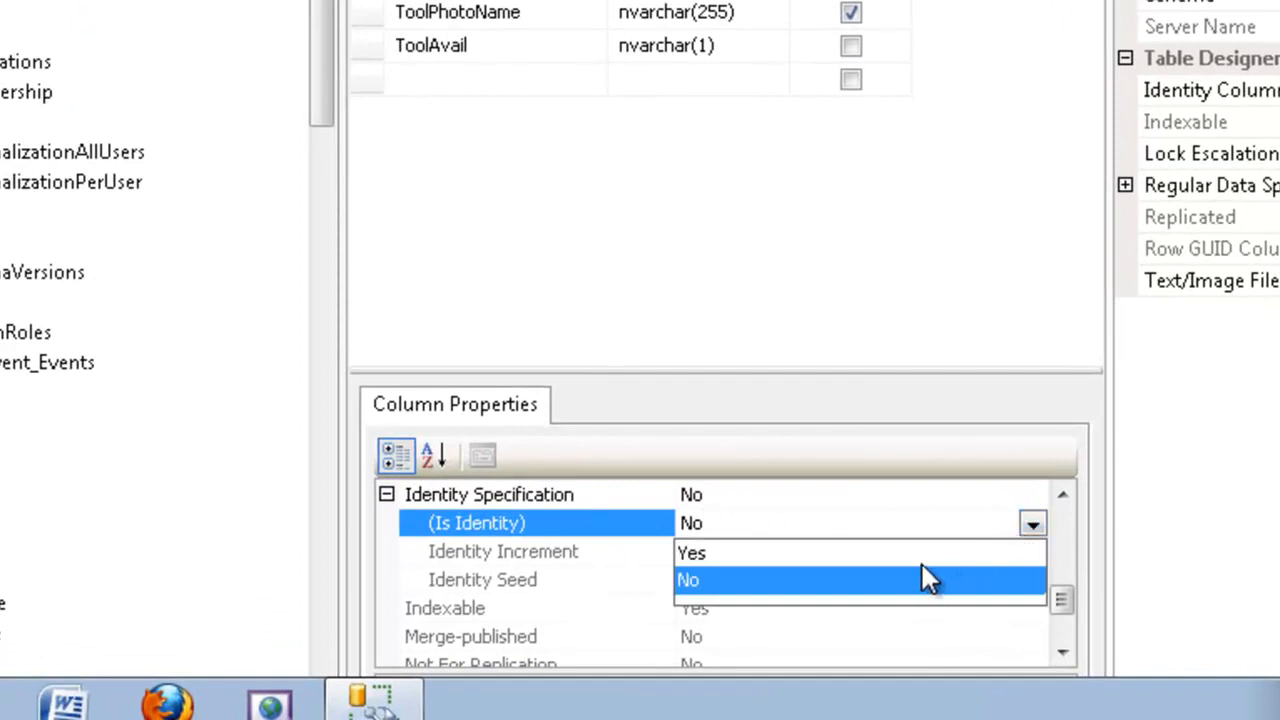
pyautogui.click(691, 552)
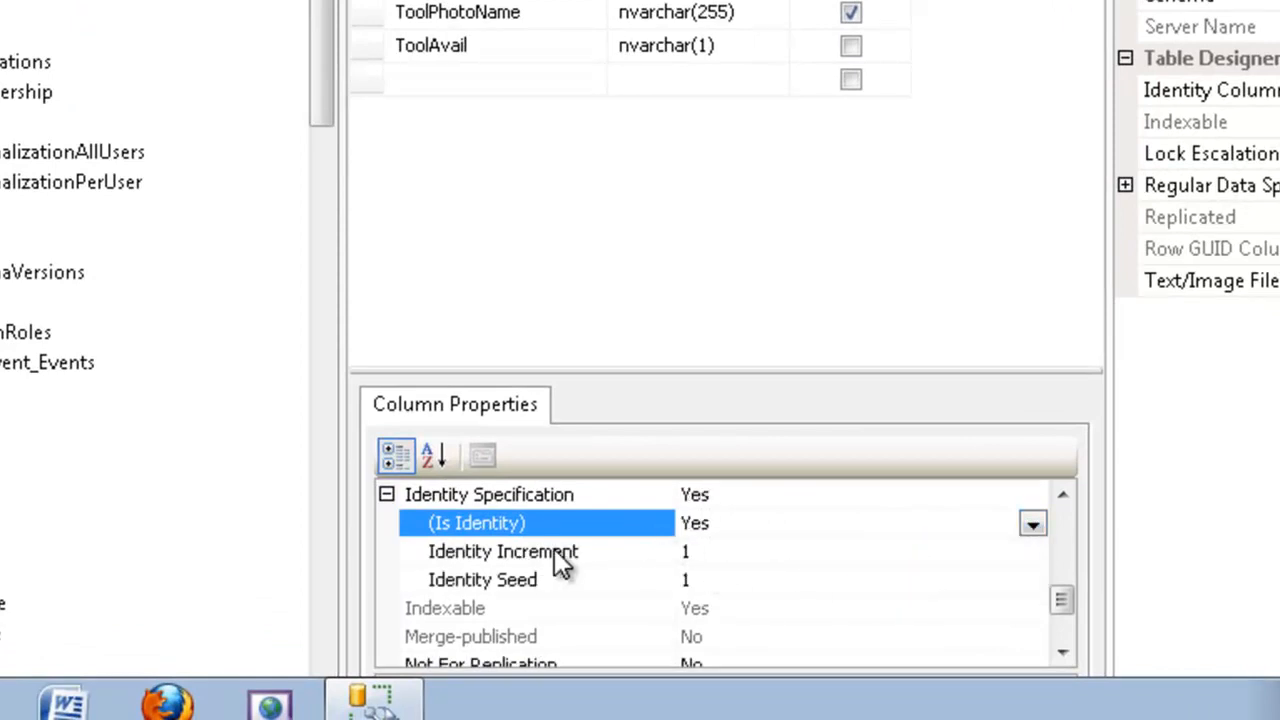
pyautogui.click(483, 580)
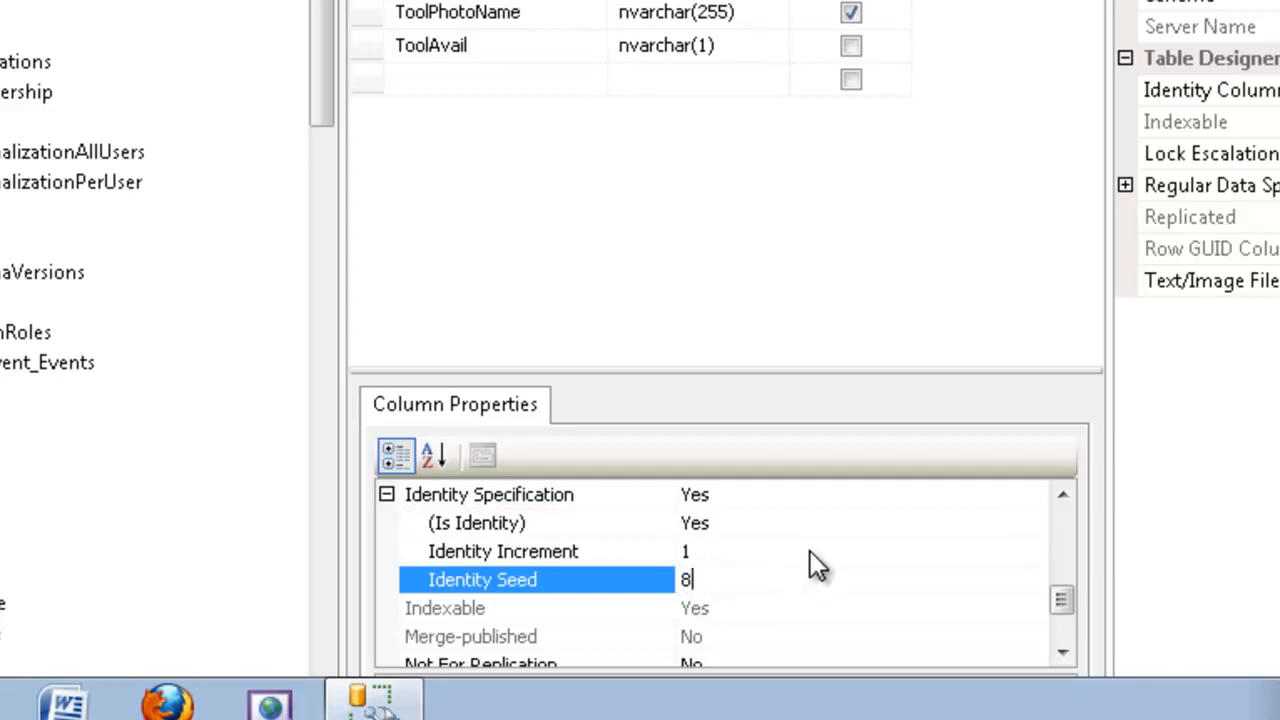
pyautogui.click(503, 551)
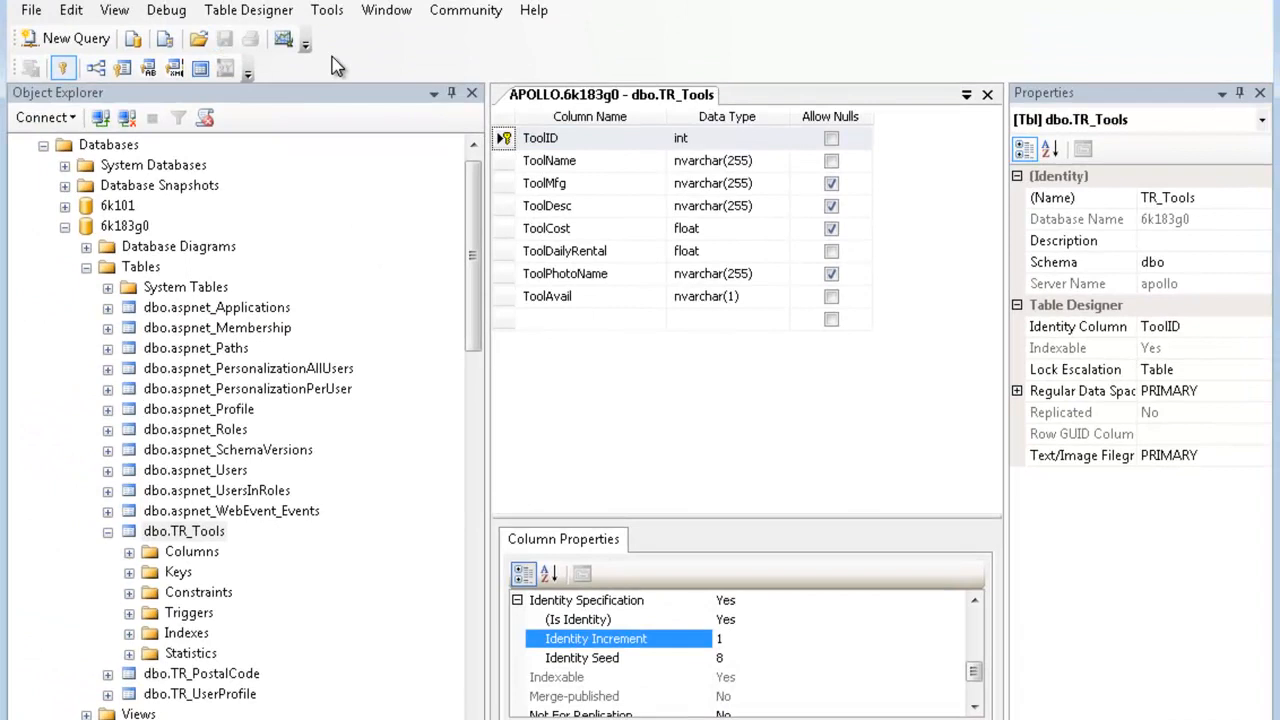
pyautogui.moveTo(667, 205)
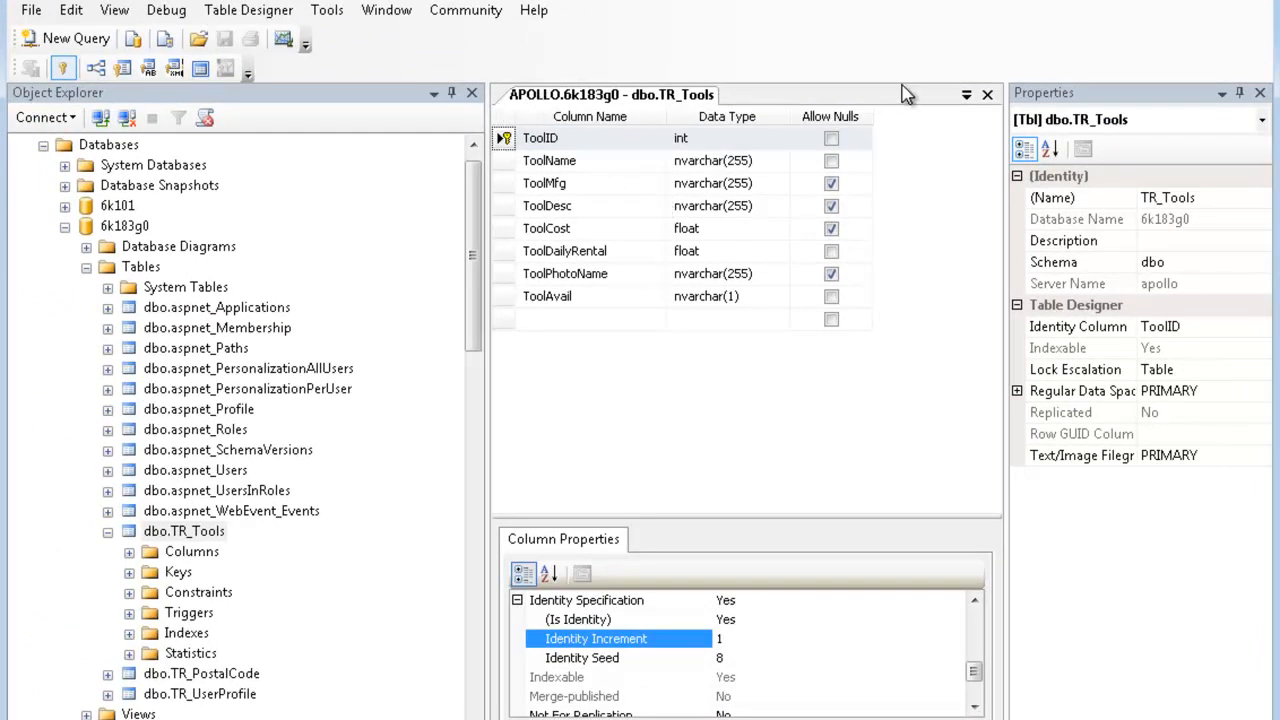
# Close the designer, open TR_Tools' top 200 rows, and enter a test tool row
pyautogui.click(987, 94)
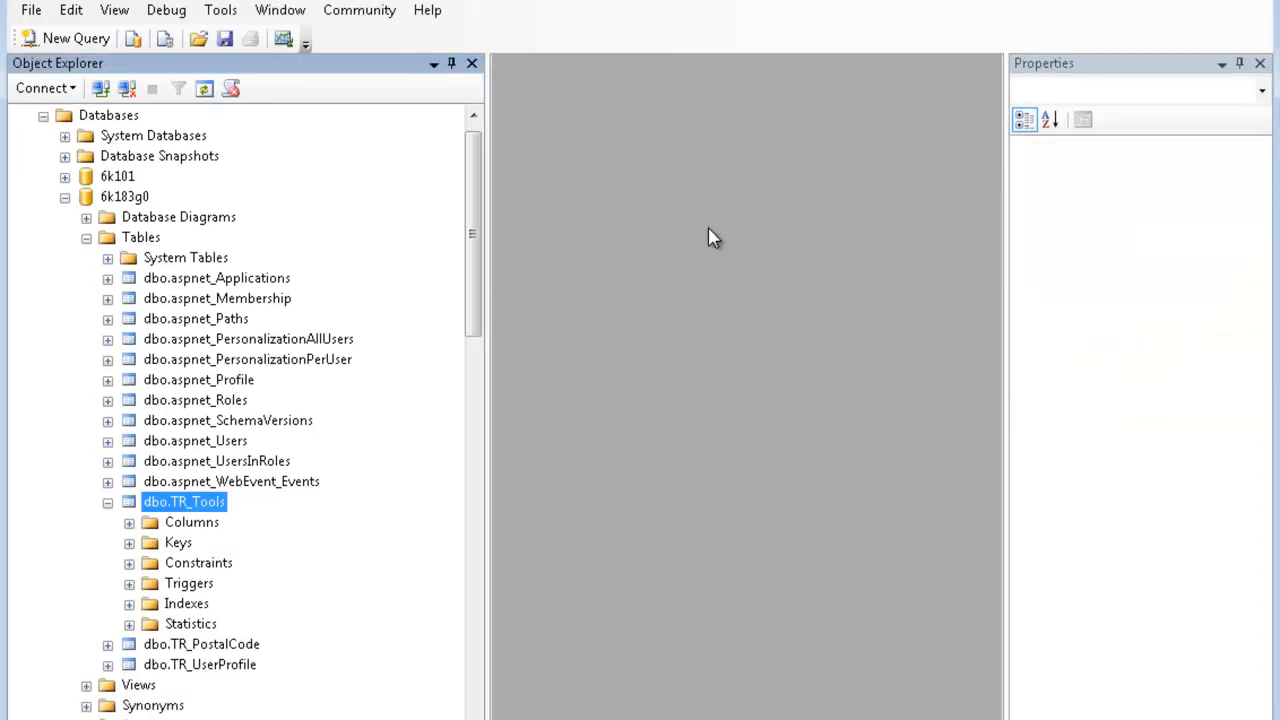
pyautogui.rightClick(184, 501)
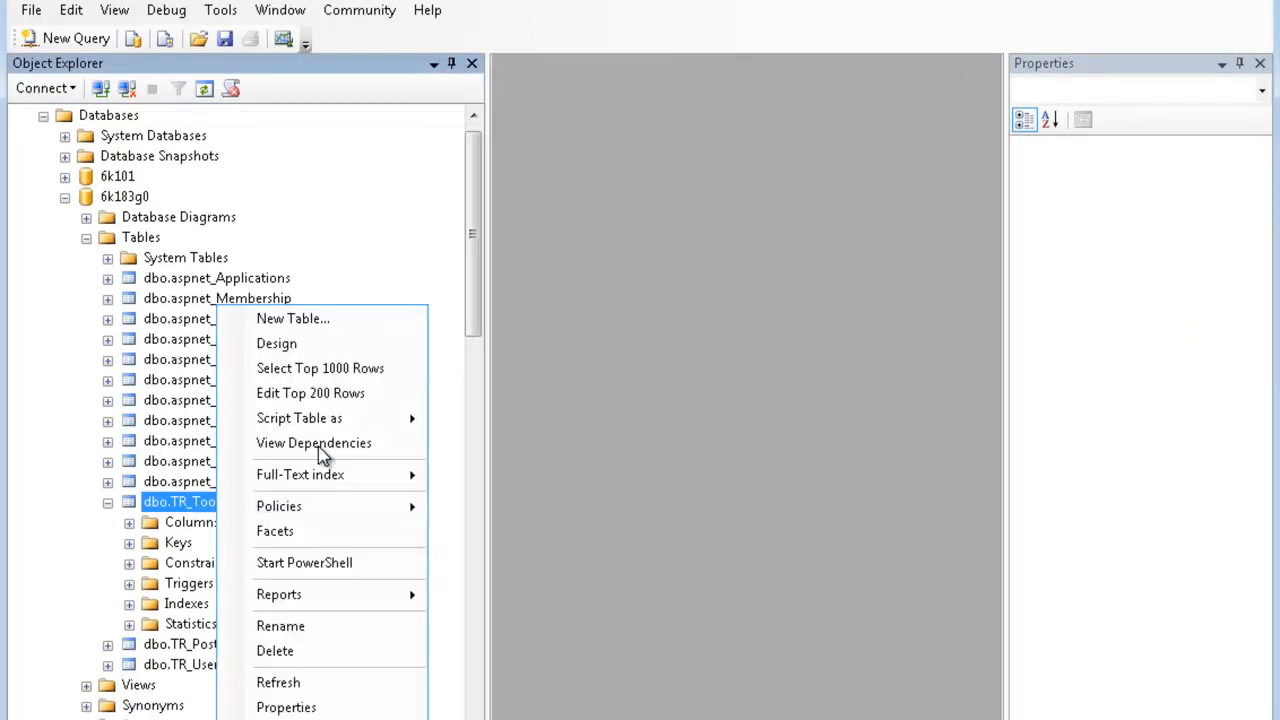
pyautogui.click(320, 368)
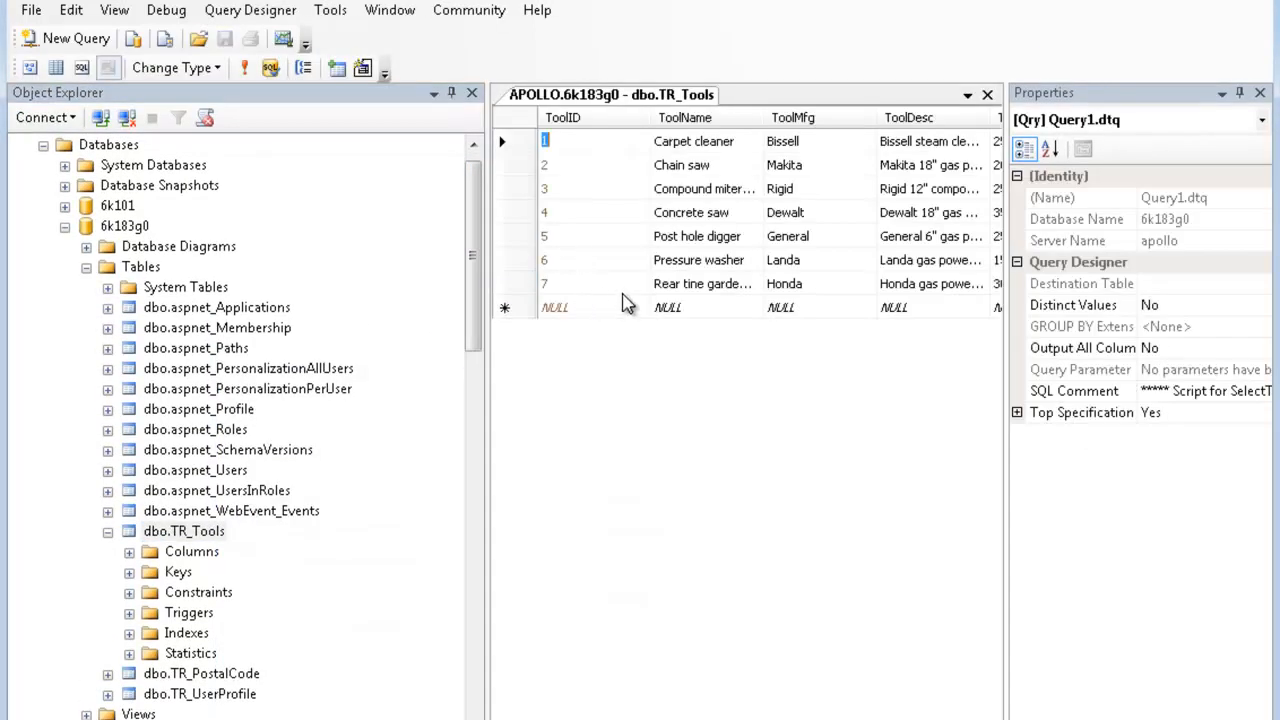
pyautogui.click(668, 307)
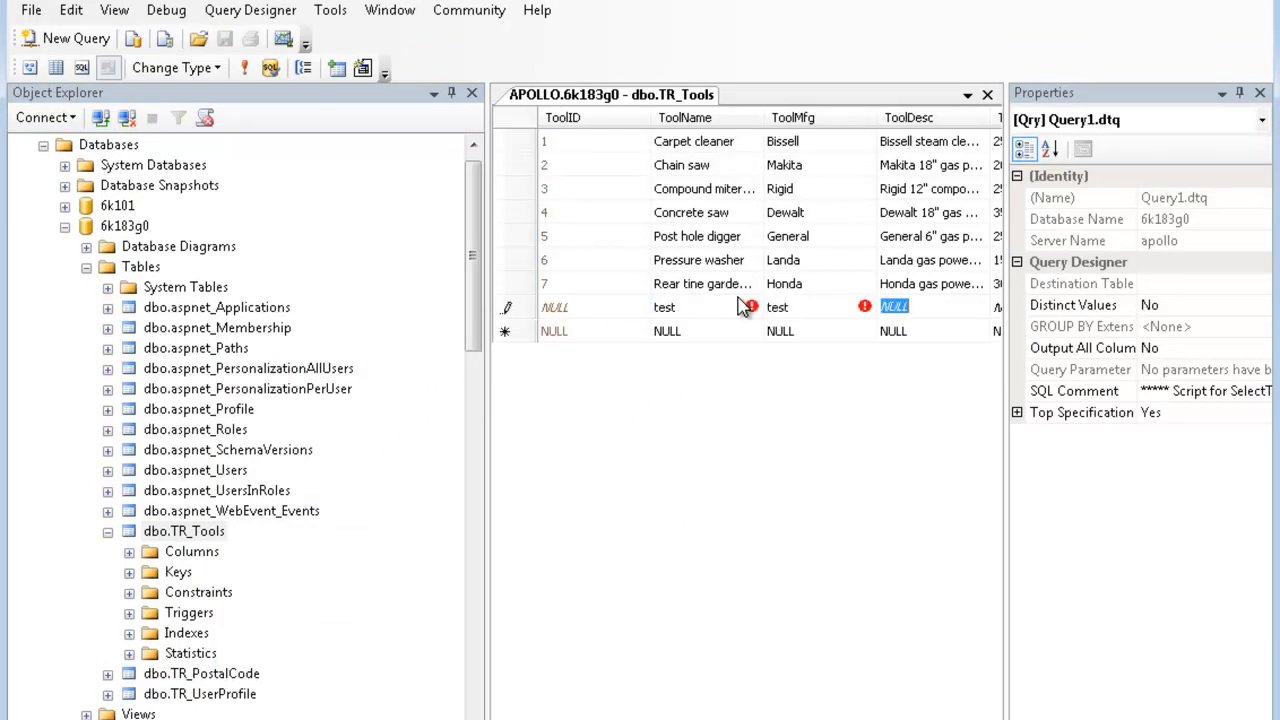
pyautogui.hscroll(3)
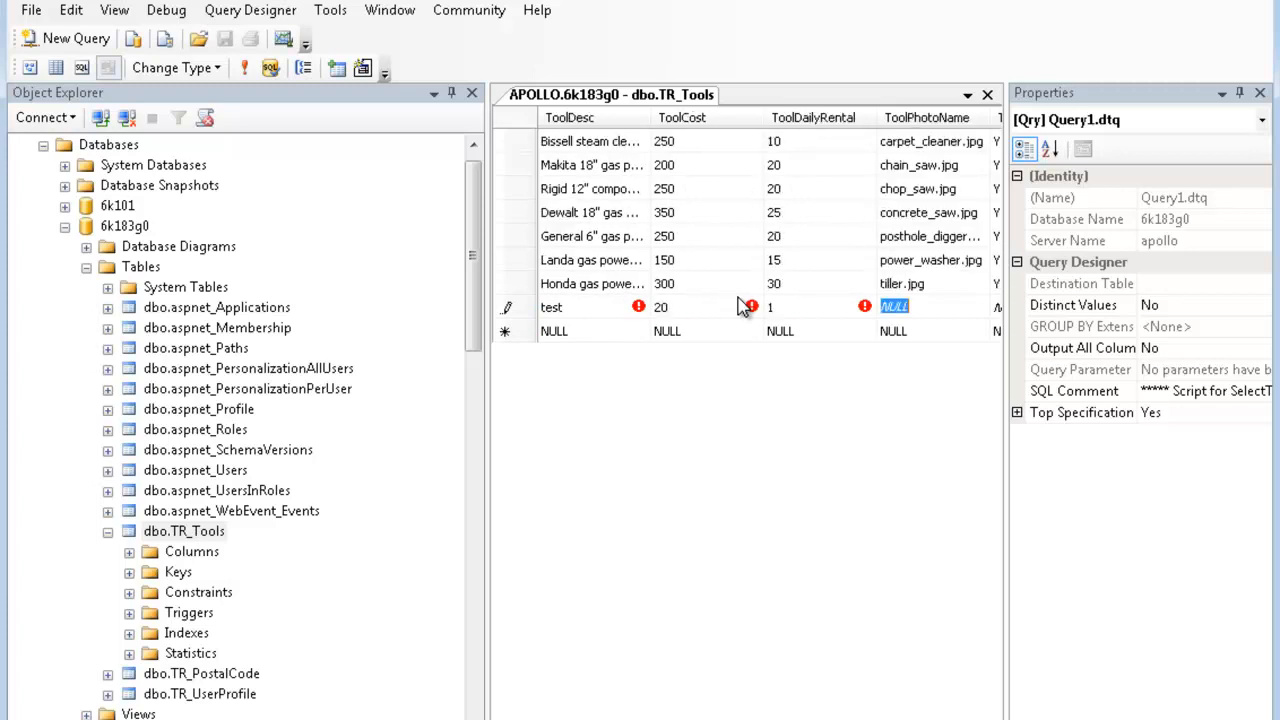
pyautogui.hscroll(3)
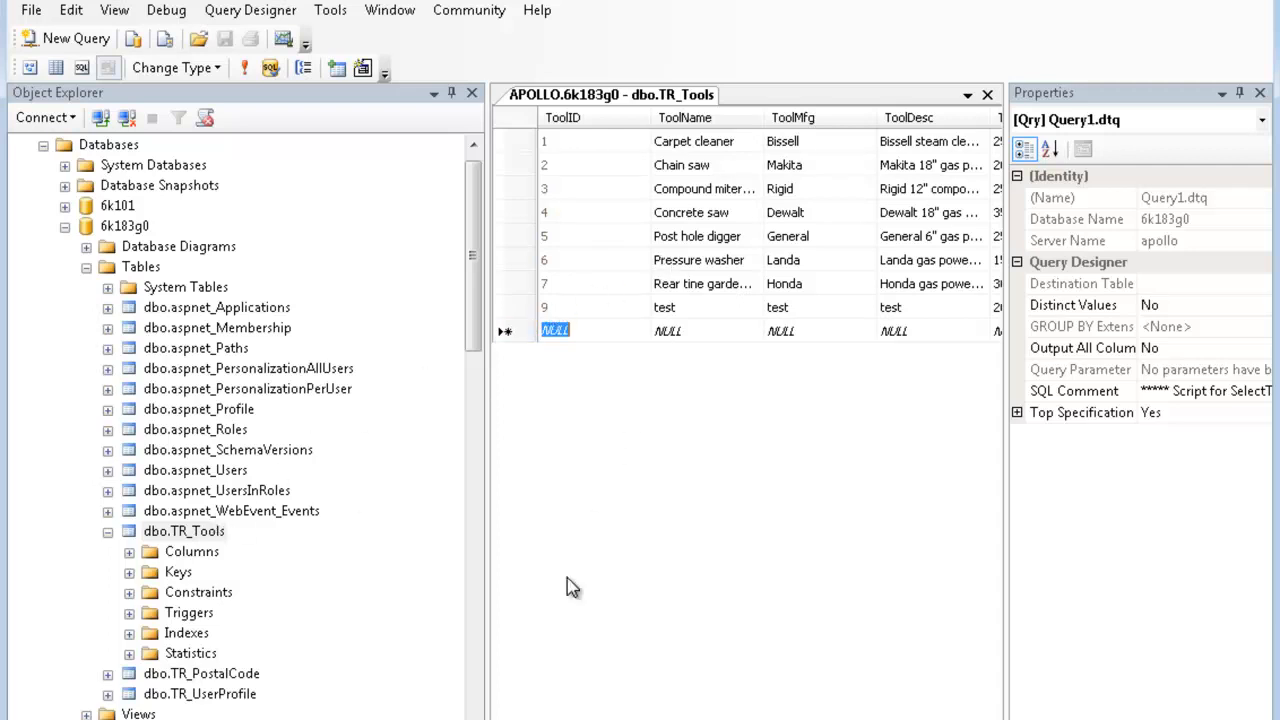
pyautogui.click(184, 531)
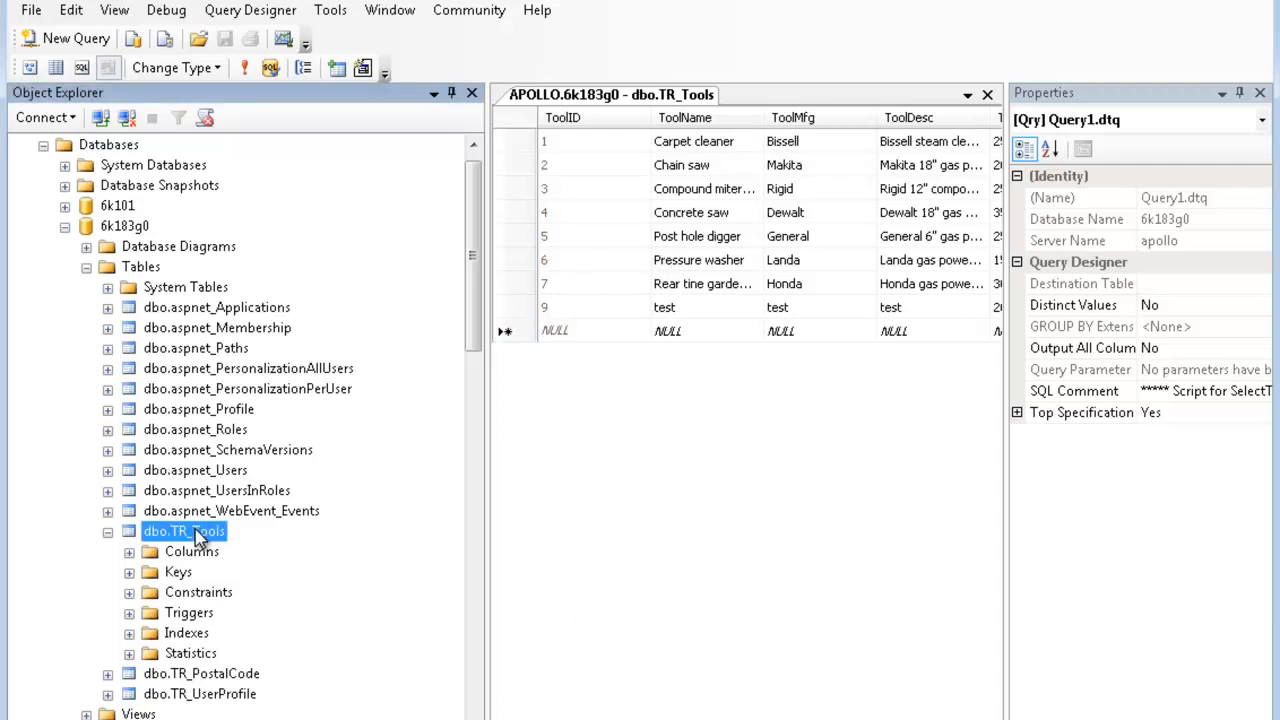
# Add a ToolType nvarchar(50) column in the TR_Tools designer
pyautogui.rightClick(184, 531)
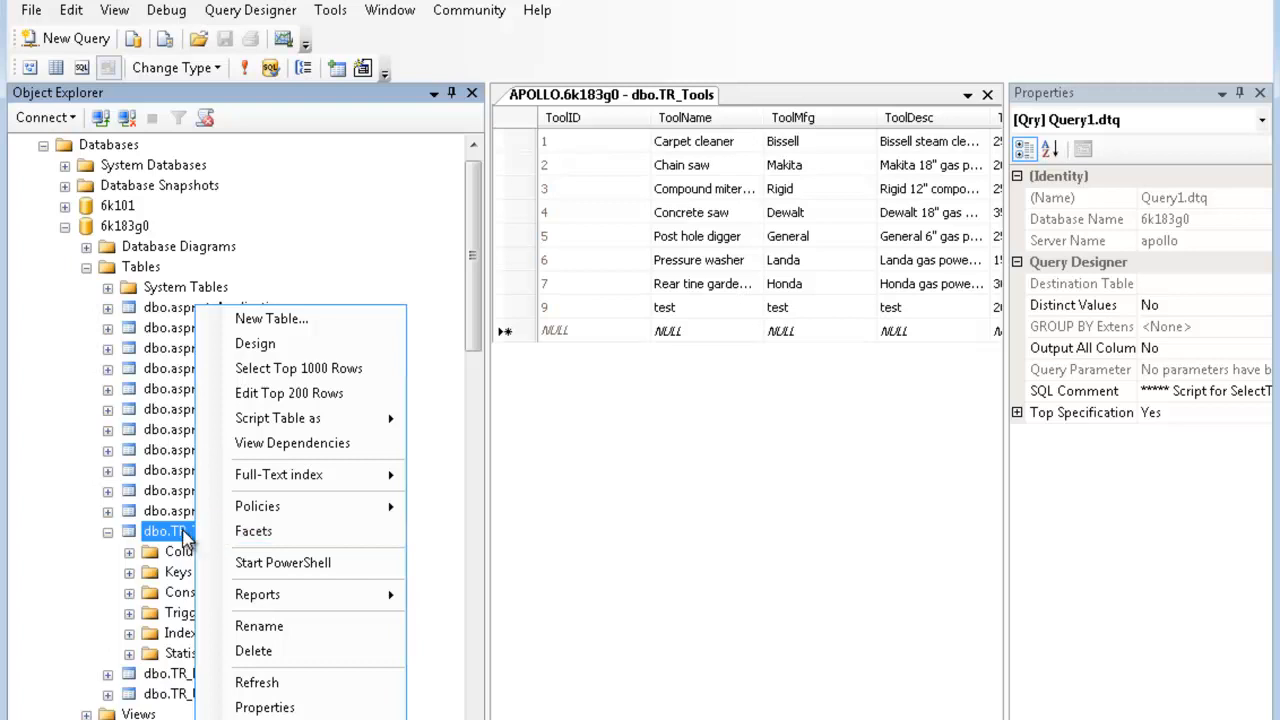
pyautogui.click(255, 343)
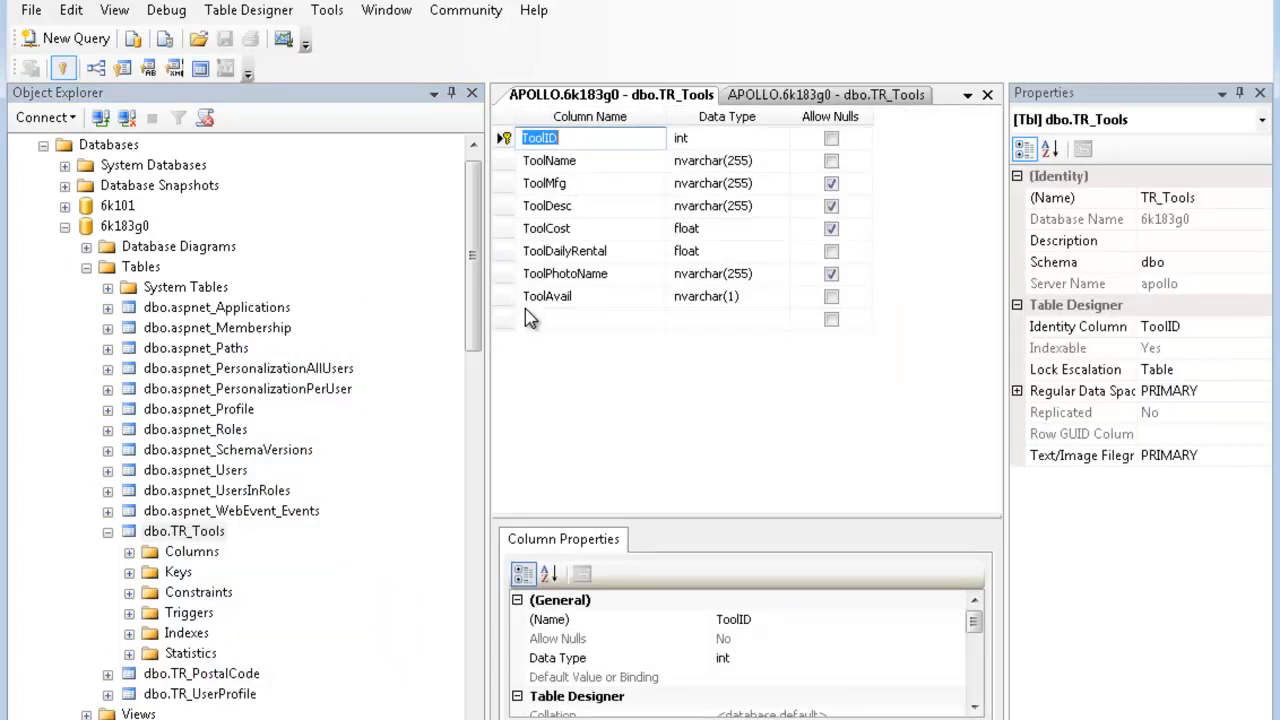
pyautogui.click(590, 319)
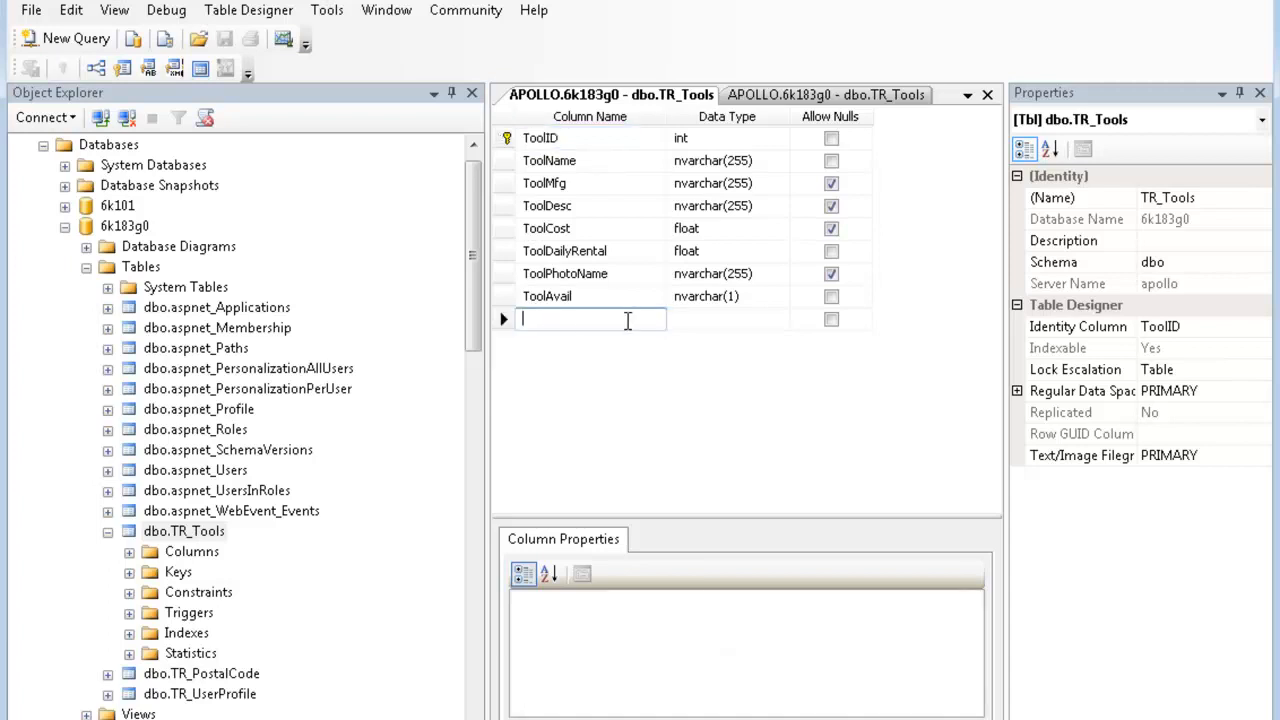
pyautogui.write('T')
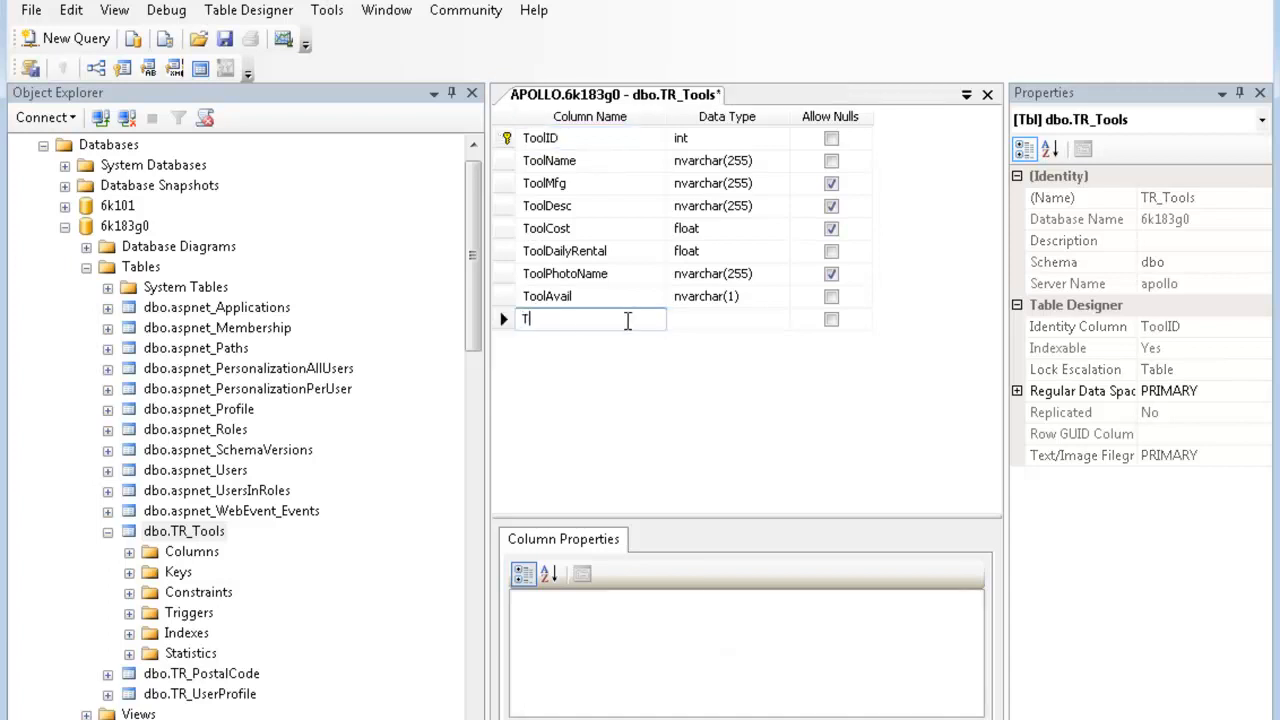
pyautogui.write('ToolType')
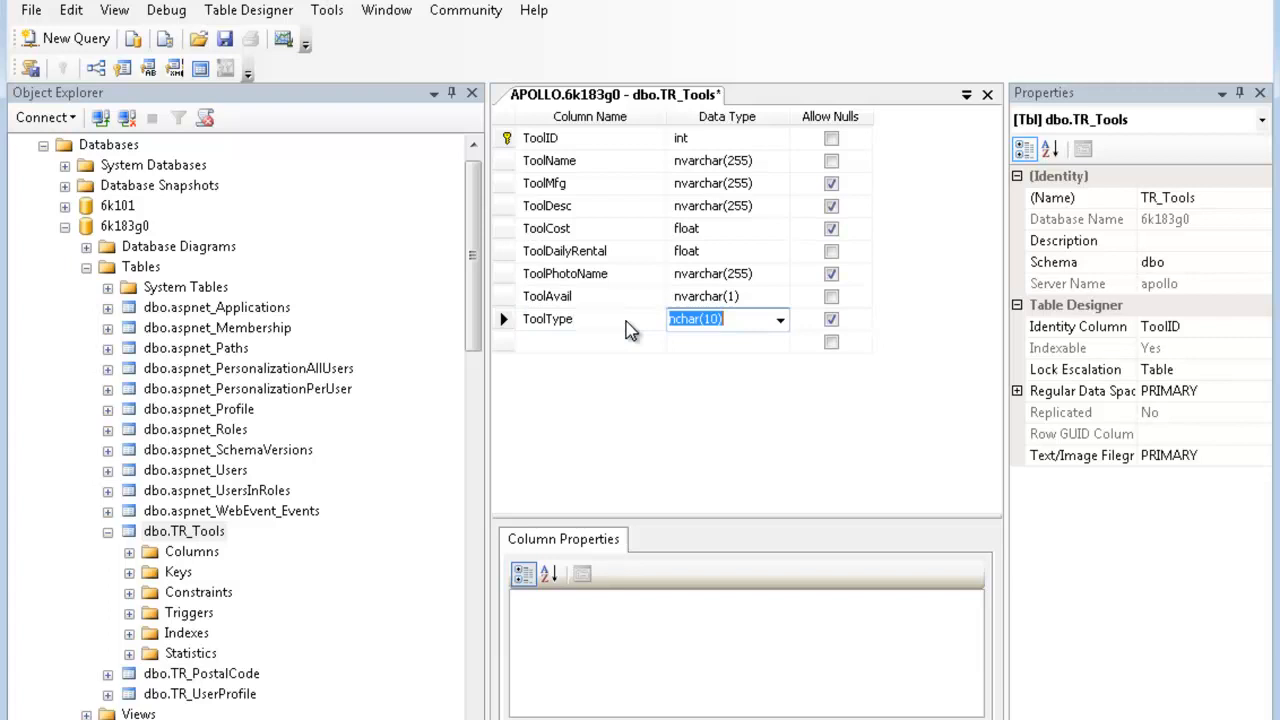
pyautogui.write('nvarchar(50)')
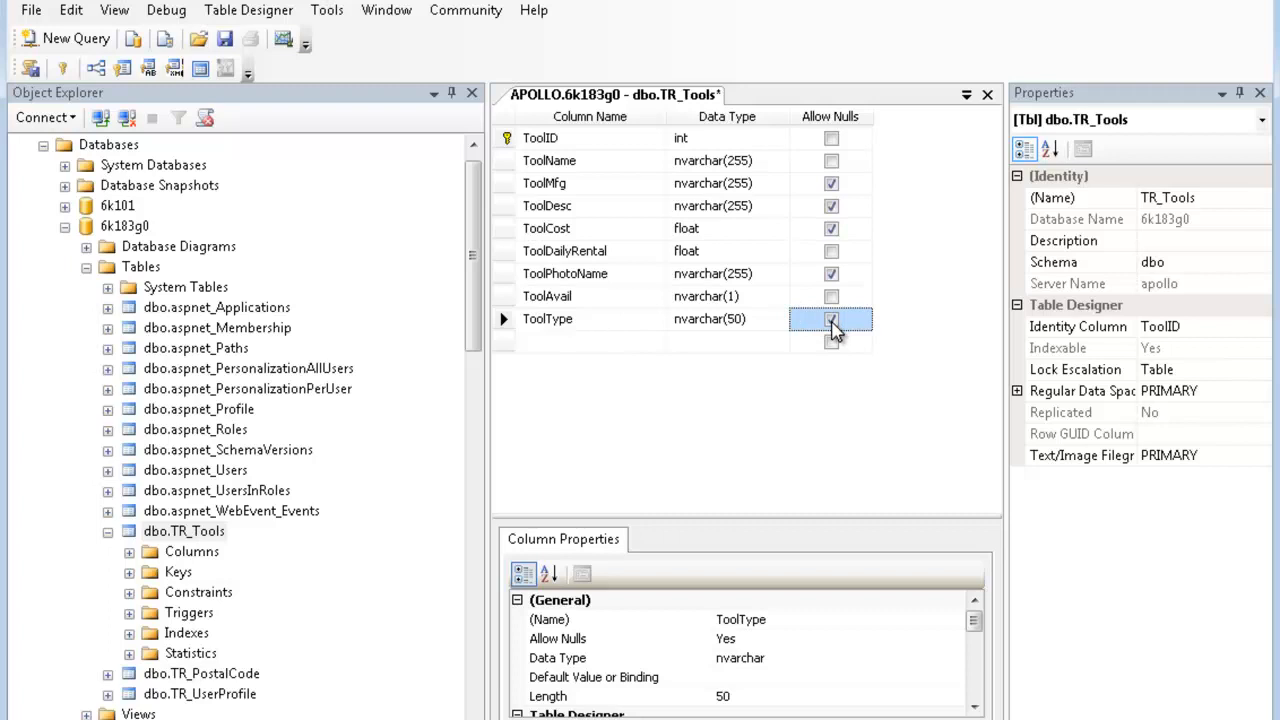
# Keep ToolType allowing nulls and save the TR_Tools design
pyautogui.click(831, 319)
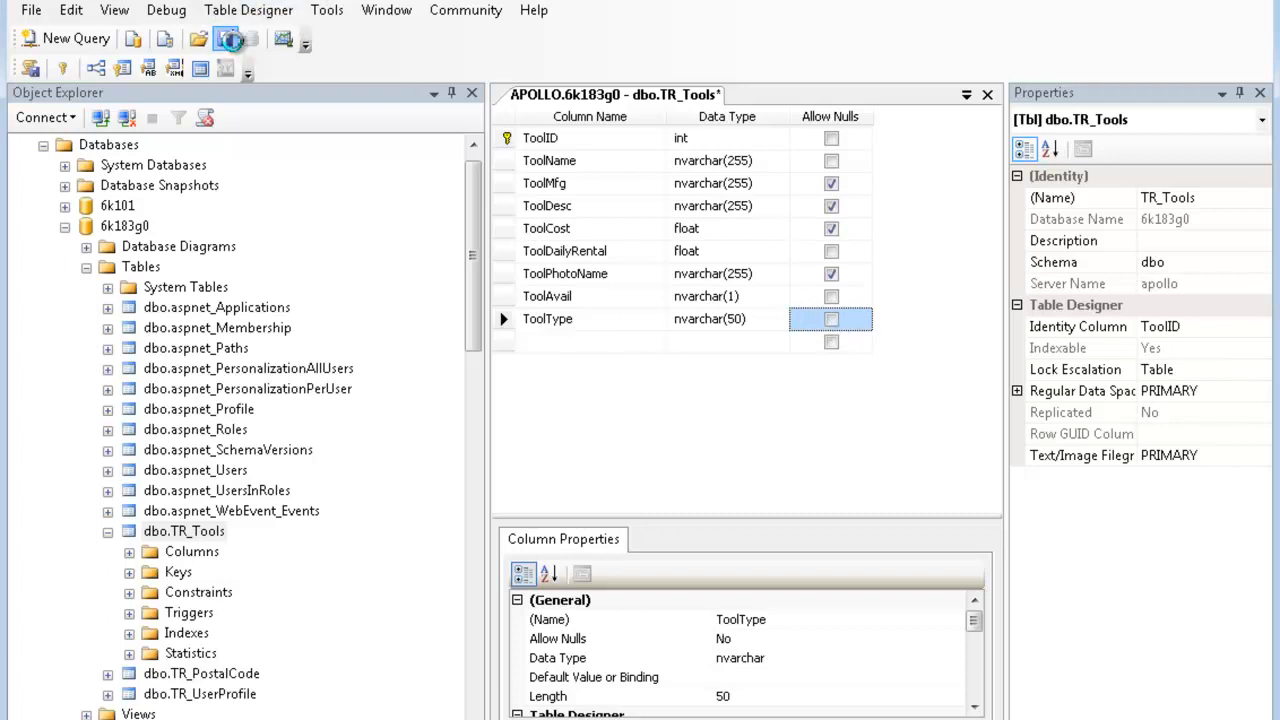
pyautogui.click(225, 38)
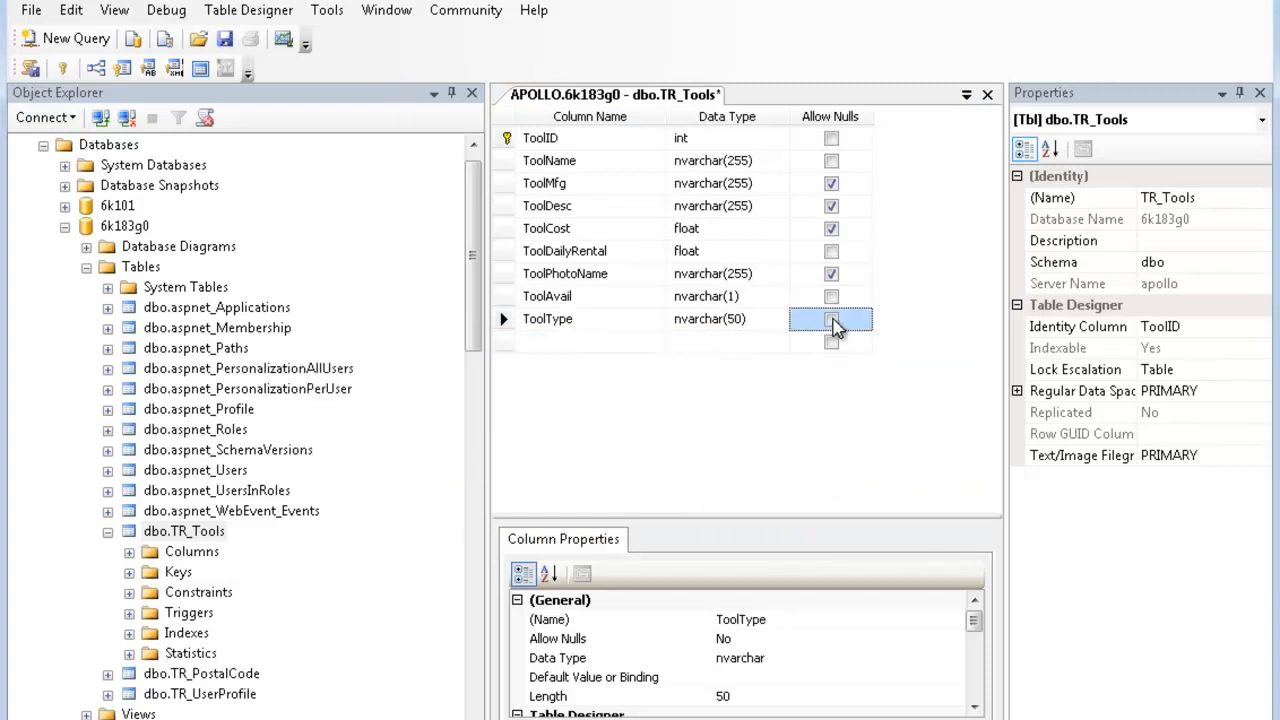
pyautogui.click(831, 319)
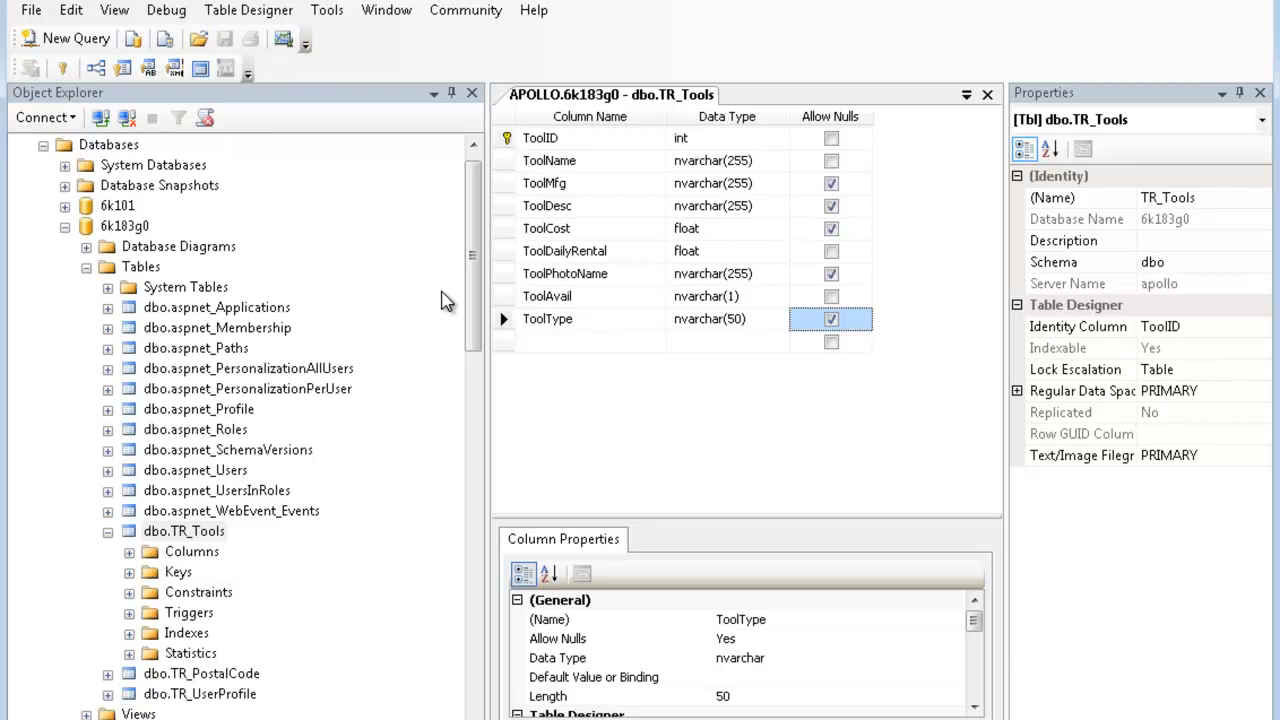
pyautogui.click(184, 531)
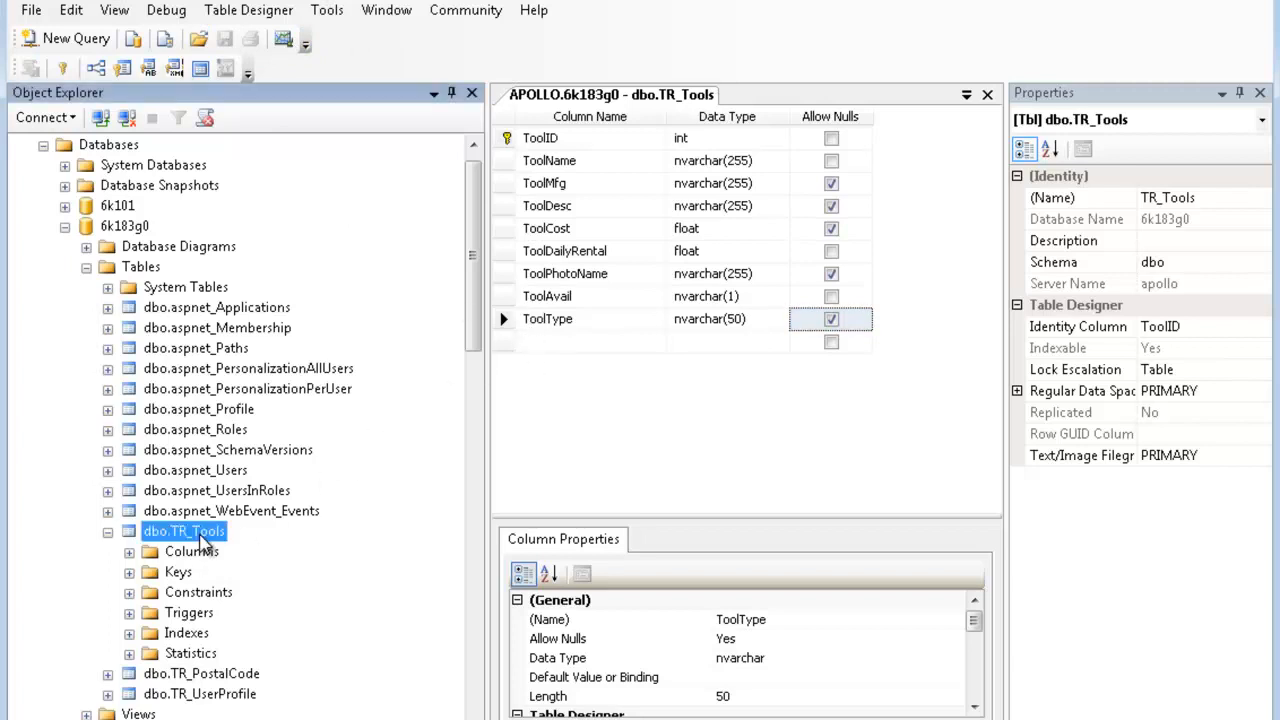
pyautogui.rightClick(183, 531)
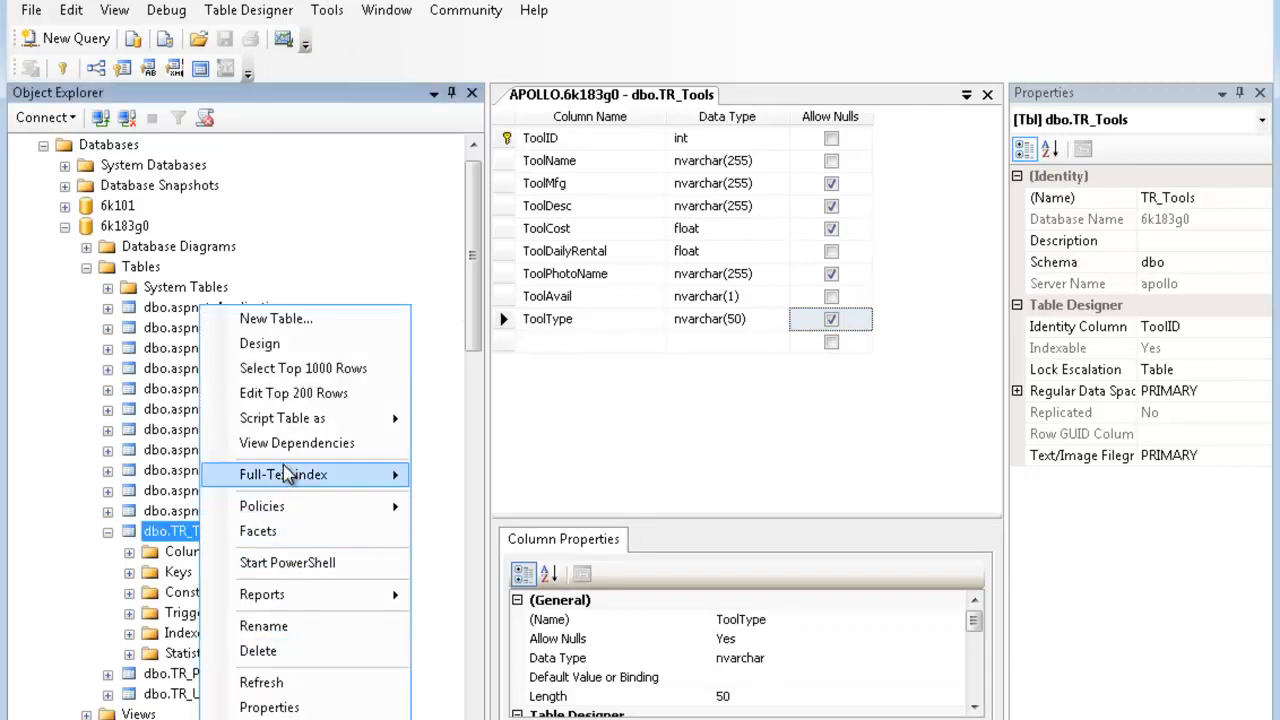
pyautogui.moveTo(296, 443)
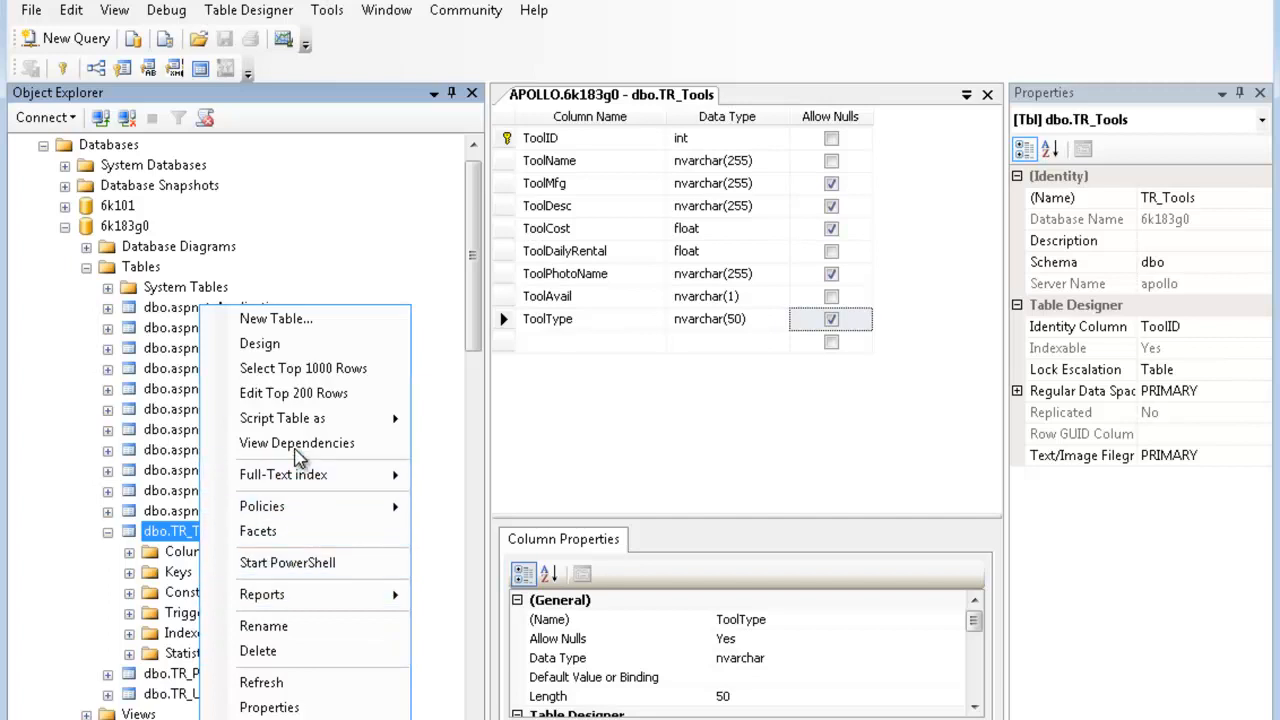
pyautogui.click(303, 368)
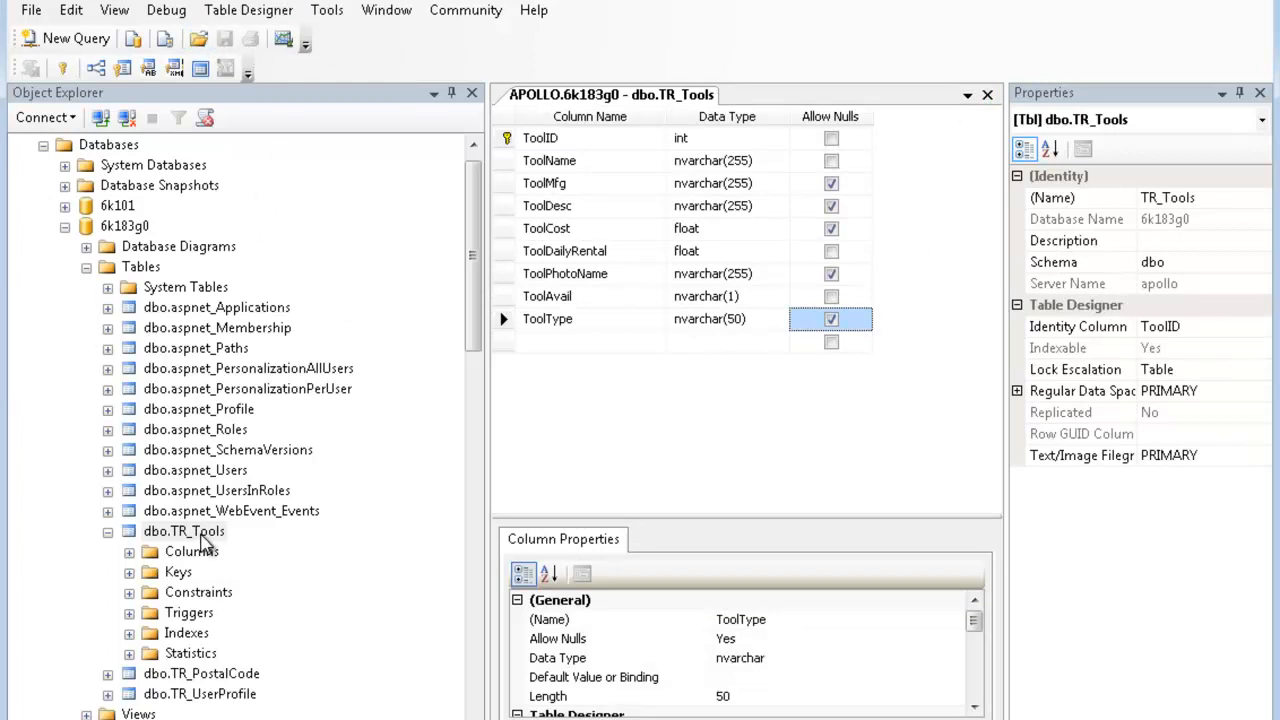
# Enter ToolType Electric for the carpet cleaner and Gas for the chain saw
pyautogui.rightClick(184, 531)
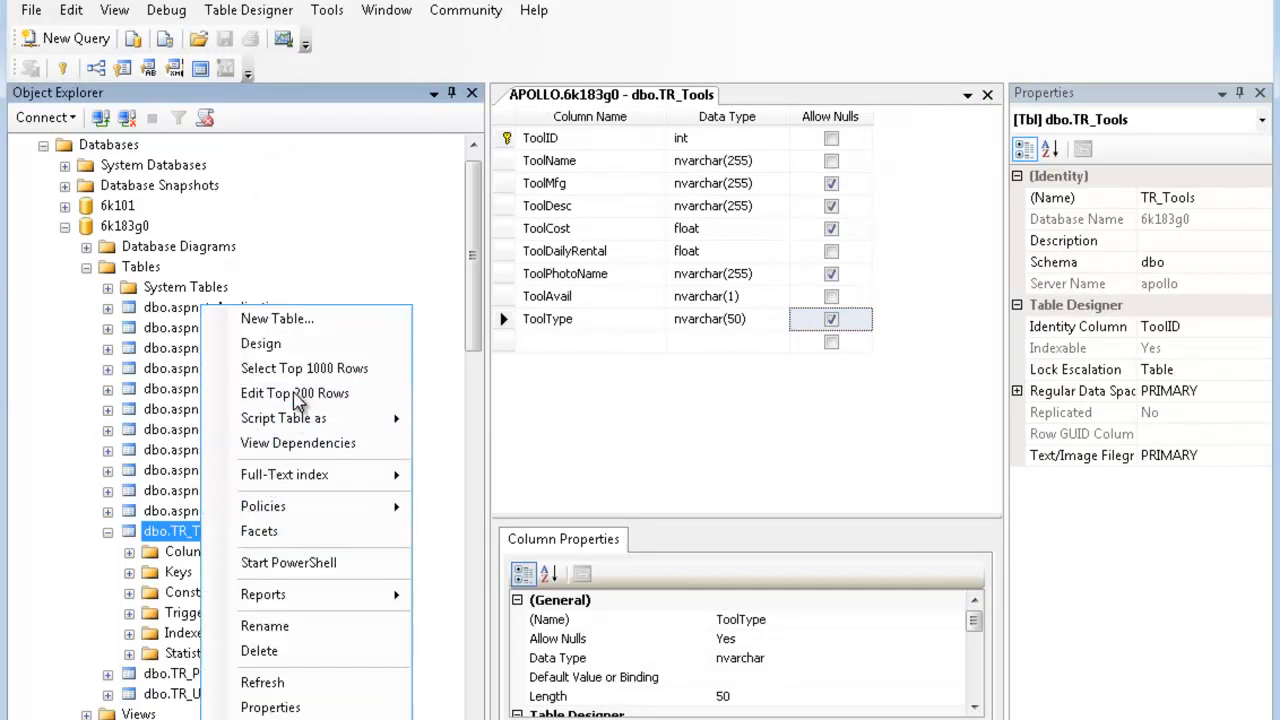
pyautogui.click(295, 393)
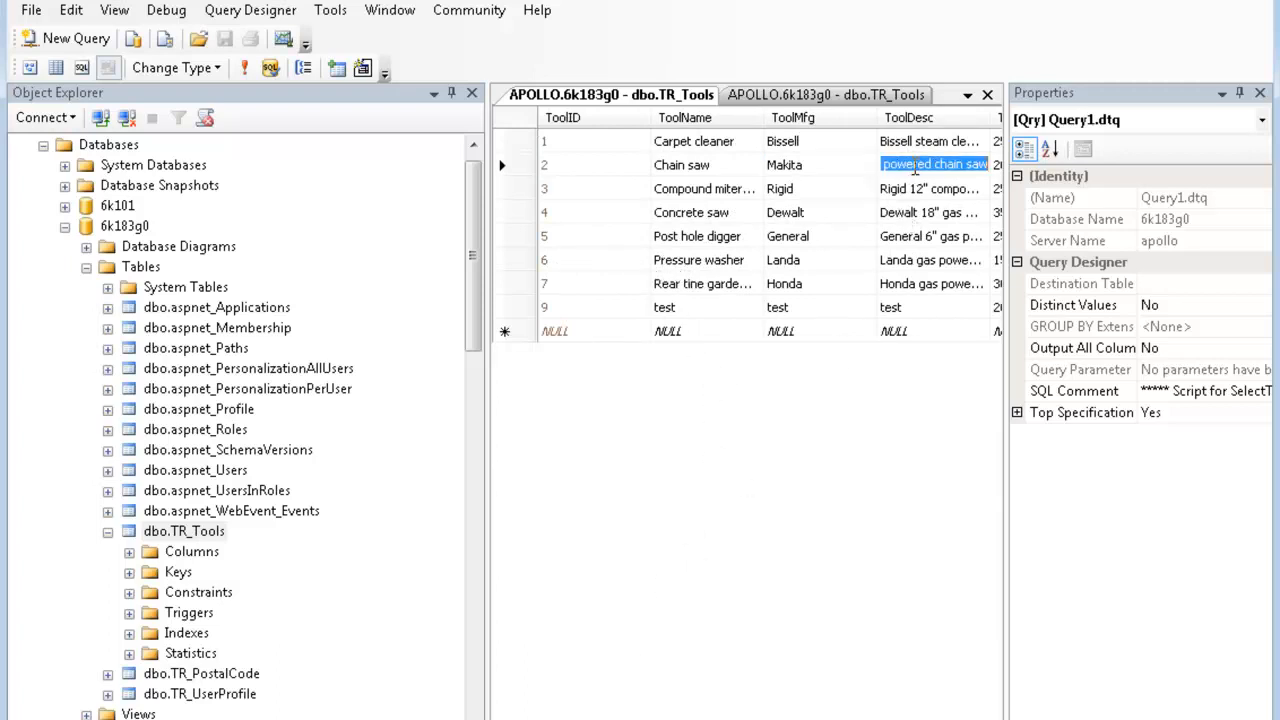
pyautogui.hscroll(3)
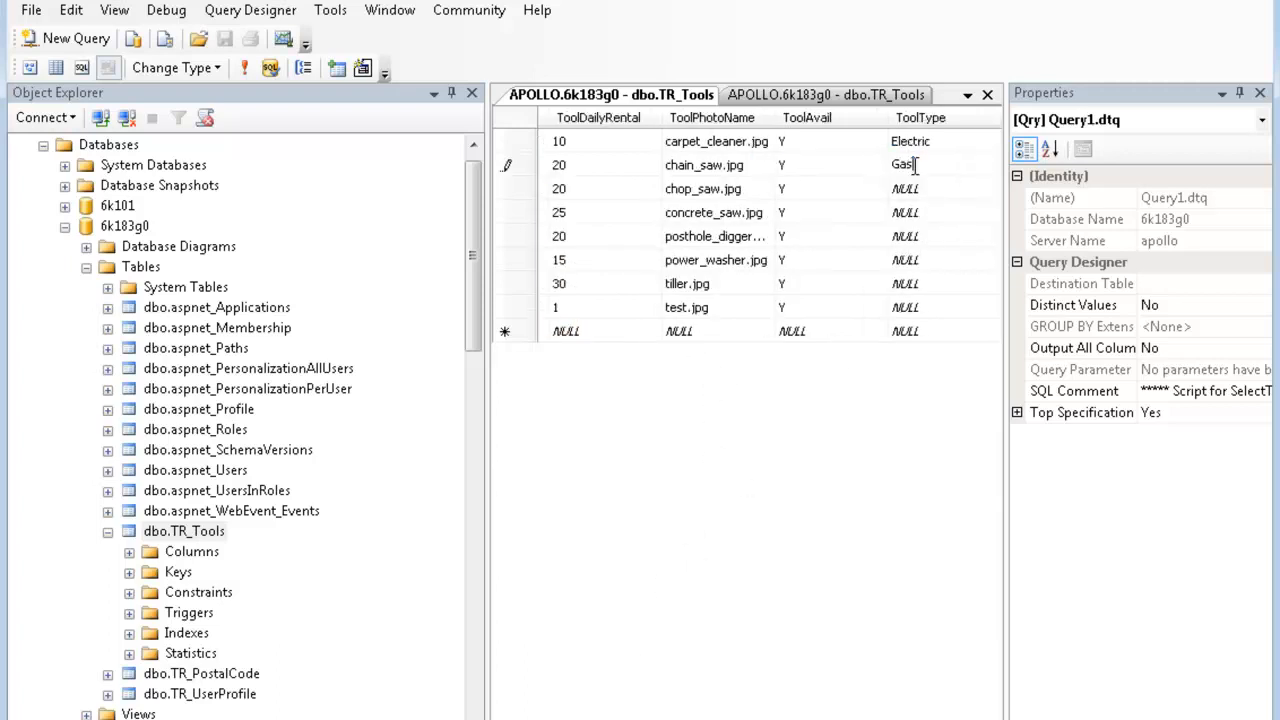
pyautogui.click(904, 188)
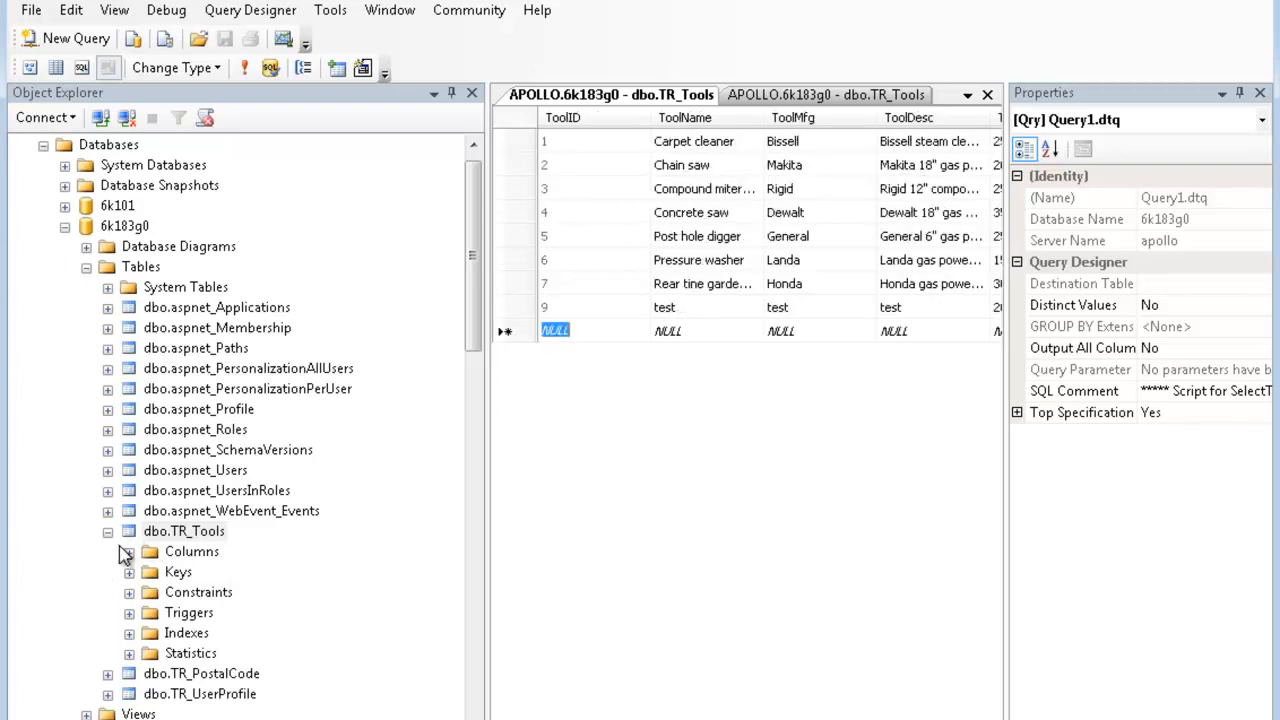
pyautogui.click(107, 531)
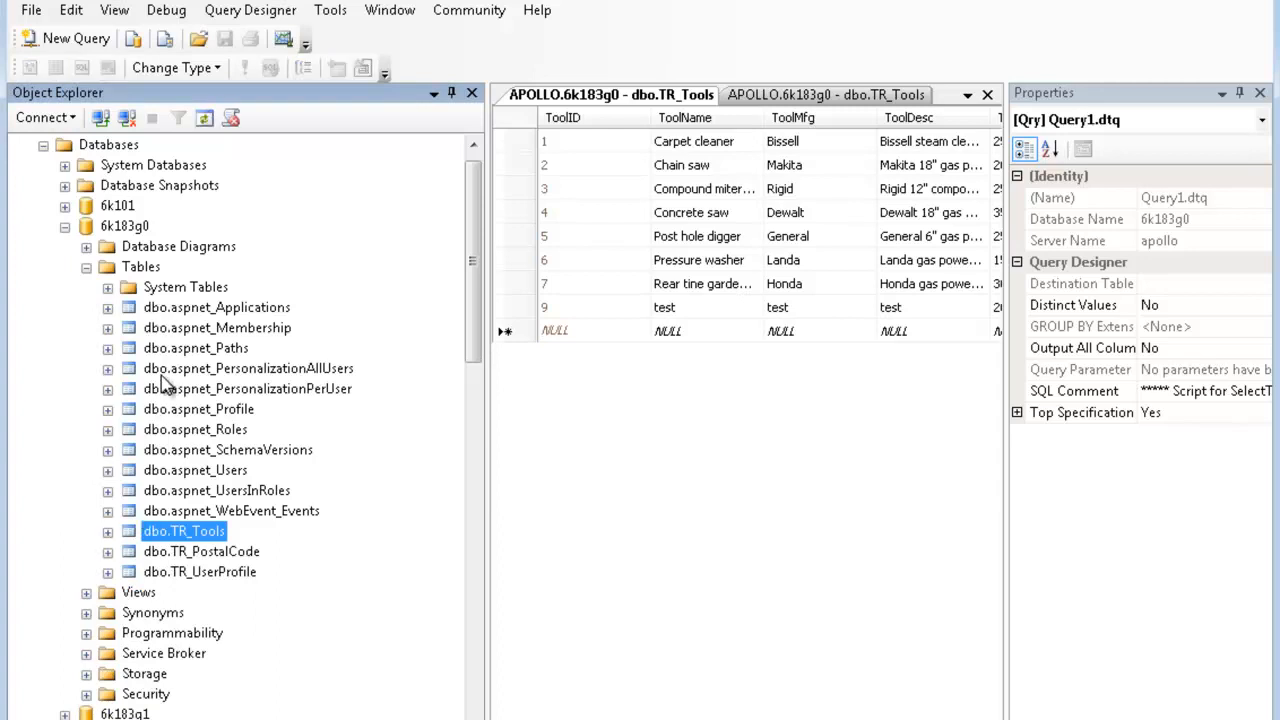
# Create table TR_ToolType with a non-null ToolType nvarchar(50) column and save it
pyautogui.rightClick(140, 266)
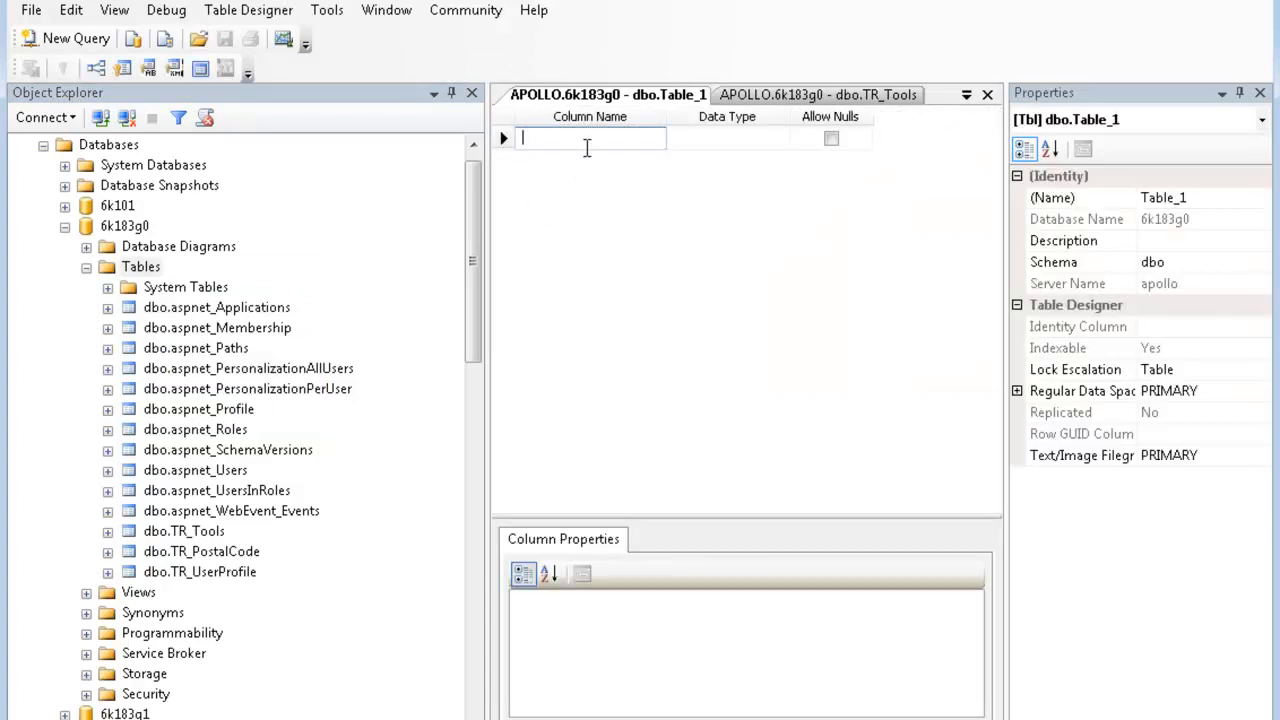
pyautogui.write('ToolType')
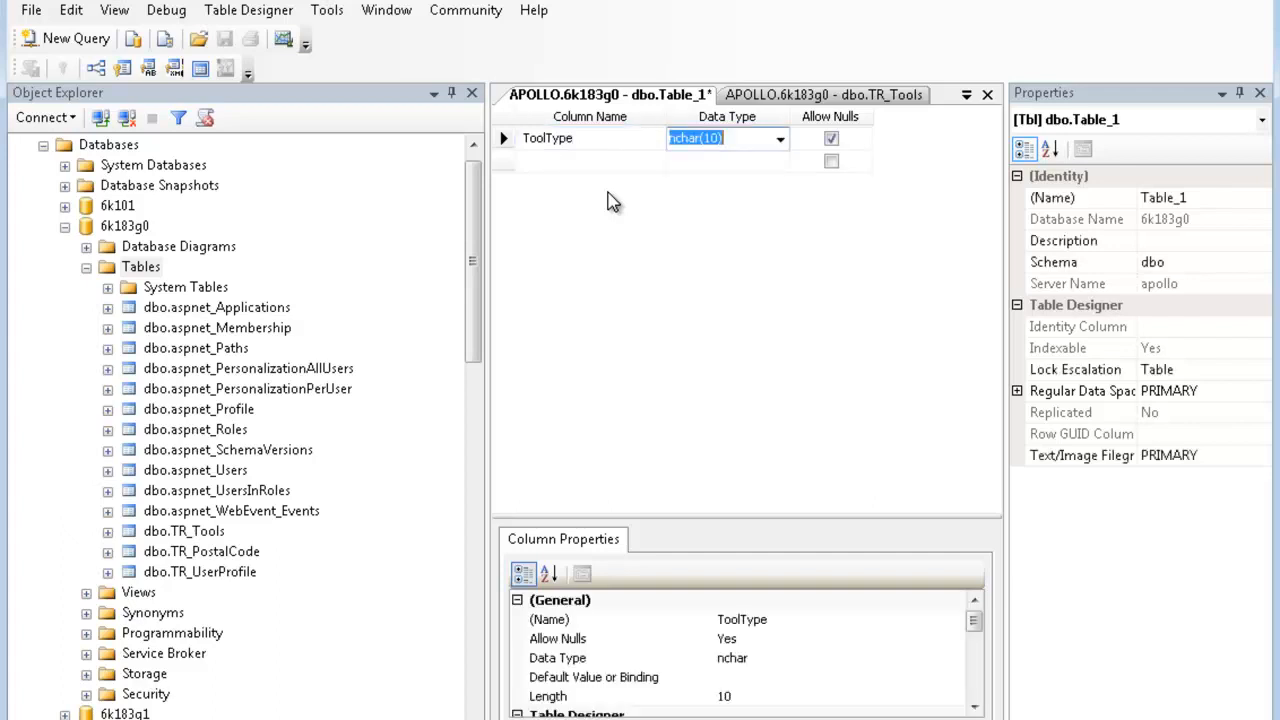
pyautogui.write('nvarchar(50)')
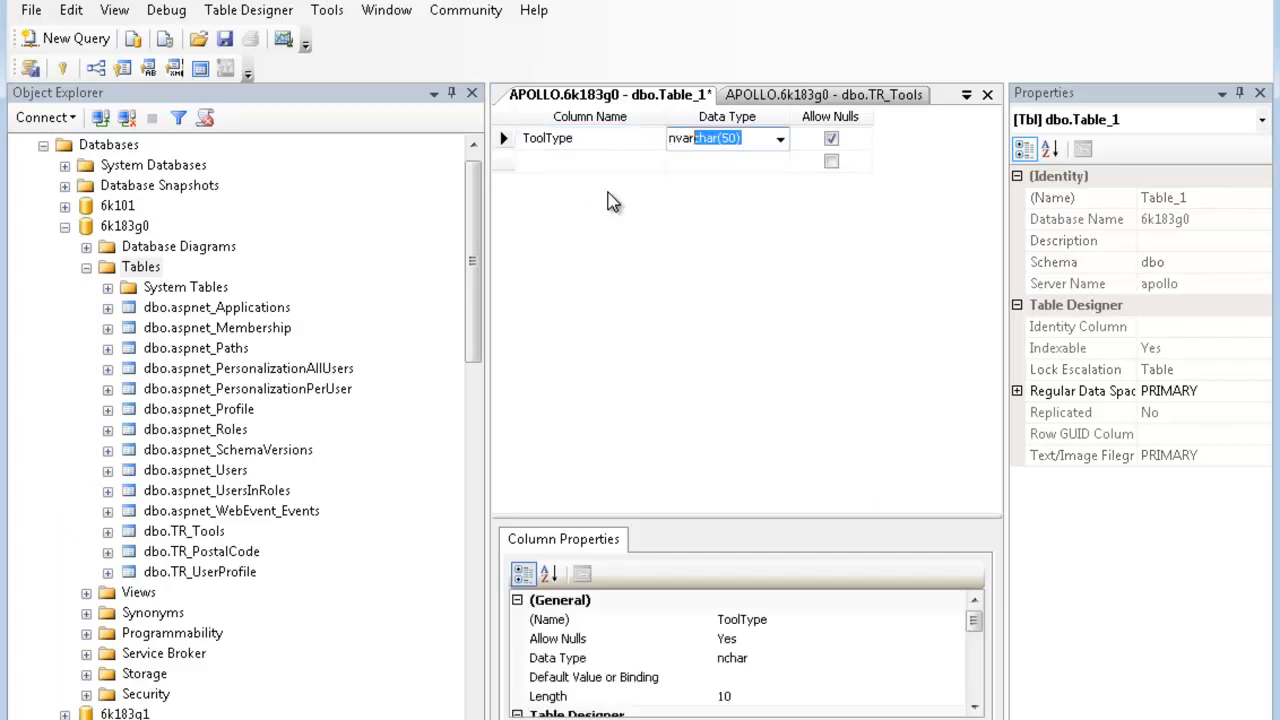
pyautogui.click(831, 138)
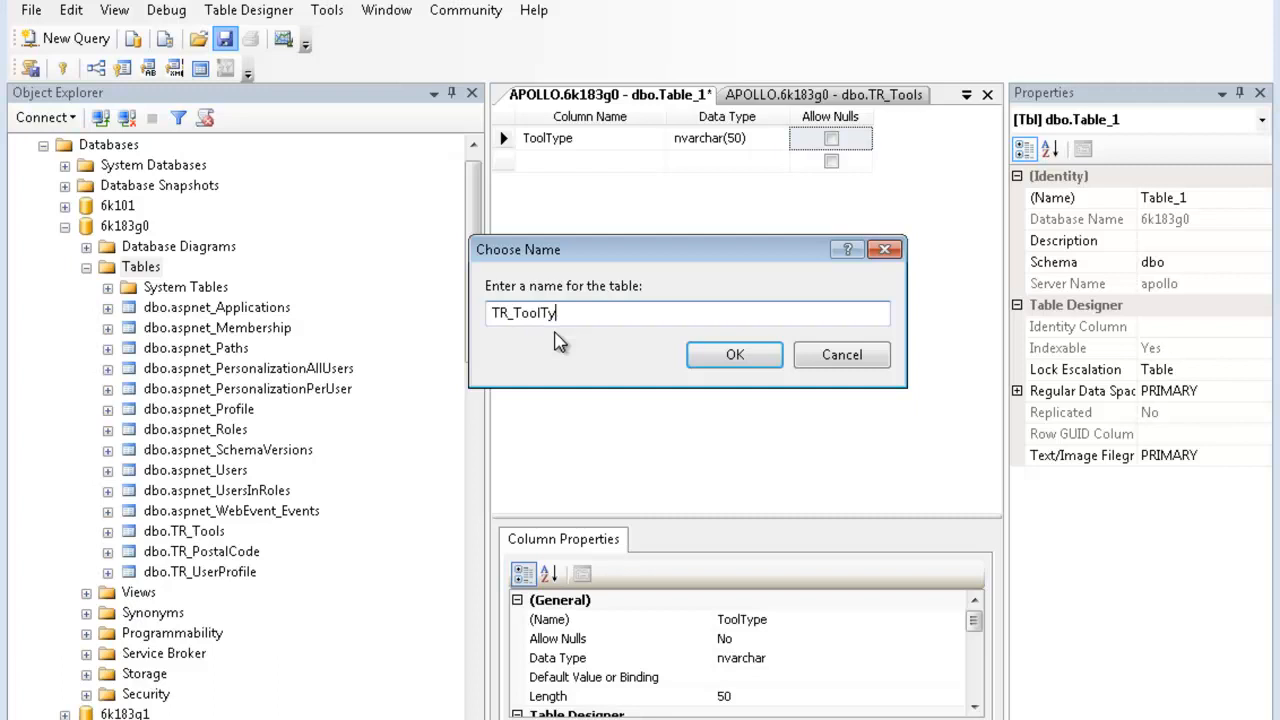
pyautogui.click(734, 354)
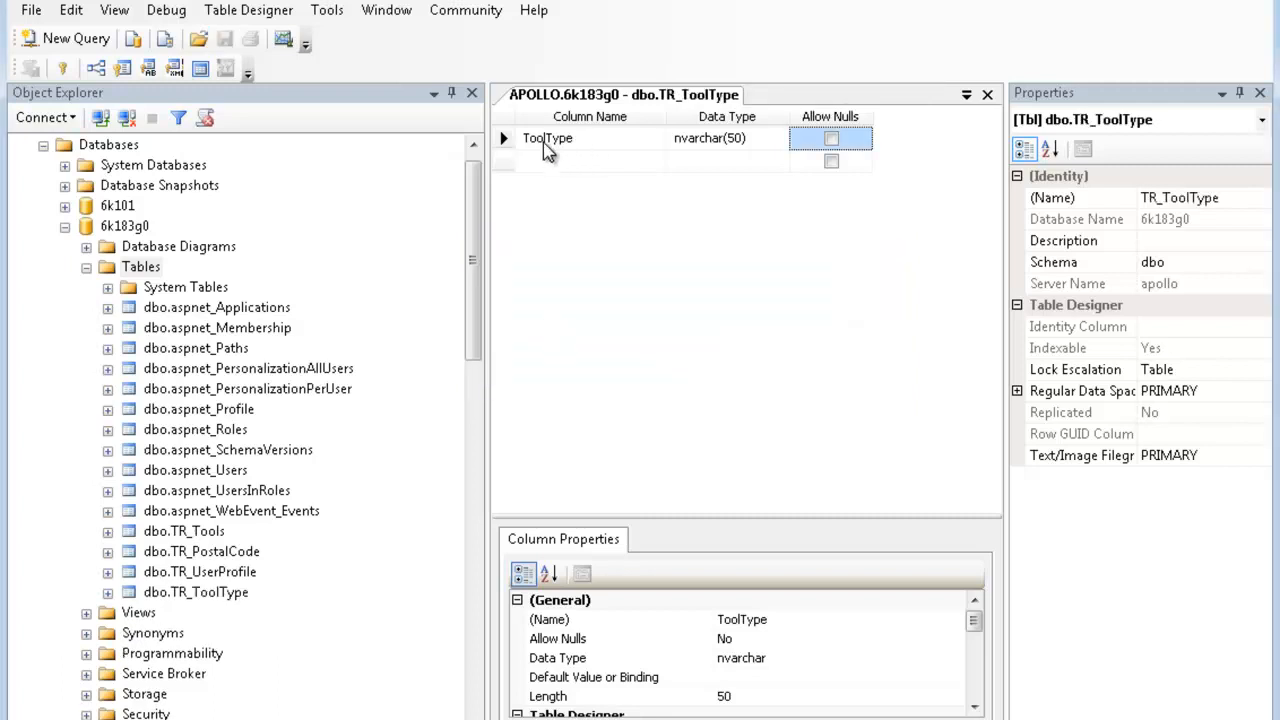
pyautogui.rightClick(196, 591)
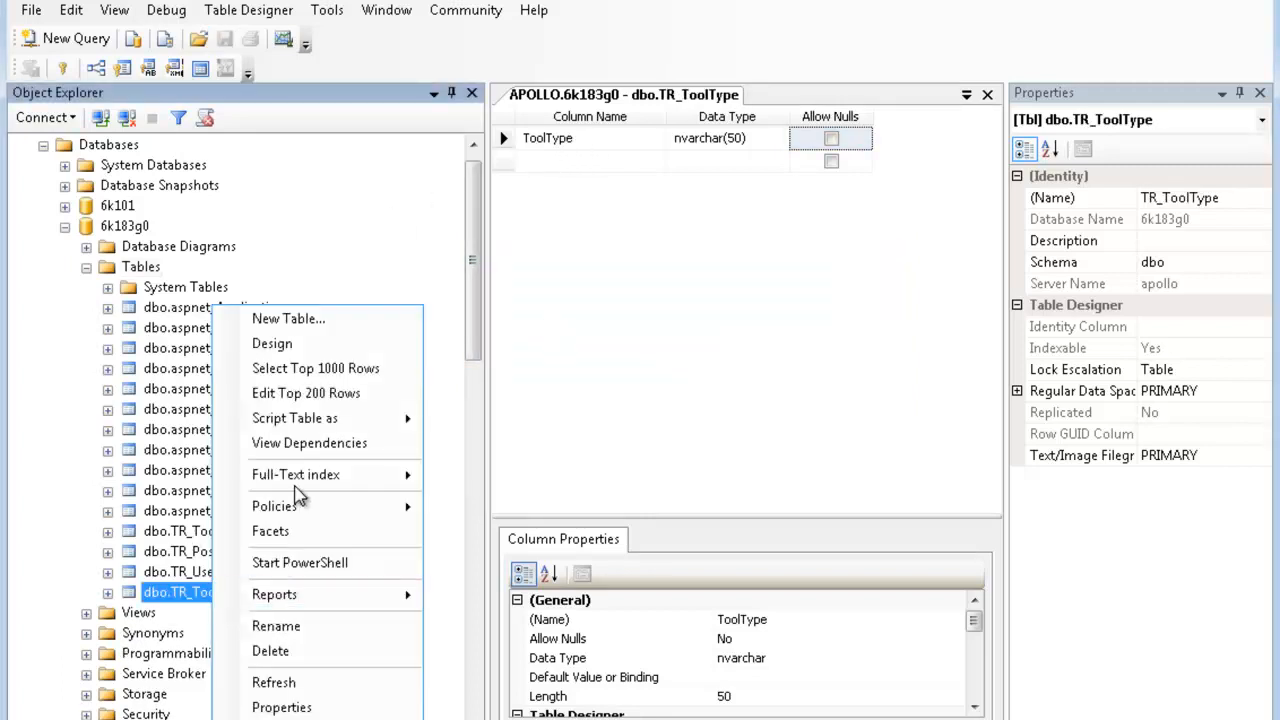
pyautogui.moveTo(310, 685)
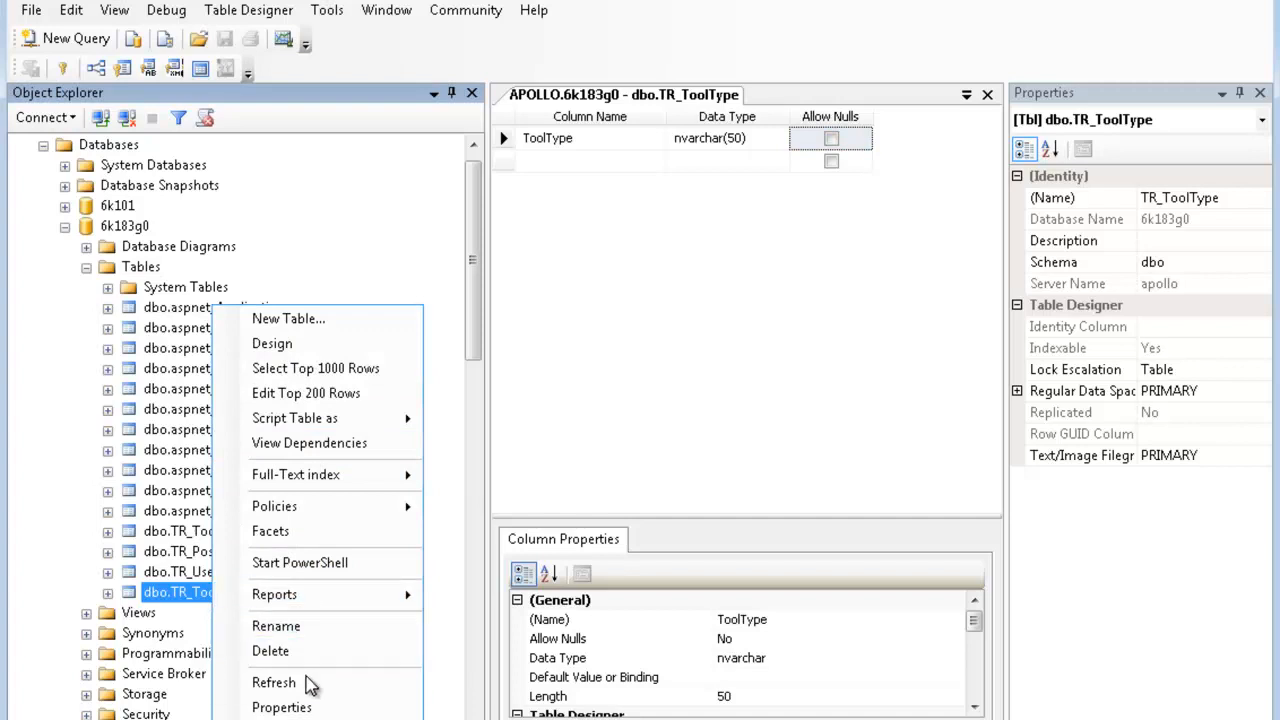
pyautogui.moveTo(310, 405)
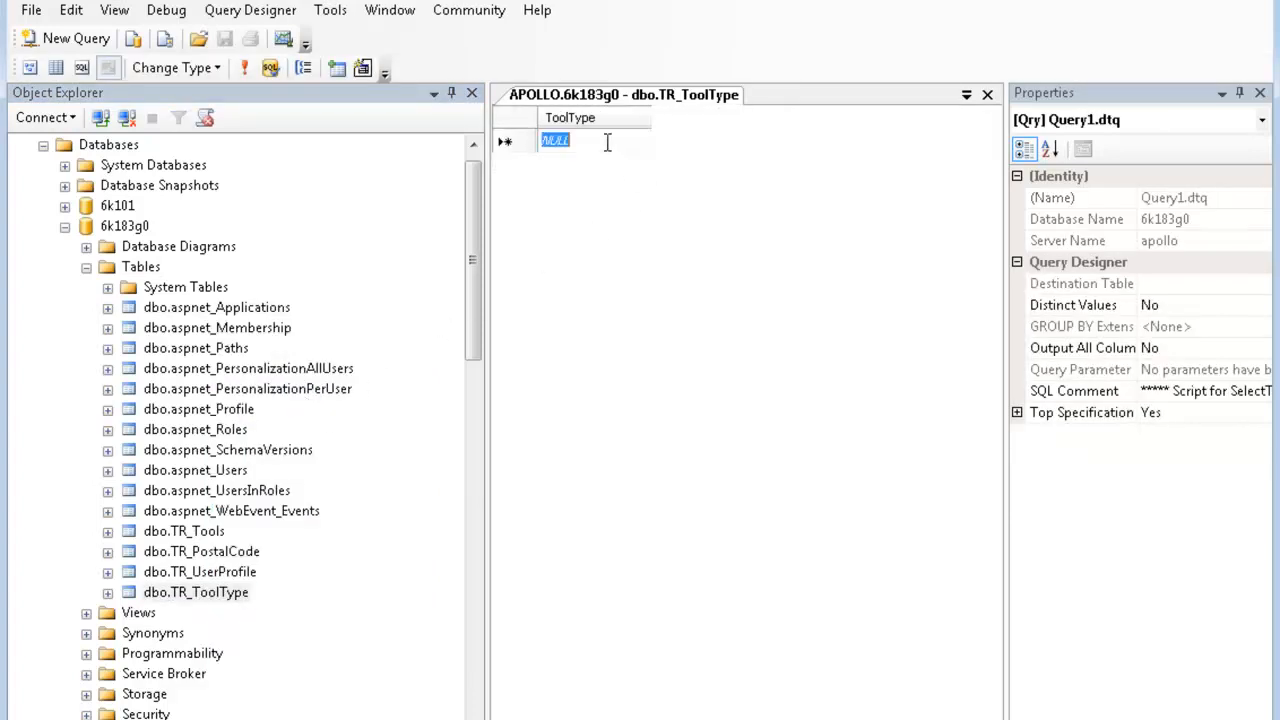
# Enter Gas, Electric and Hand as TR_ToolType rows and commit them
pyautogui.write('Gas')
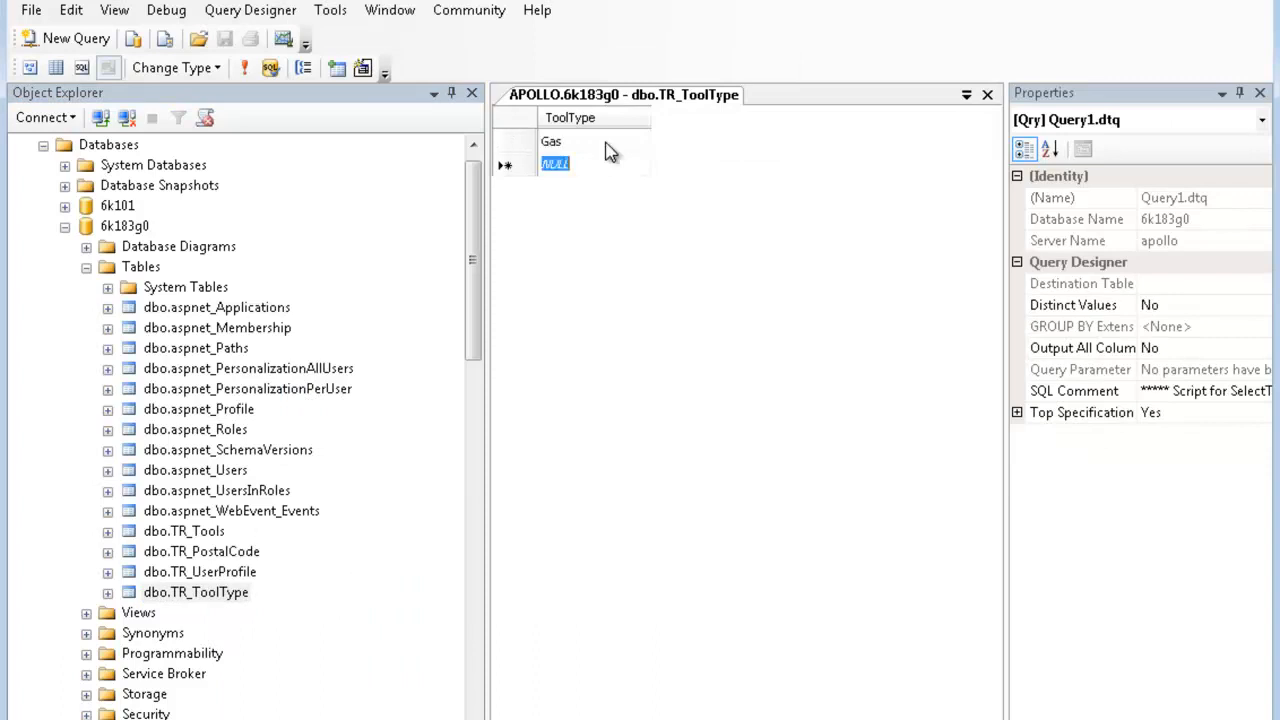
pyautogui.write('Electric')
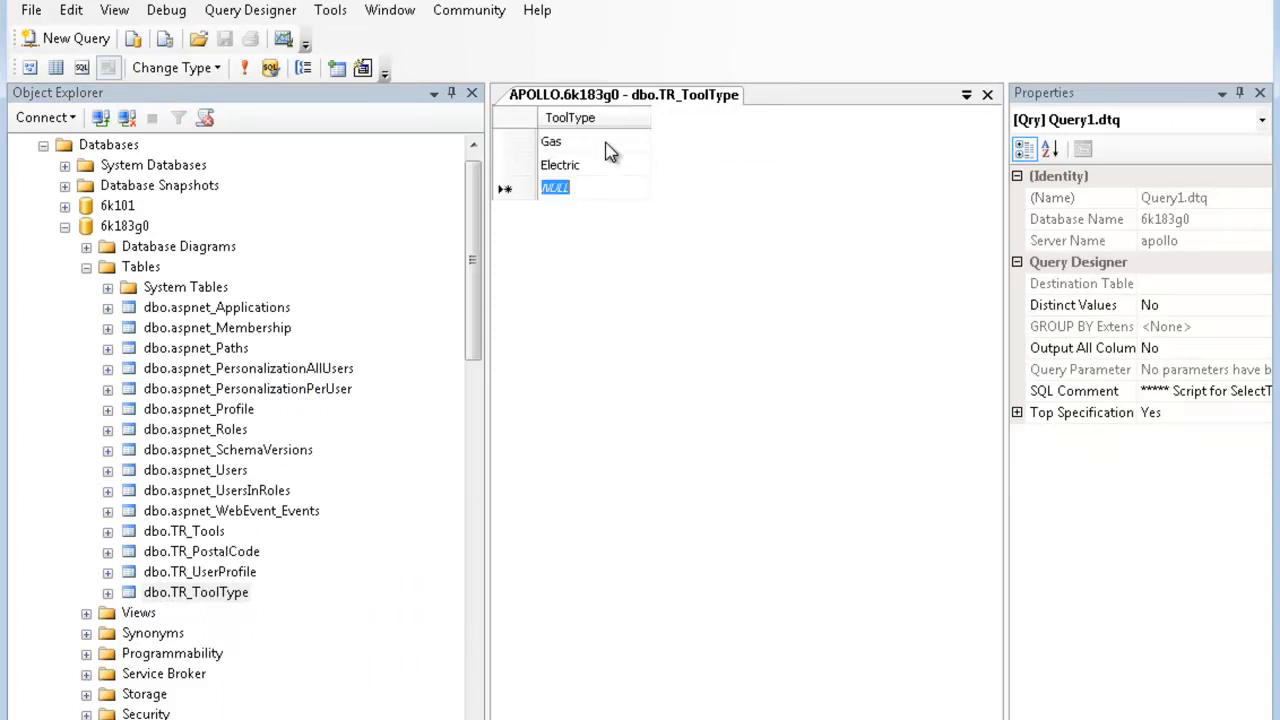
pyautogui.write('Hand')
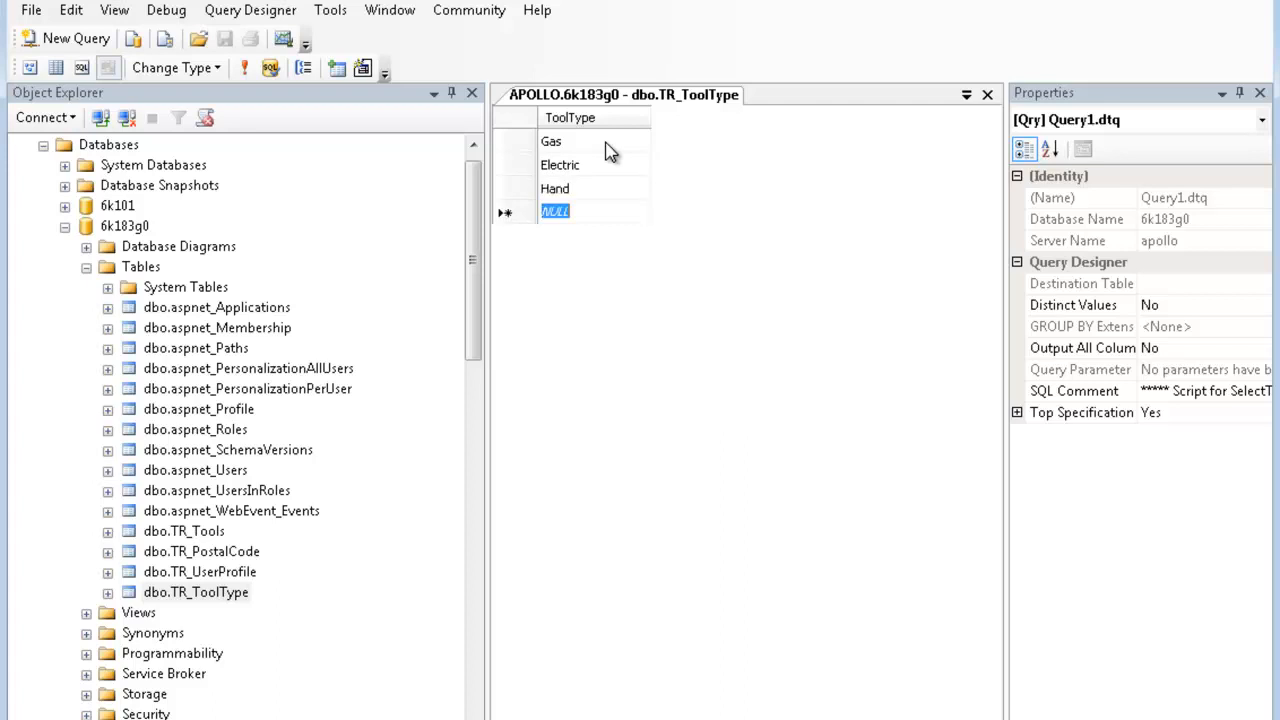
pyautogui.moveTo(218, 27)
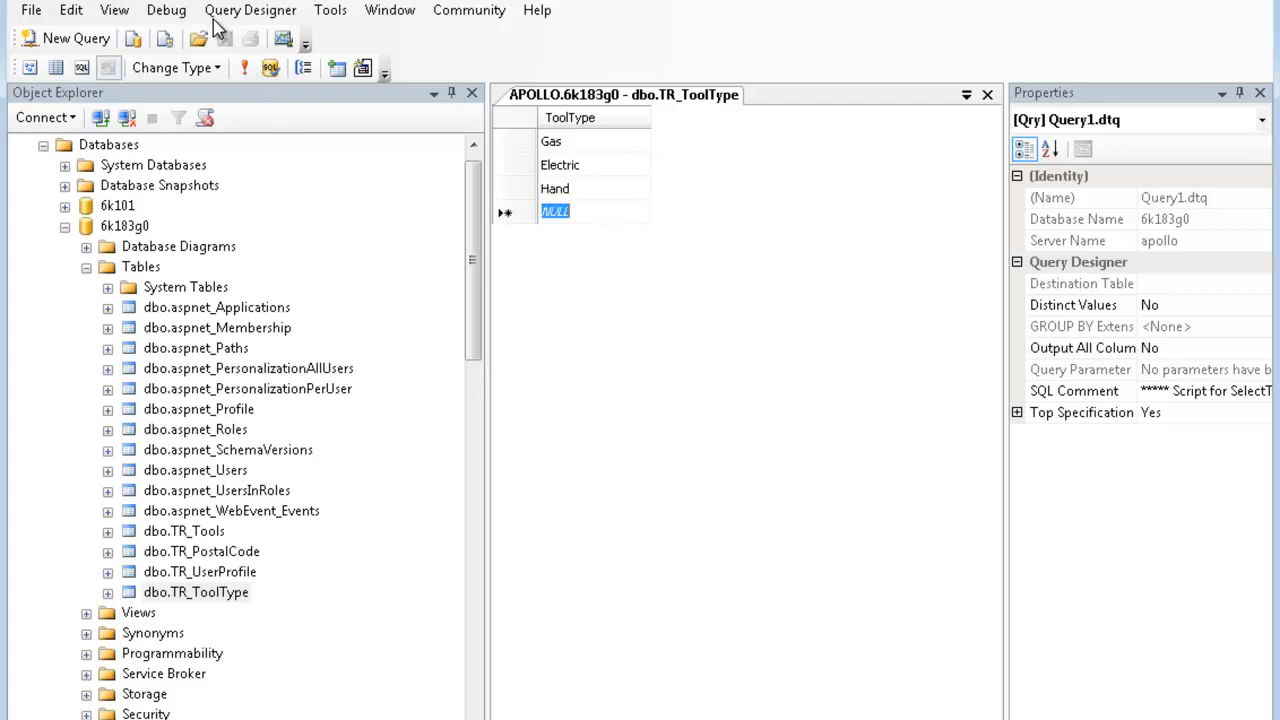
pyautogui.click(217, 327)
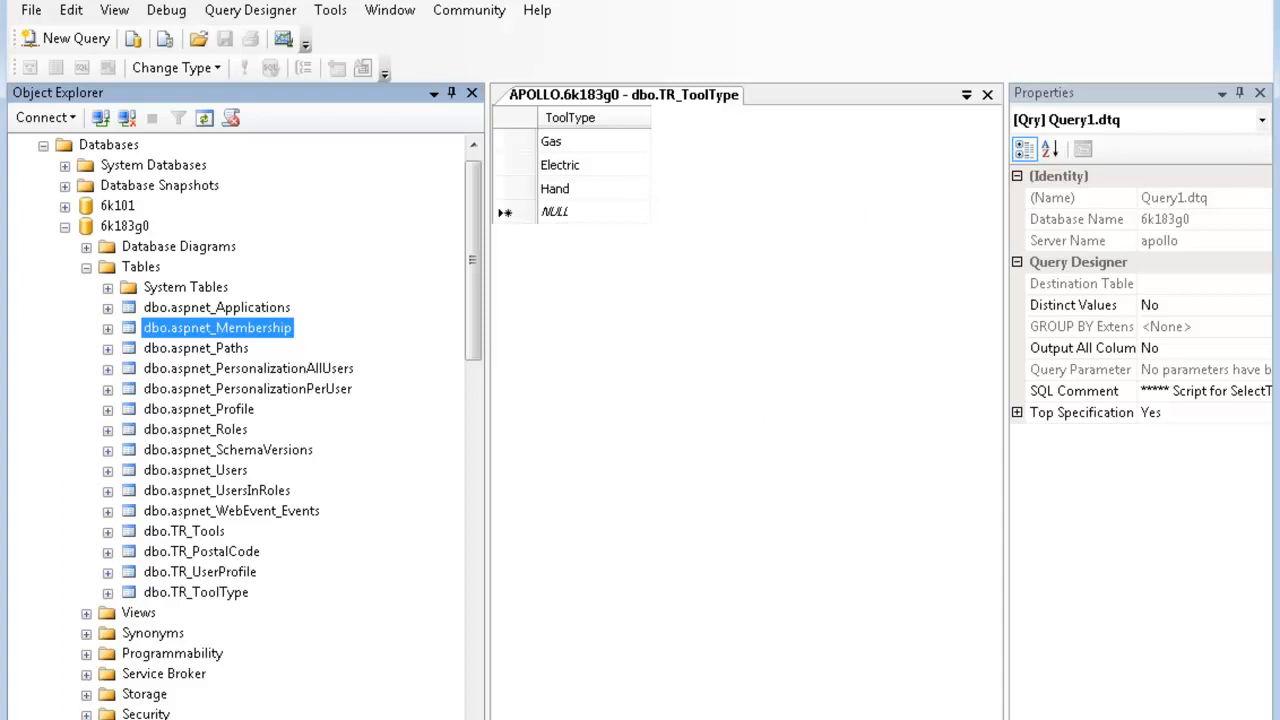
pyautogui.moveTo(1118, 670)
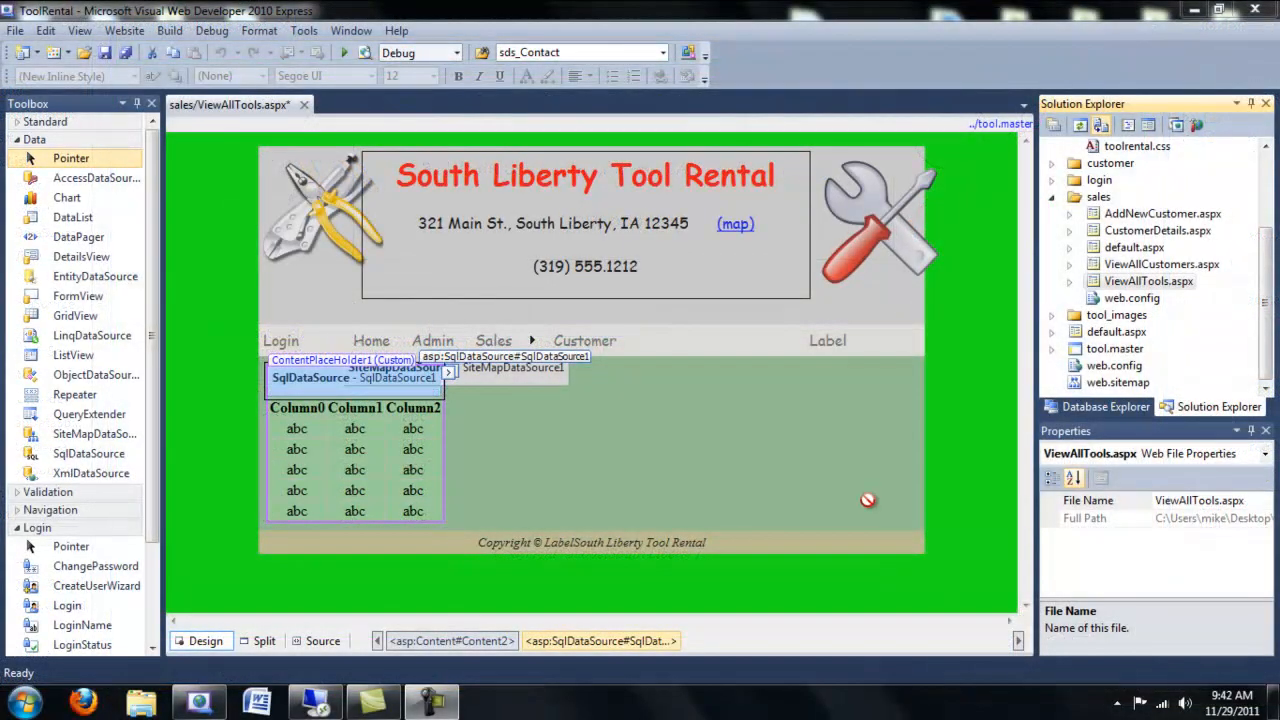
pyautogui.moveTo(611, 438)
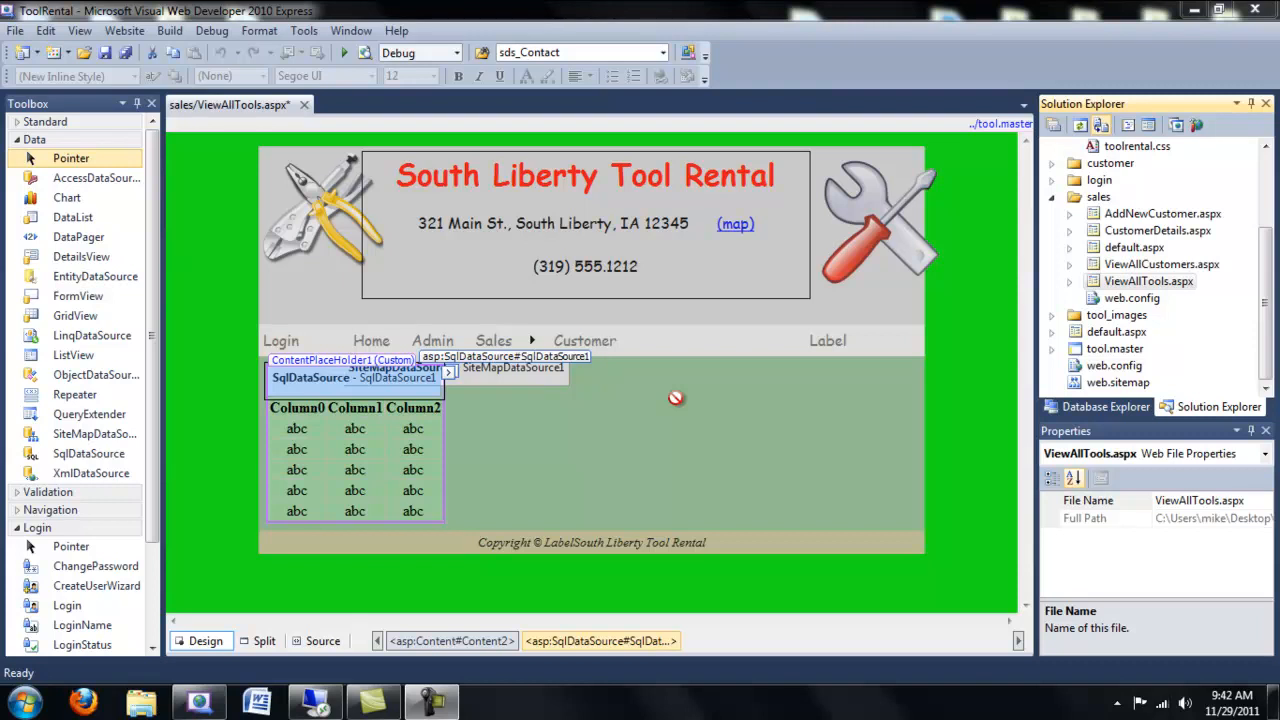
pyautogui.moveTo(994, 410)
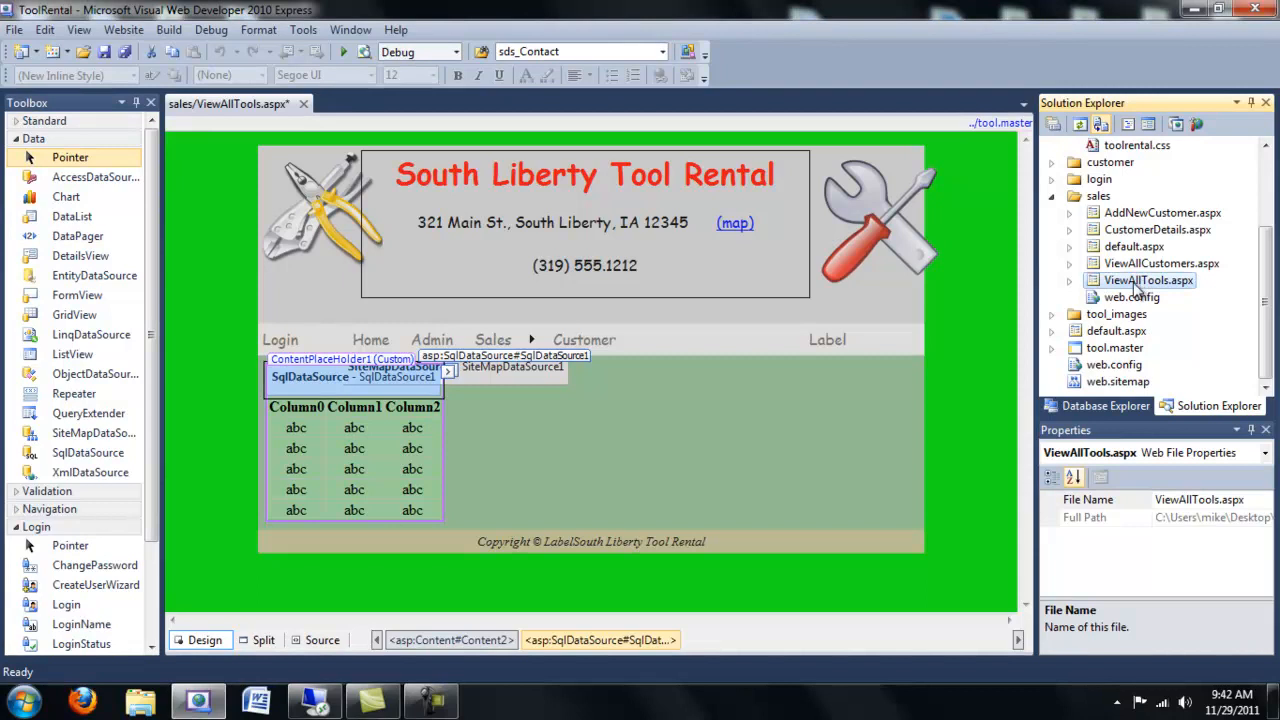
pyautogui.moveTo(1168, 290)
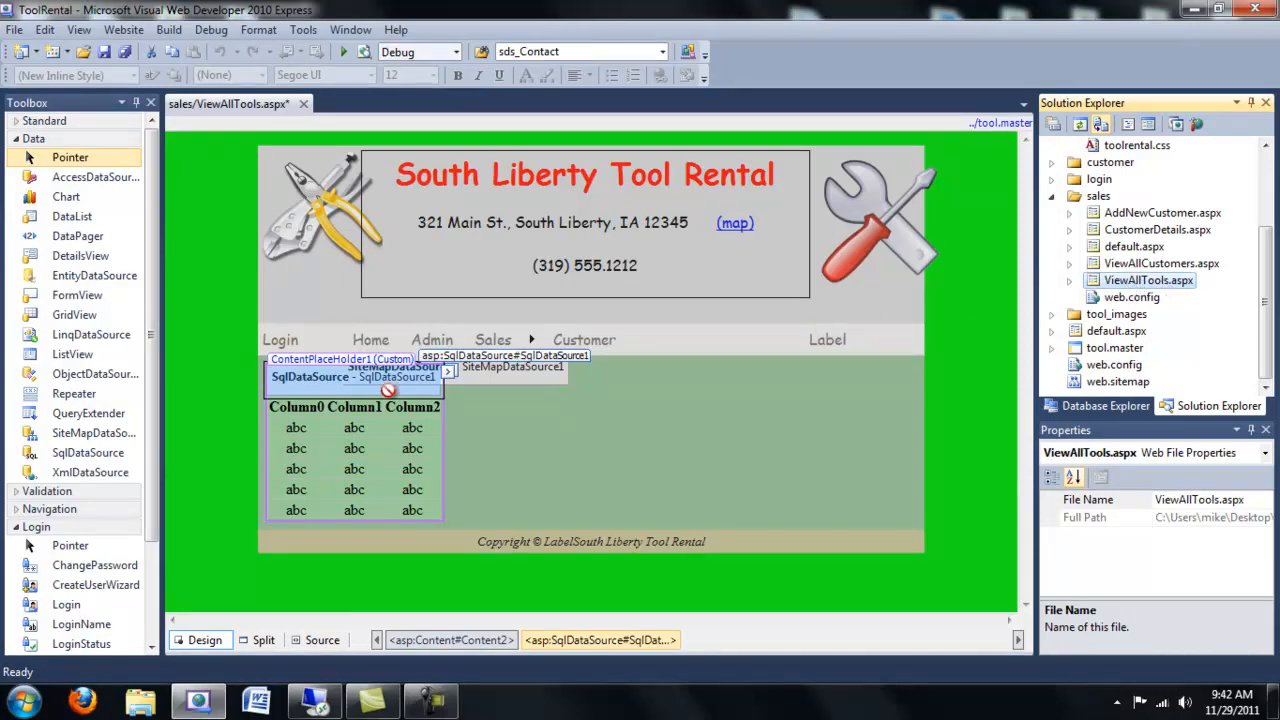
# Select SqlDataSource1 on ViewAllTools.aspx and show its SqlDataSource Tasks menu
pyautogui.click(353, 376)
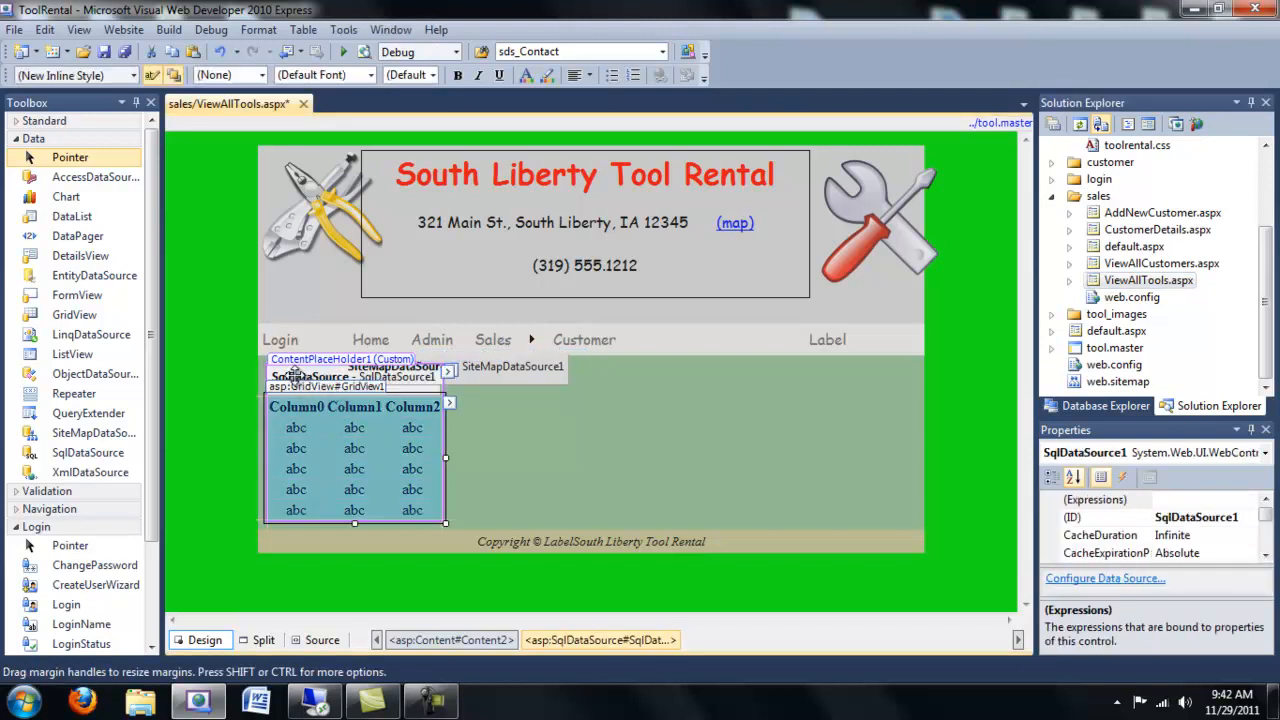
pyautogui.click(450, 374)
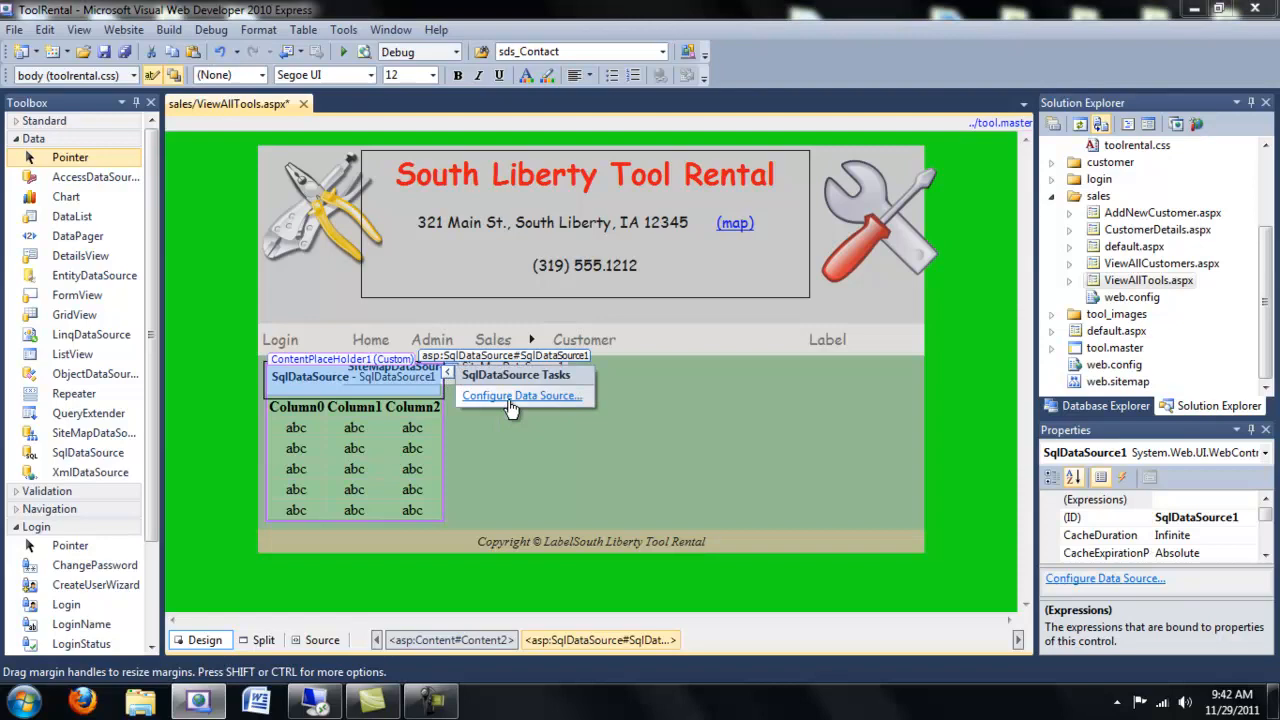
# Choose the cs_ToolRental connection for SqlDataSource1
pyautogui.click(521, 395)
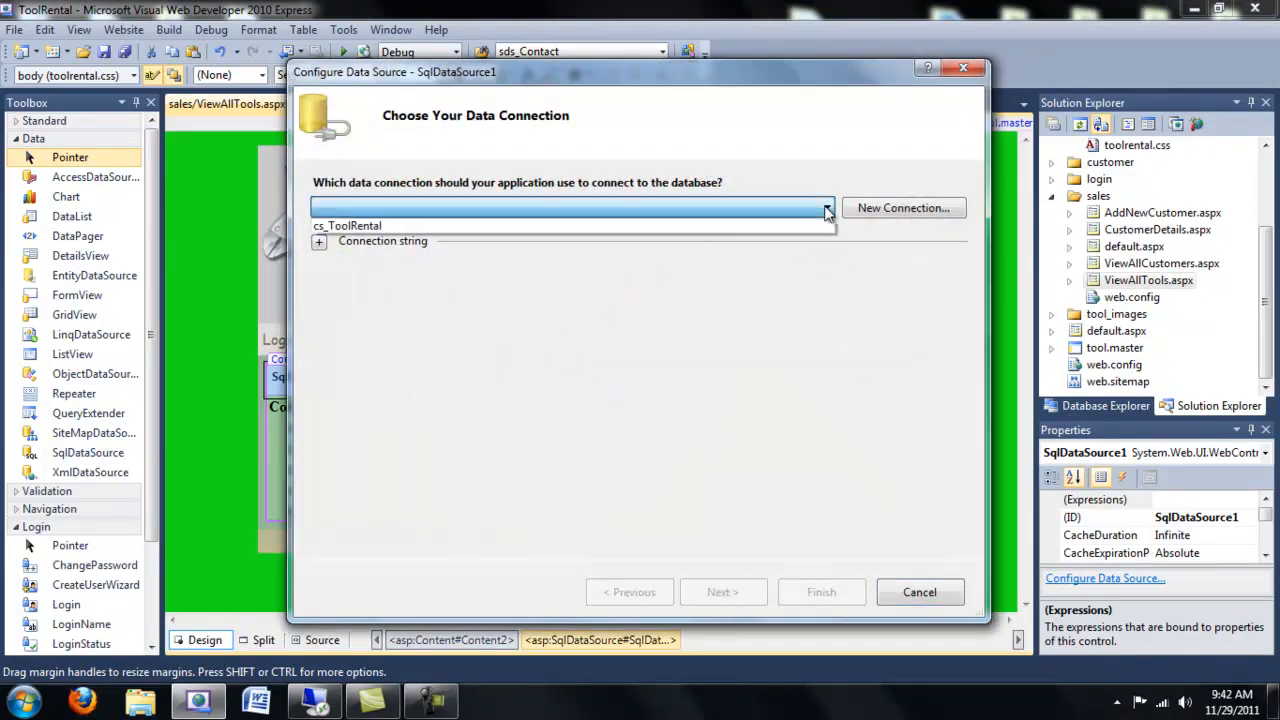
pyautogui.click(348, 225)
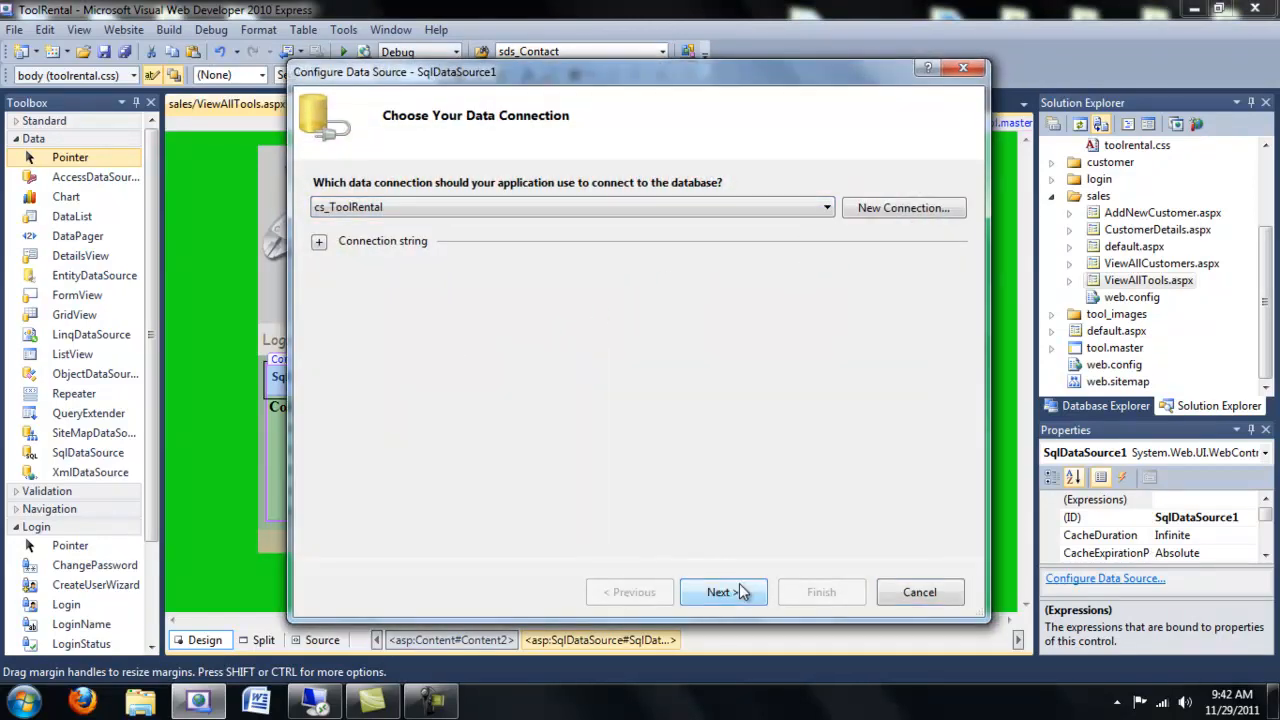
pyautogui.click(723, 591)
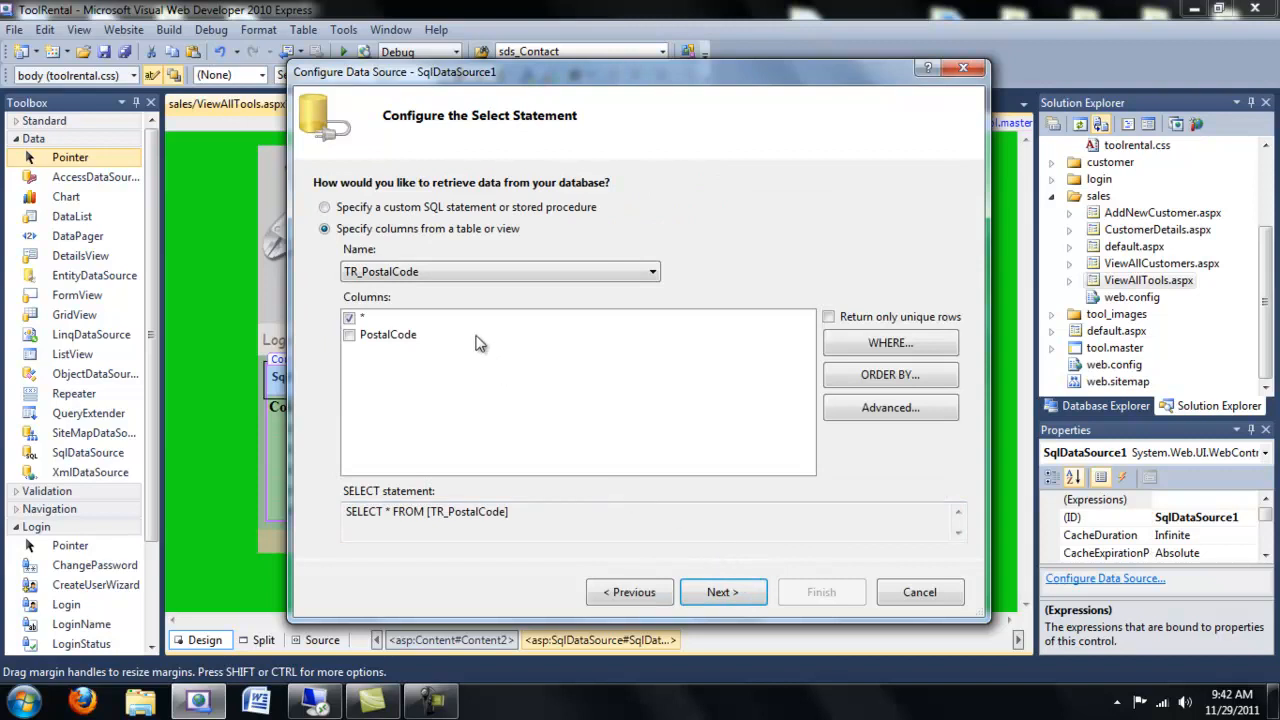
# Select all TR_Tools columns and finish the data source wizard
pyautogui.click(652, 271)
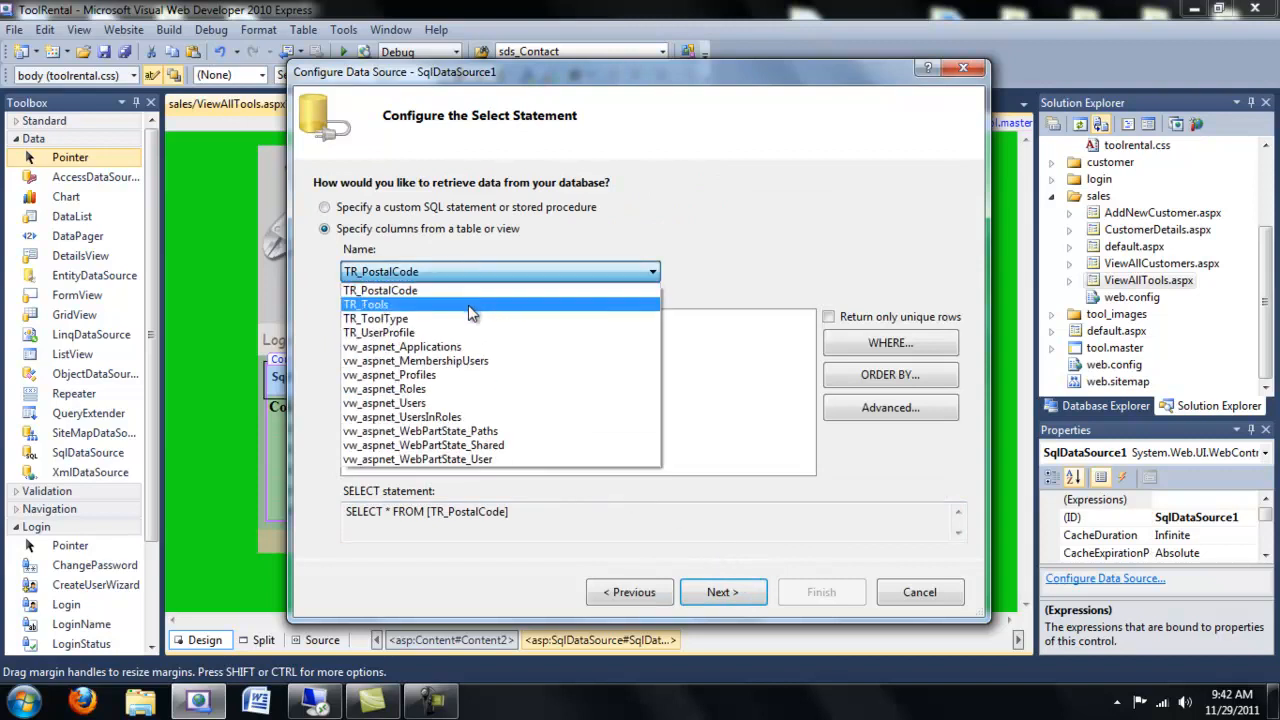
pyautogui.click(375, 304)
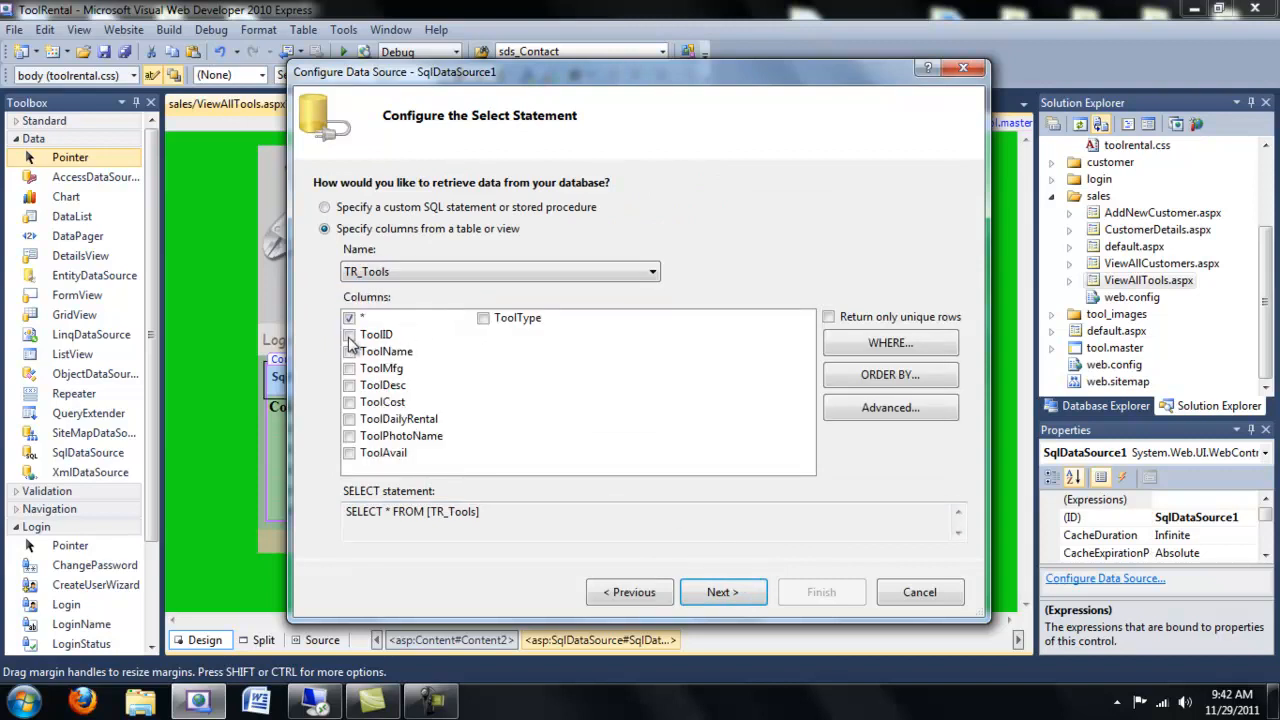
pyautogui.click(349, 385)
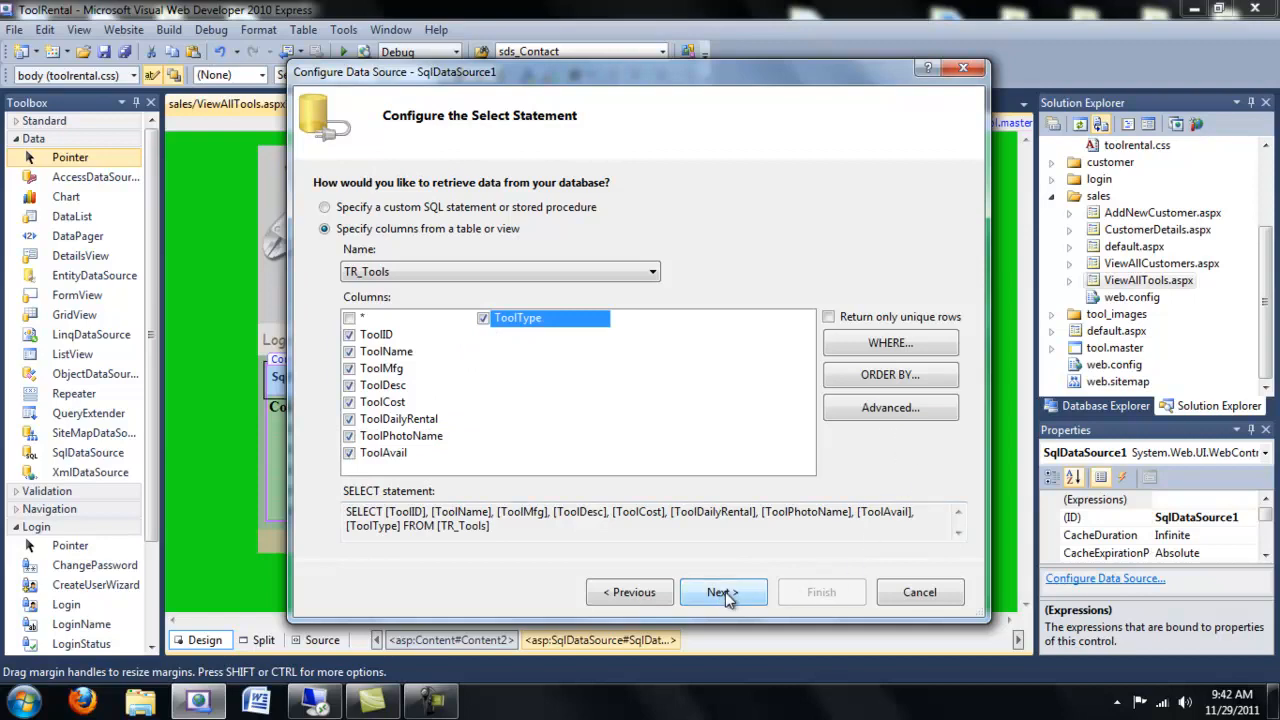
pyautogui.click(723, 592)
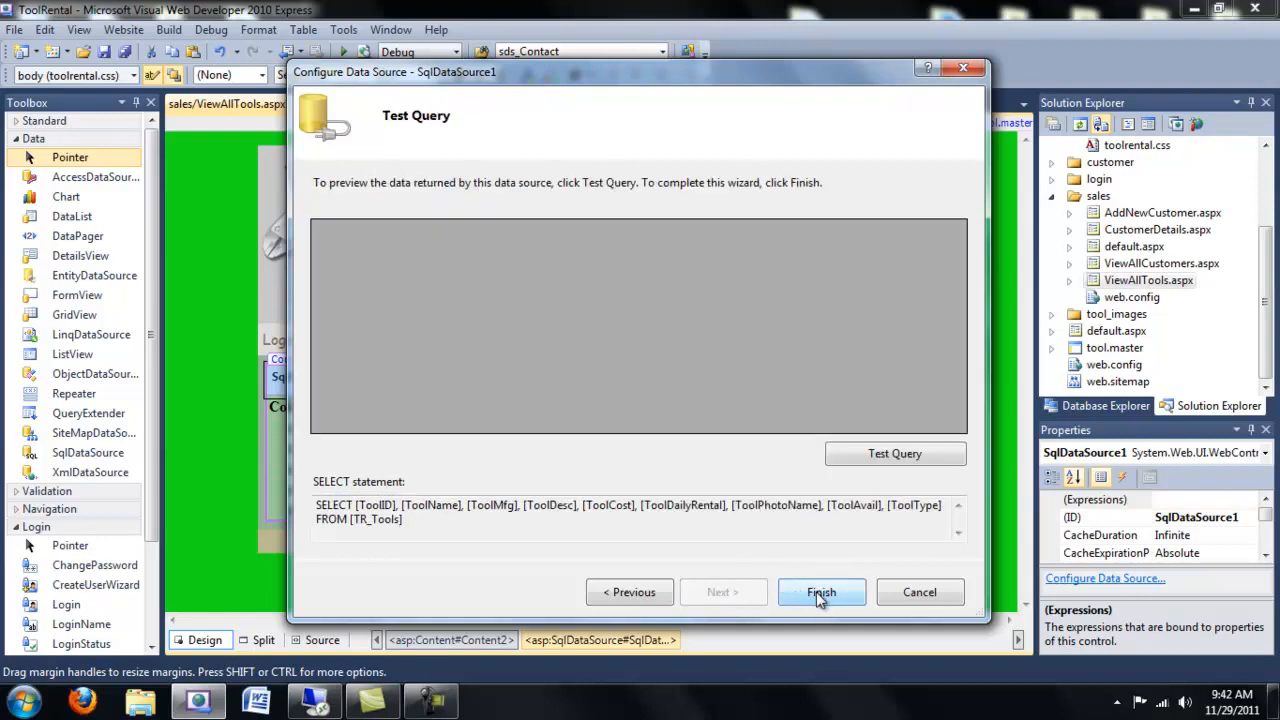
pyautogui.click(821, 592)
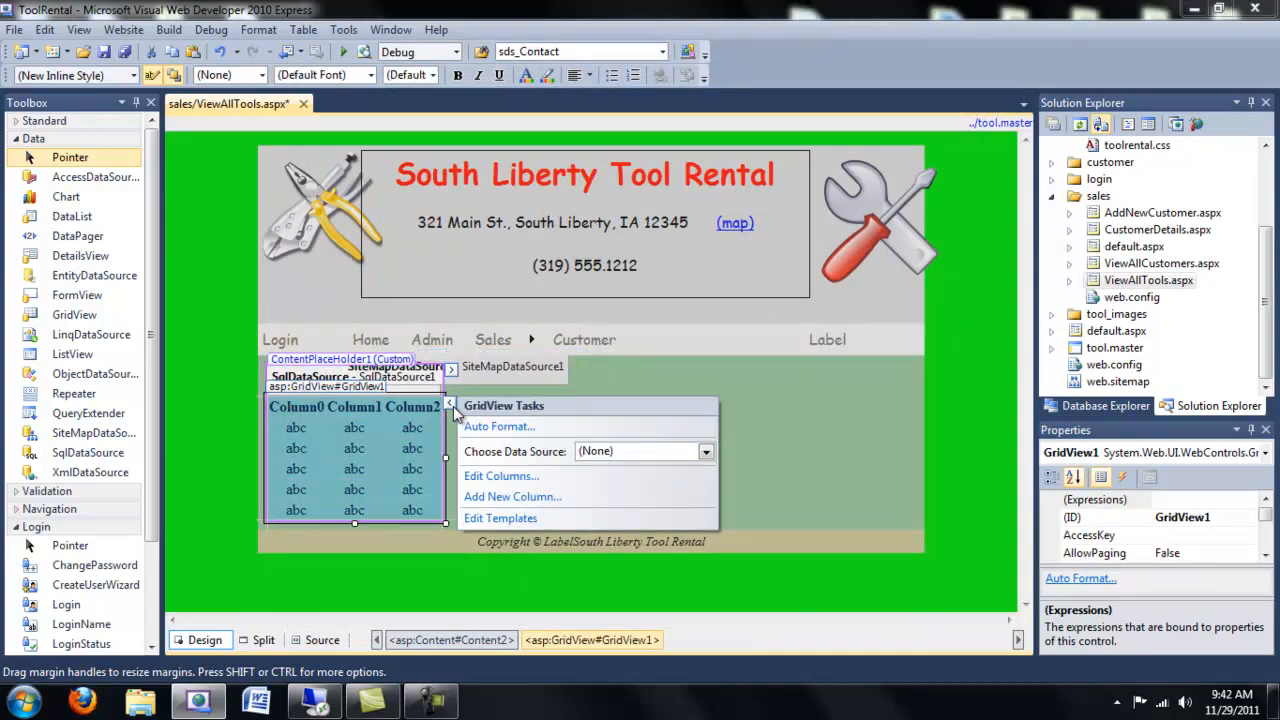
# Bind GridView1 to SqlDataSource1 so it shows TR_Tools columns ToolID through ToolType, and save
pyautogui.click(706, 451)
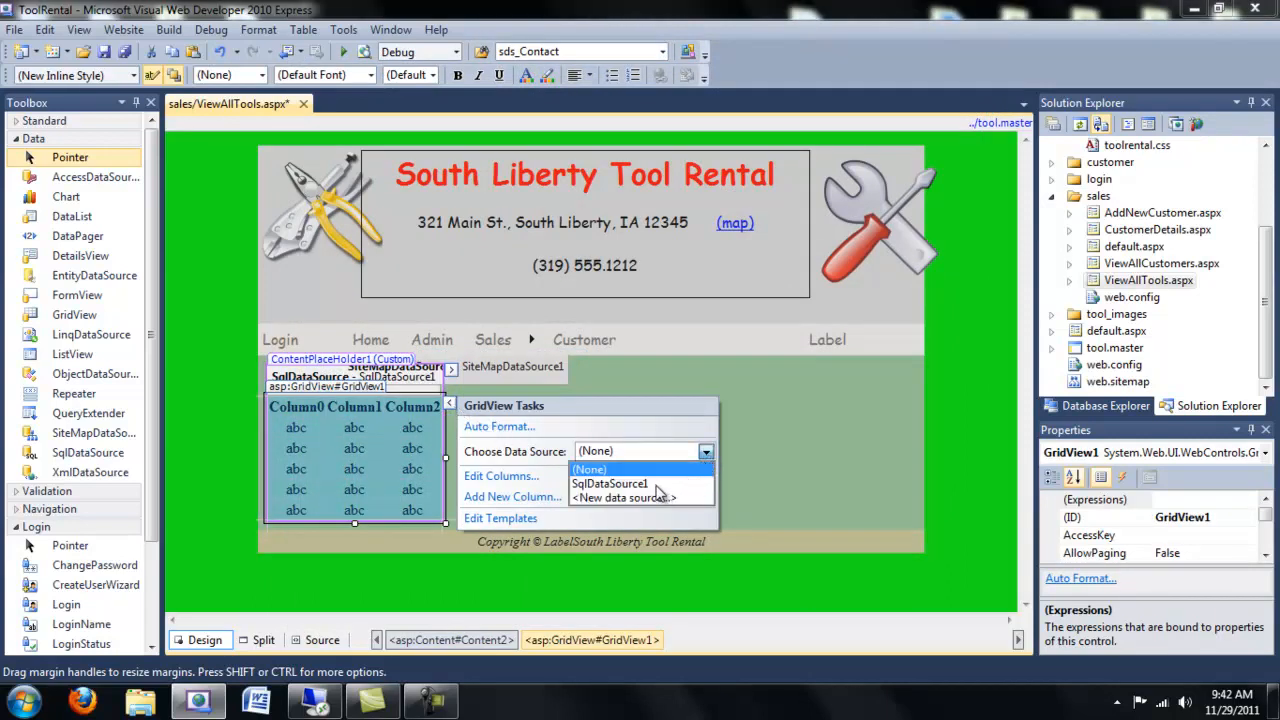
pyautogui.click(609, 483)
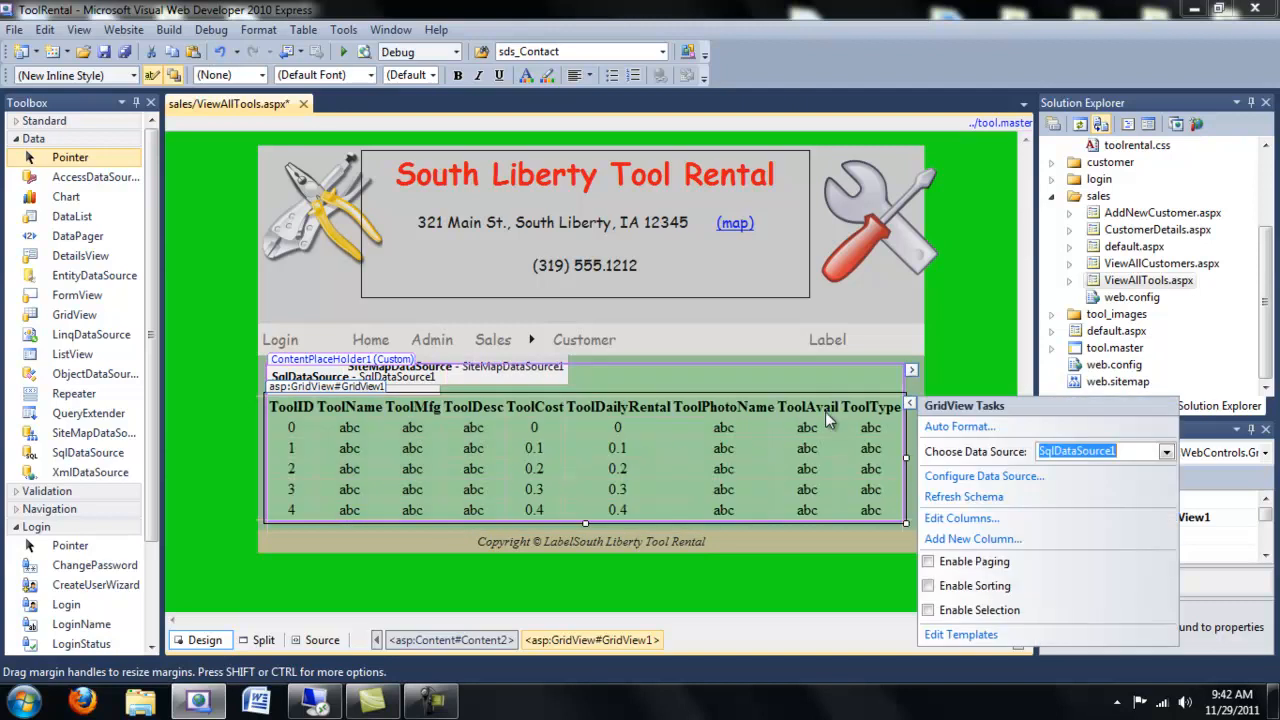
pyautogui.moveTo(912, 460)
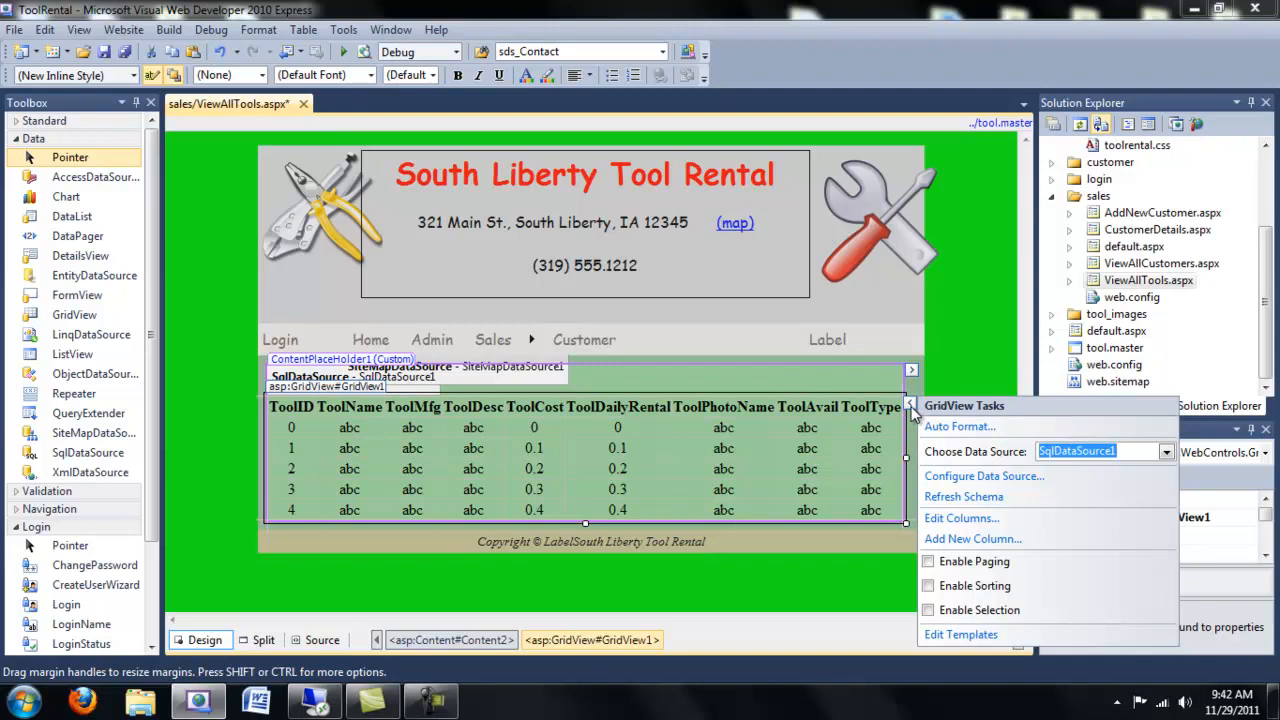
pyautogui.moveTo(907, 558)
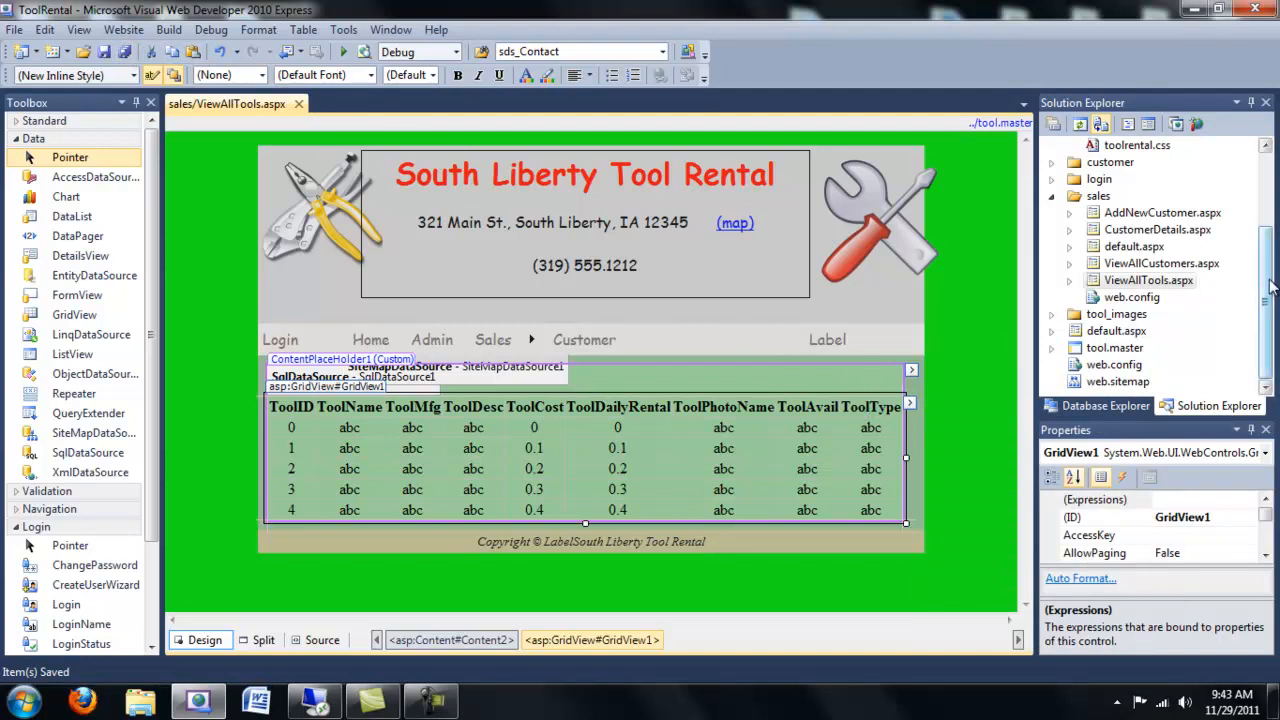
pyautogui.click(1148, 280)
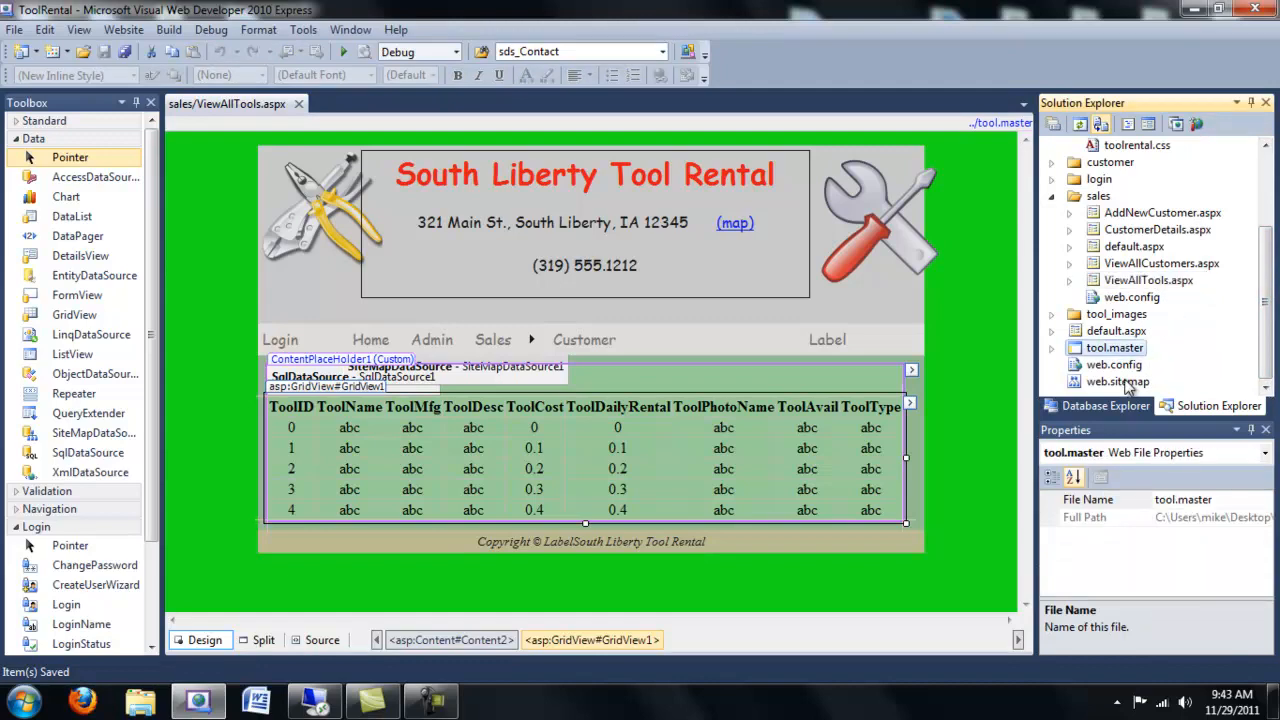
# Point the new Sales sitemap node to ViewAllTools.aspx, titled View All Tools, save, and run the site
pyautogui.doubleClick(1117, 381)
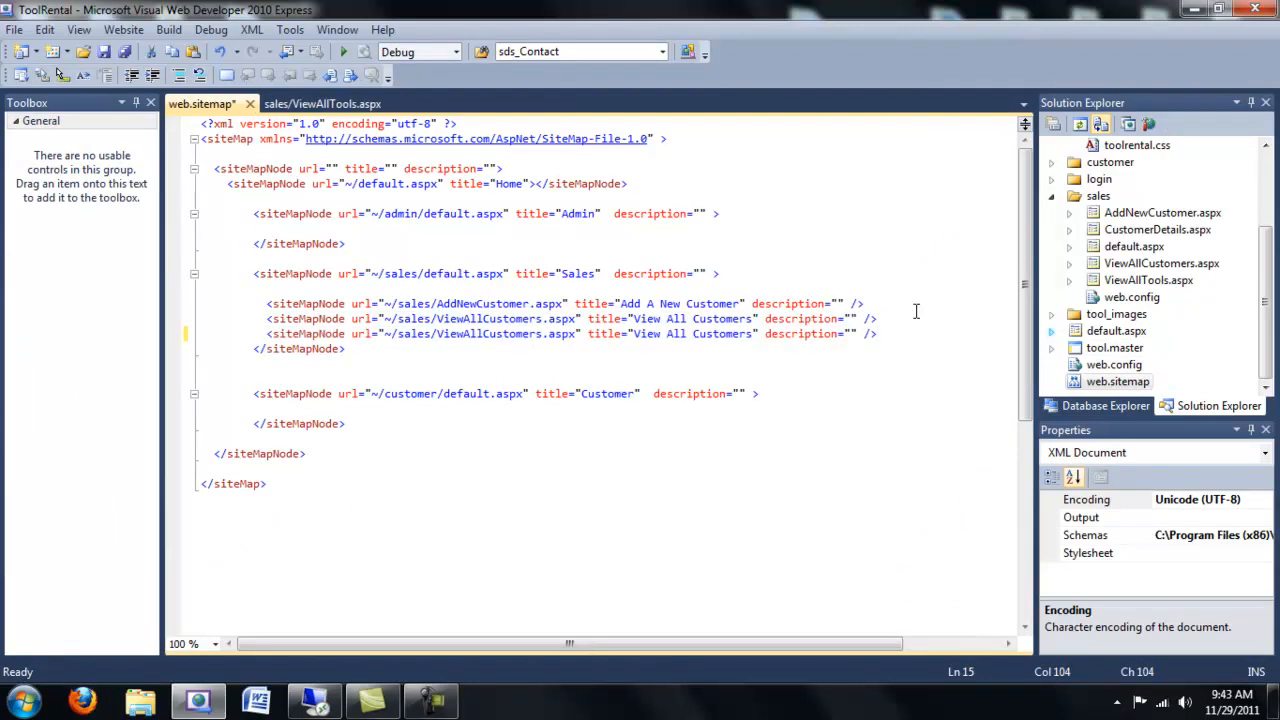
pyautogui.doubleClick(504, 333)
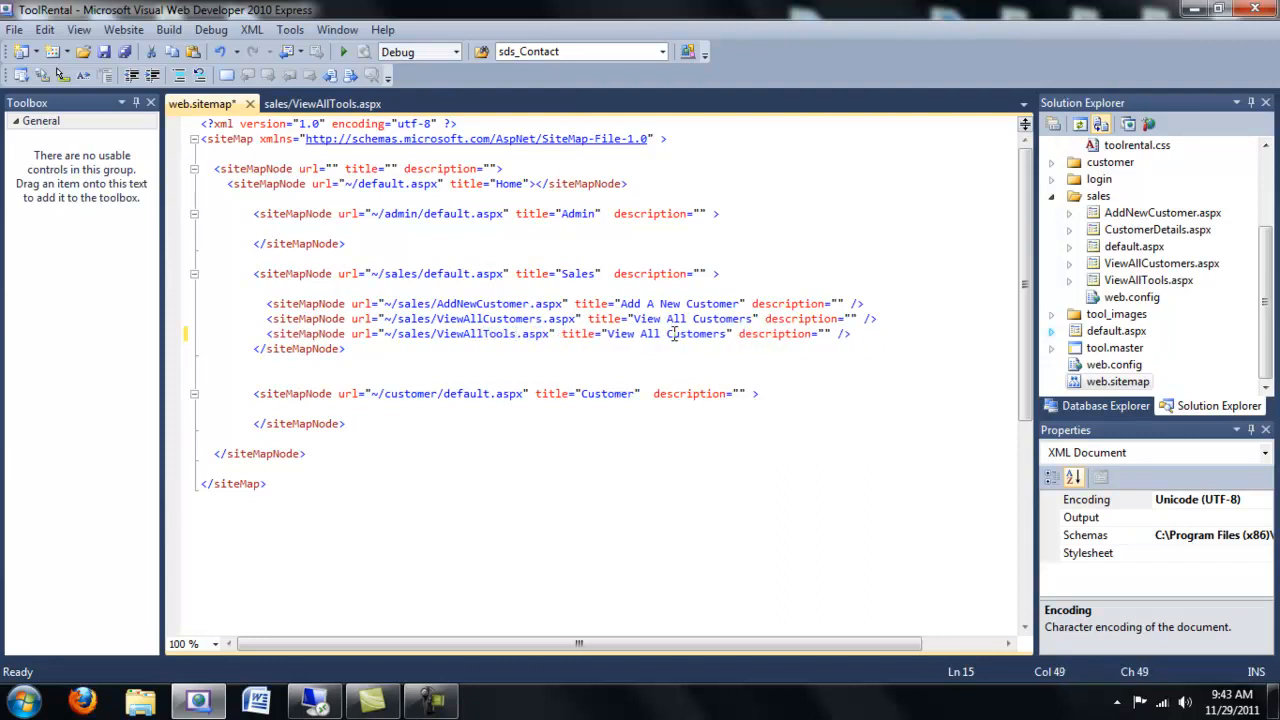
pyautogui.doubleClick(694, 333)
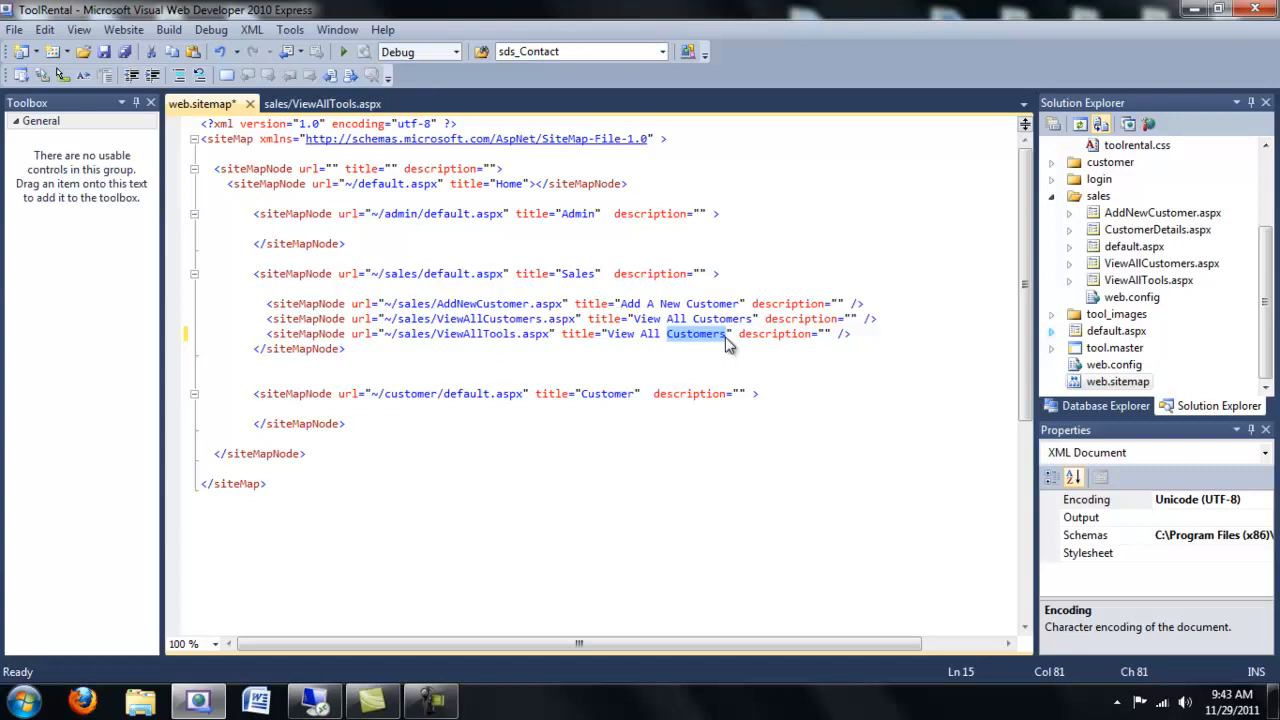
pyautogui.write('Tools')
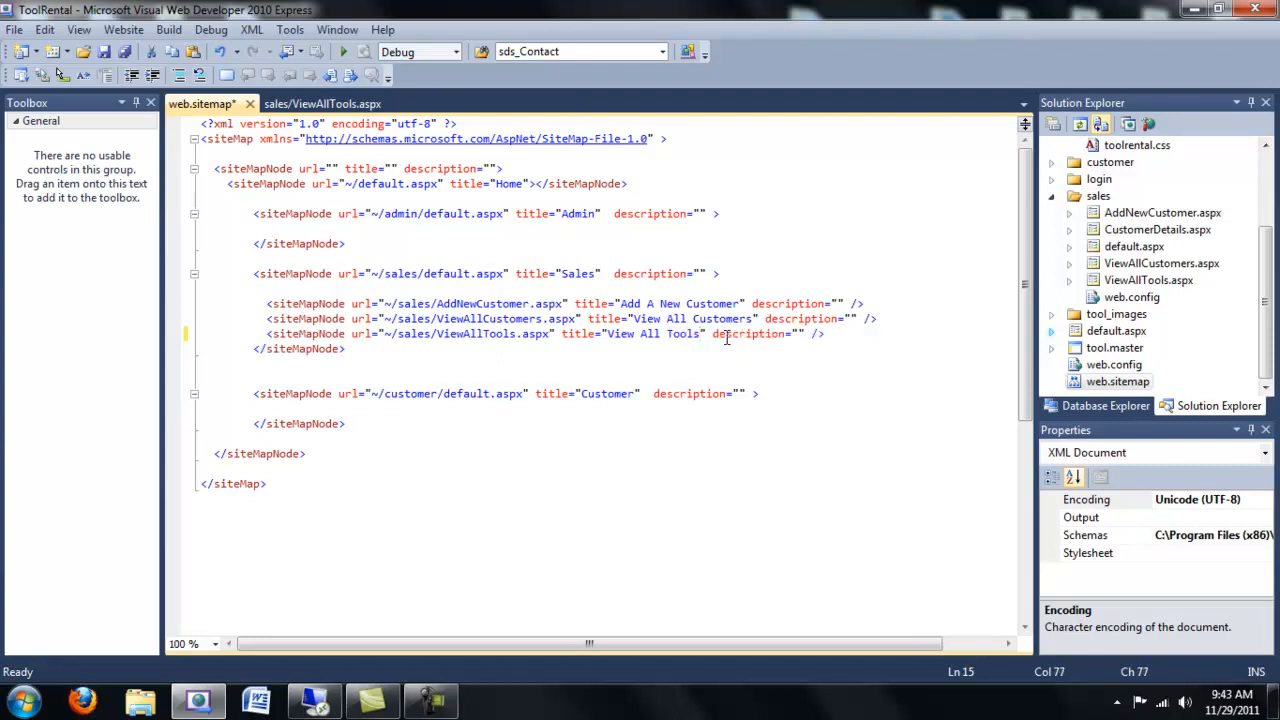
pyautogui.press('ctrl+s')
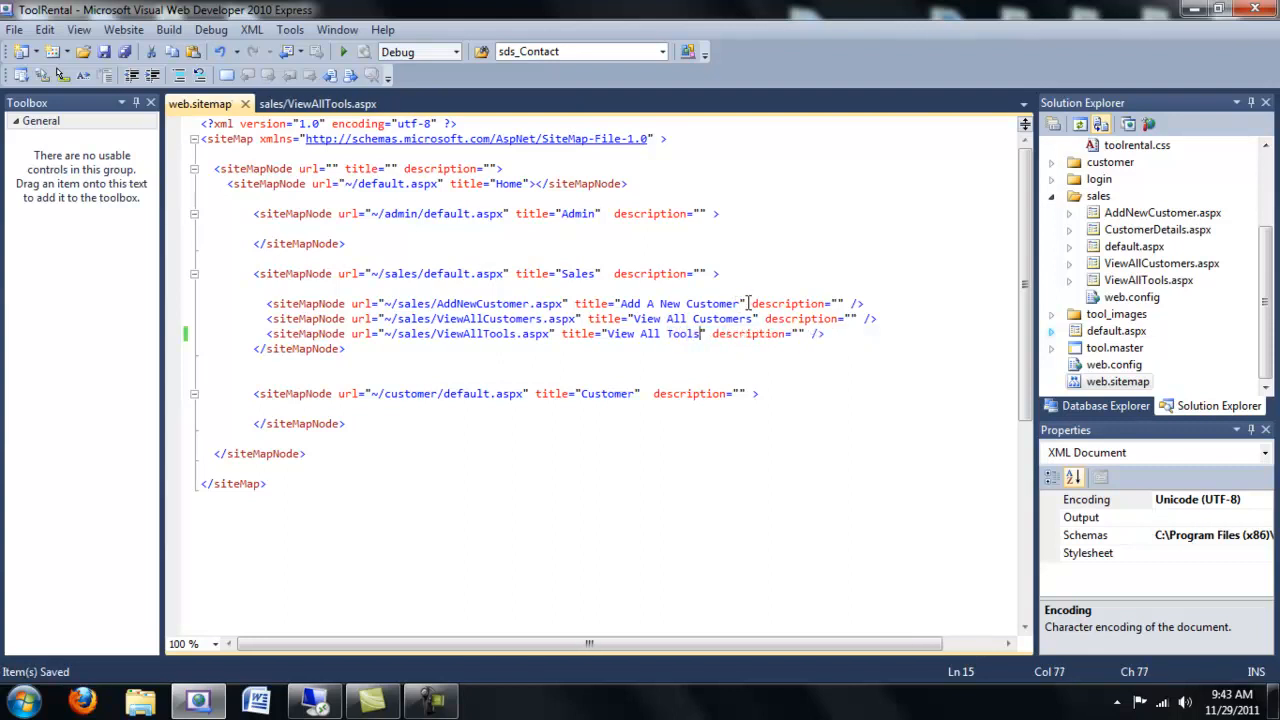
pyautogui.click(1116, 330)
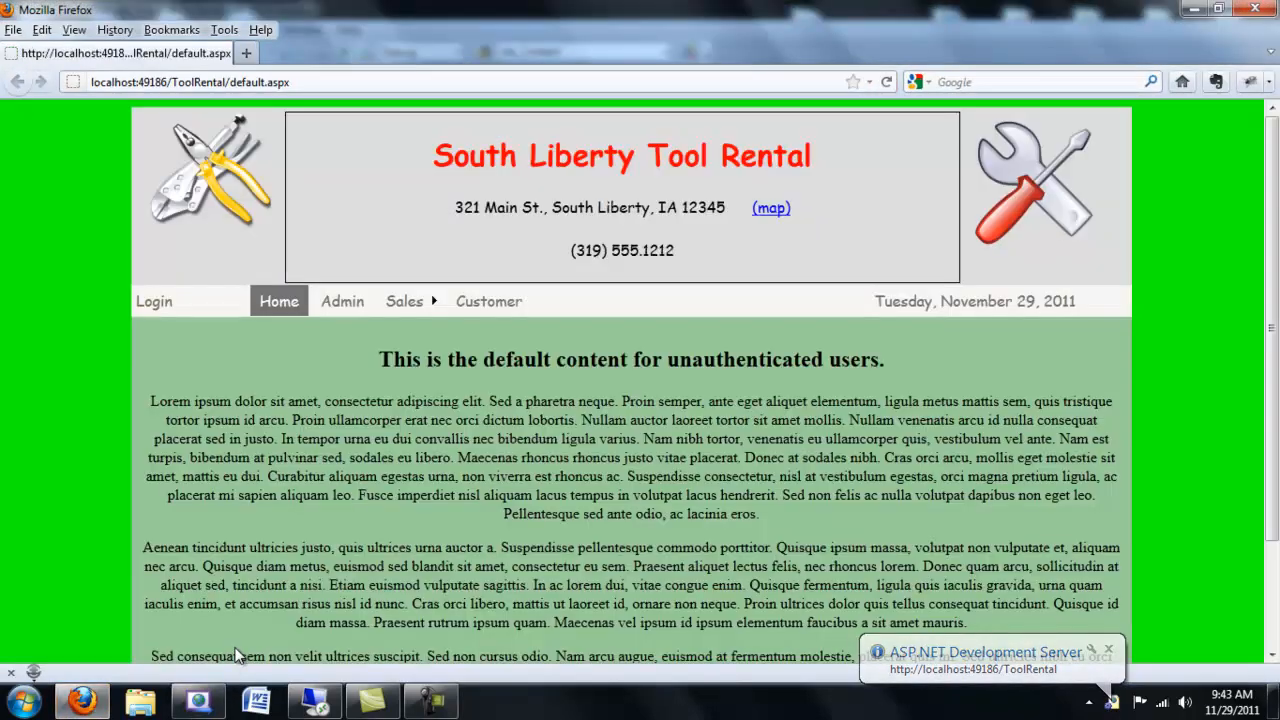
# Go to Sales > View All Tools in Firefox and log in as mike-sales
pyautogui.click(404, 300)
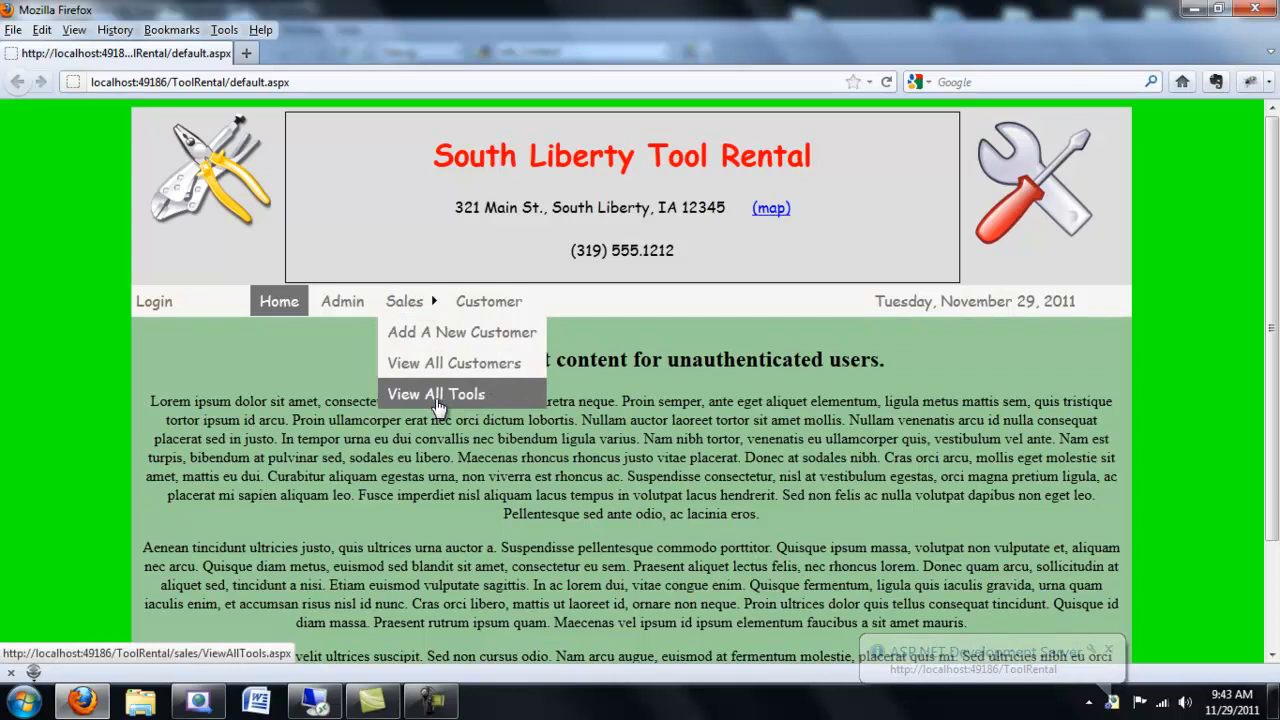
pyautogui.click(435, 393)
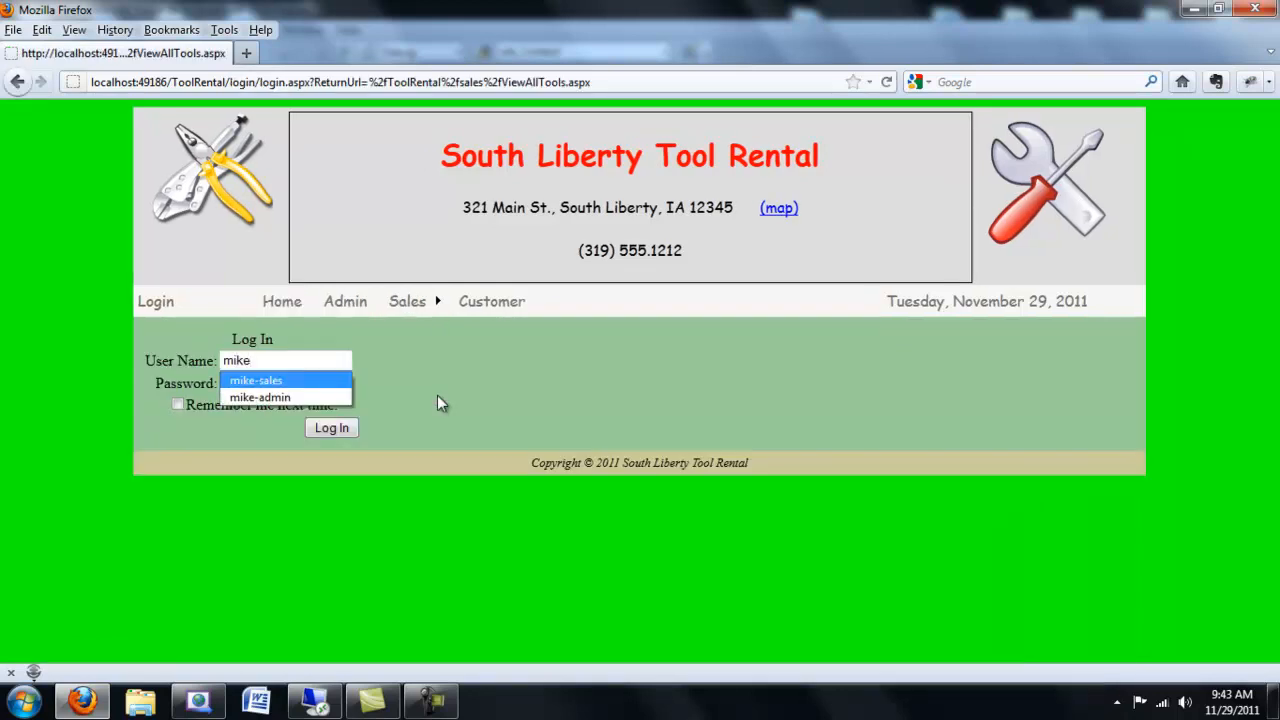
pyautogui.click(256, 380)
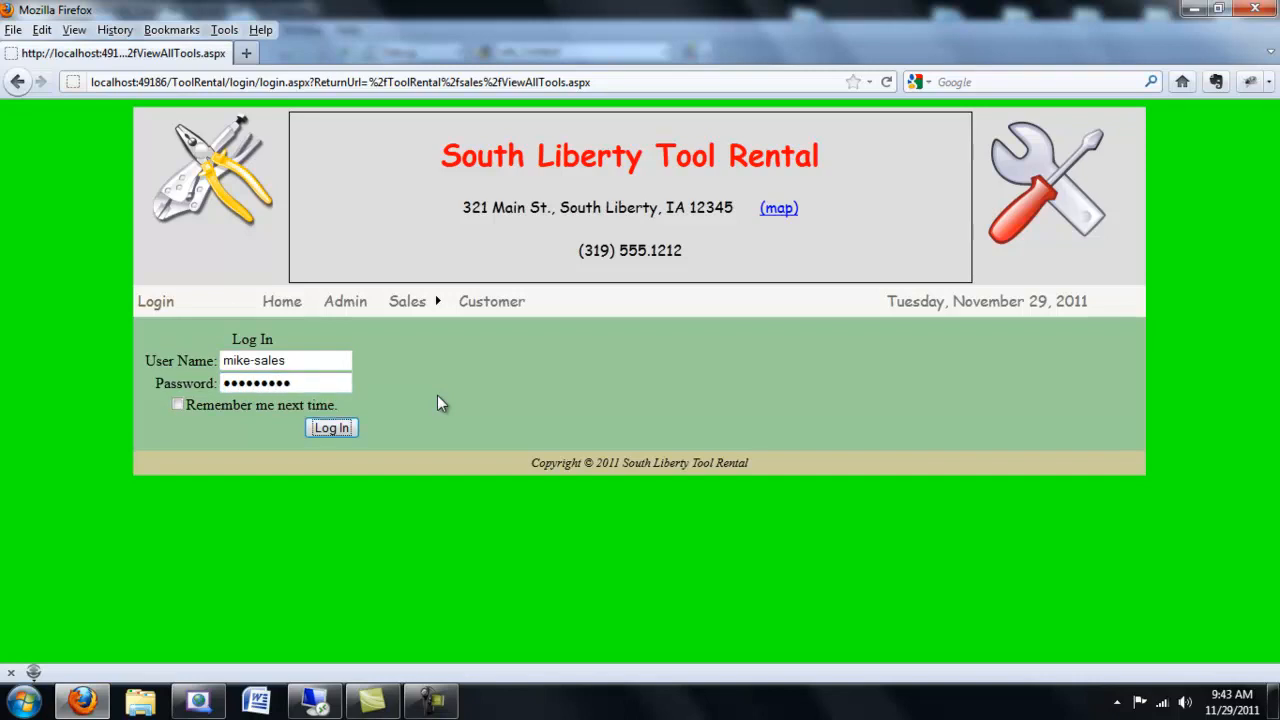
pyautogui.click(331, 427)
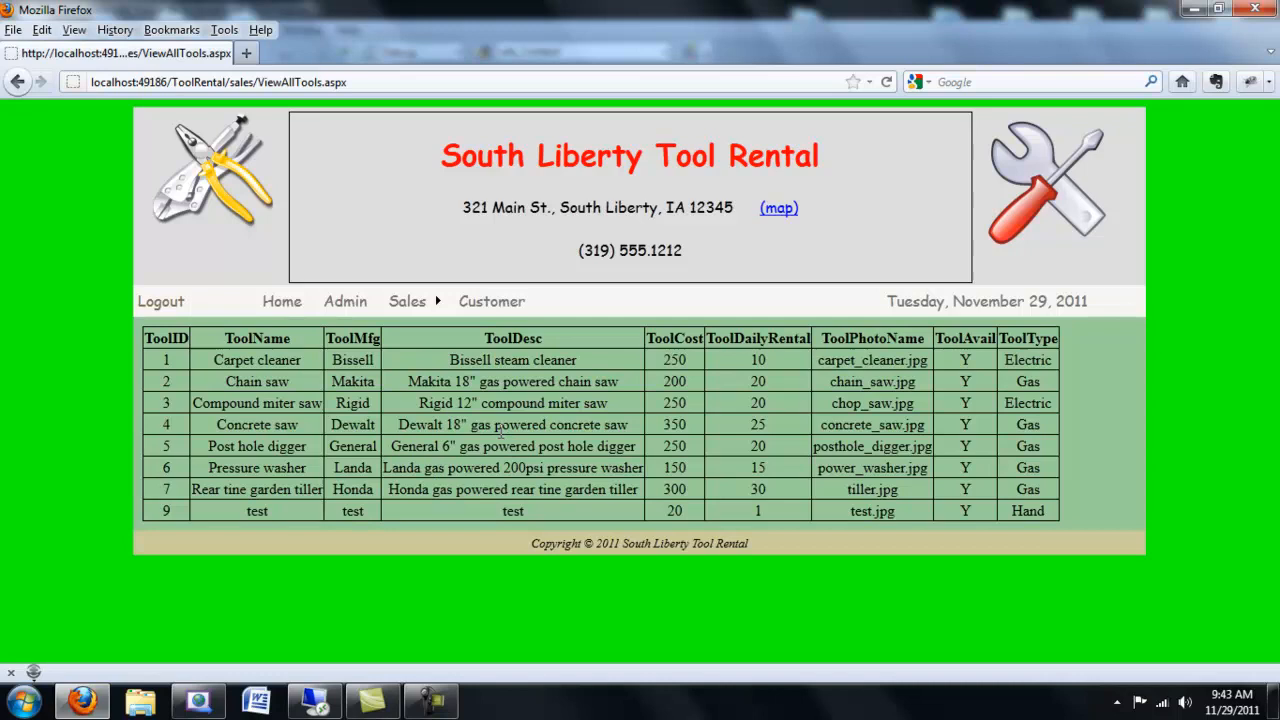
pyautogui.moveTo(718, 339)
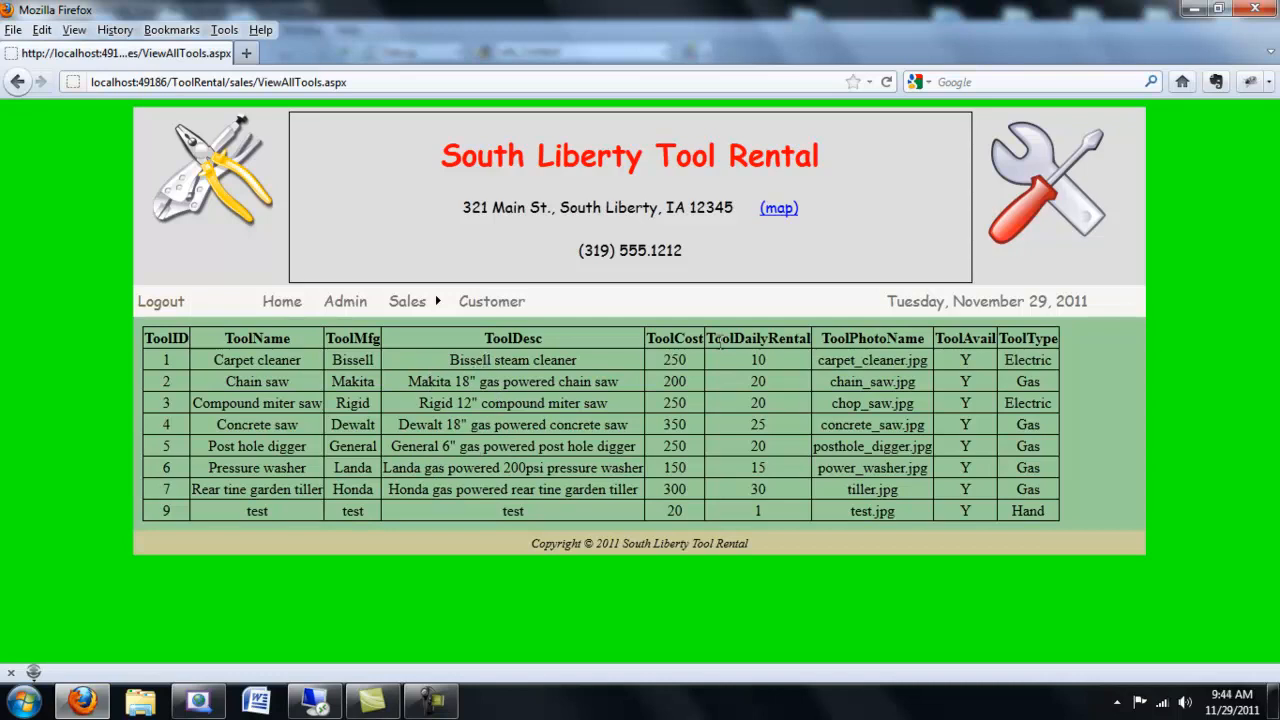
pyautogui.moveTo(1055, 365)
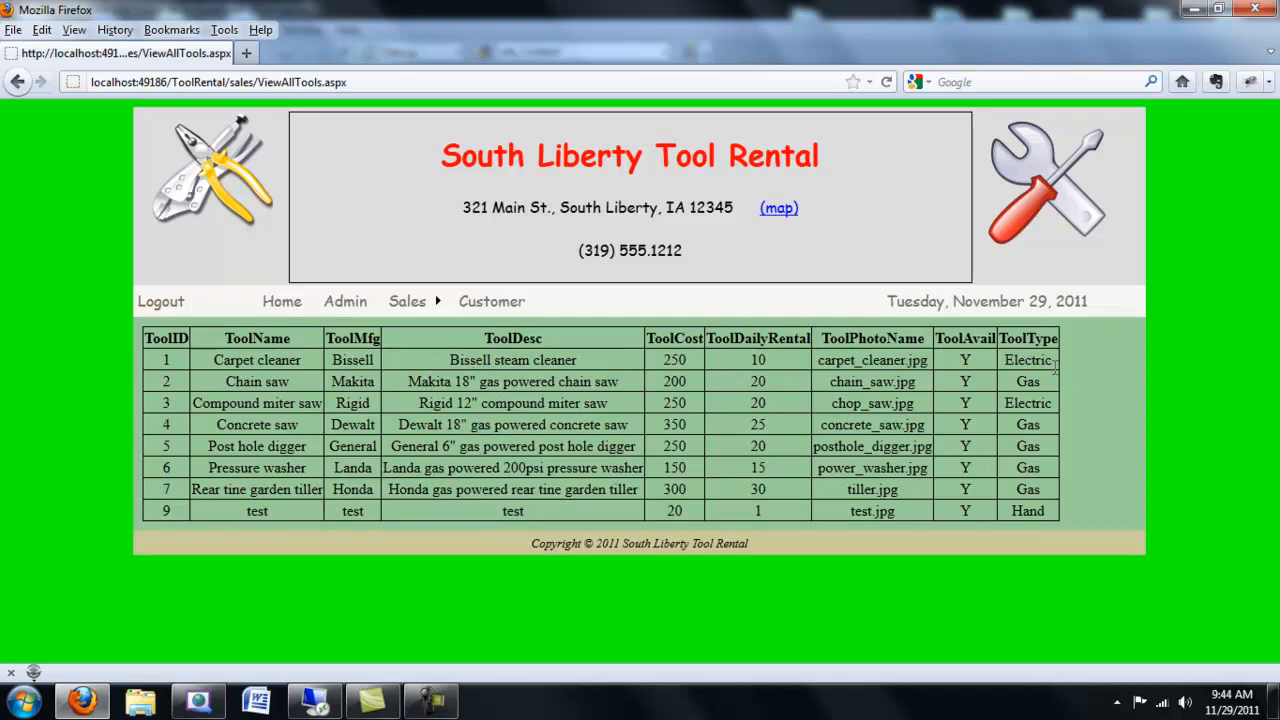